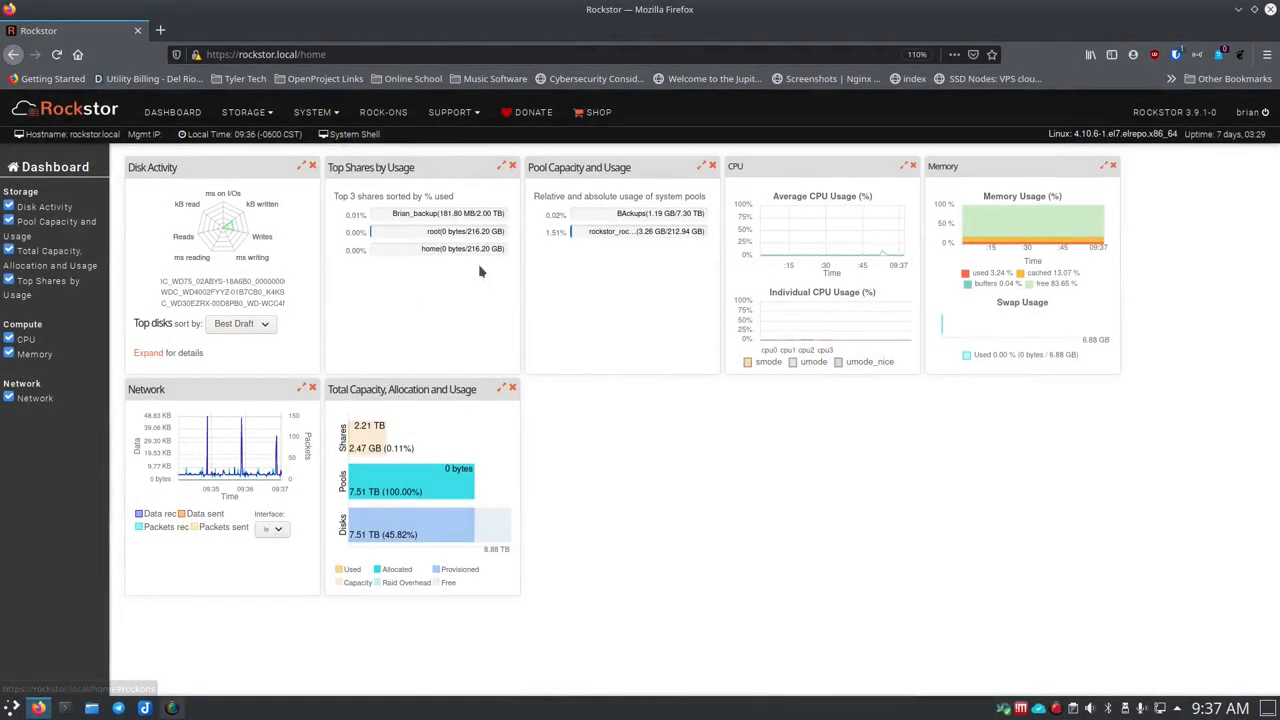
pyautogui.moveTo(455, 347)
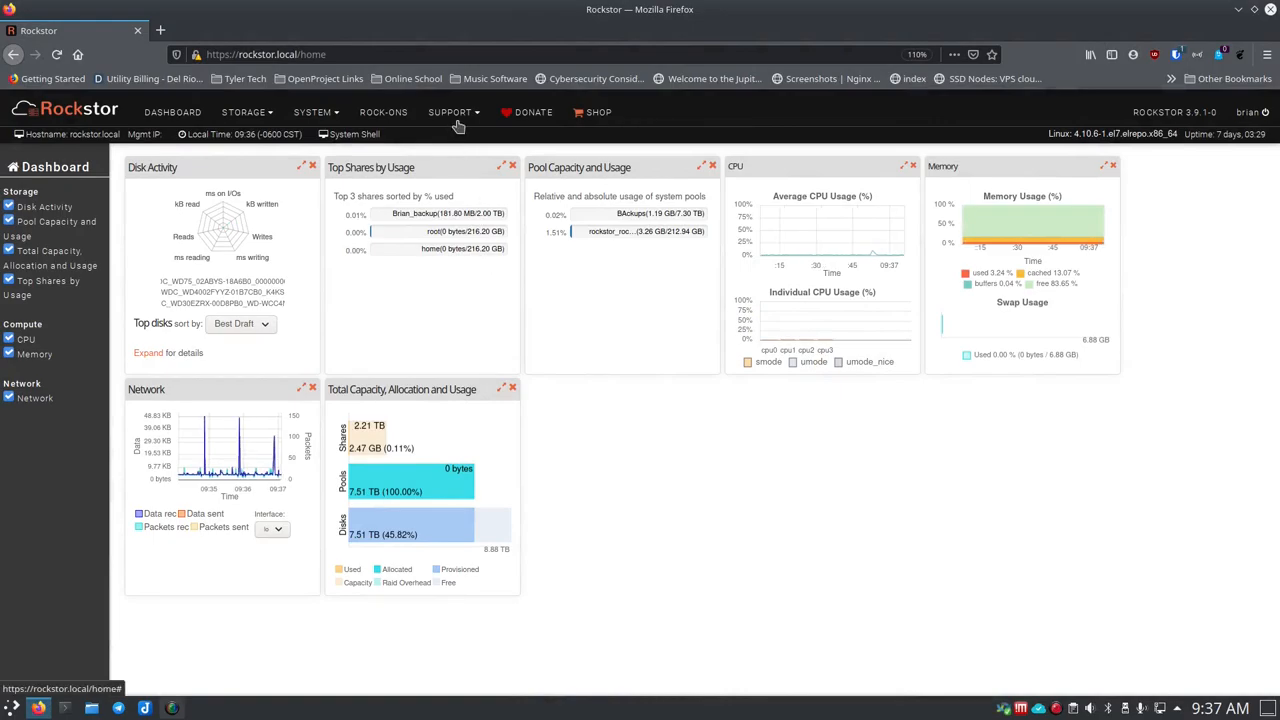
# Go to the Rock-ons page, where the Rock-on service shows as switched off.
pyautogui.click(383, 112)
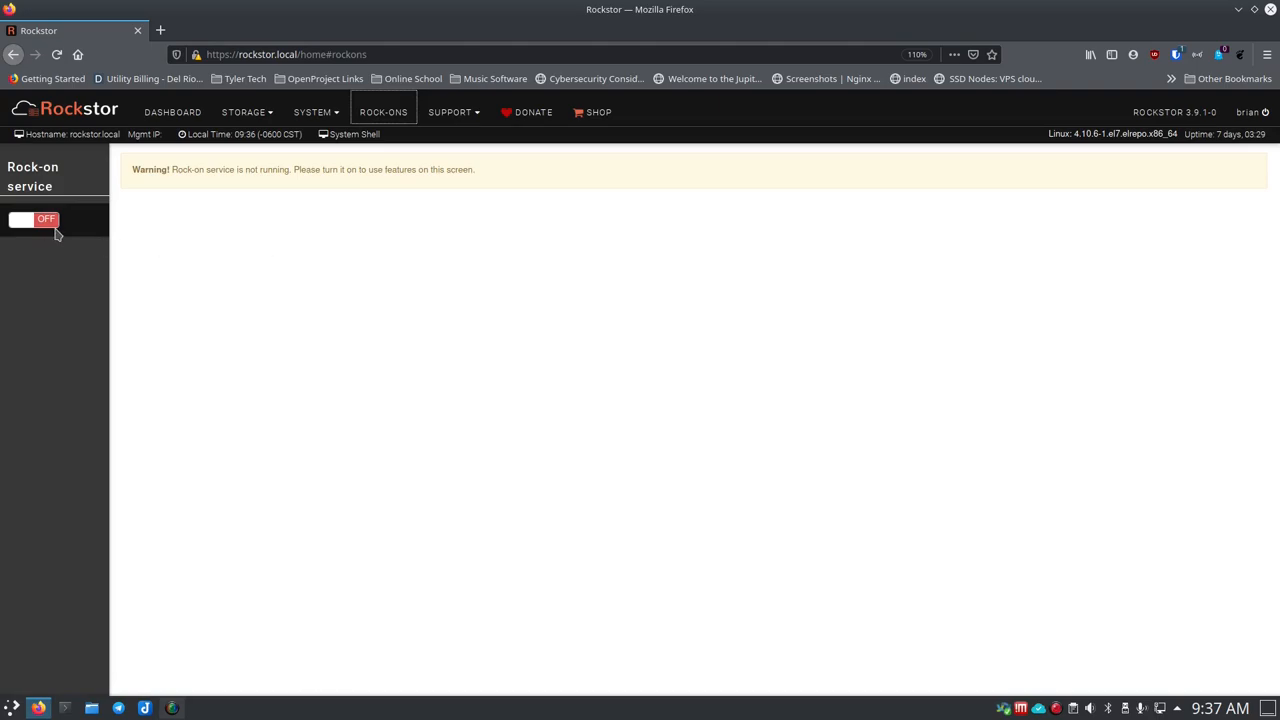
pyautogui.moveTo(78, 226)
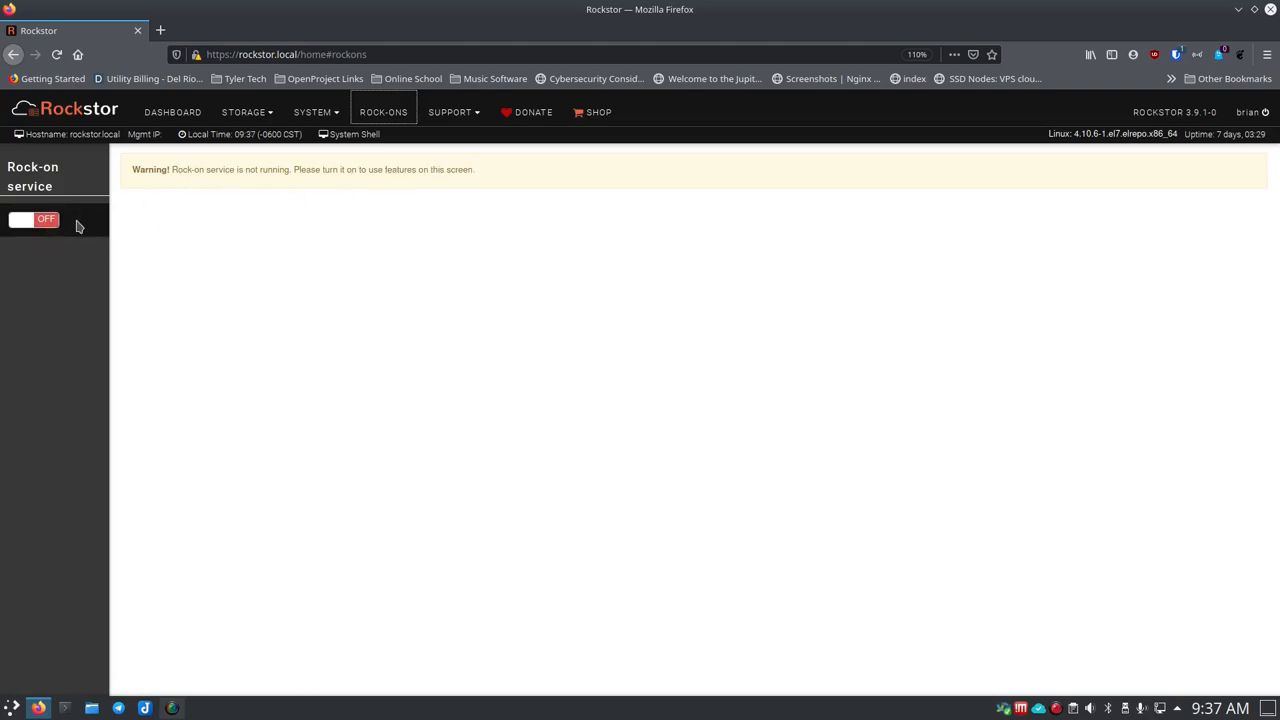
# Enable the Rock-on service with 'home' as its root share and submit the settings.
pyautogui.click(32, 220)
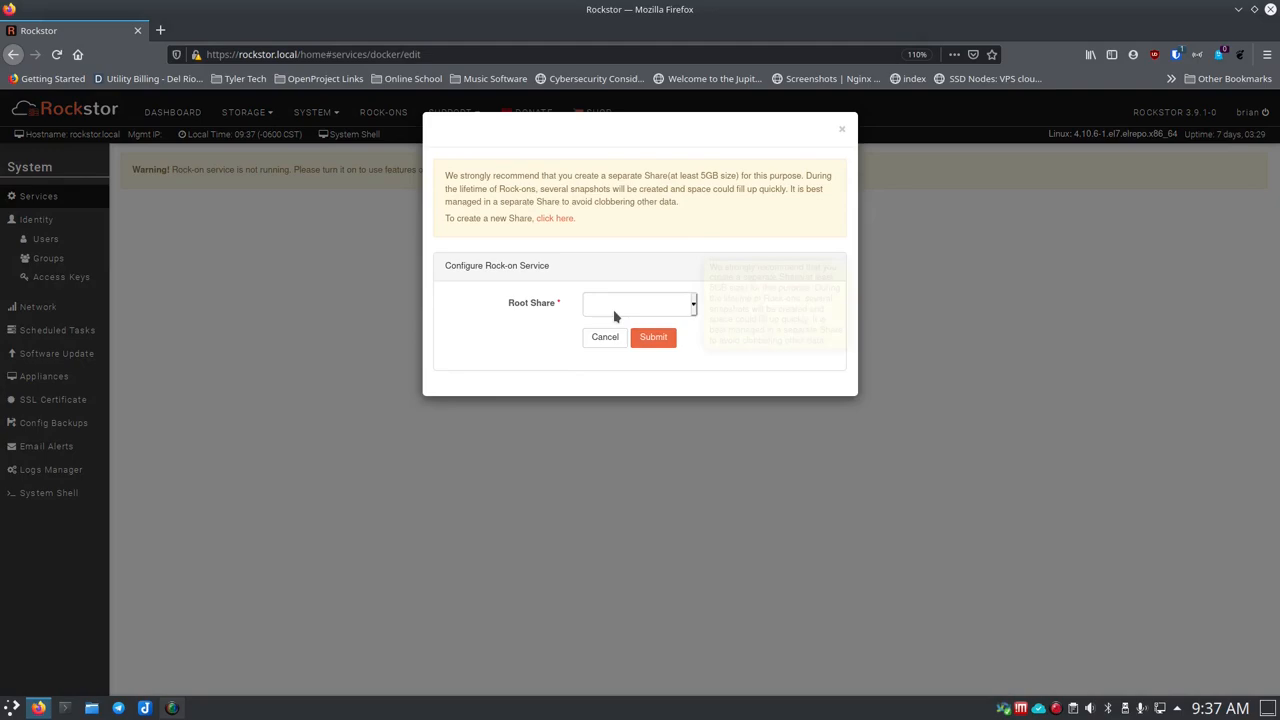
pyautogui.click(639, 303)
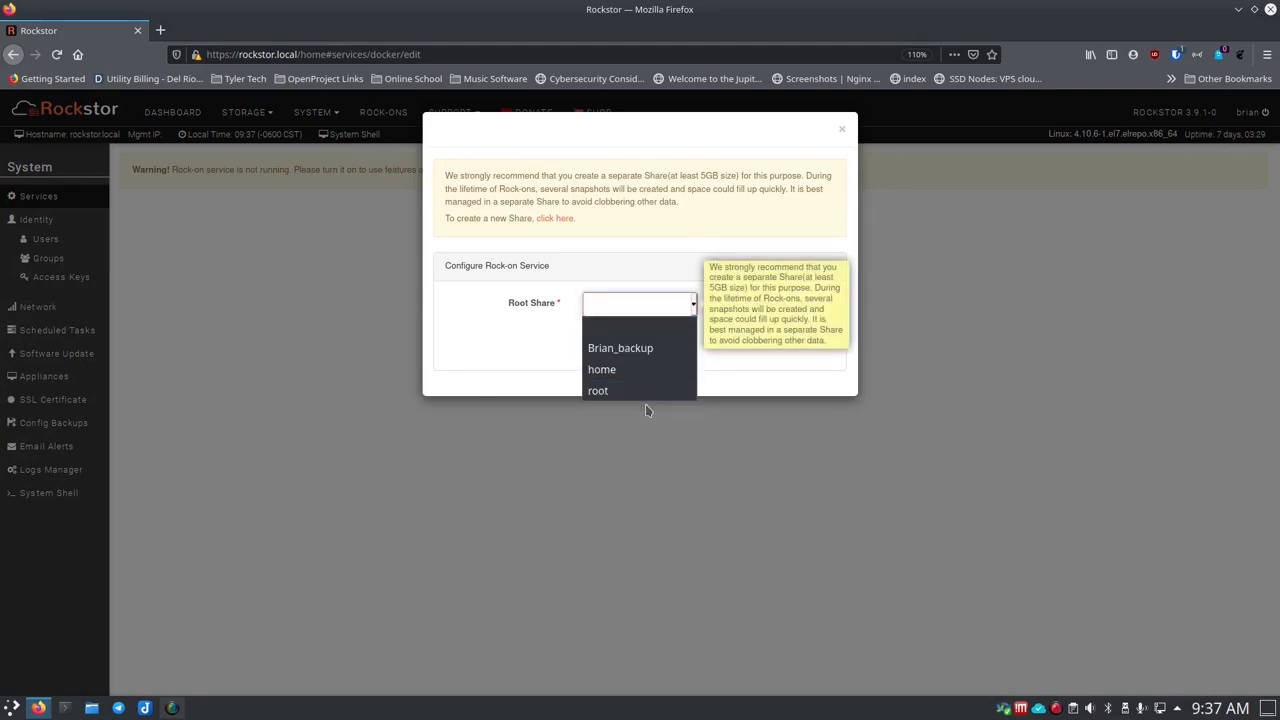
pyautogui.moveTo(602, 369)
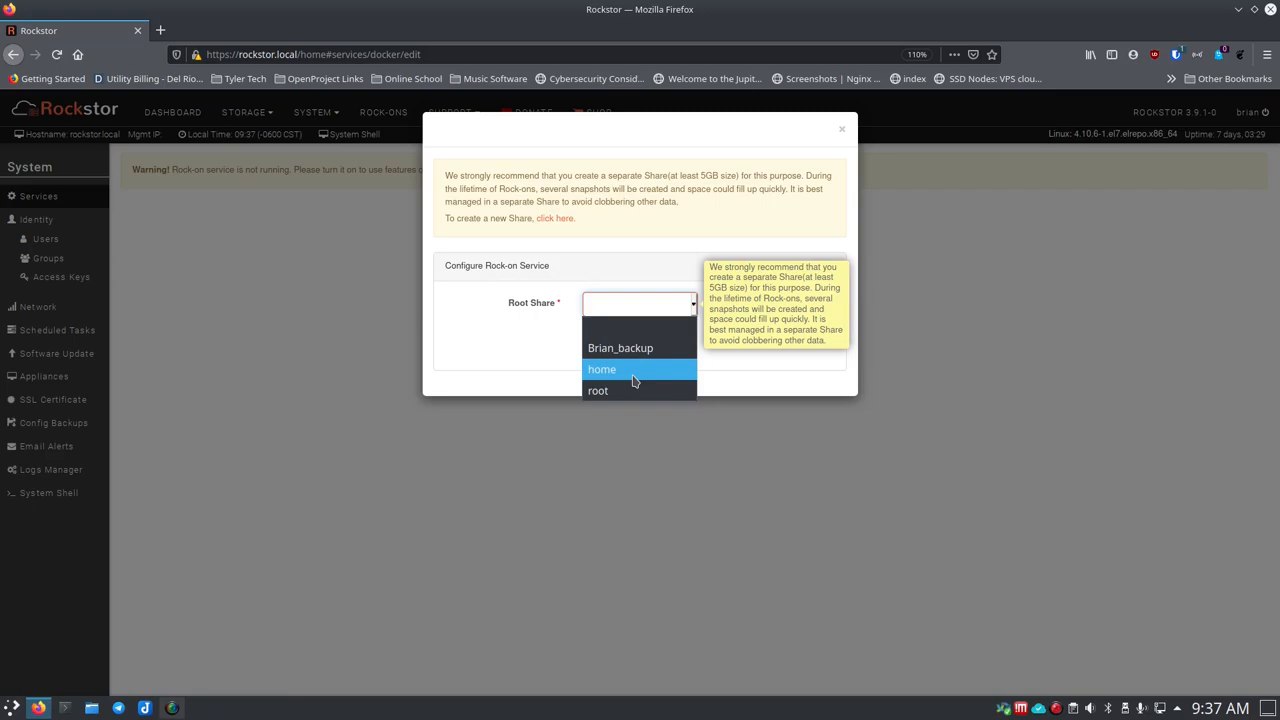
pyautogui.click(602, 369)
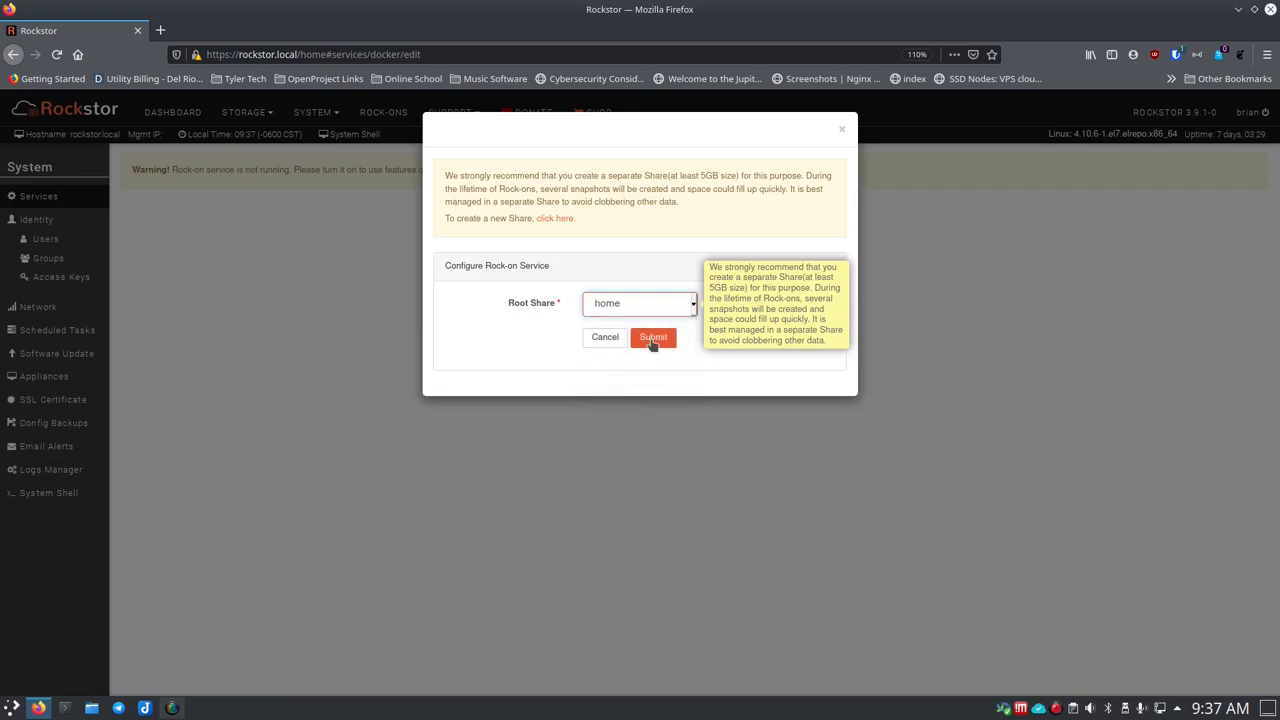
pyautogui.click(653, 337)
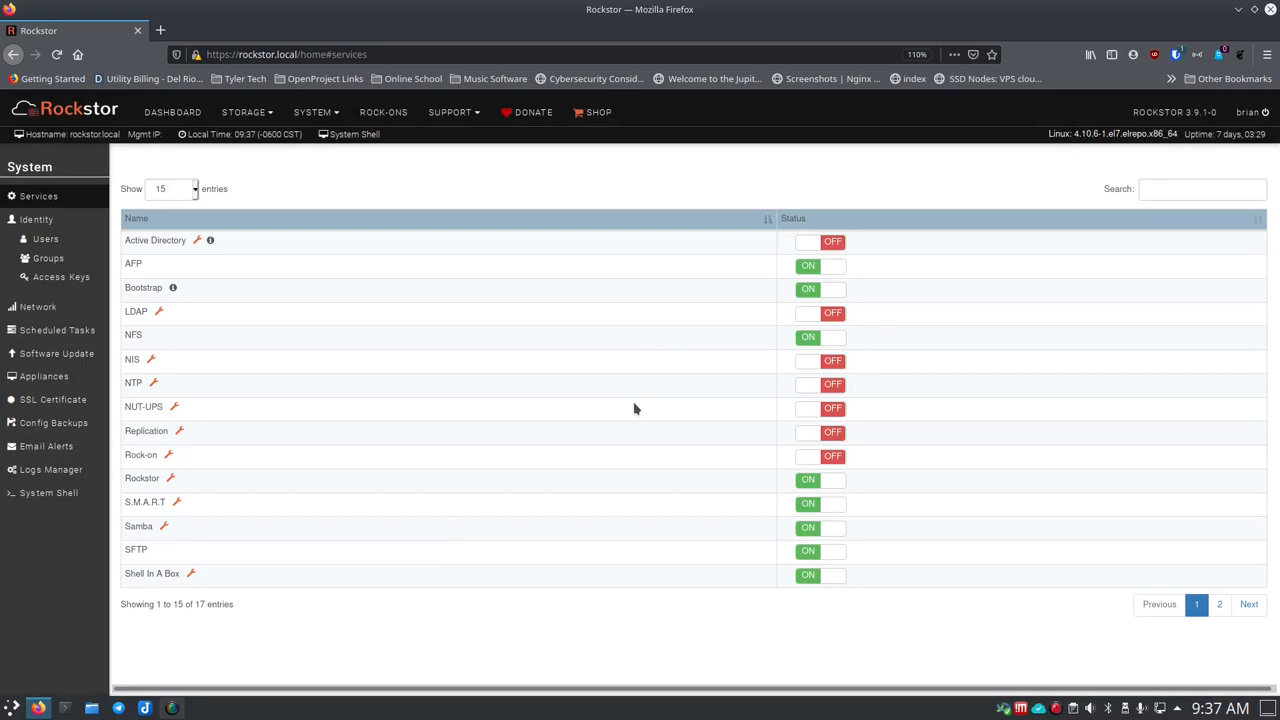
pyautogui.moveTo(630, 408)
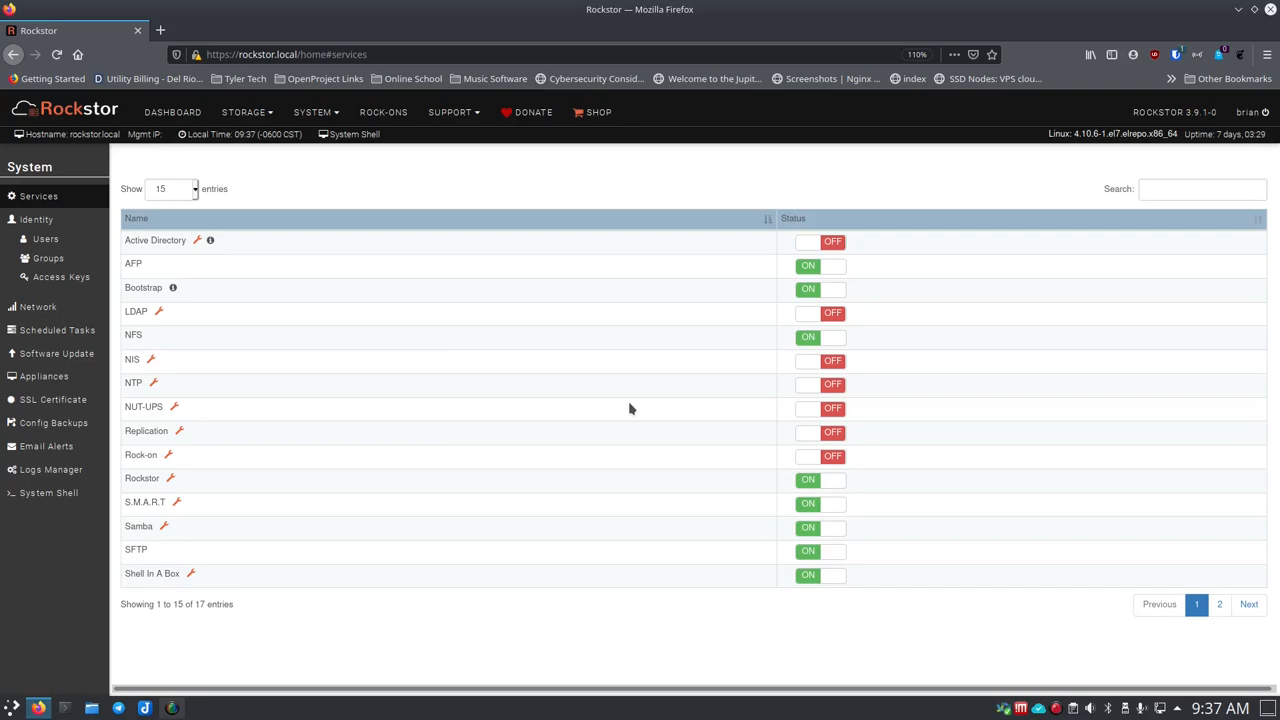
pyautogui.moveTo(627, 407)
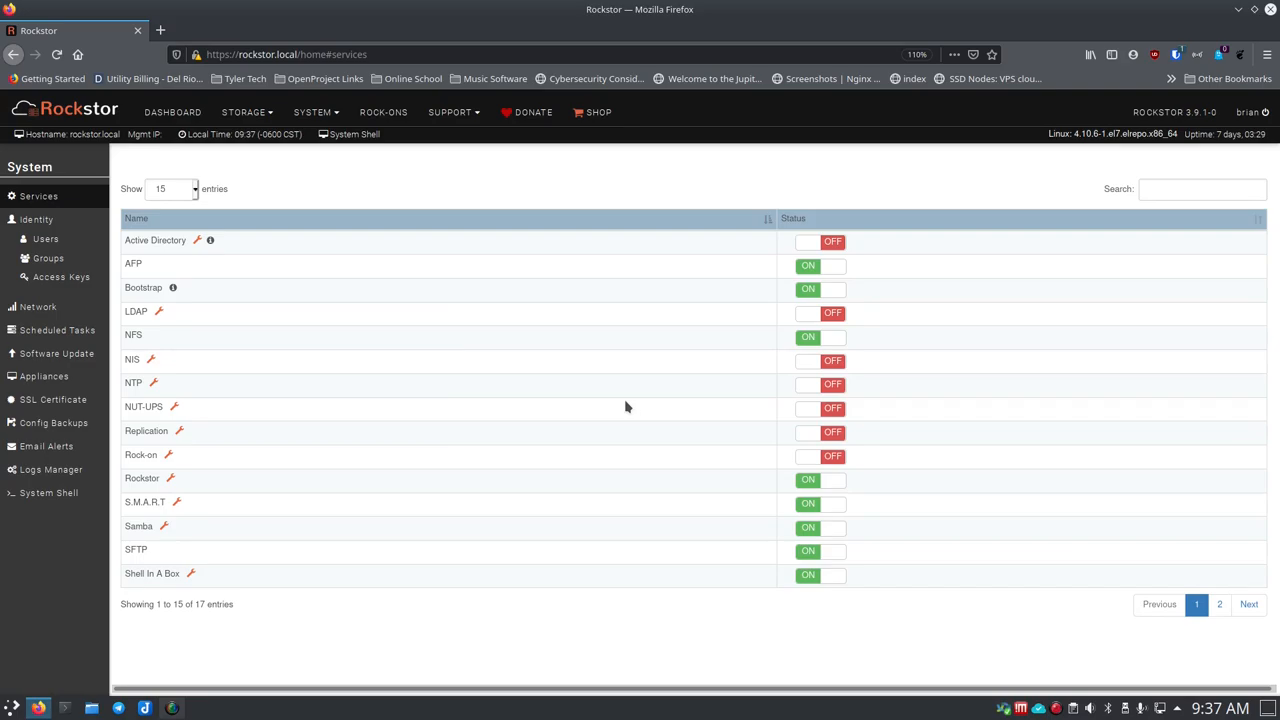
pyautogui.moveTo(228, 276)
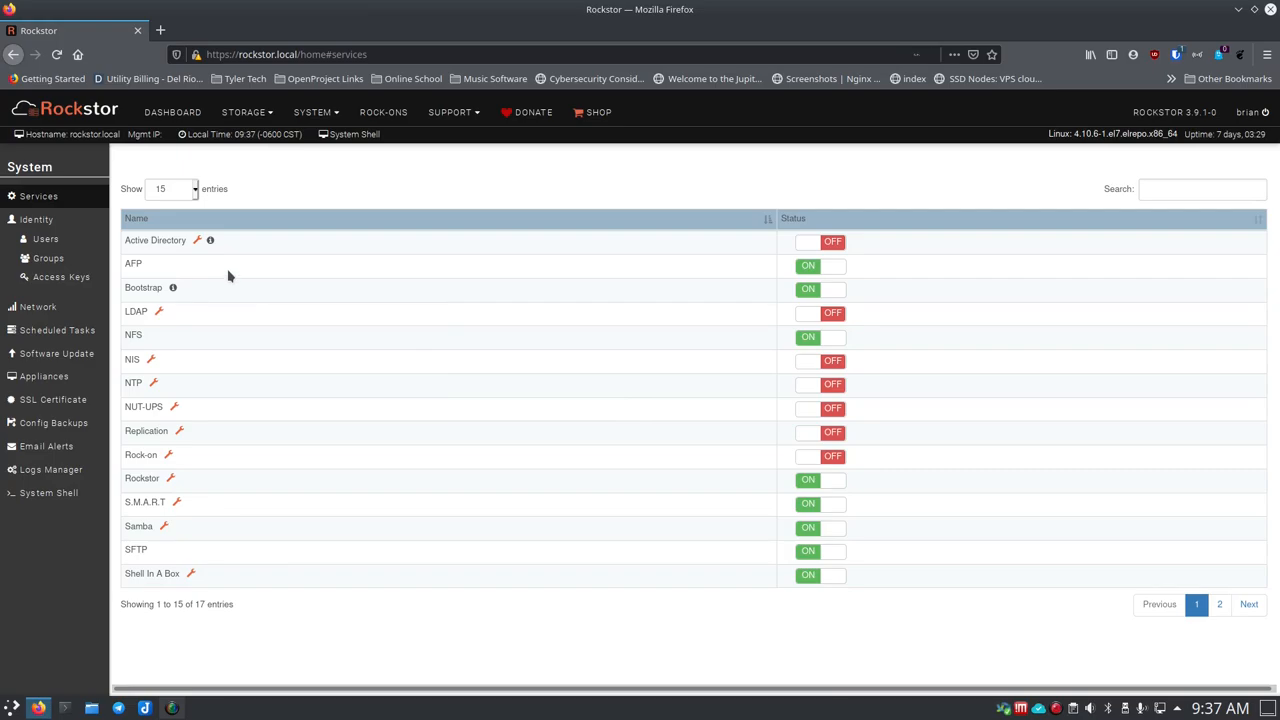
# Switch the Rock-on service ON in the Services table.
pyautogui.press('ctrl+plus')
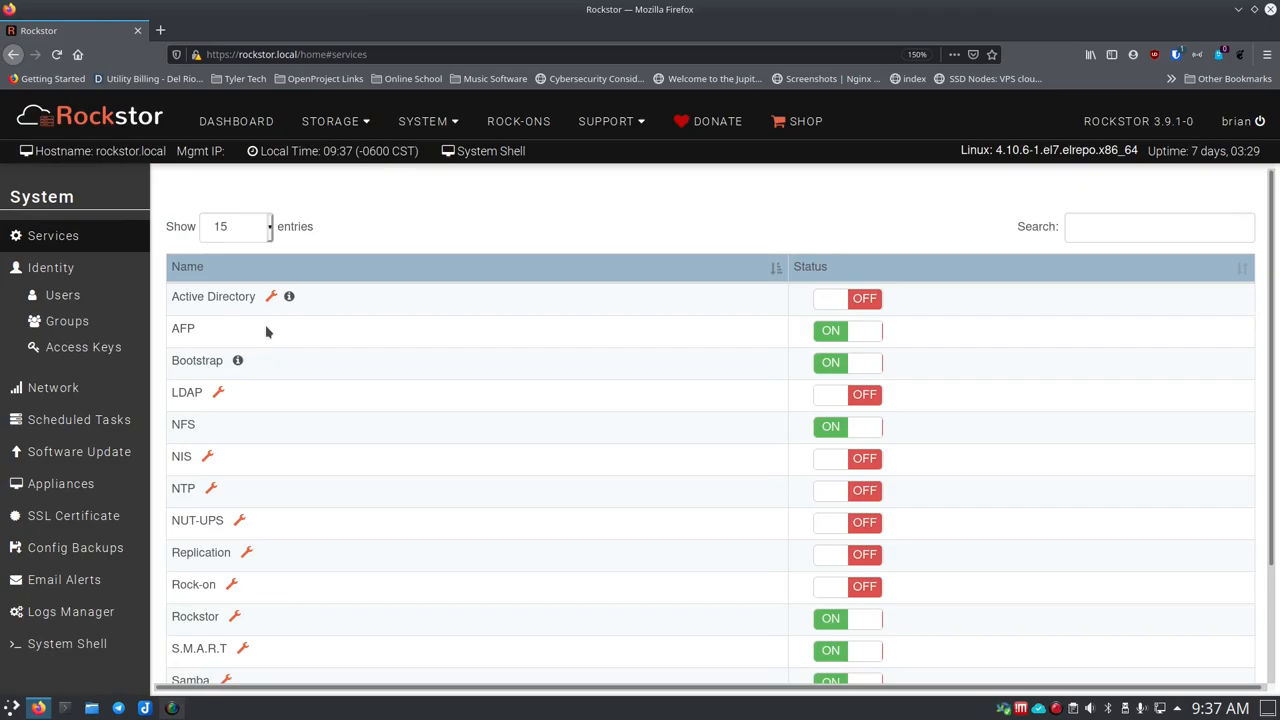
pyautogui.moveTo(270, 351)
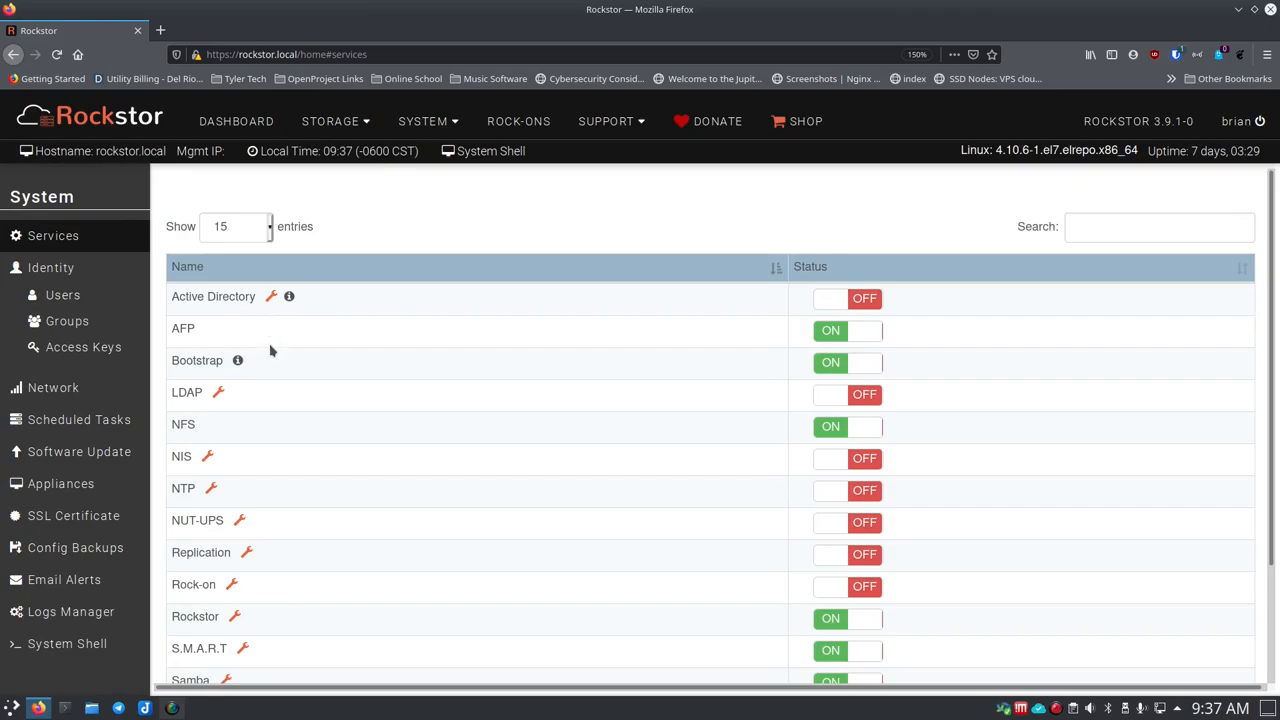
pyautogui.scroll(-3)
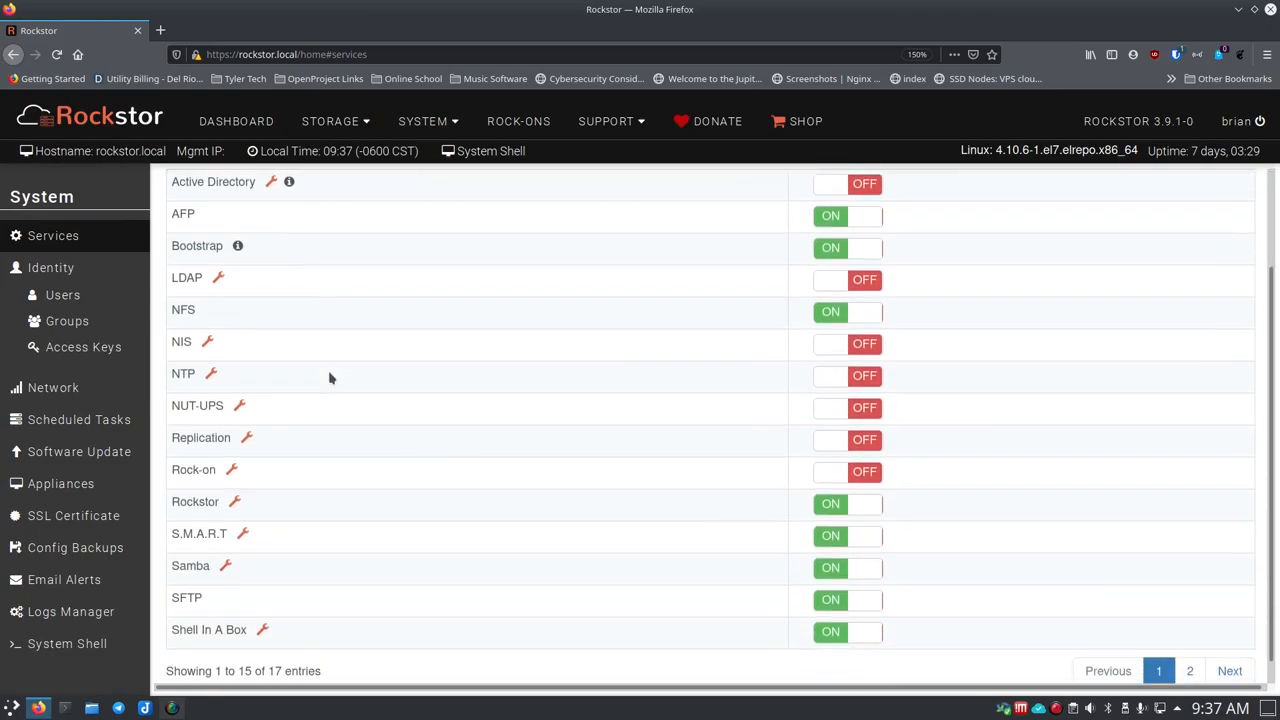
pyautogui.scroll(-3)
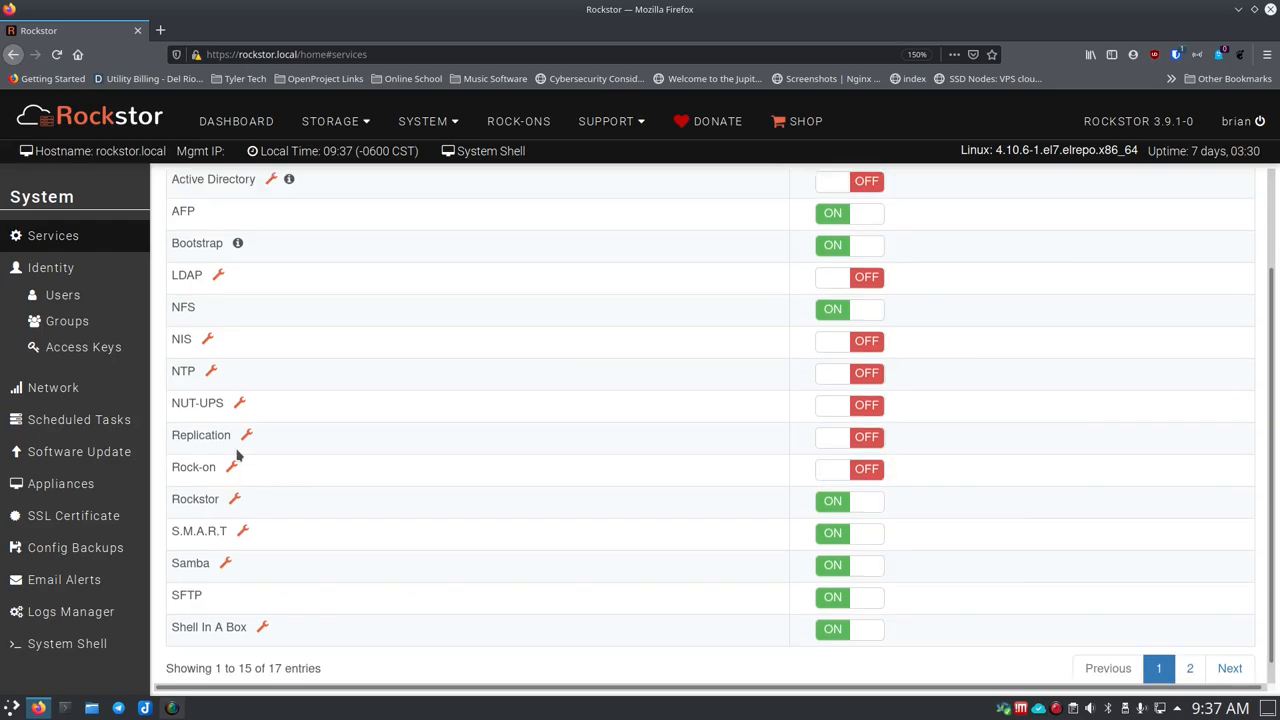
pyautogui.moveTo(343, 446)
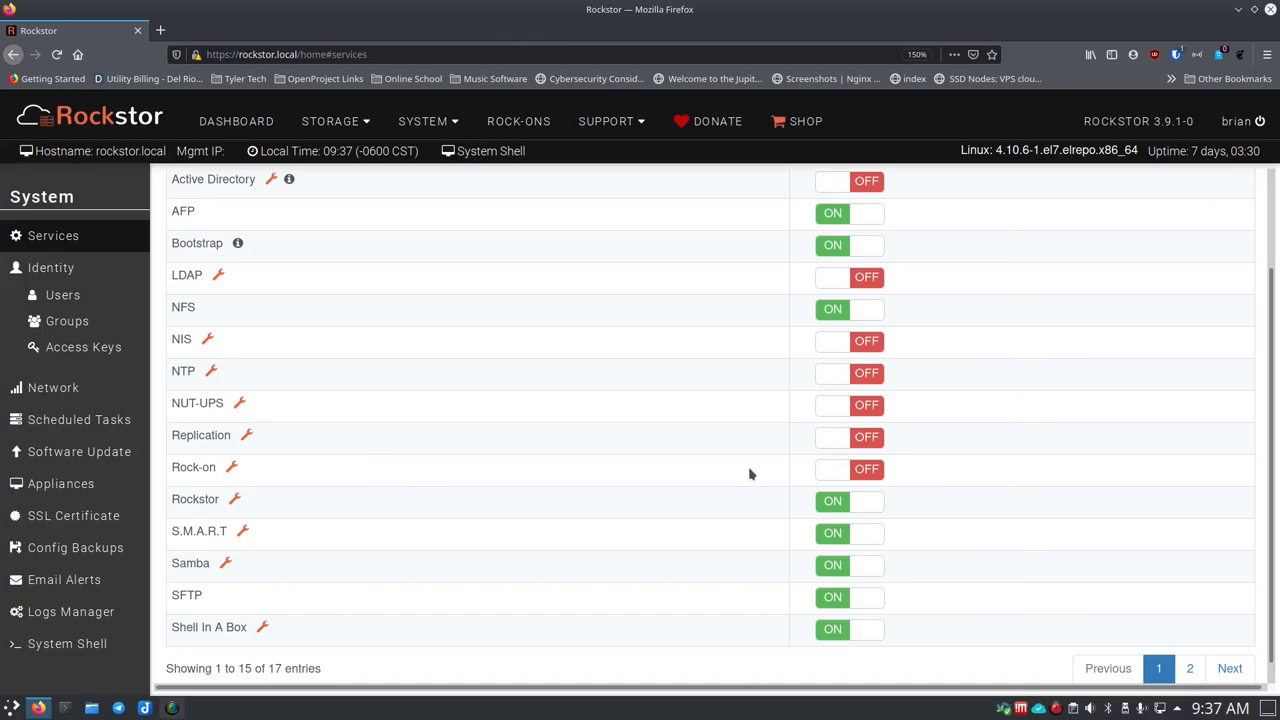
pyautogui.click(849, 469)
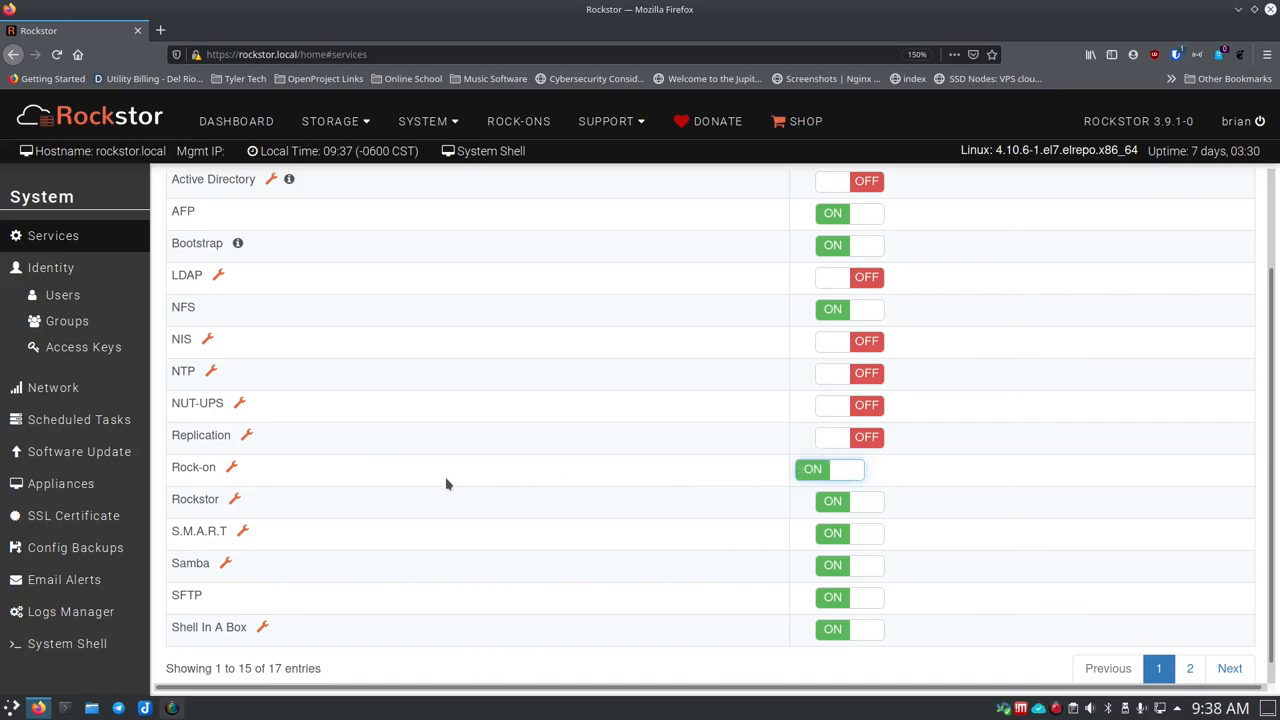
pyautogui.moveTo(231, 467)
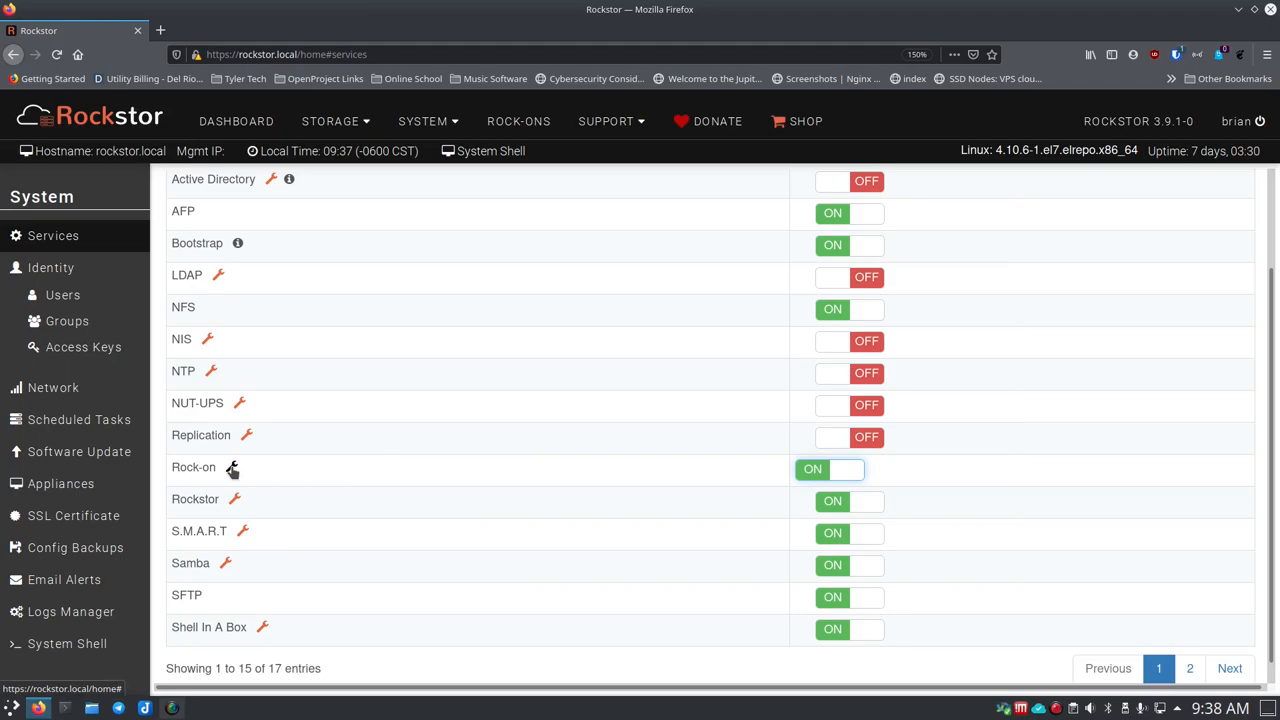
# Resubmit the Rock-on service settings, keeping 'home' as the root share.
pyautogui.click(232, 467)
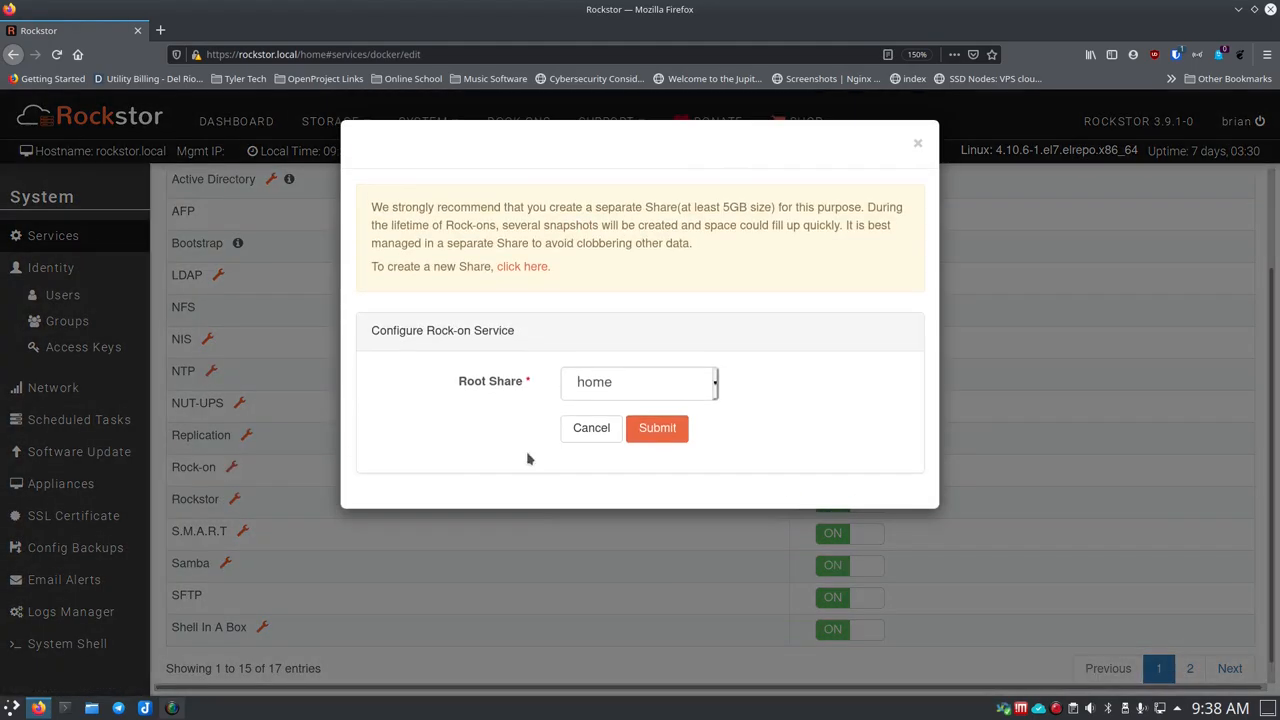
pyautogui.click(657, 428)
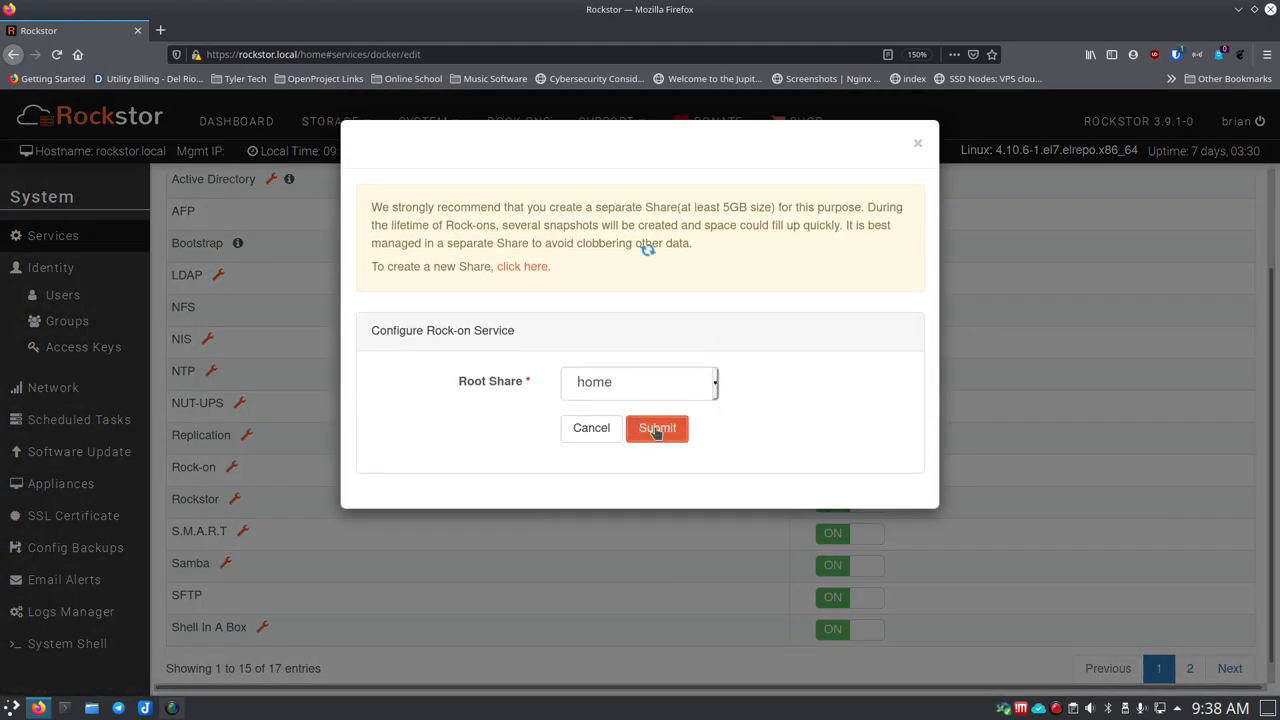
pyautogui.click(657, 428)
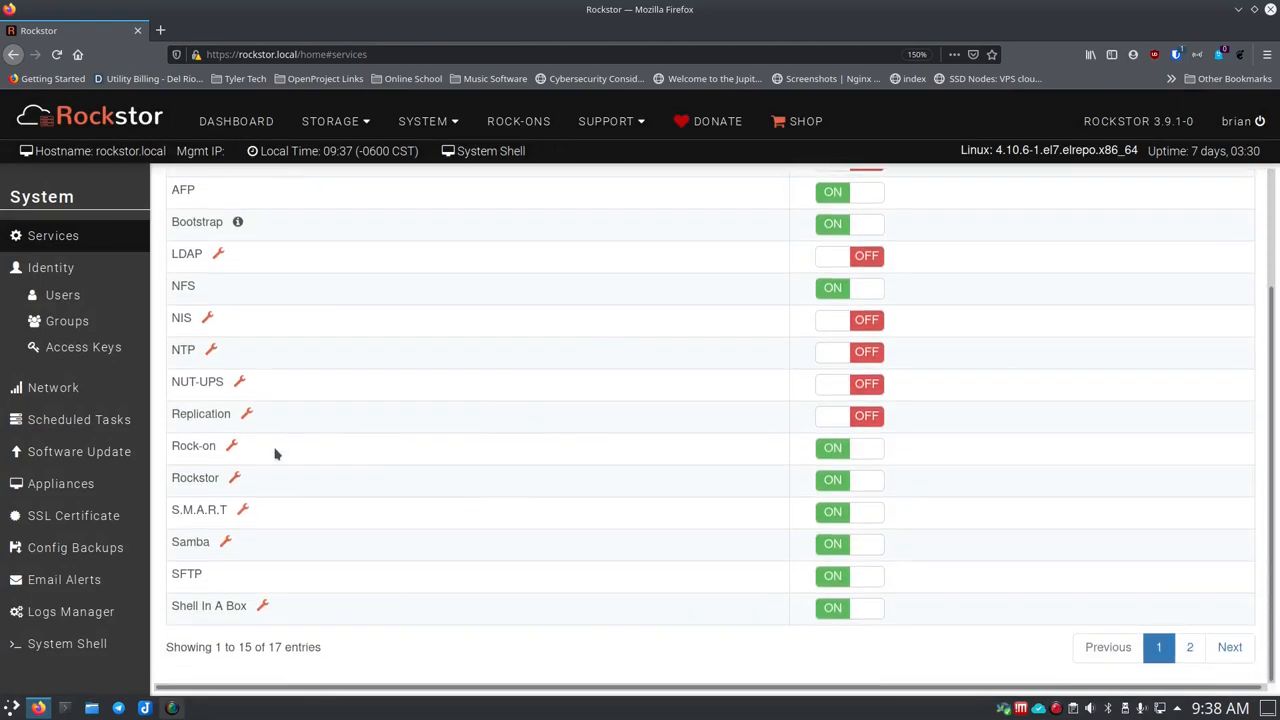
pyautogui.moveTo(797, 456)
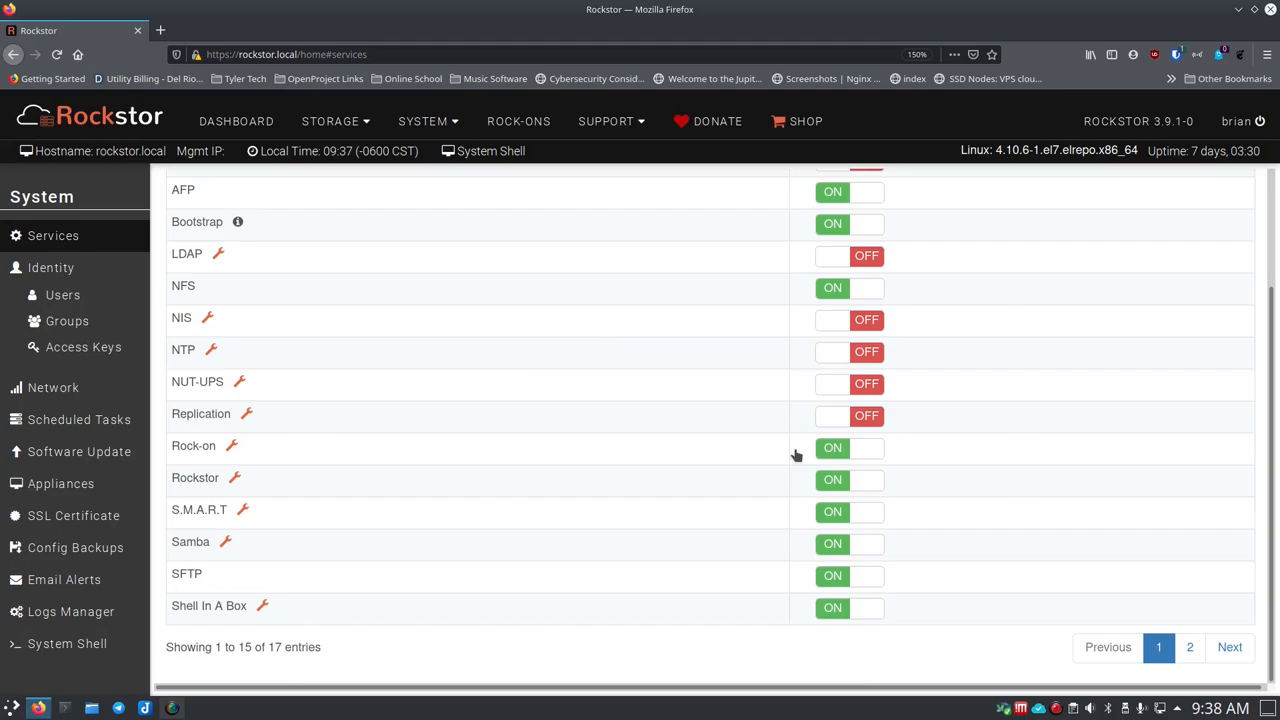
# Show all Rock-ons on the Rock-ons page and run an update check for available ones.
pyautogui.click(518, 121)
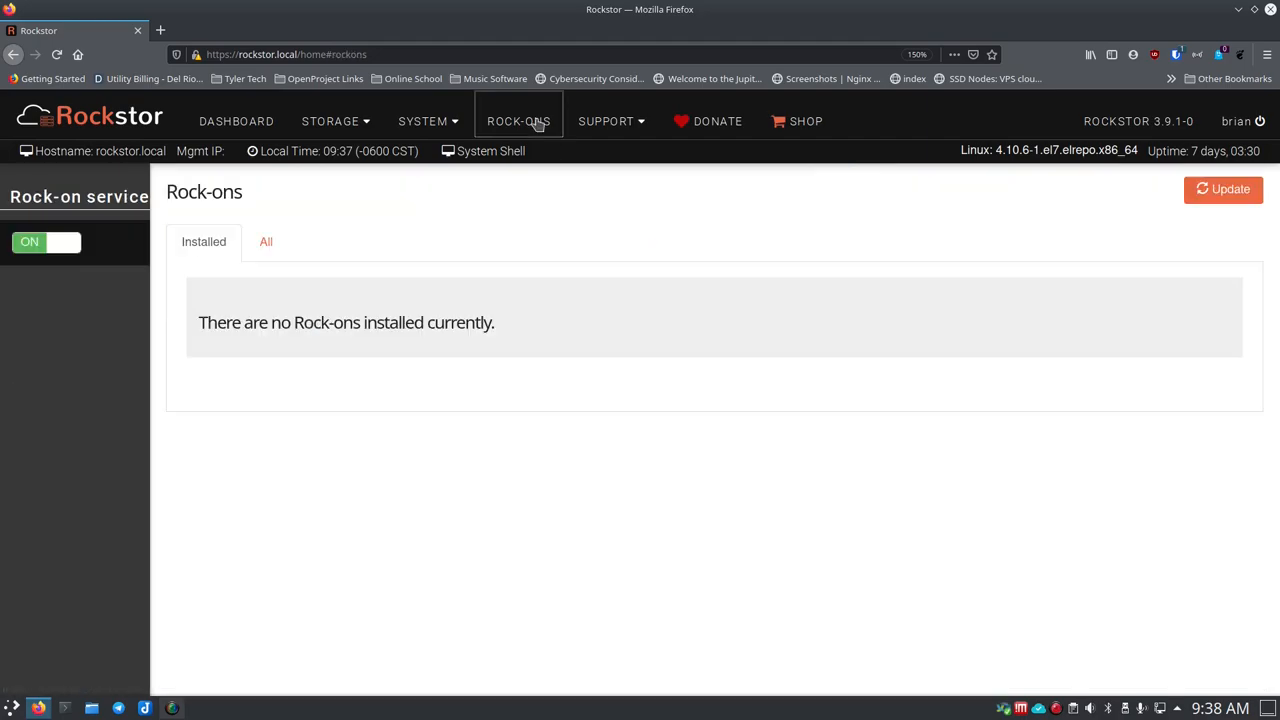
pyautogui.moveTo(470, 328)
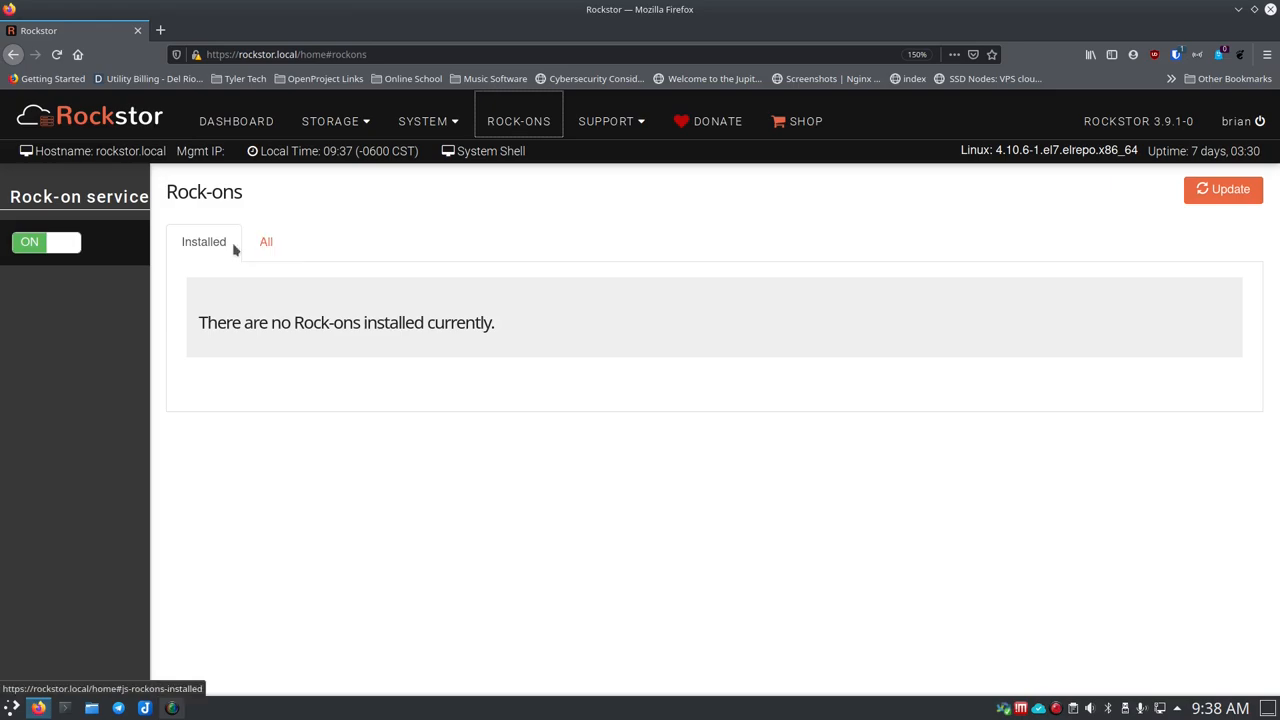
pyautogui.moveTo(218, 250)
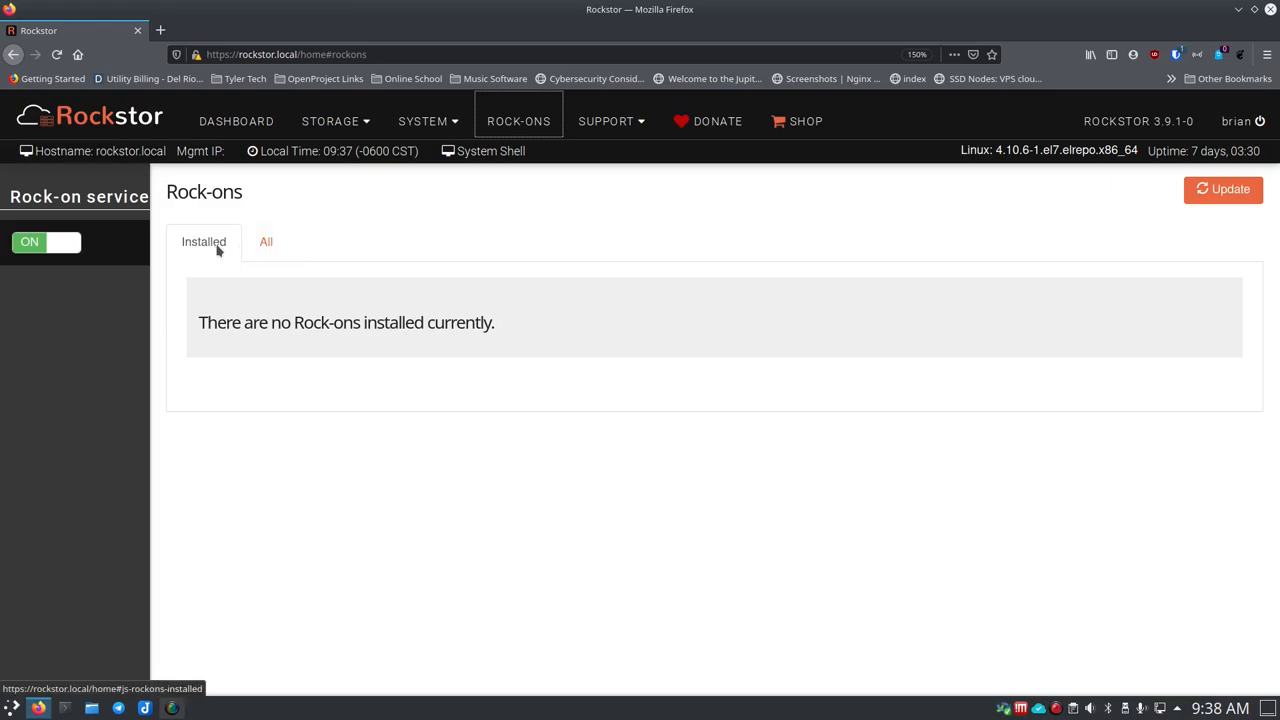
pyautogui.click(266, 242)
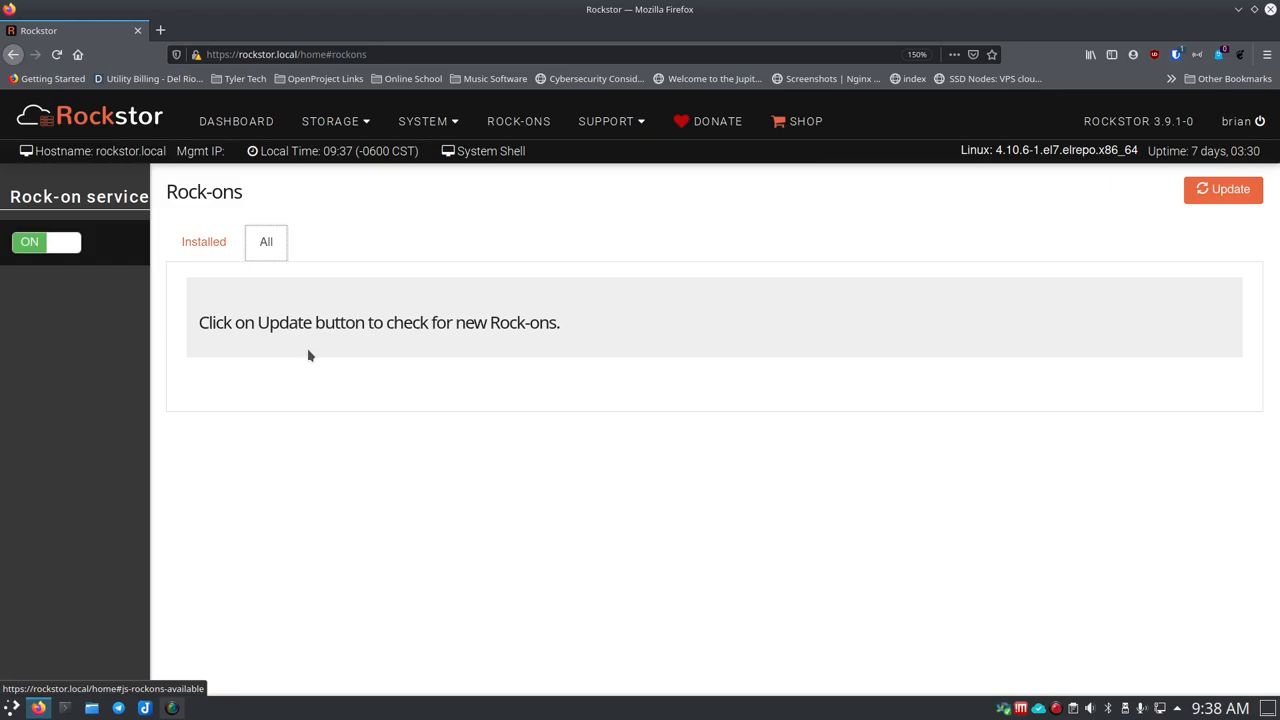
pyautogui.moveTo(565, 336)
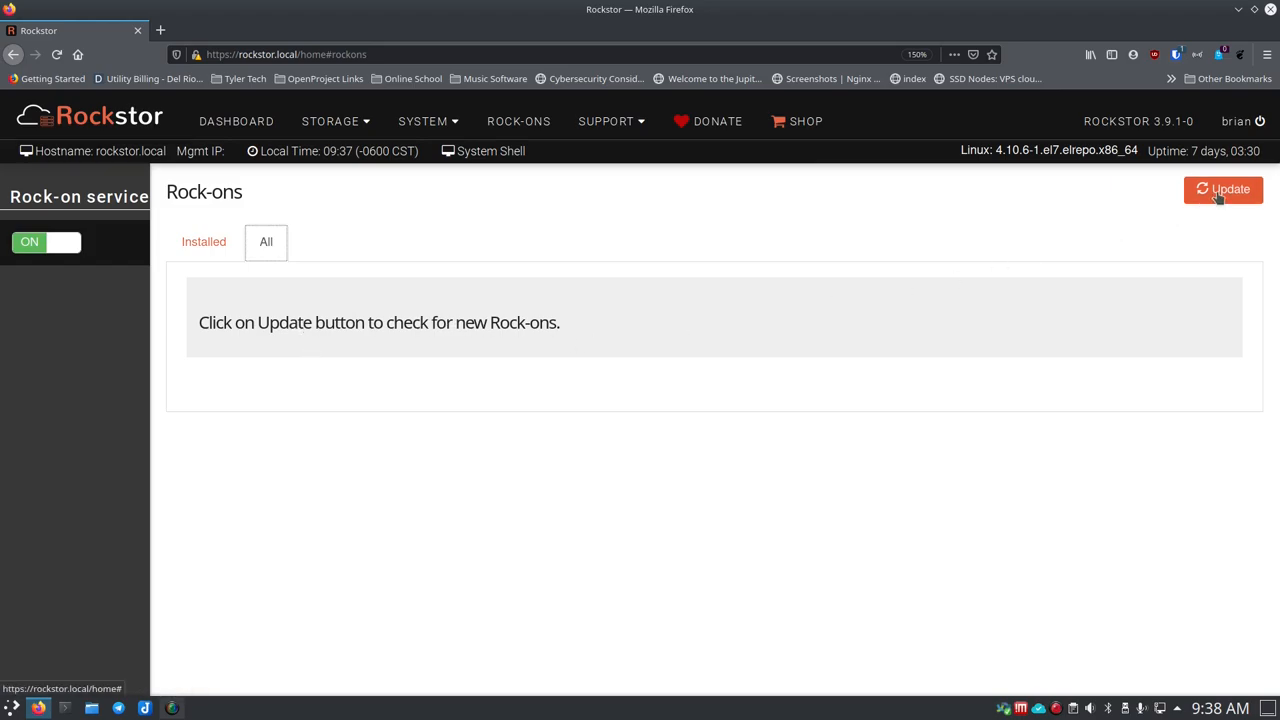
pyautogui.click(1223, 190)
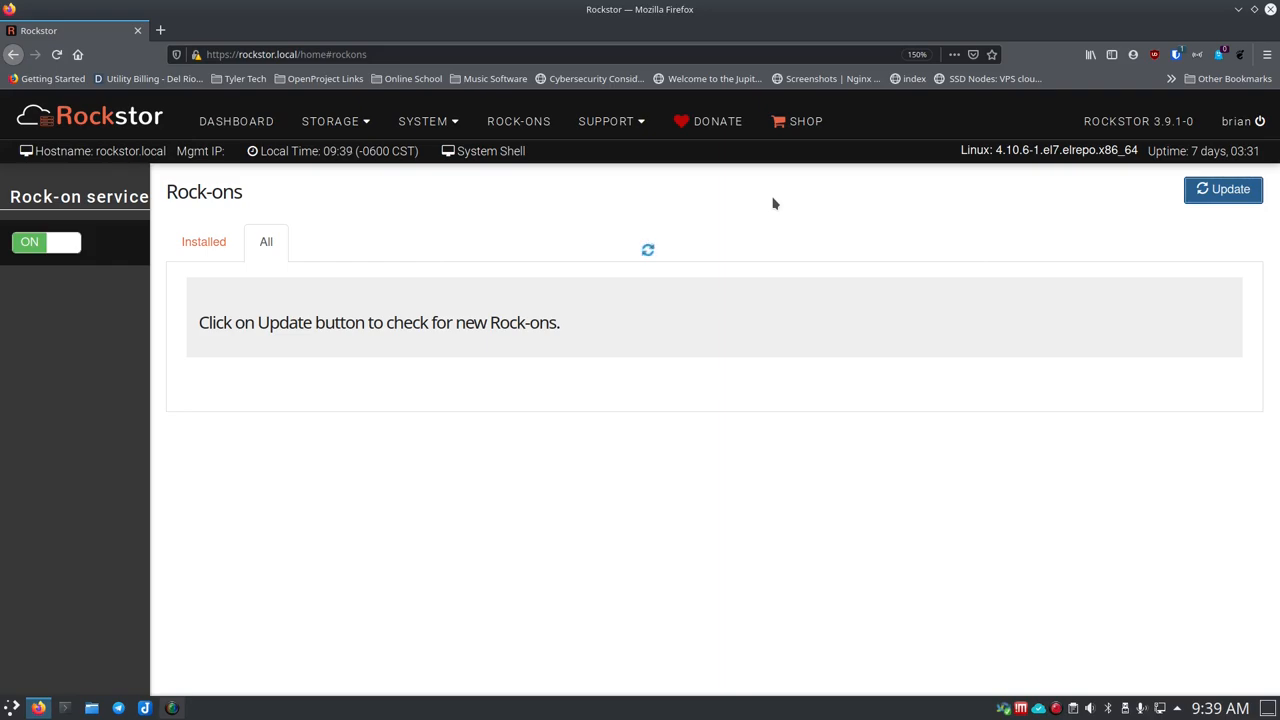
pyautogui.click(1223, 189)
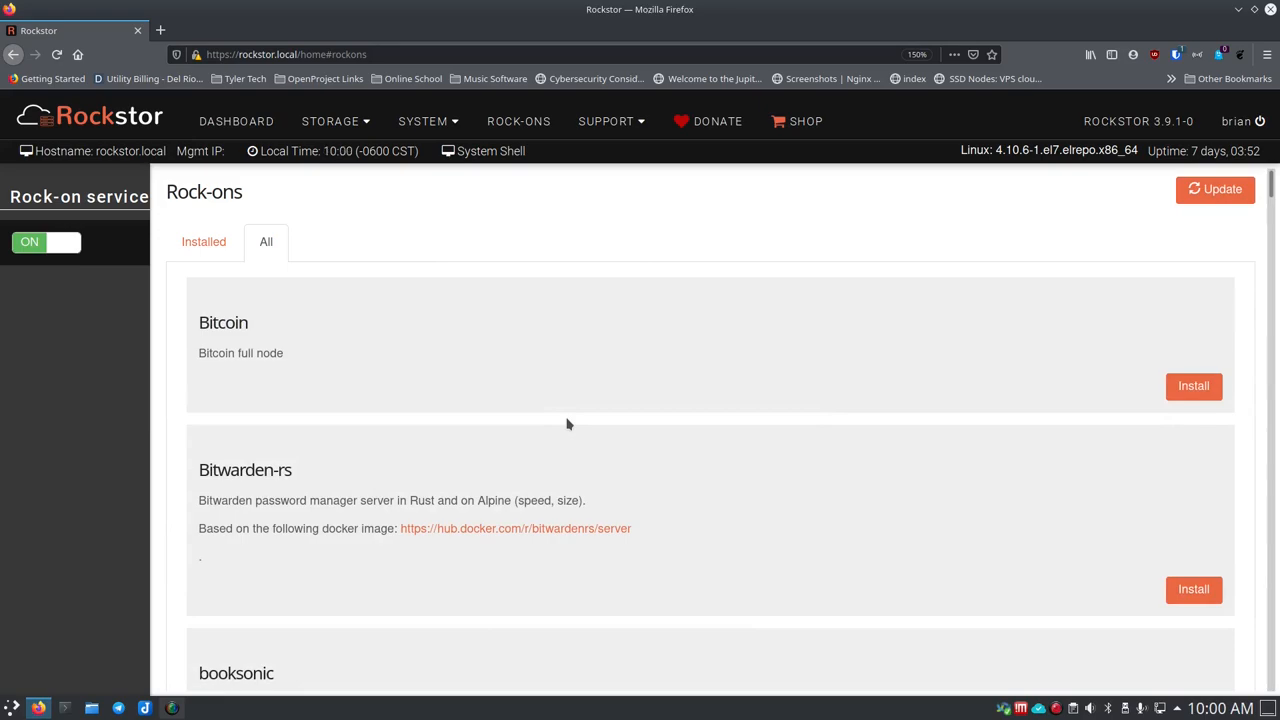
pyautogui.moveTo(590, 417)
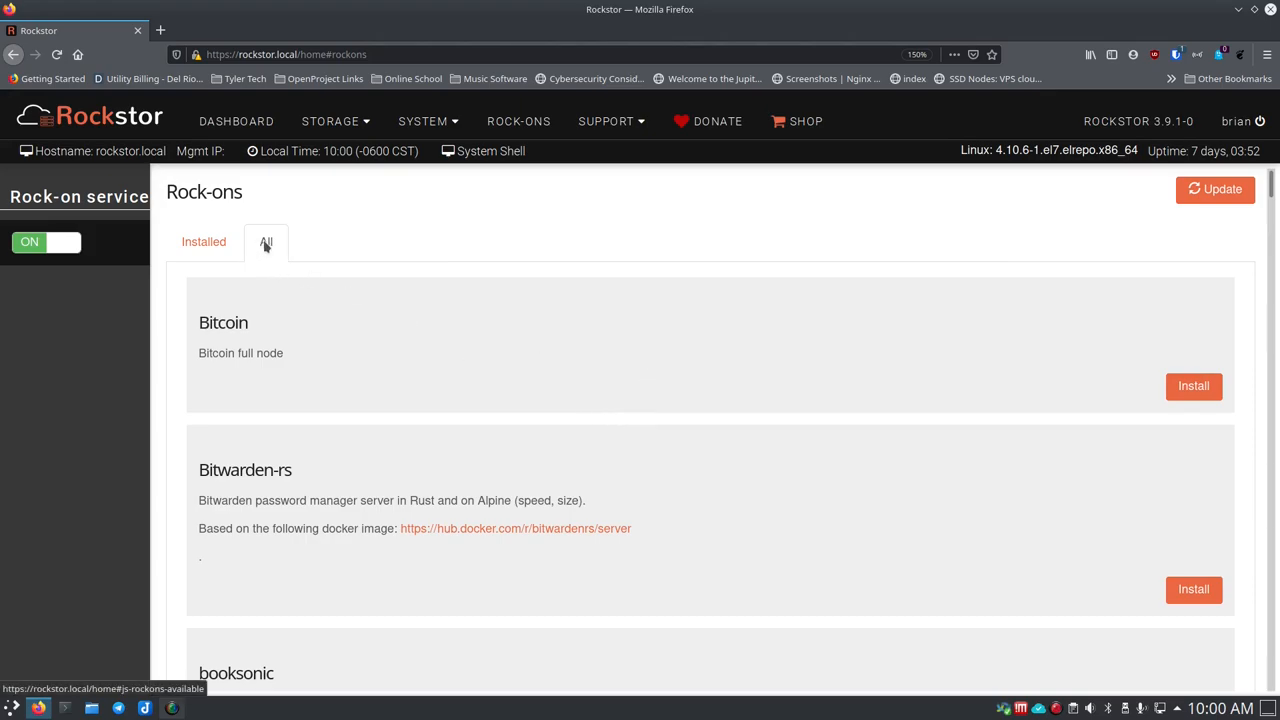
pyautogui.click(203, 241)
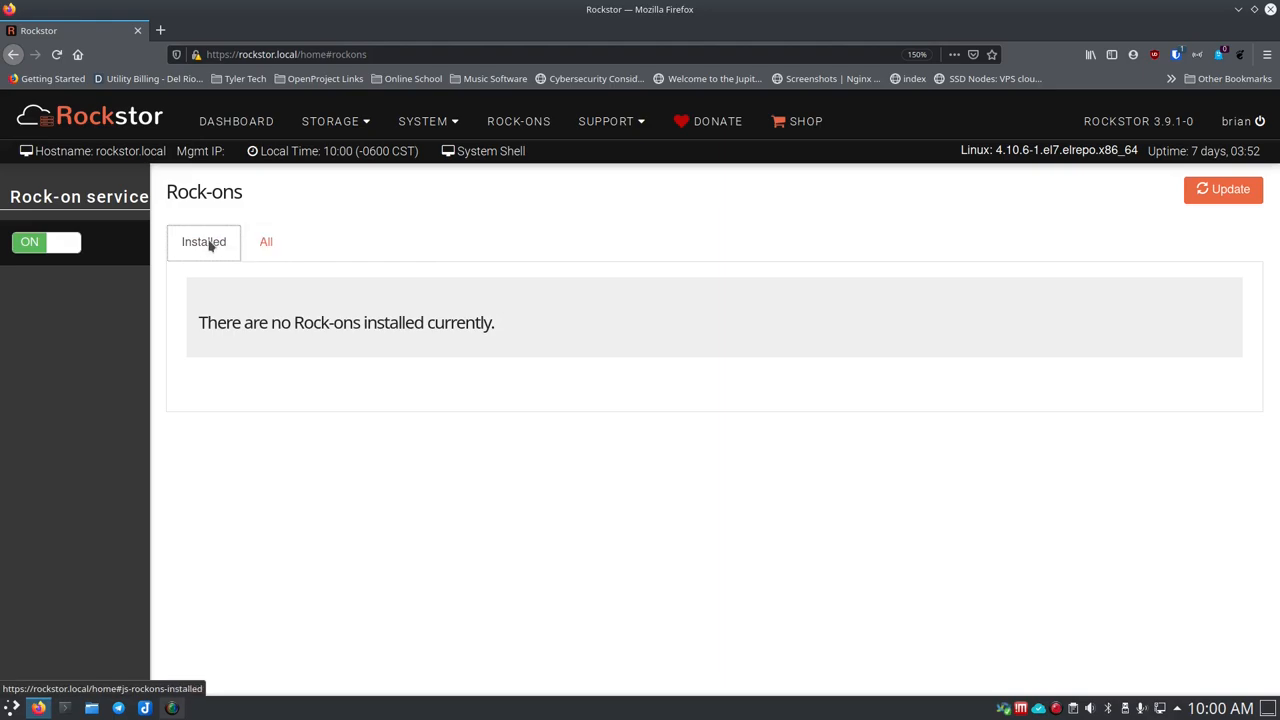
pyautogui.click(266, 242)
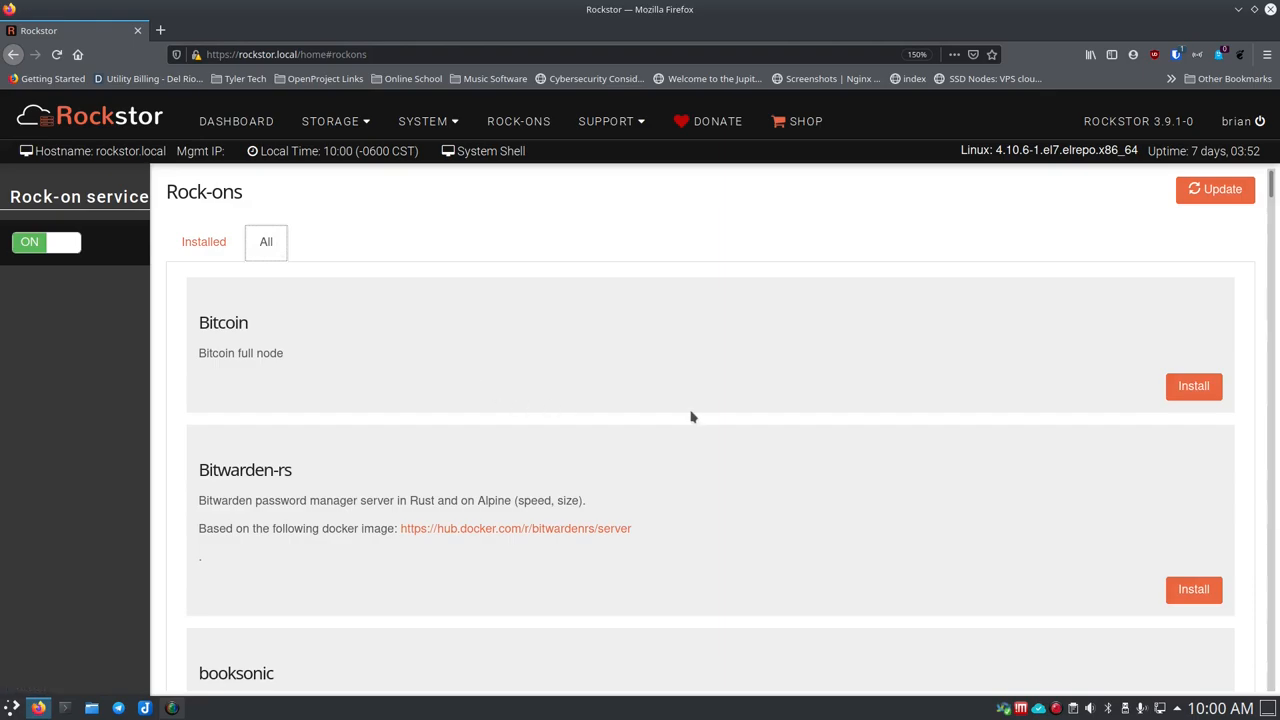
pyautogui.scroll(-3)
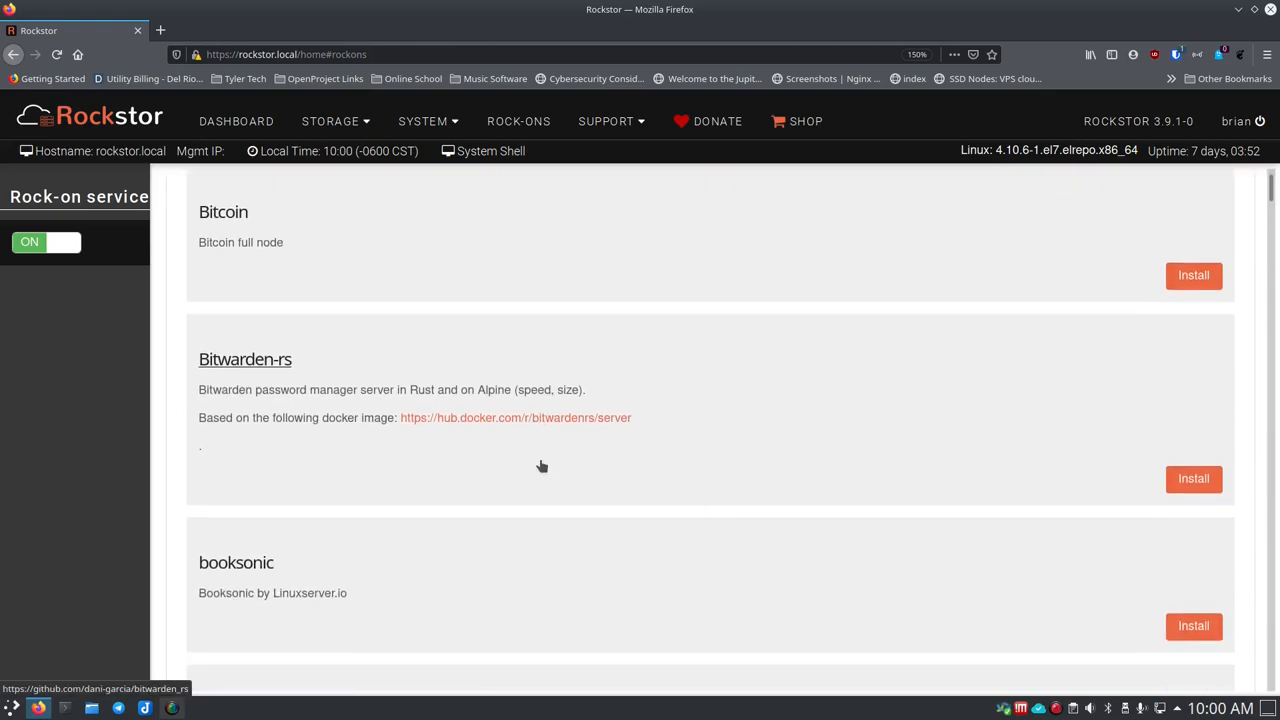
pyautogui.scroll(-3)
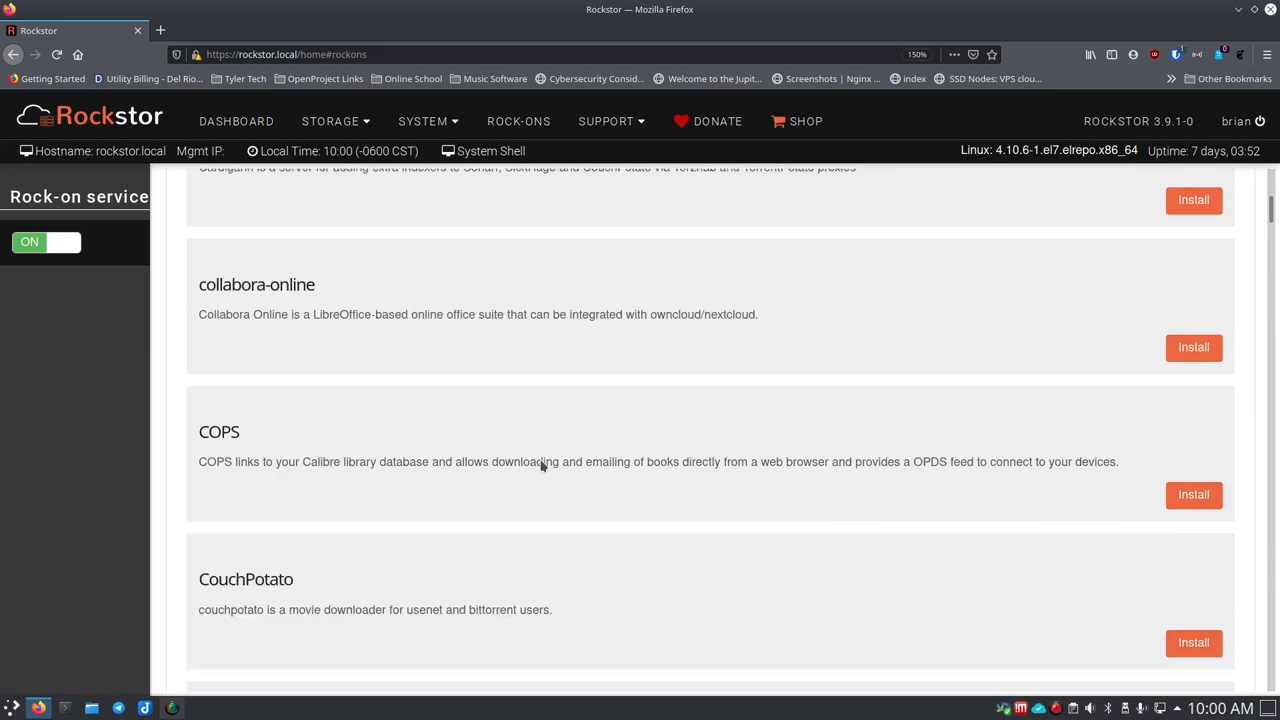
pyautogui.scroll(-3)
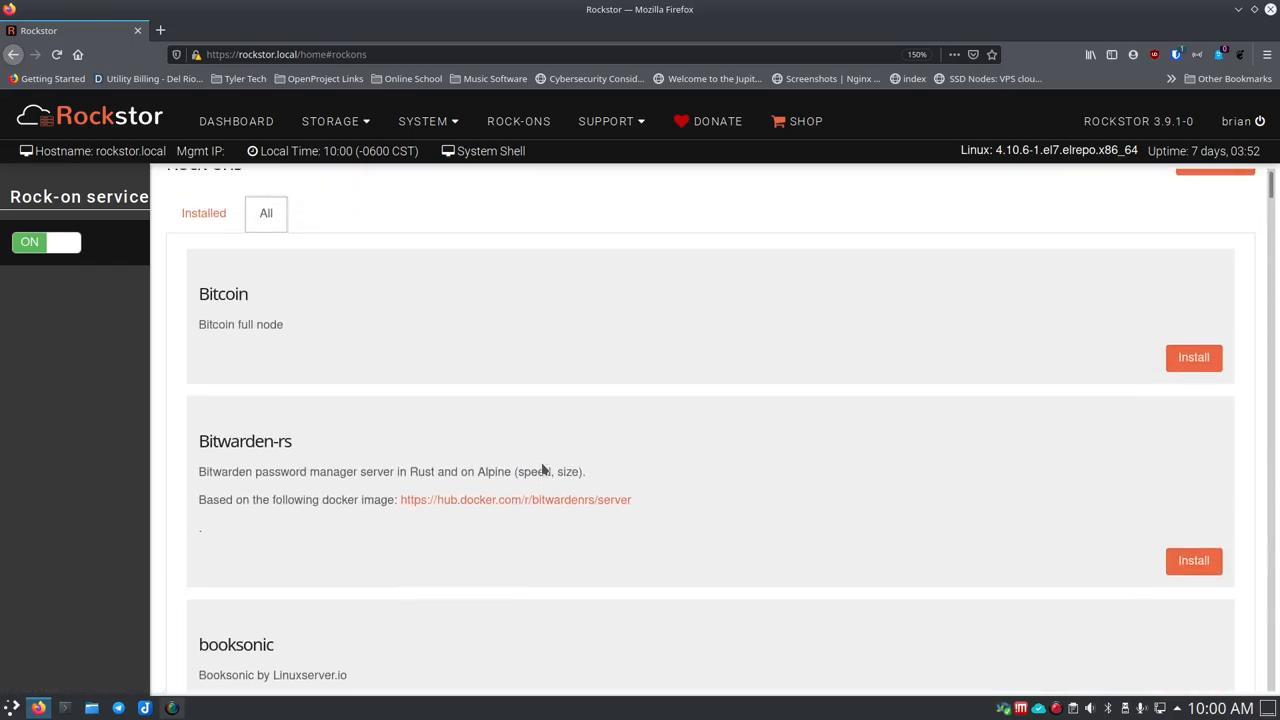
pyautogui.scroll(-3)
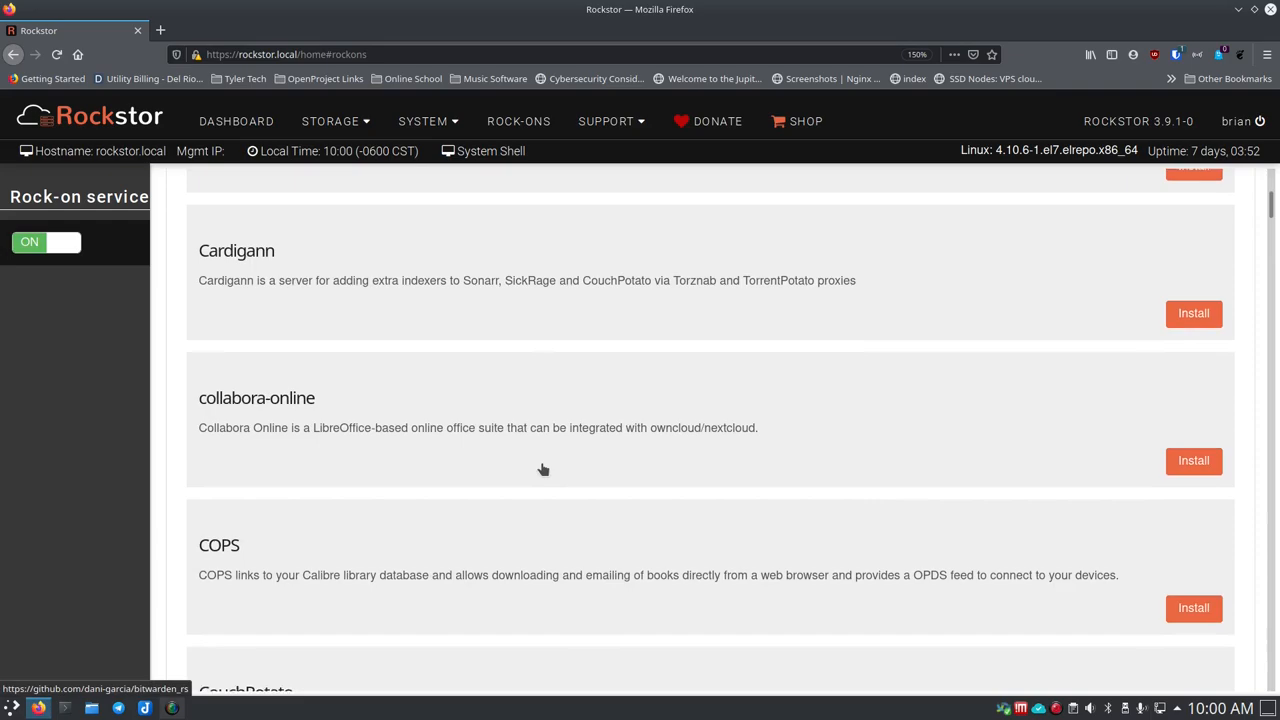
pyautogui.scroll(-3)
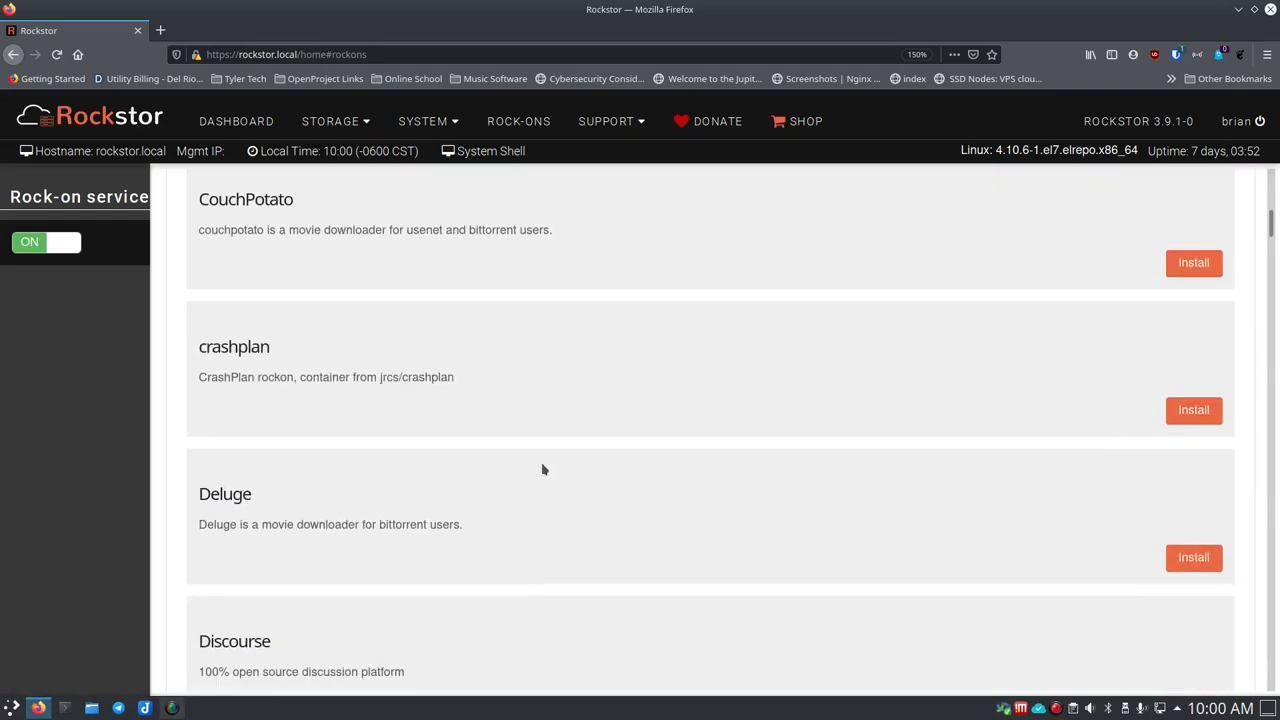
pyautogui.scroll(-3)
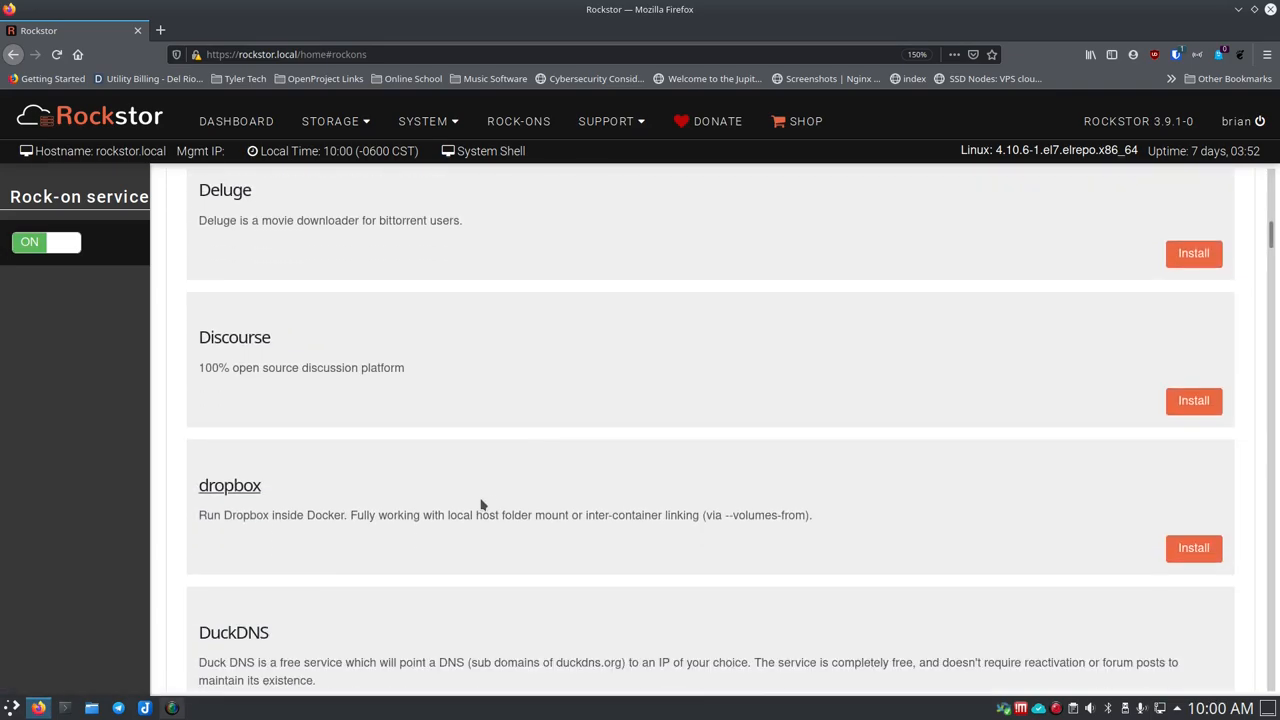
pyautogui.scroll(-3)
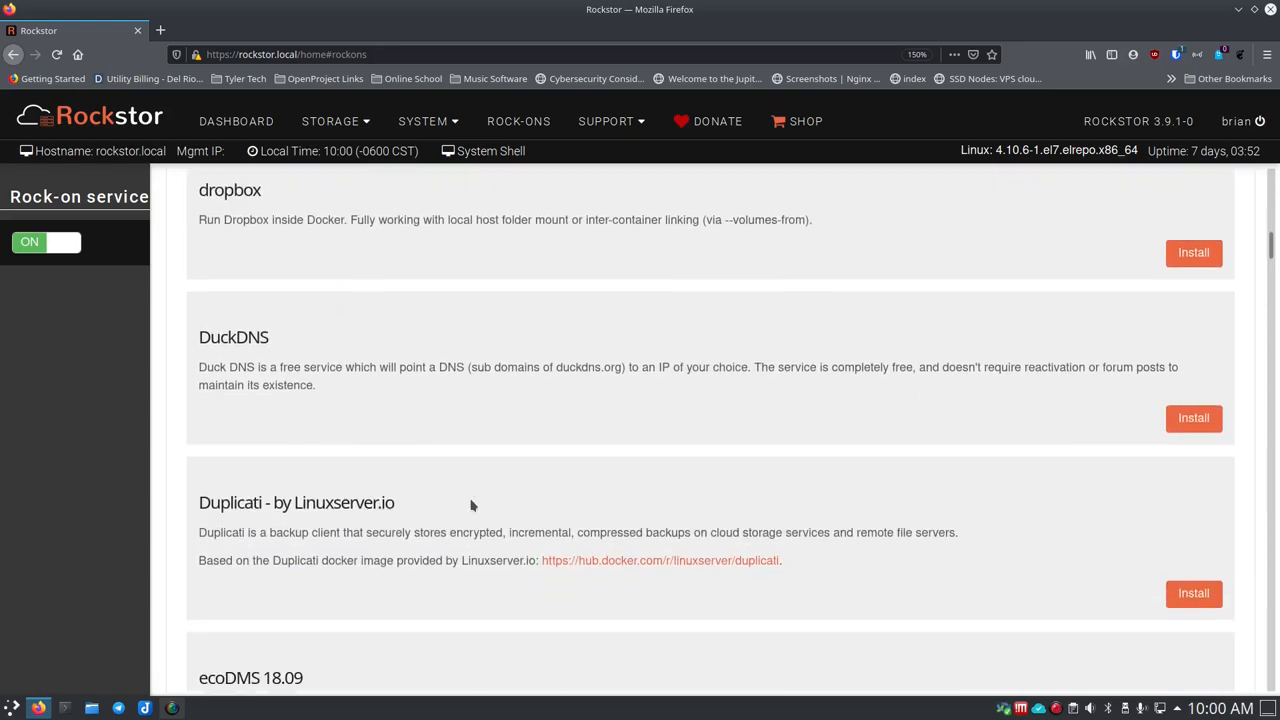
pyautogui.scroll(-3)
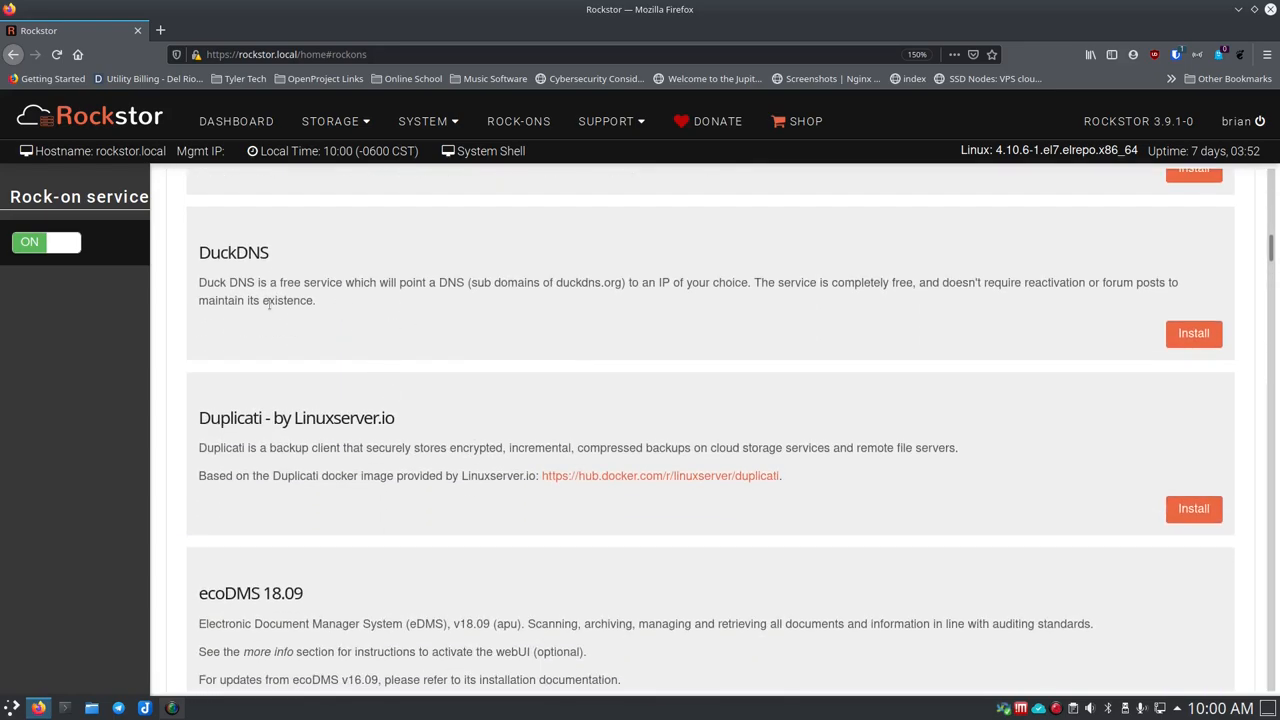
pyautogui.moveTo(505, 297)
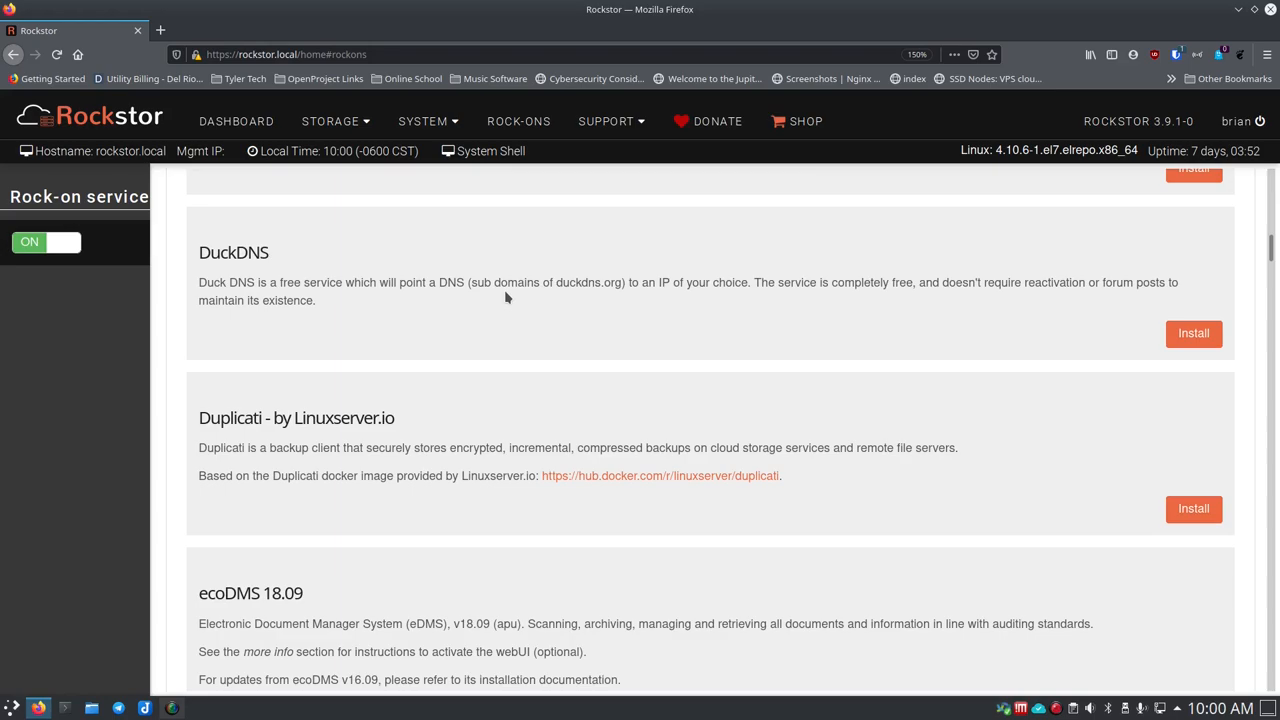
pyautogui.moveTo(398, 300)
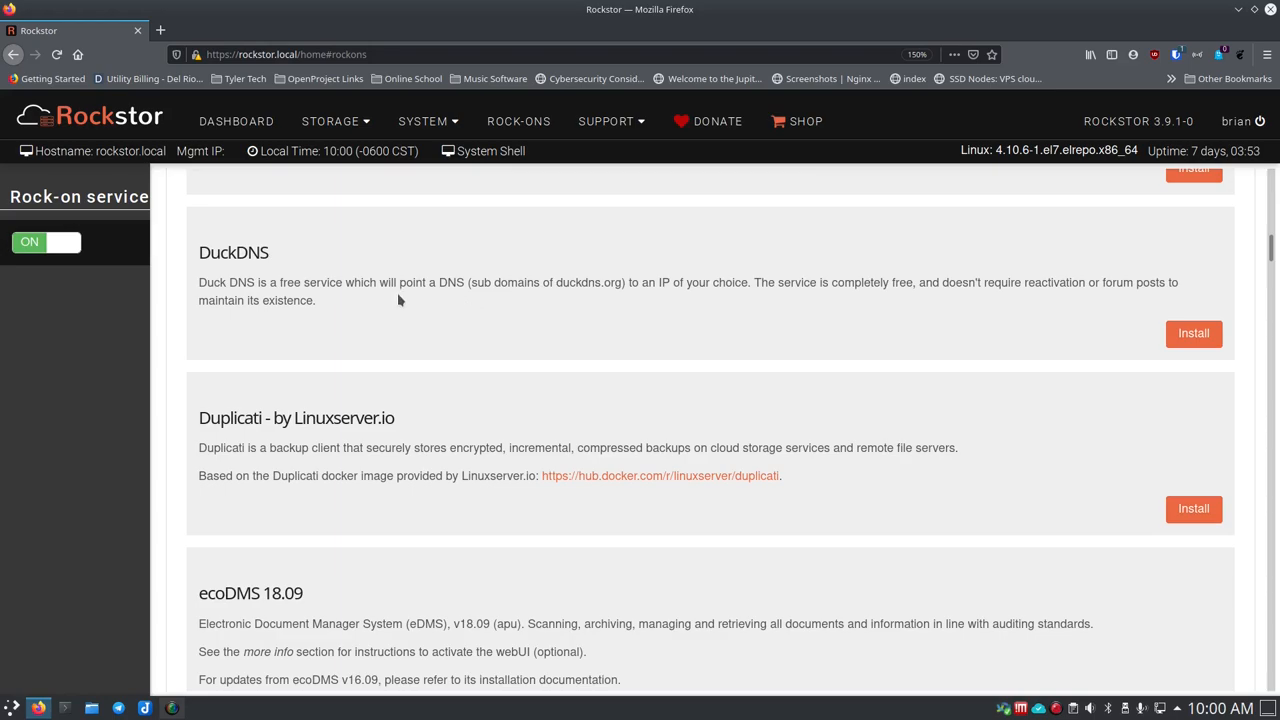
pyautogui.moveTo(235, 252)
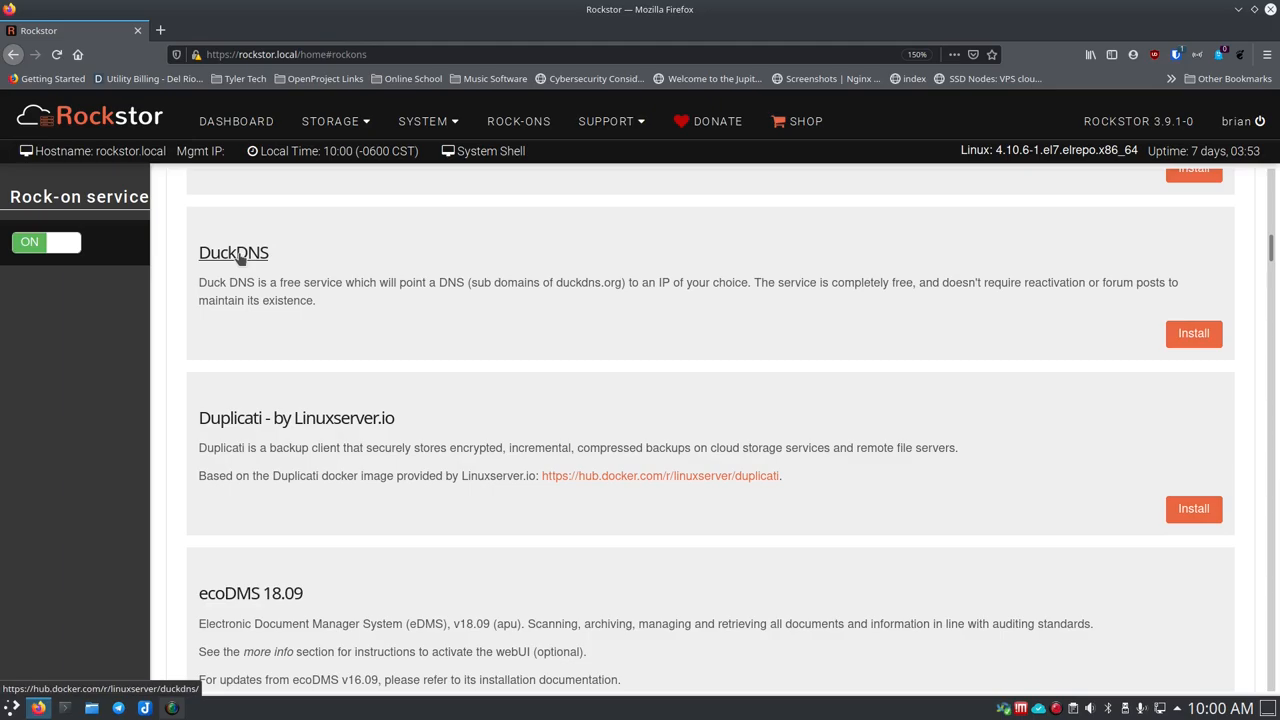
pyautogui.scroll(-3)
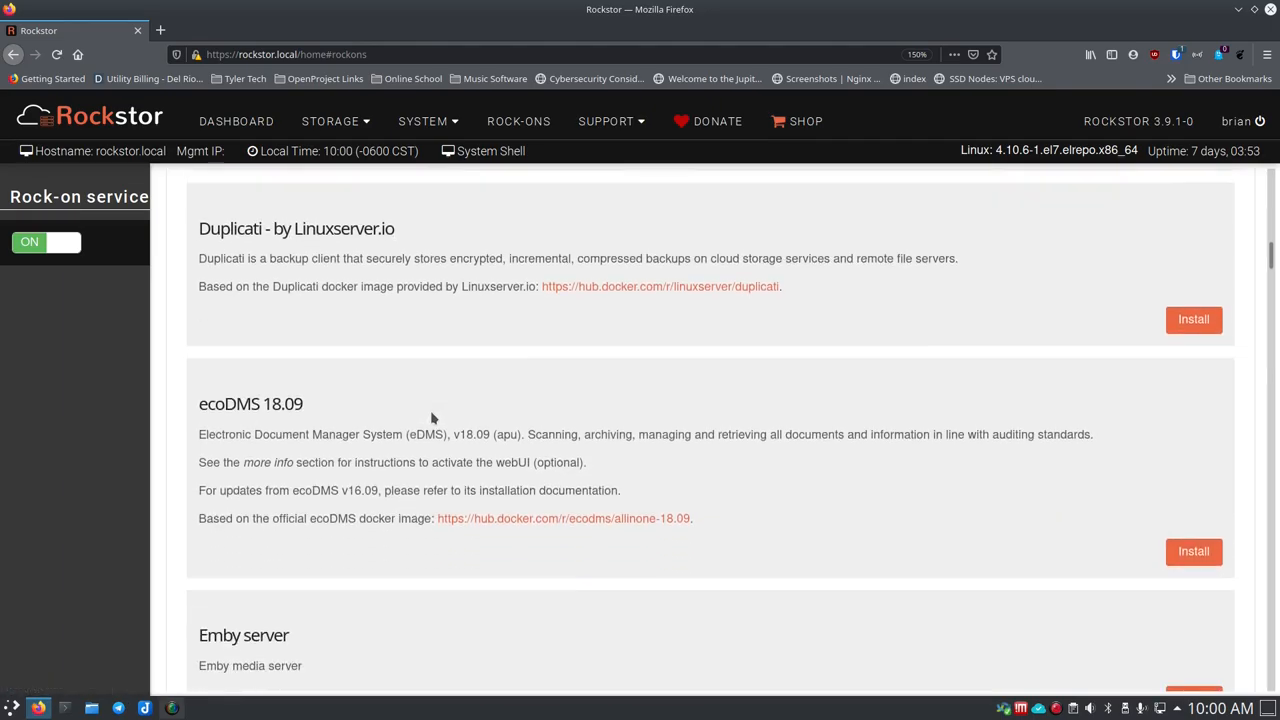
pyautogui.scroll(-3)
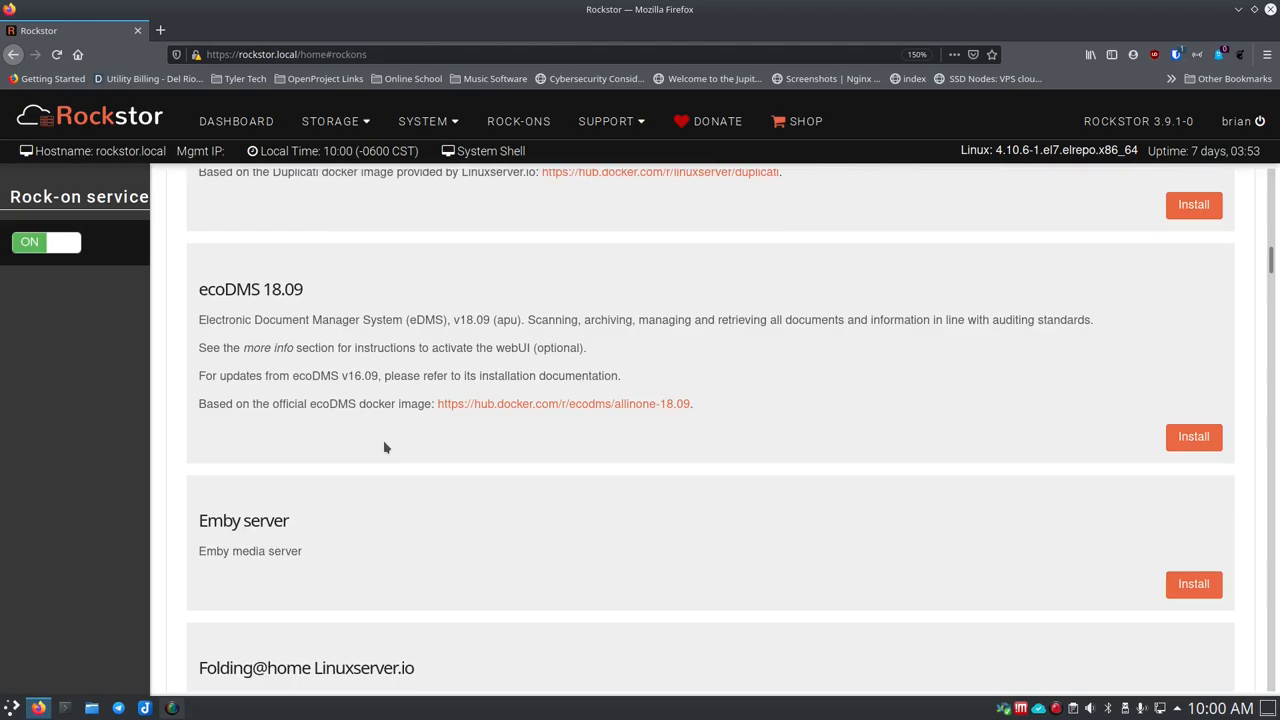
pyautogui.moveTo(375, 438)
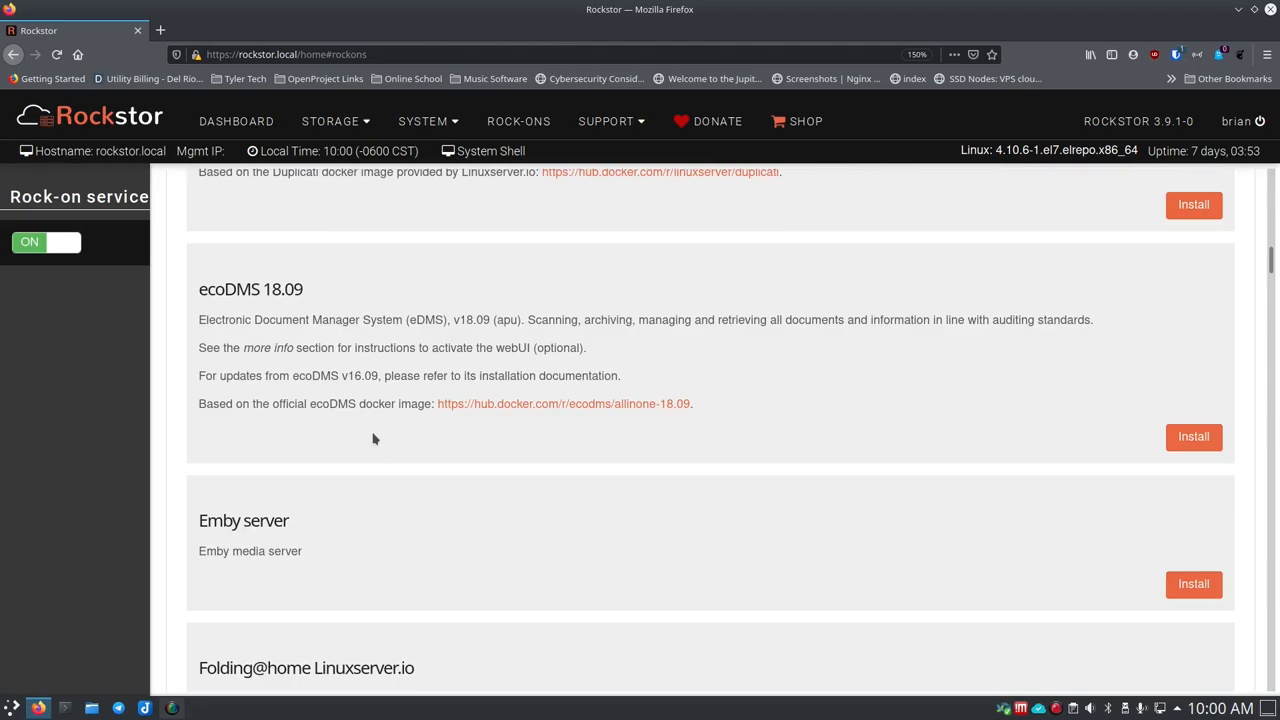
pyautogui.scroll(-3)
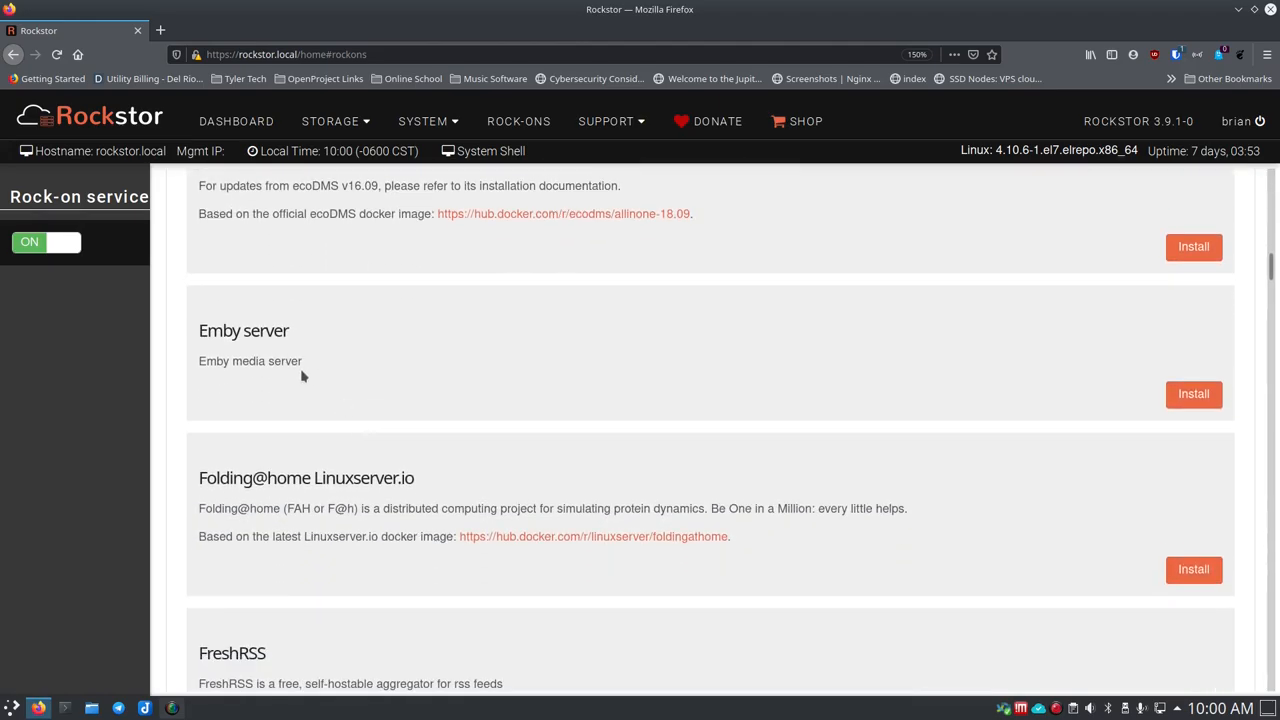
pyautogui.scroll(-3)
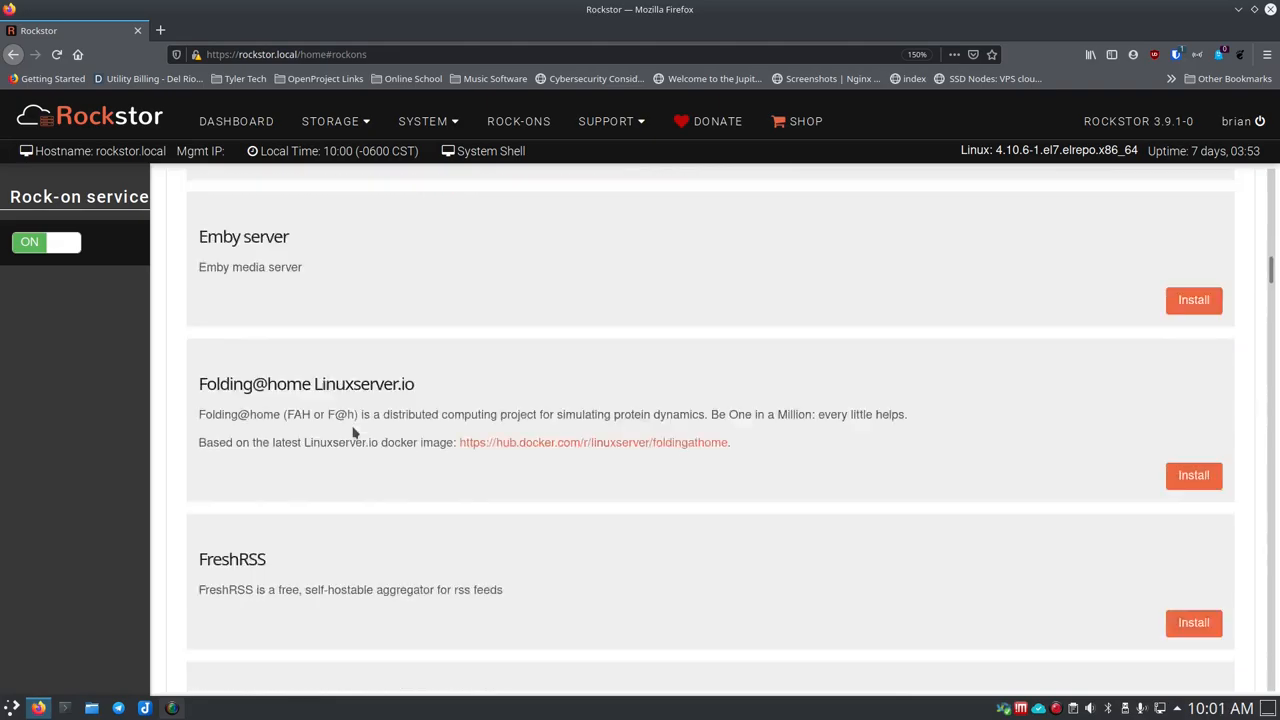
pyautogui.scroll(-3)
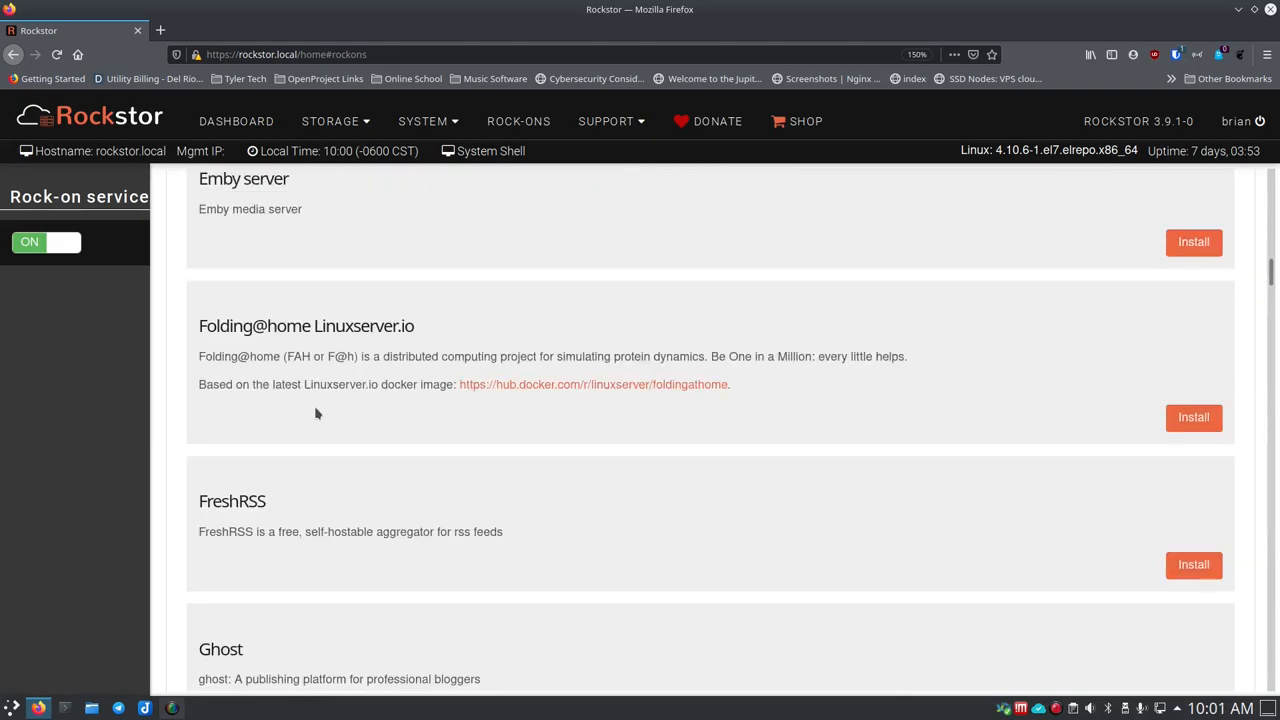
pyautogui.moveTo(306, 325)
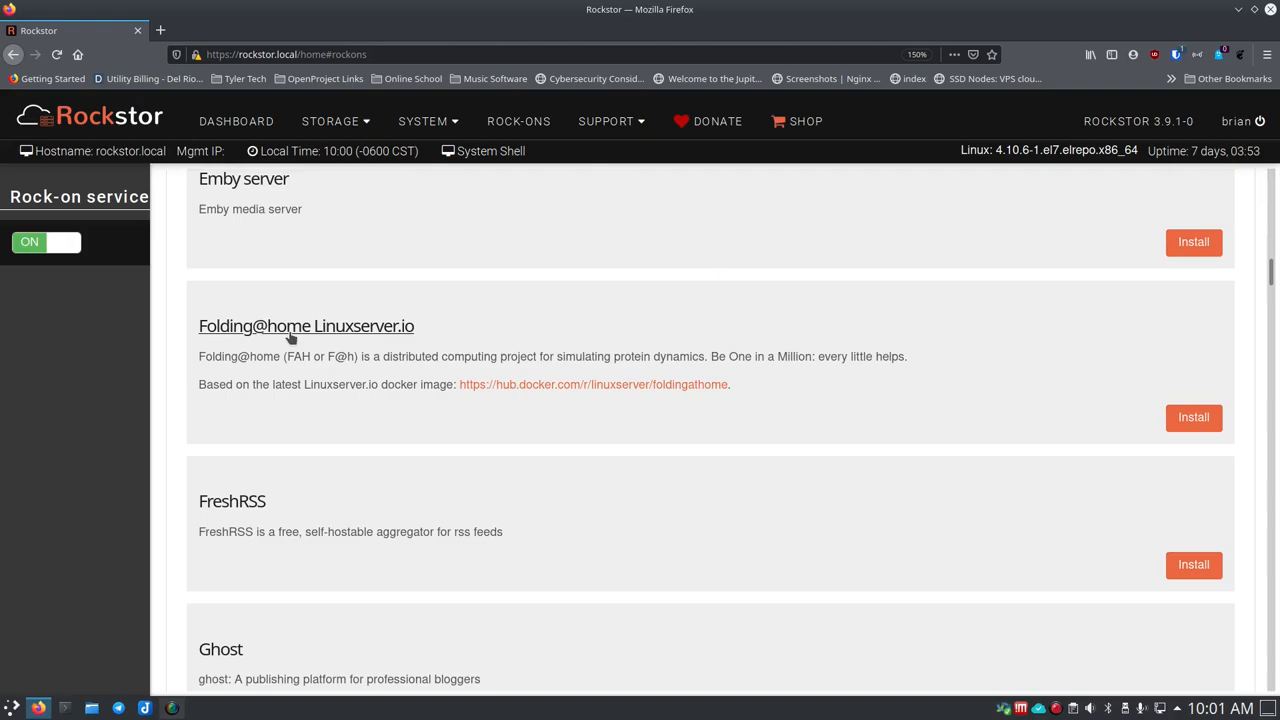
pyautogui.moveTo(435, 384)
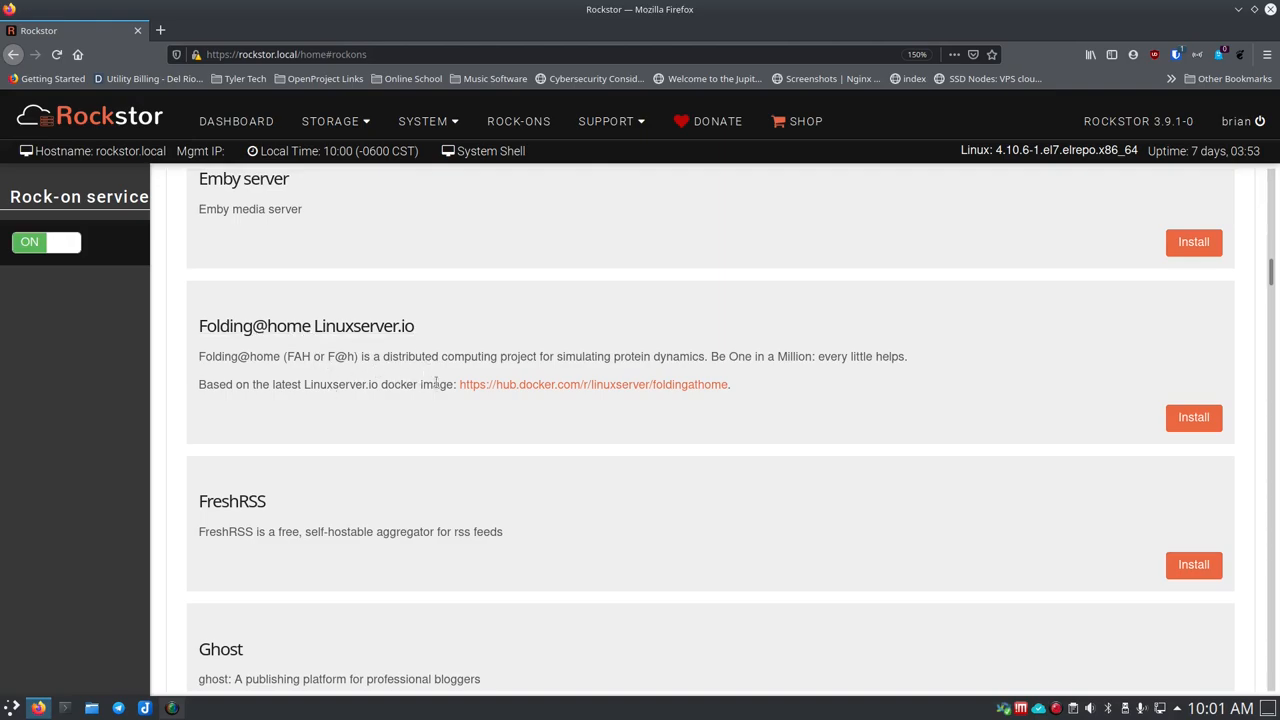
pyautogui.scroll(-3)
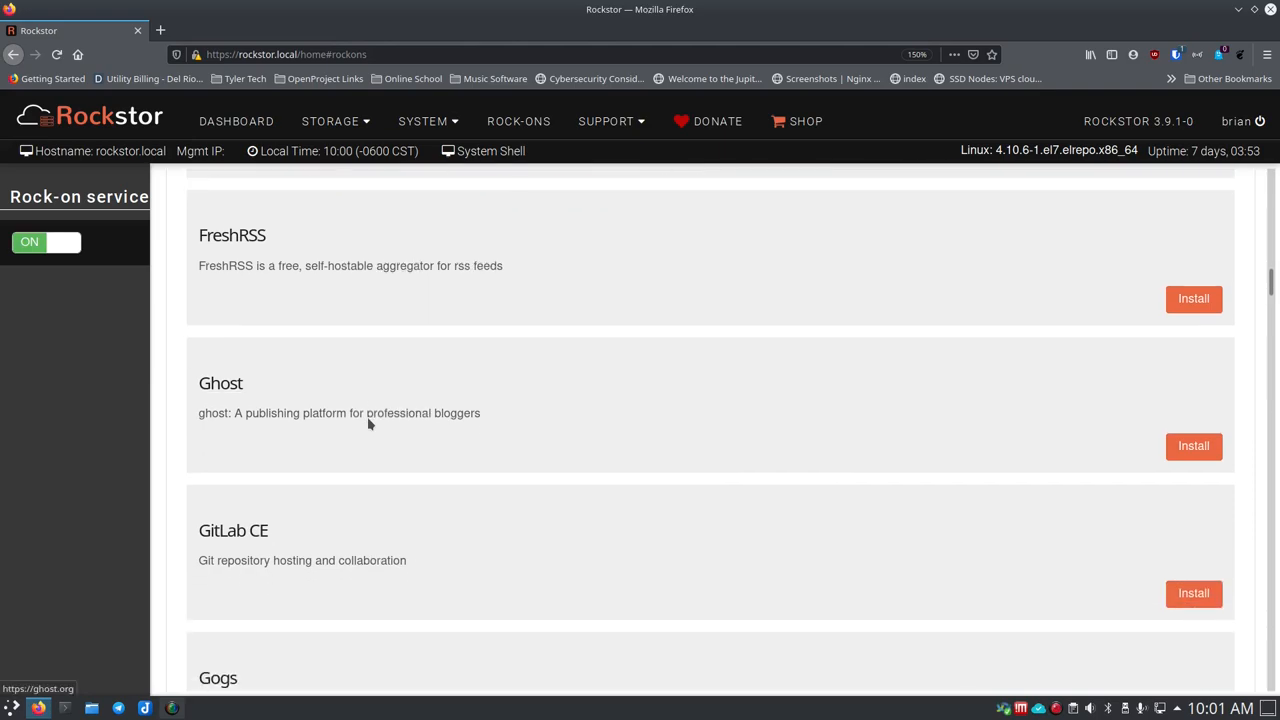
pyautogui.scroll(-3)
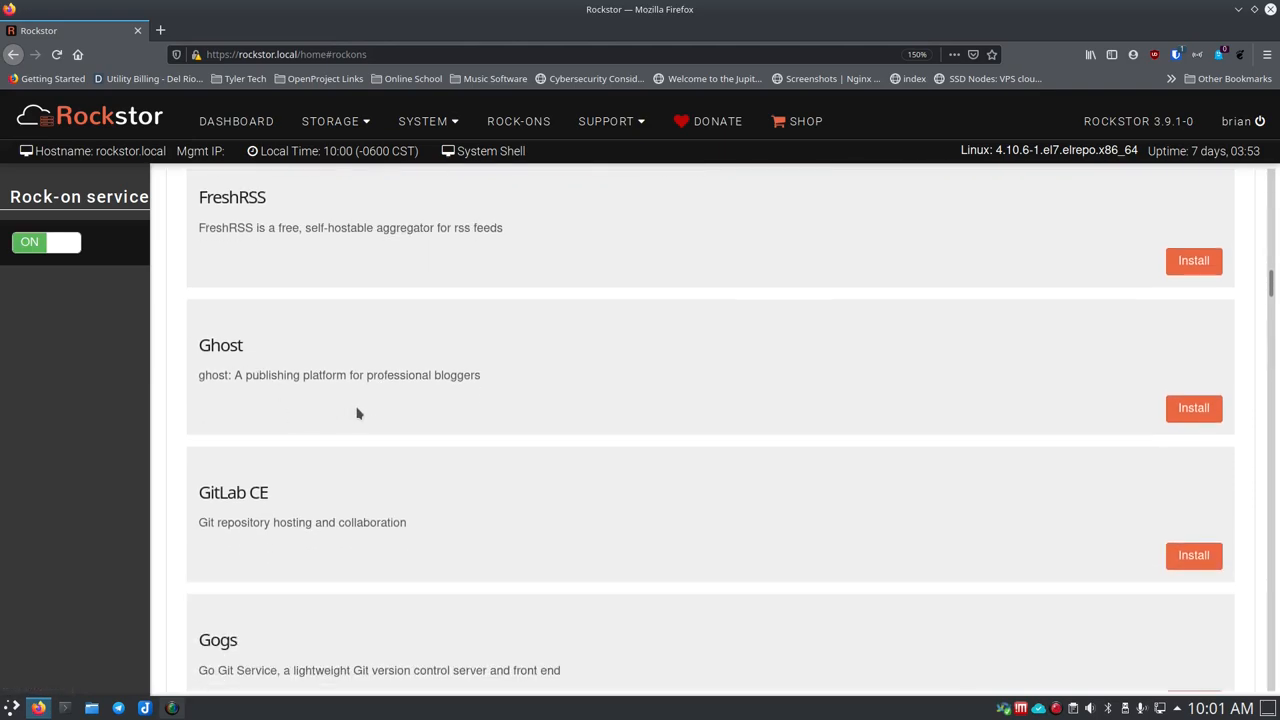
pyautogui.scroll(-3)
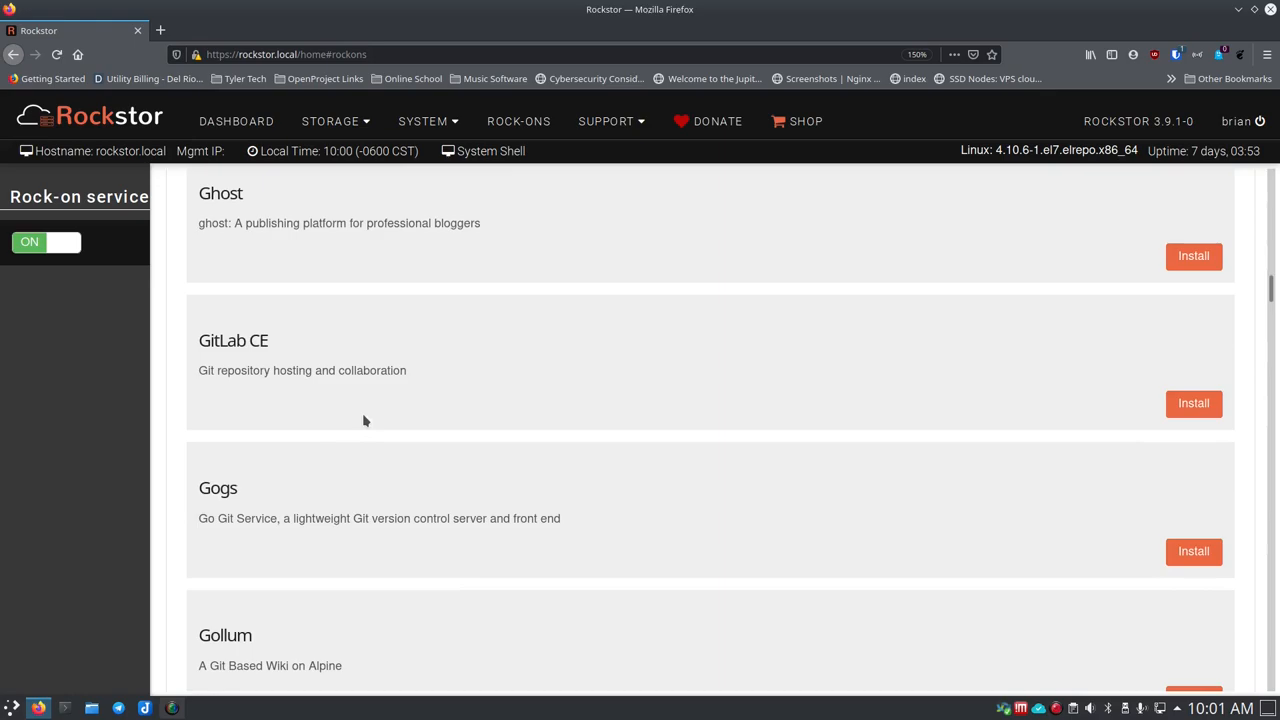
pyautogui.moveTo(283, 398)
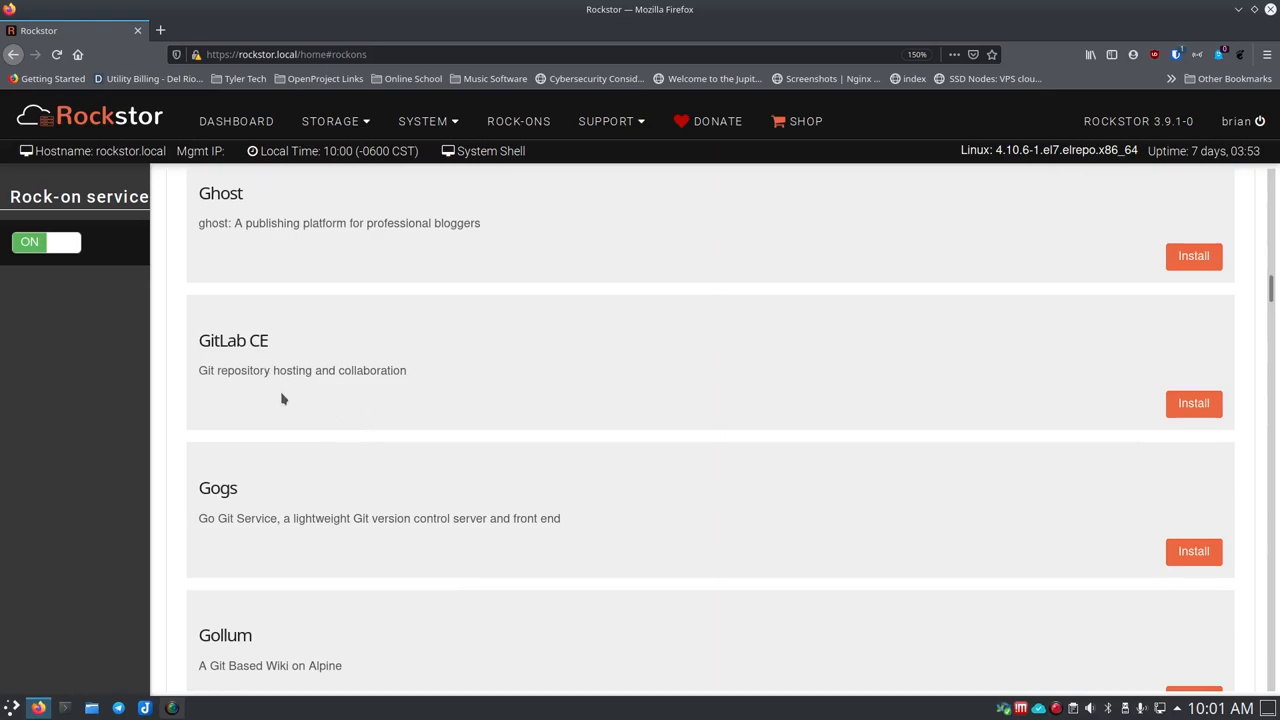
pyautogui.scroll(-3)
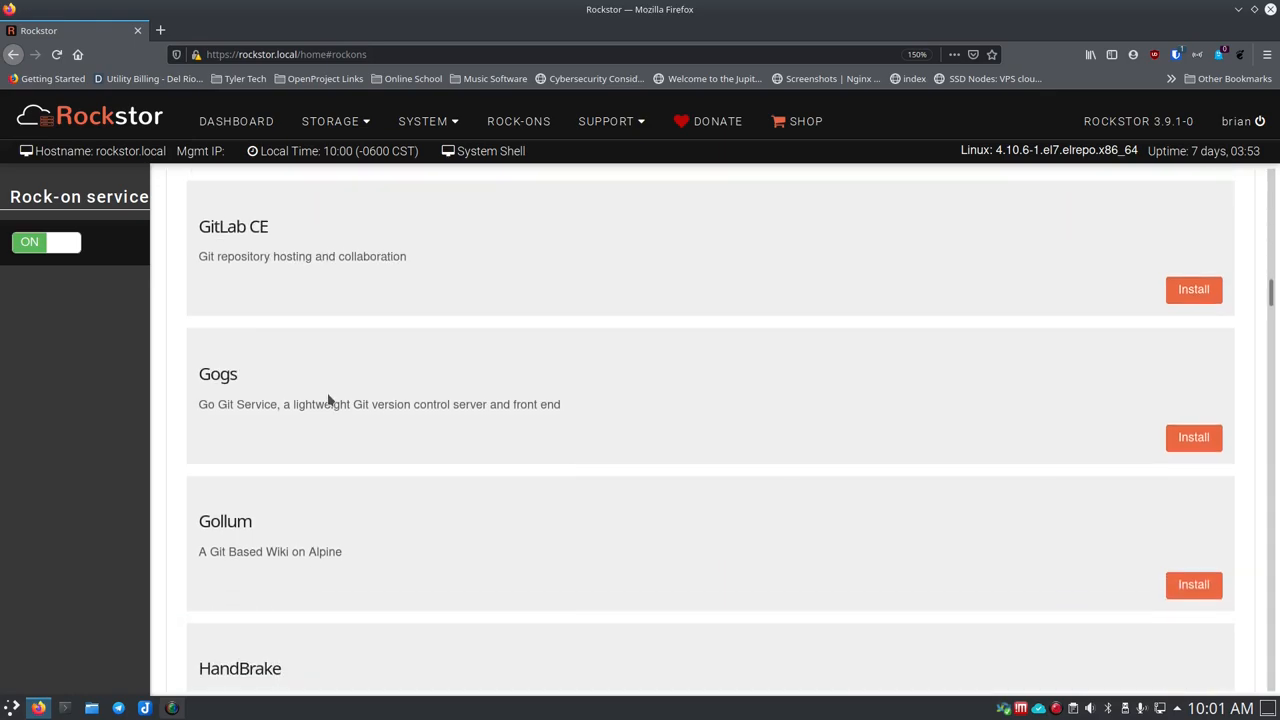
pyautogui.moveTo(337, 434)
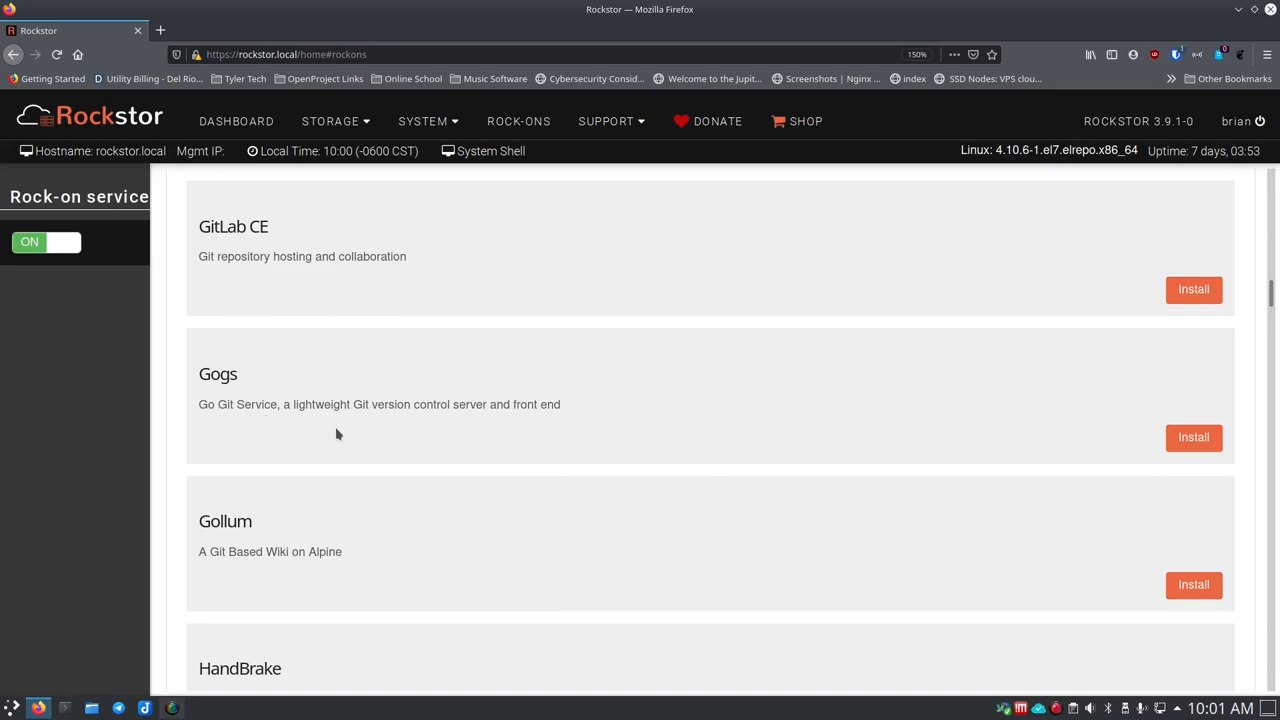
pyautogui.scroll(-3)
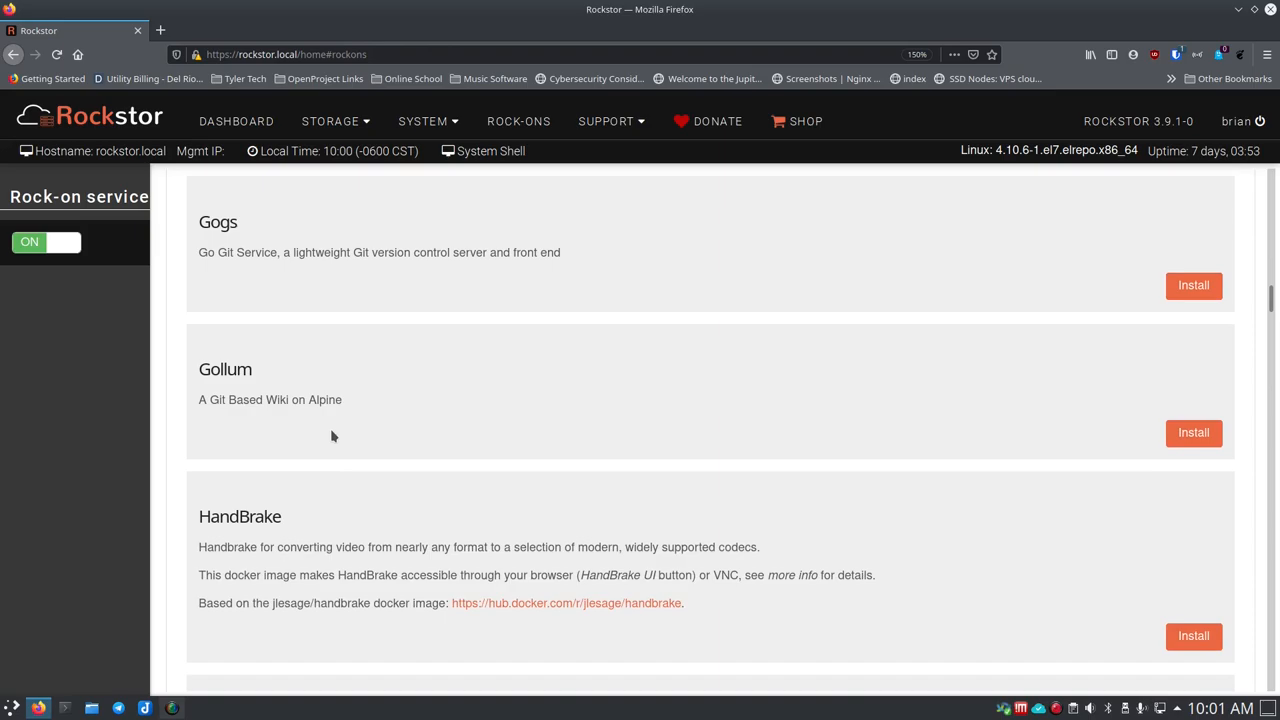
pyautogui.scroll(-3)
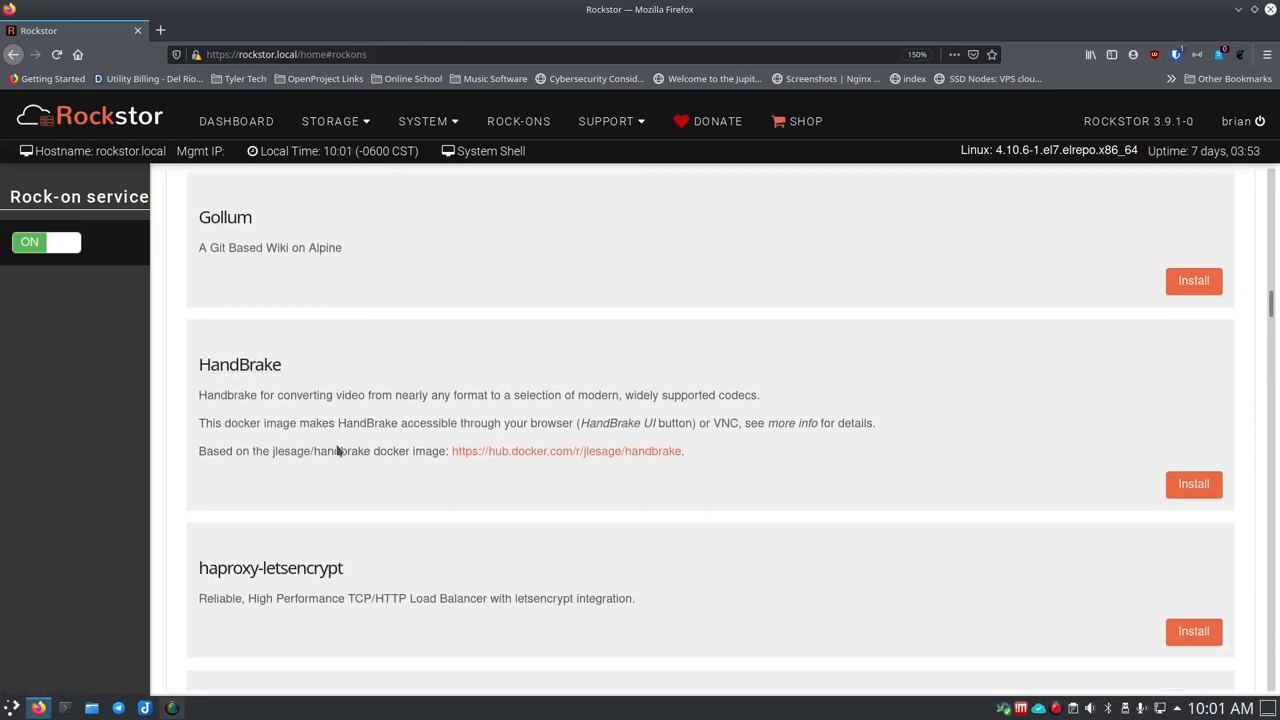
pyautogui.scroll(-3)
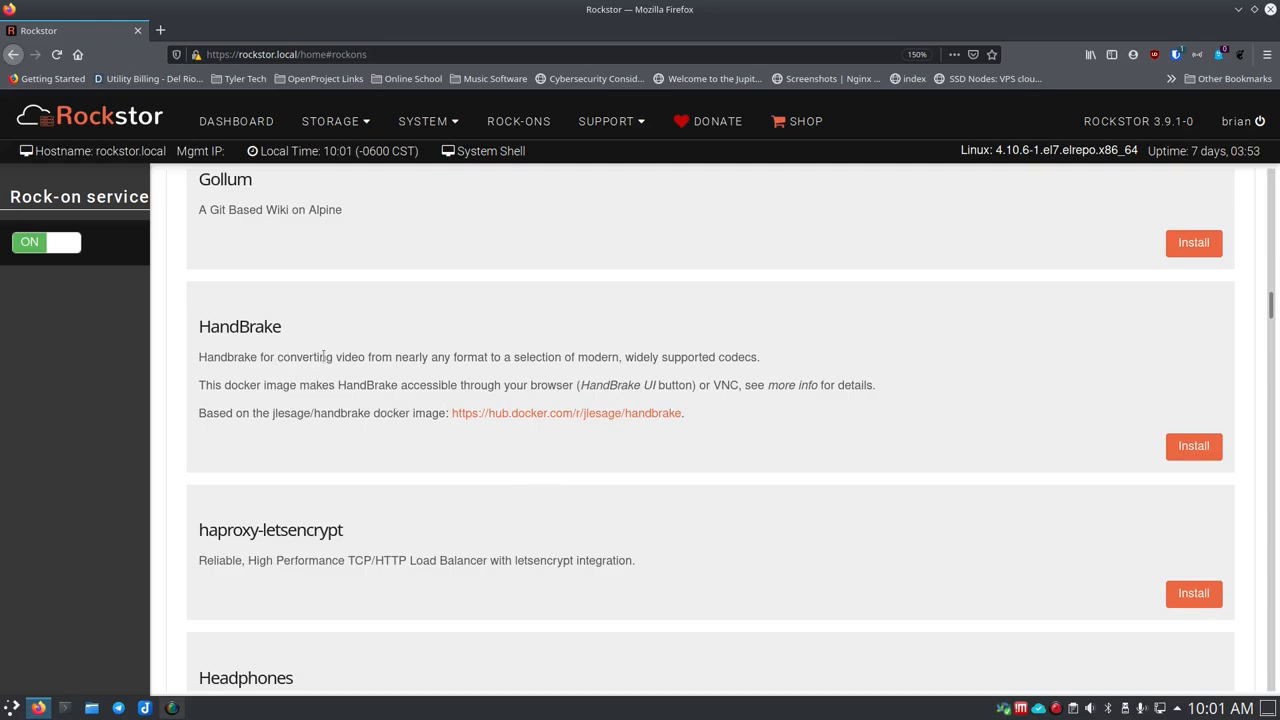
pyautogui.moveTo(239, 326)
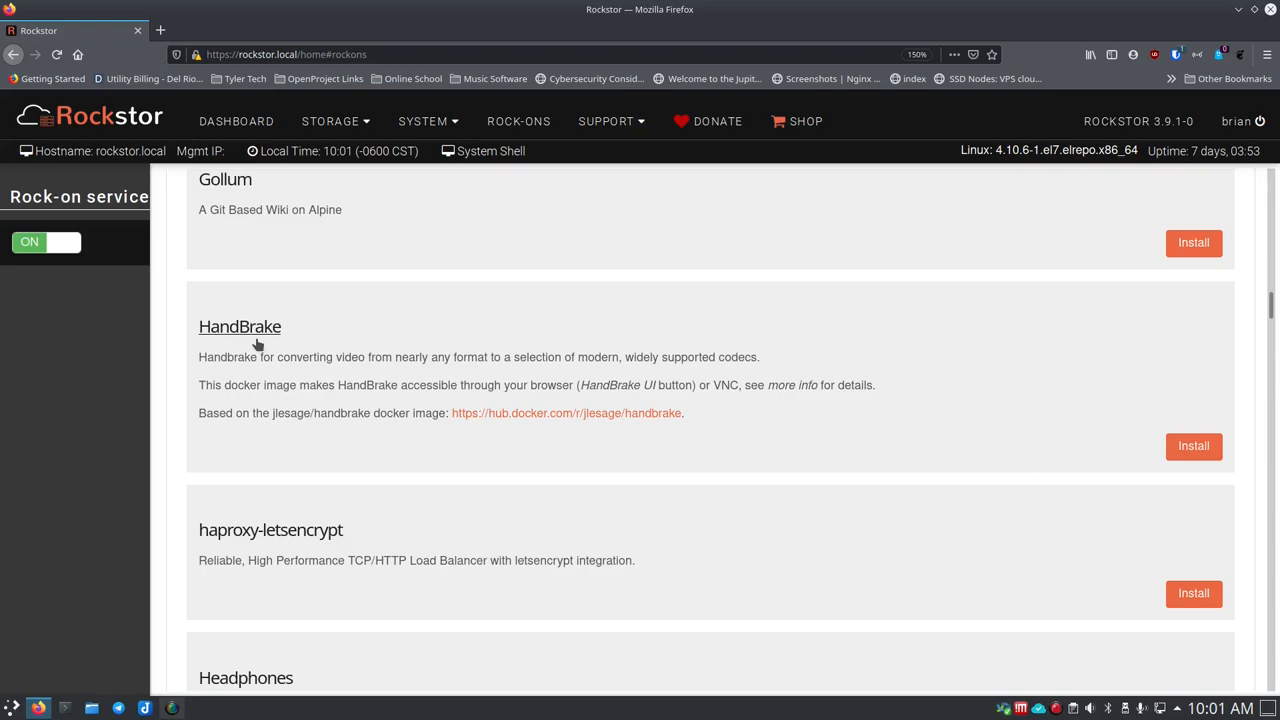
pyautogui.moveTo(396, 442)
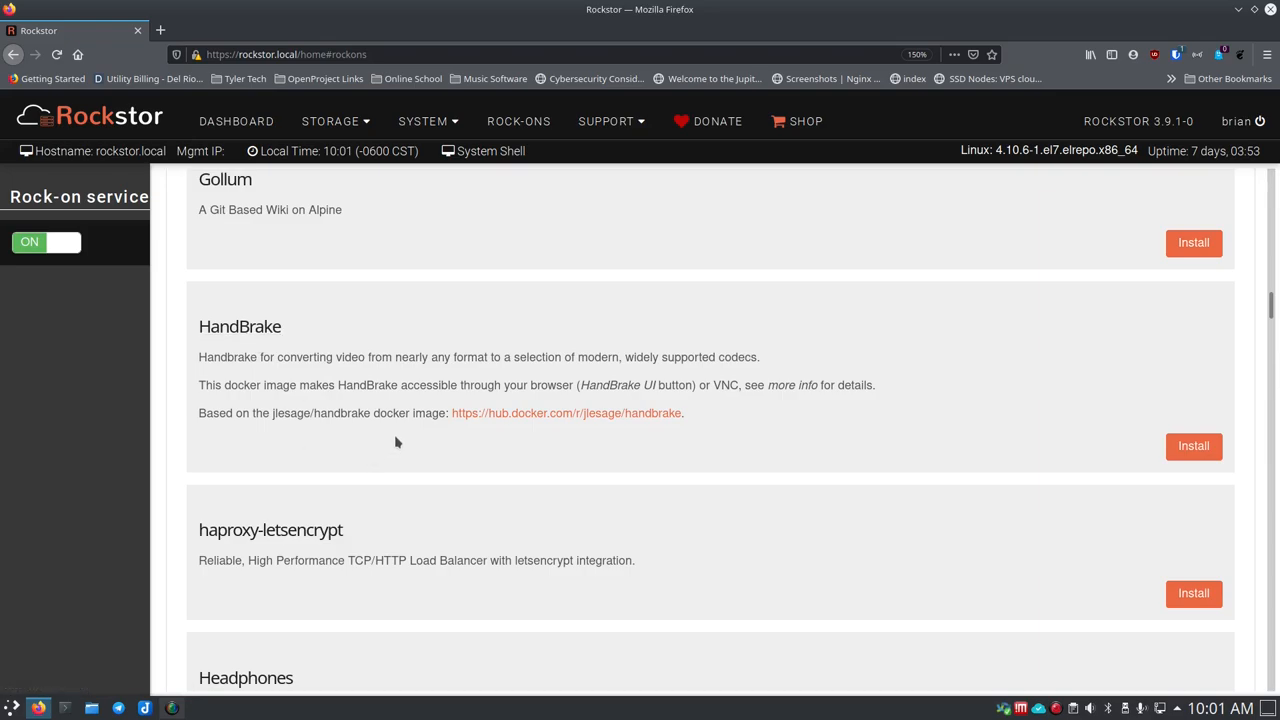
pyautogui.scroll(-3)
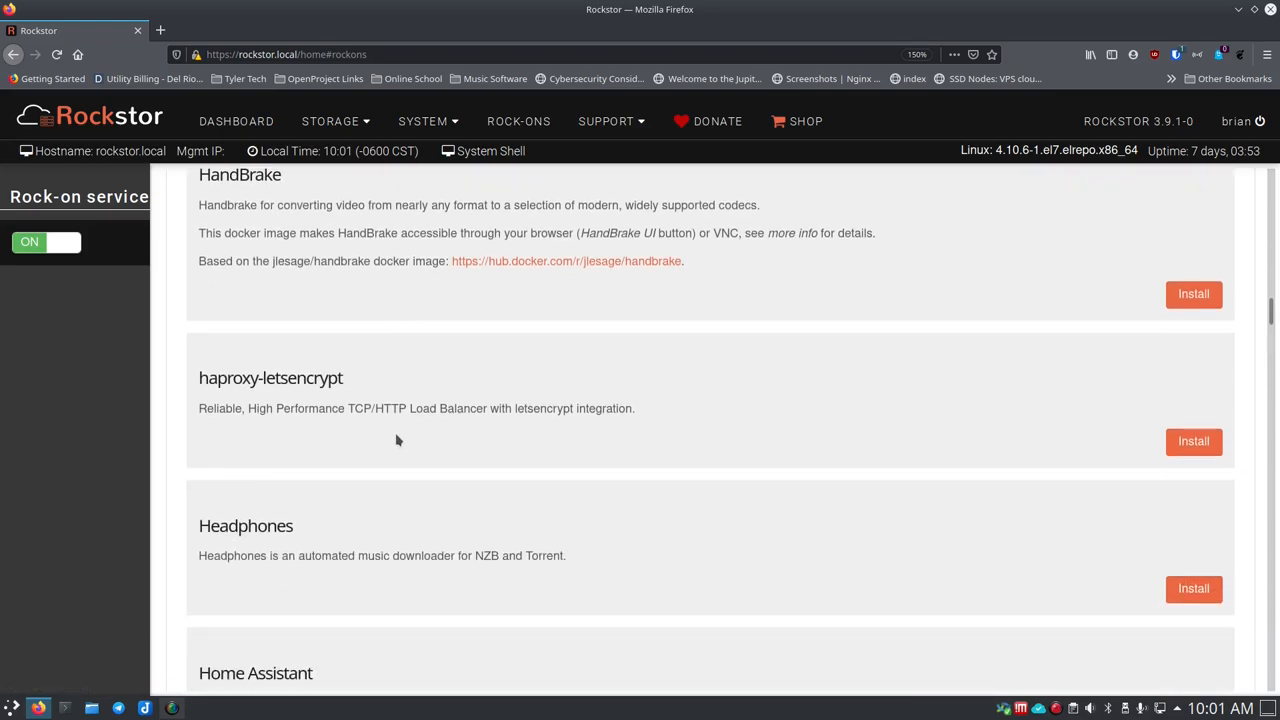
pyautogui.scroll(-3)
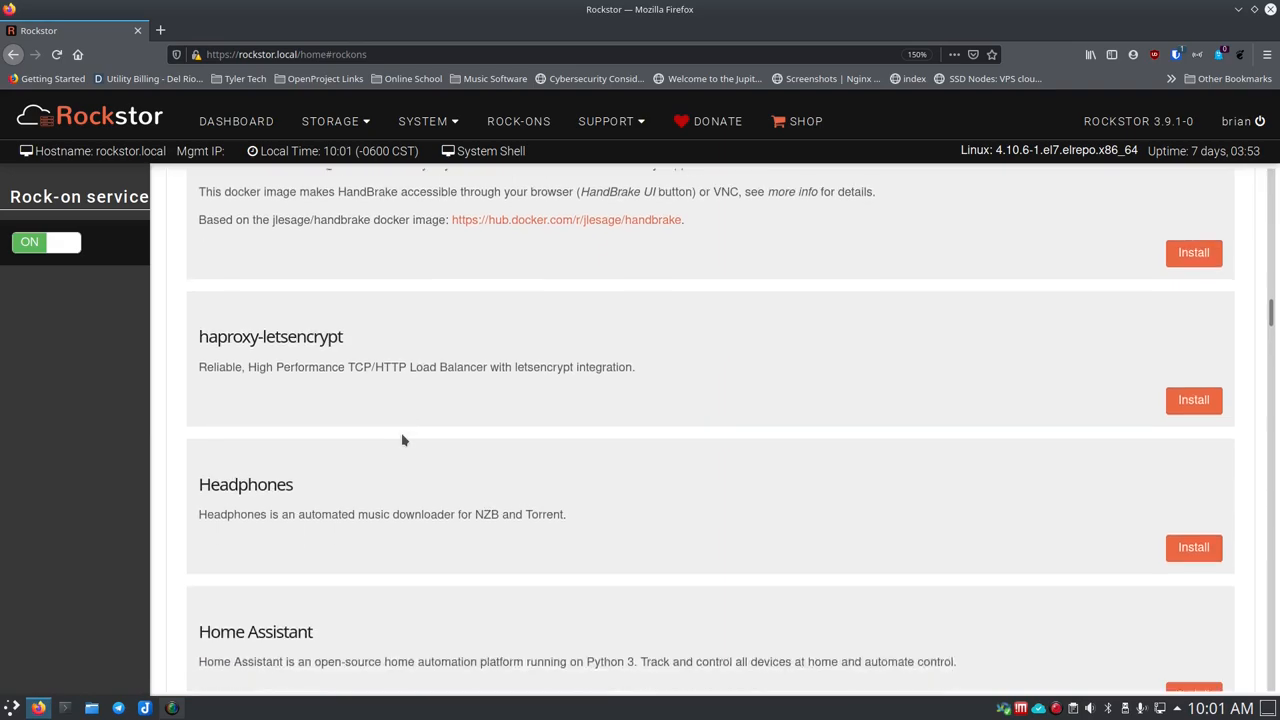
pyautogui.scroll(-3)
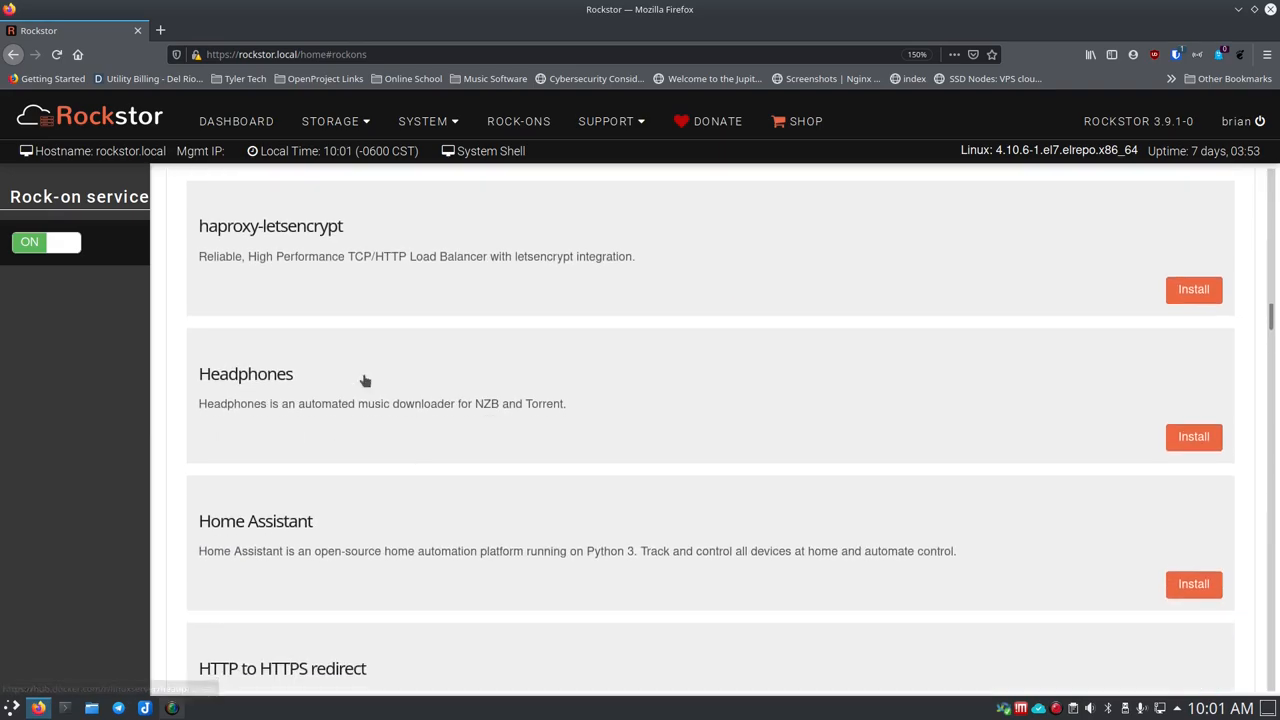
pyautogui.moveTo(377, 452)
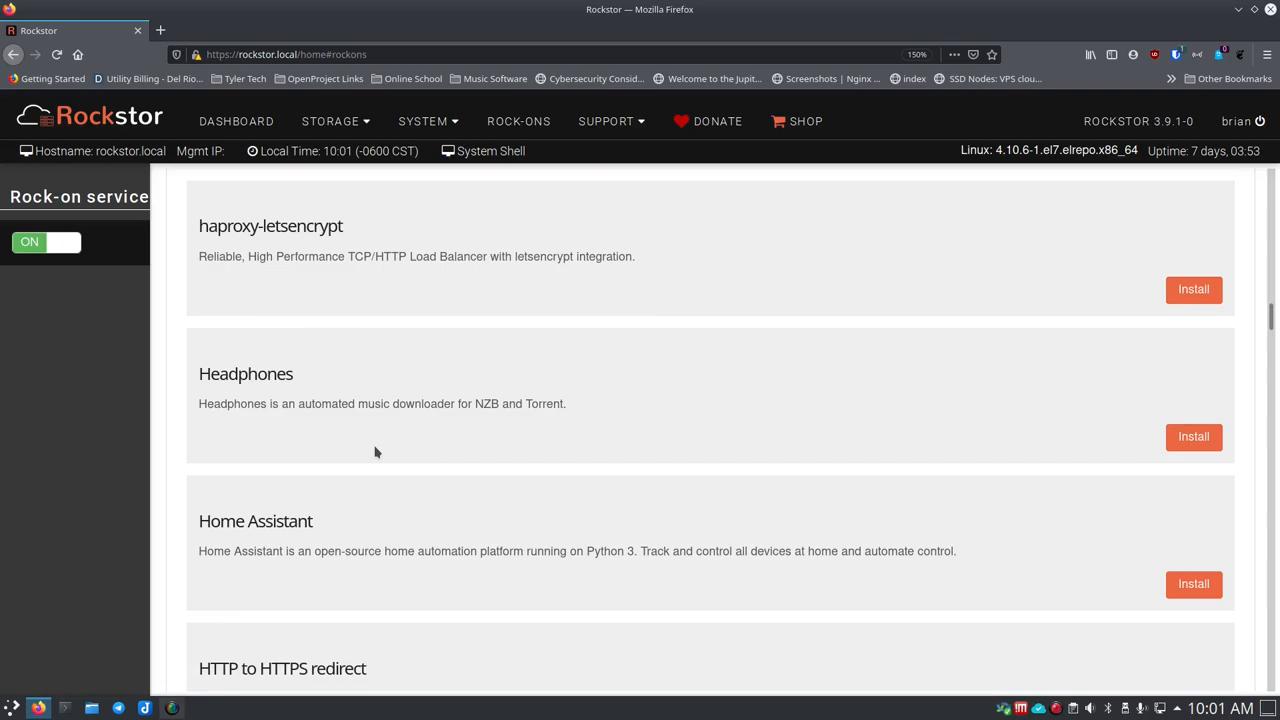
pyautogui.moveTo(443, 428)
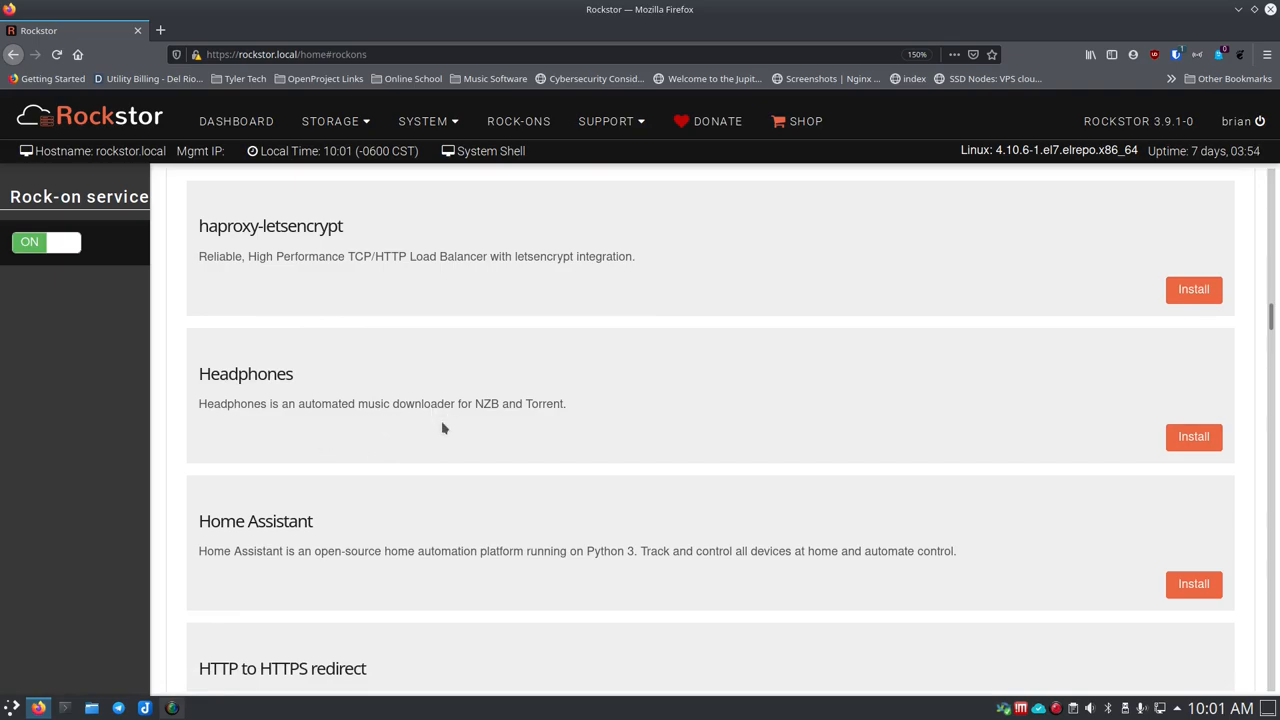
pyautogui.scroll(-3)
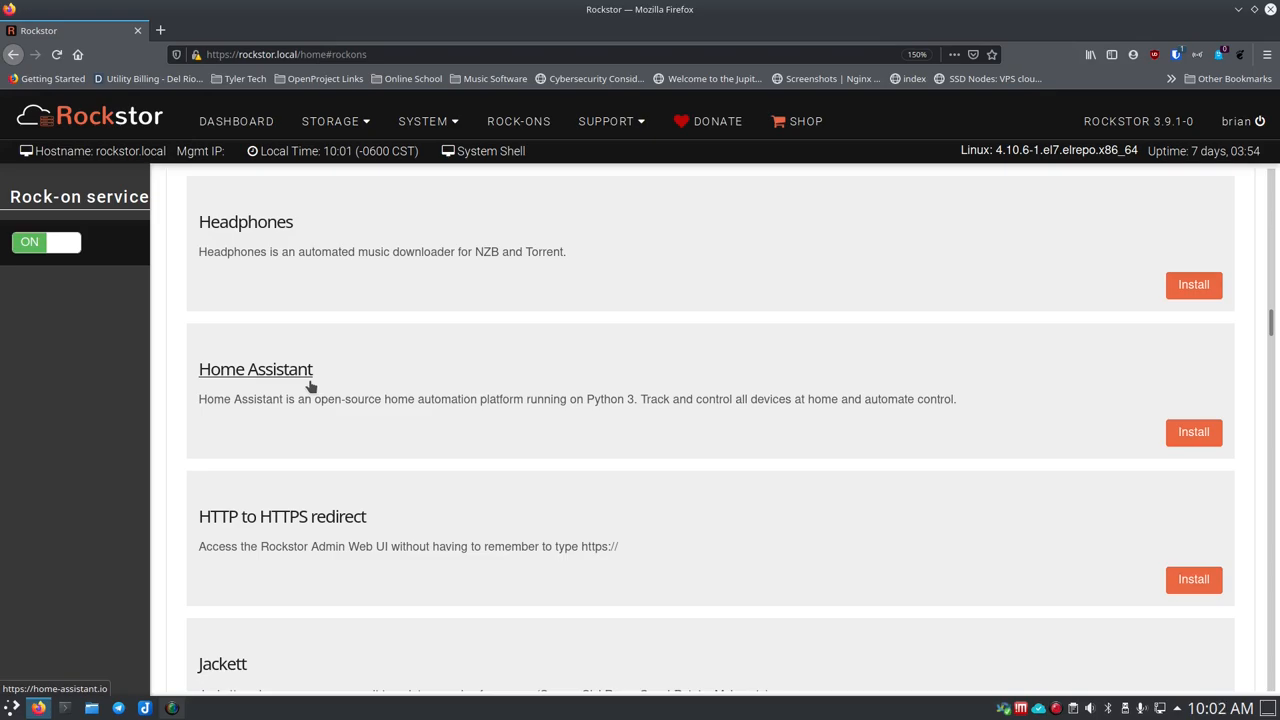
pyautogui.moveTo(314, 386)
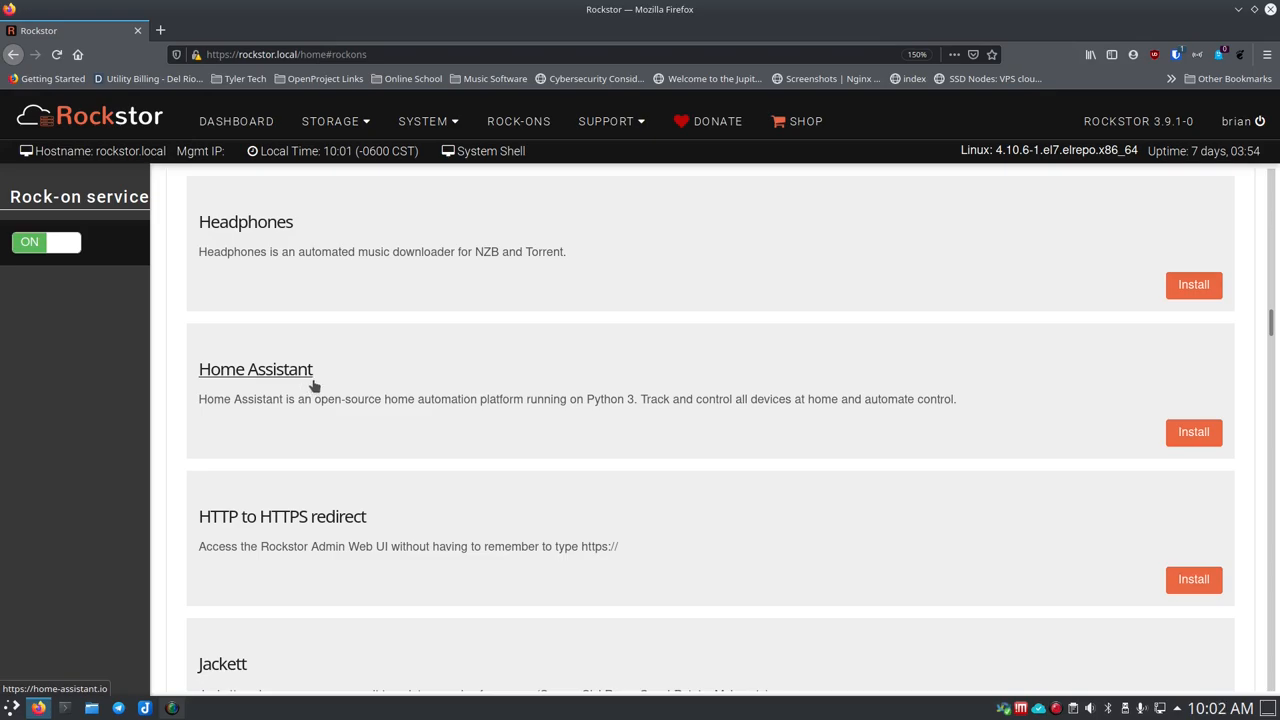
pyautogui.moveTo(362, 386)
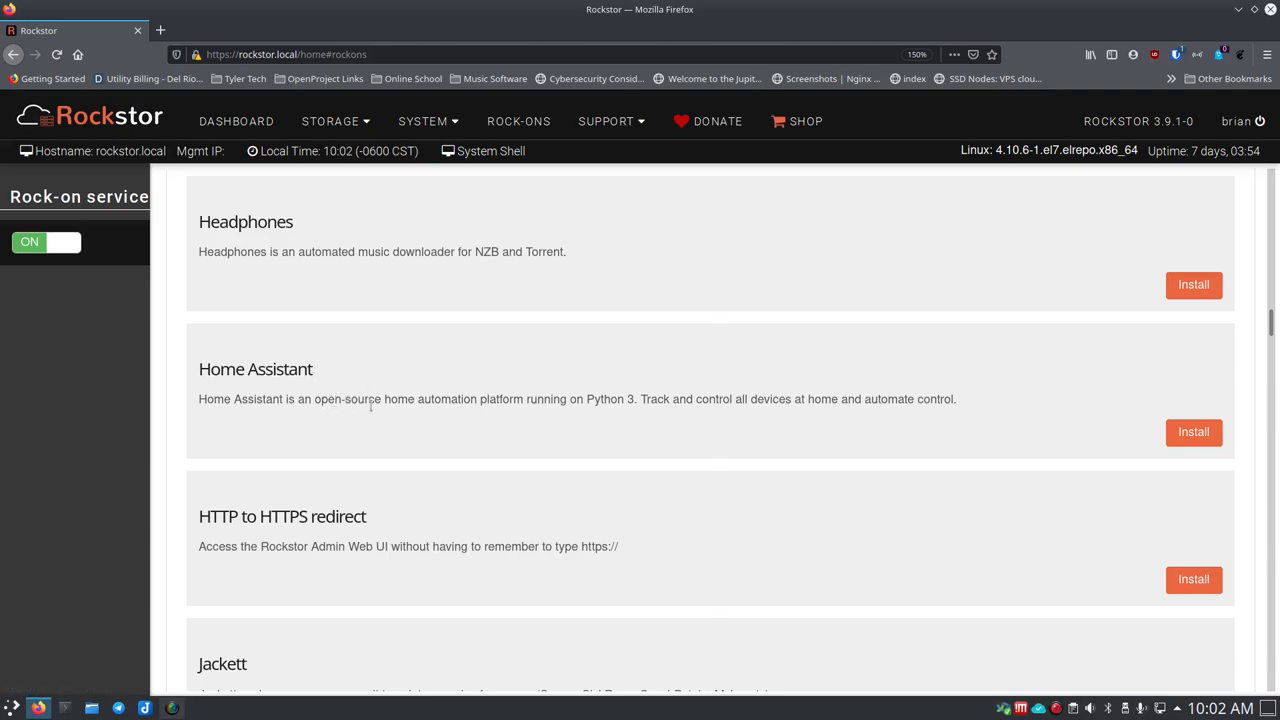
pyautogui.scroll(-3)
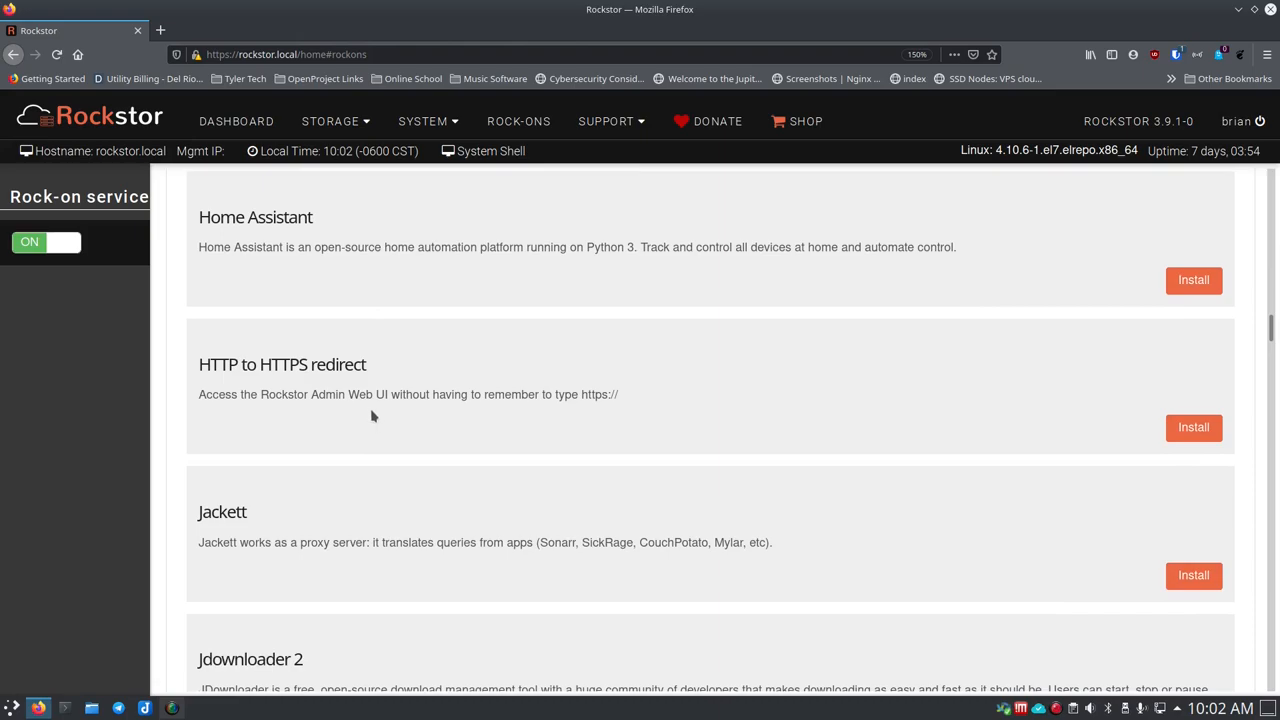
pyautogui.scroll(-3)
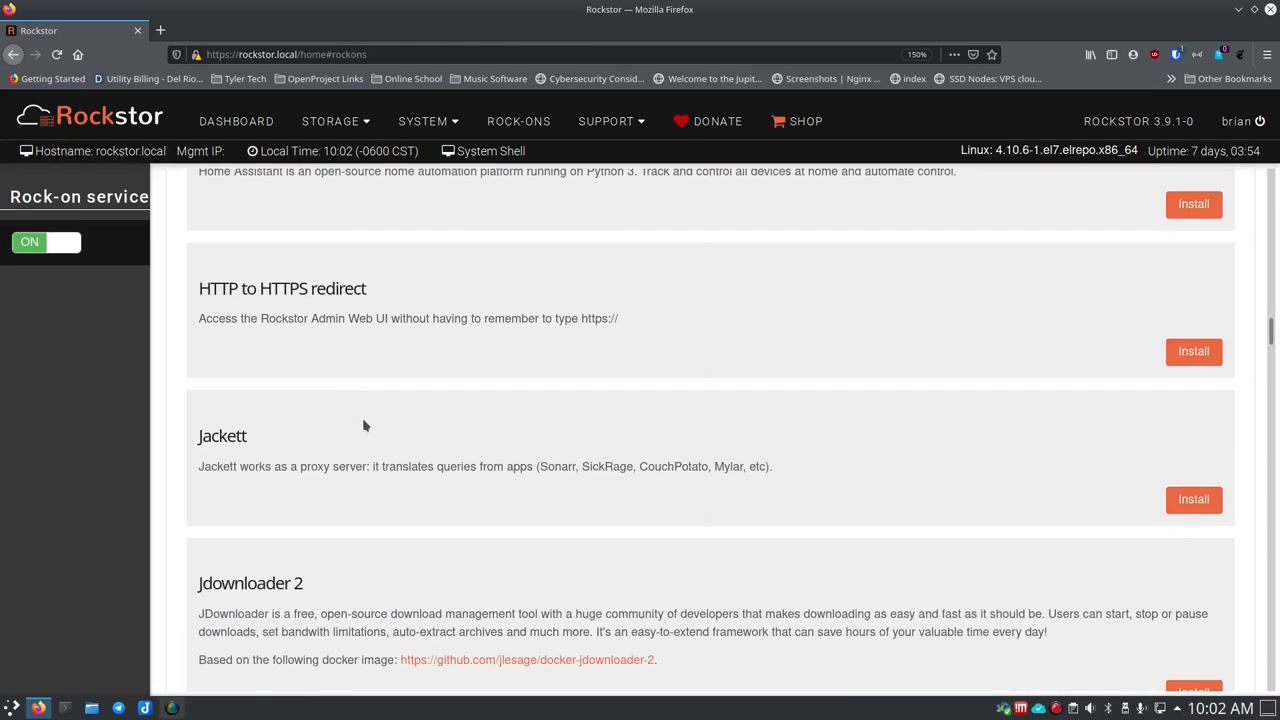
pyautogui.scroll(-3)
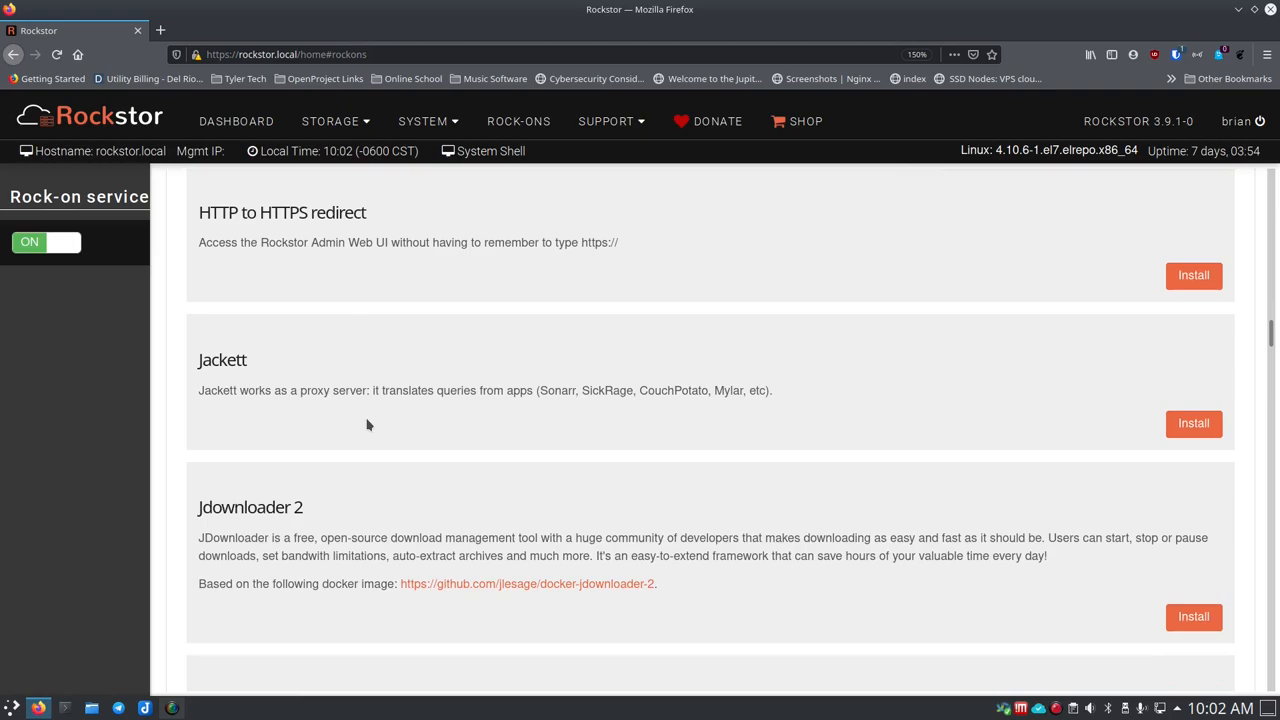
pyautogui.scroll(-3)
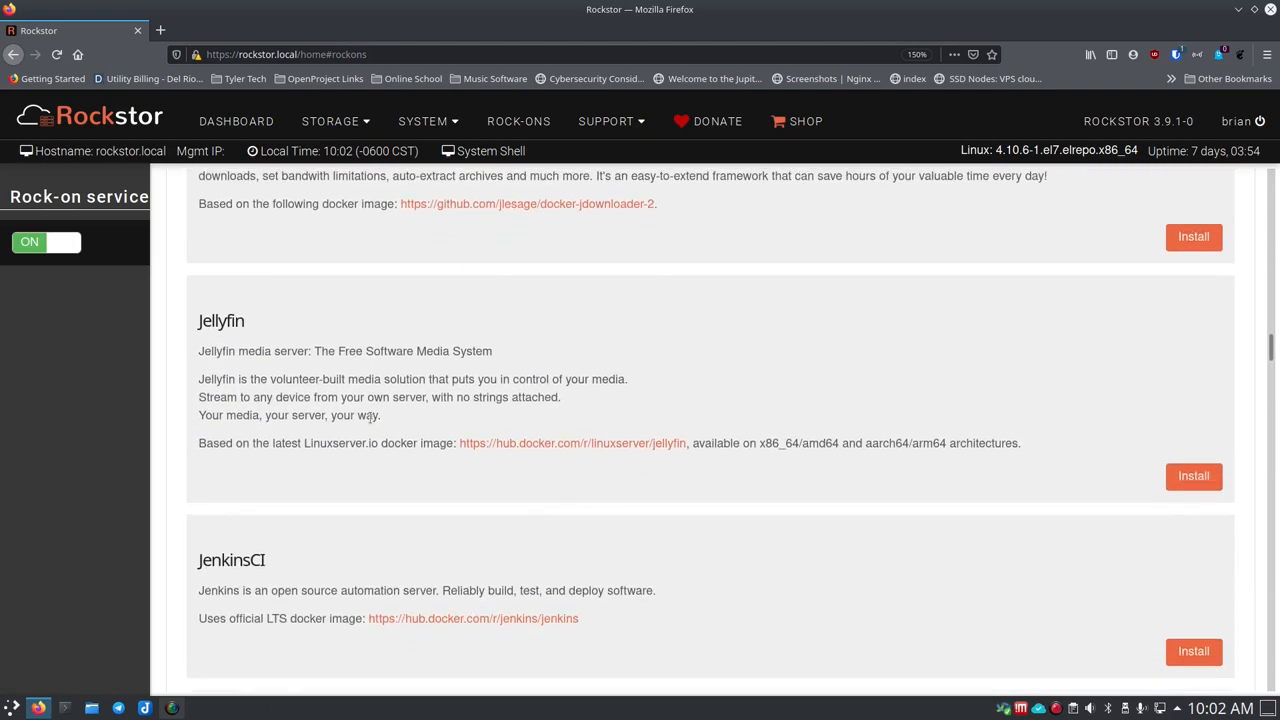
pyautogui.scroll(-3)
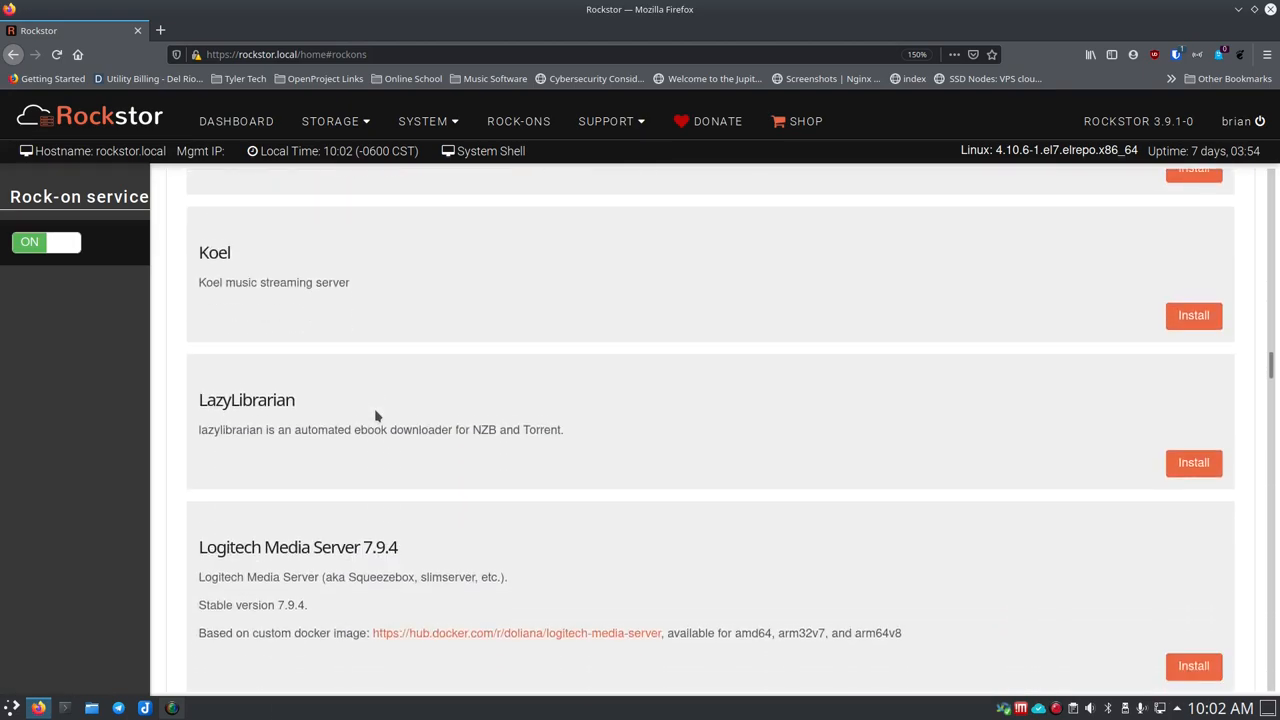
pyautogui.scroll(-3)
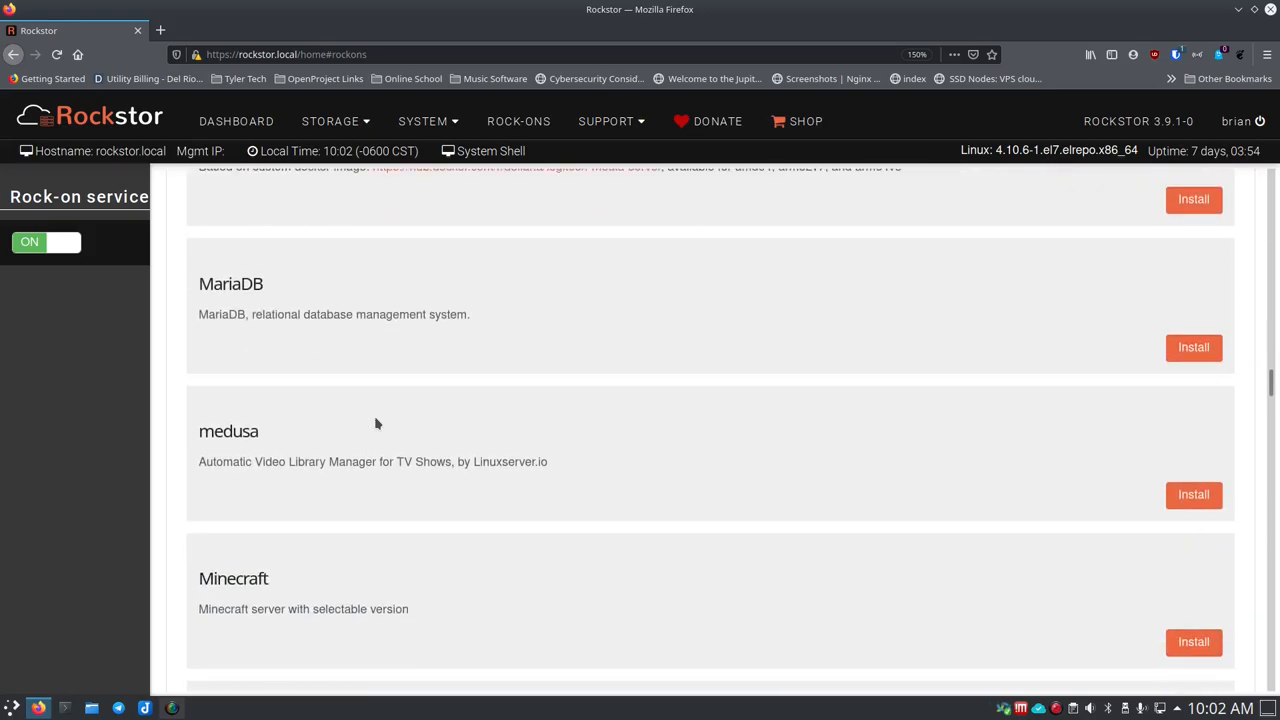
pyautogui.scroll(-3)
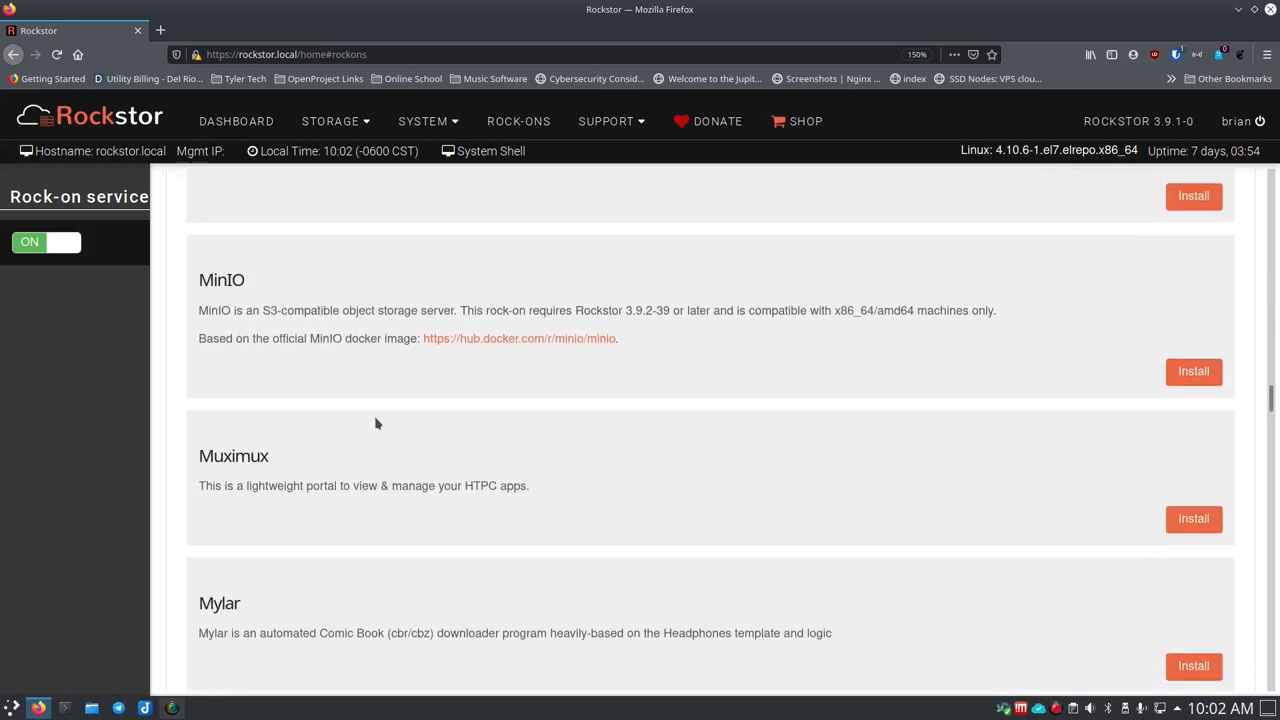
pyautogui.scroll(-3)
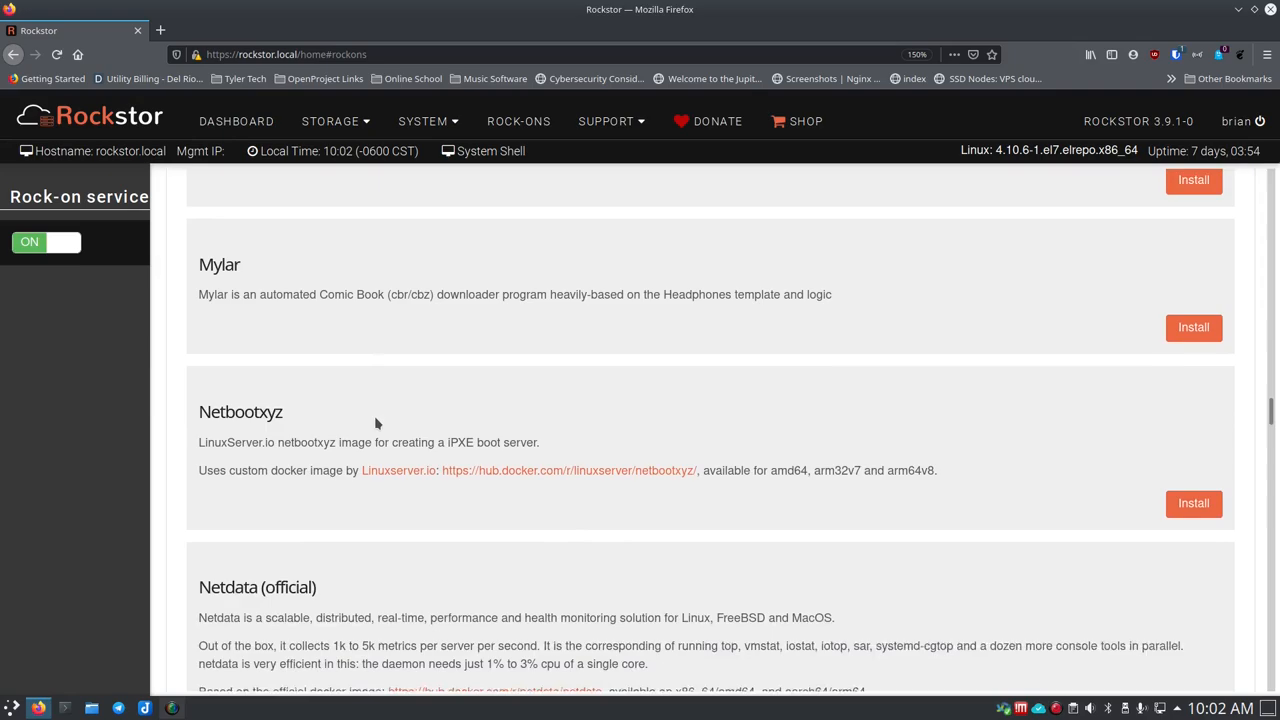
pyautogui.scroll(-3)
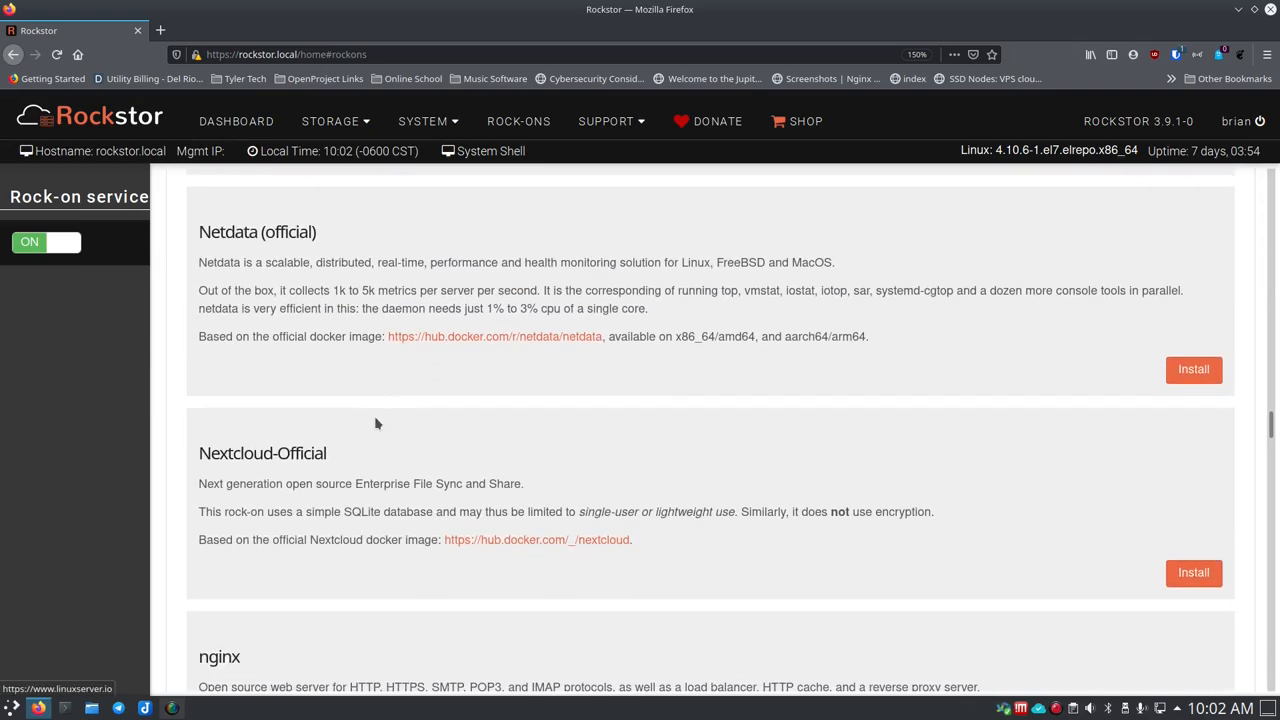
pyautogui.scroll(-3)
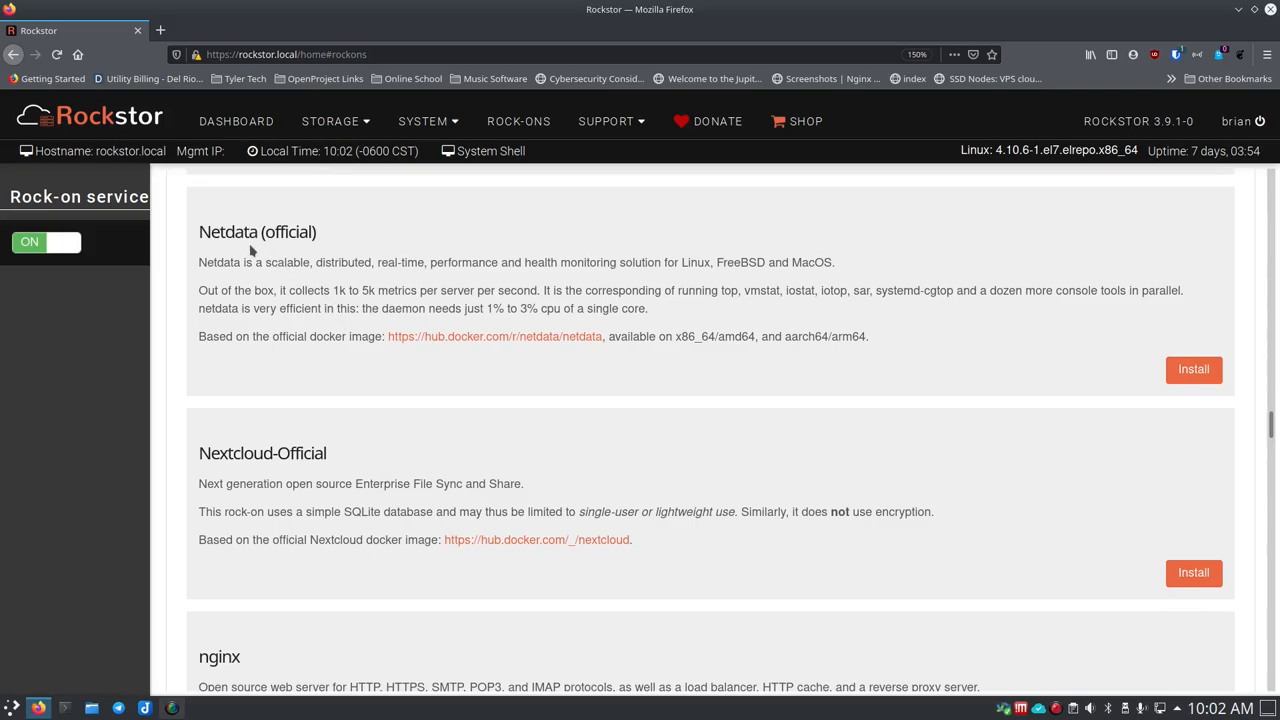
pyautogui.moveTo(353, 383)
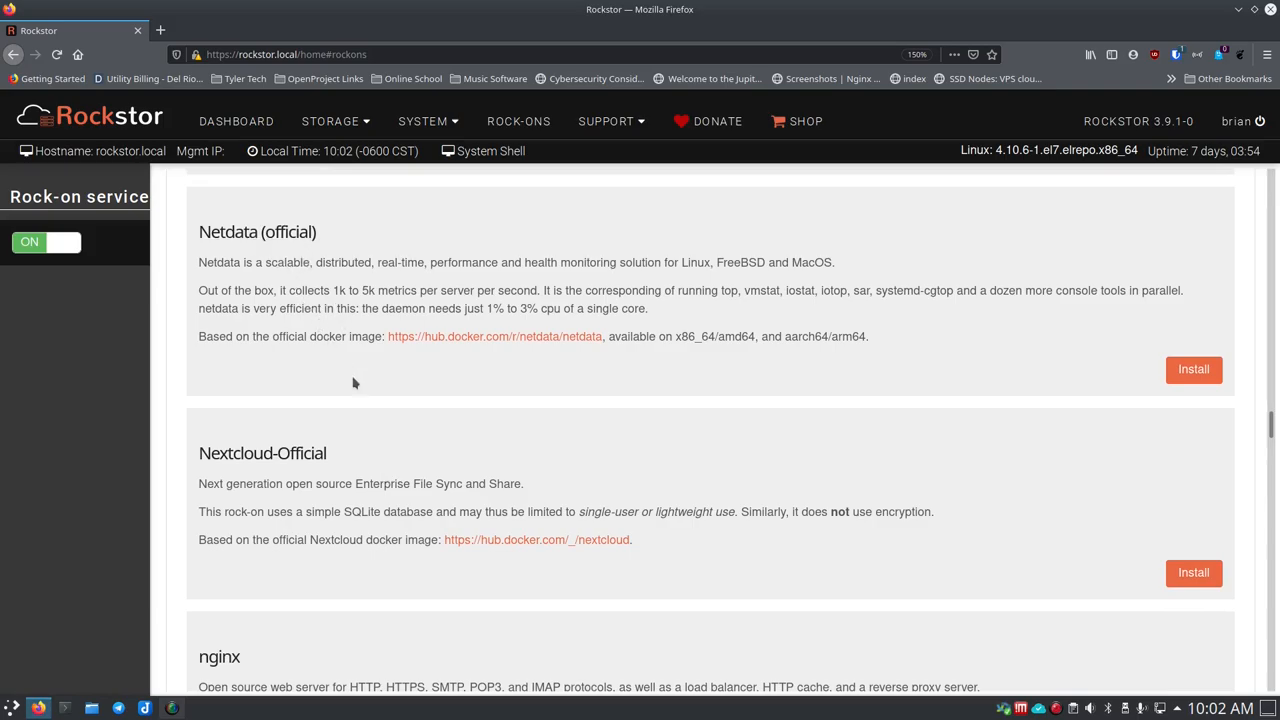
pyautogui.scroll(-3)
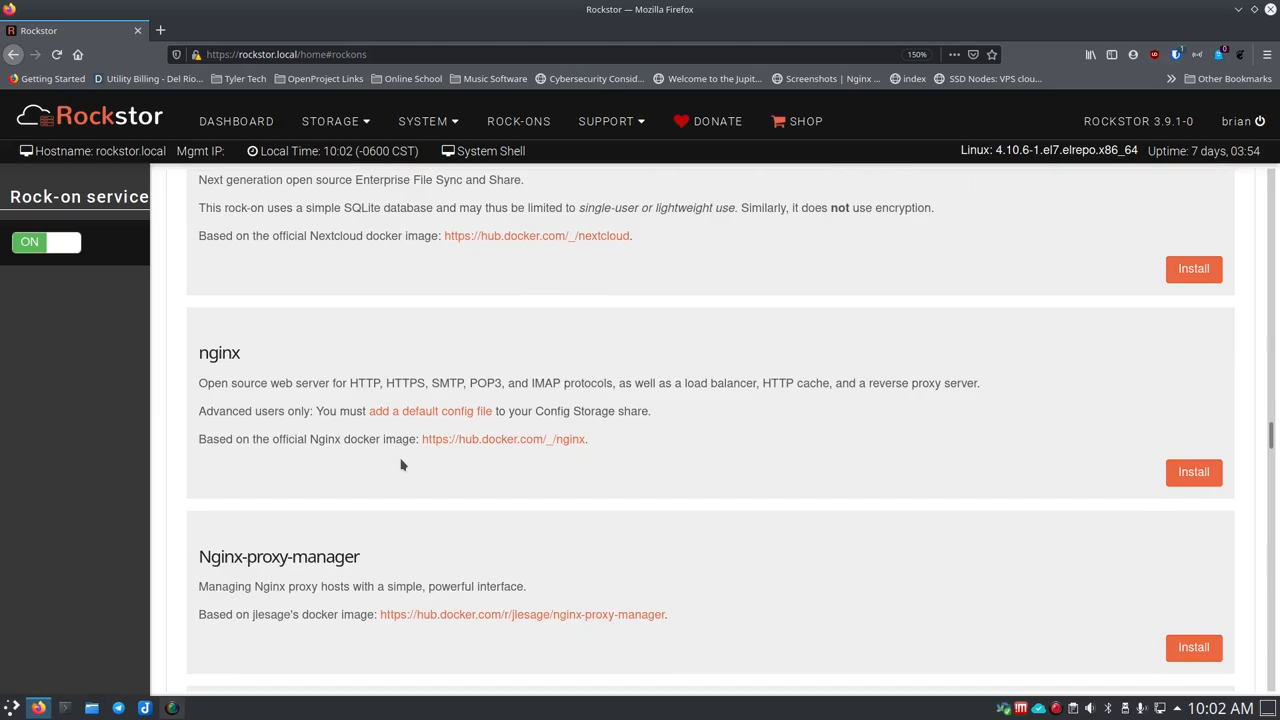
pyautogui.scroll(-3)
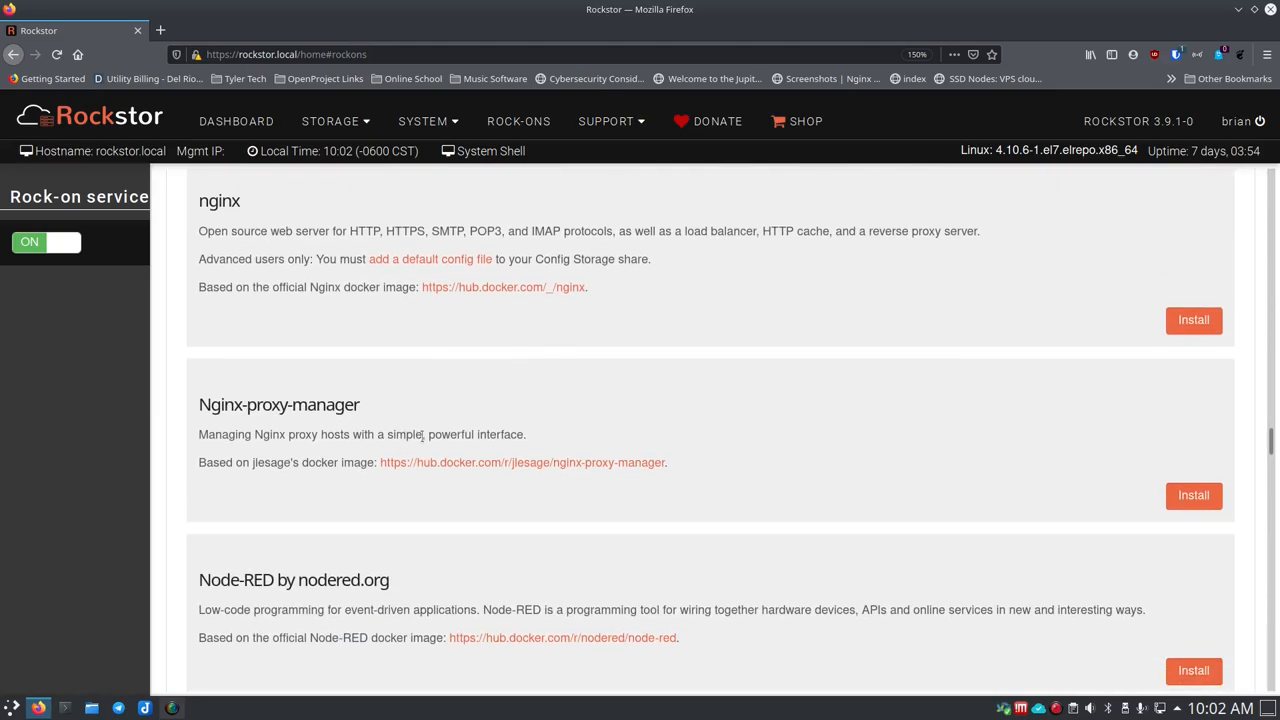
pyautogui.moveTo(279, 404)
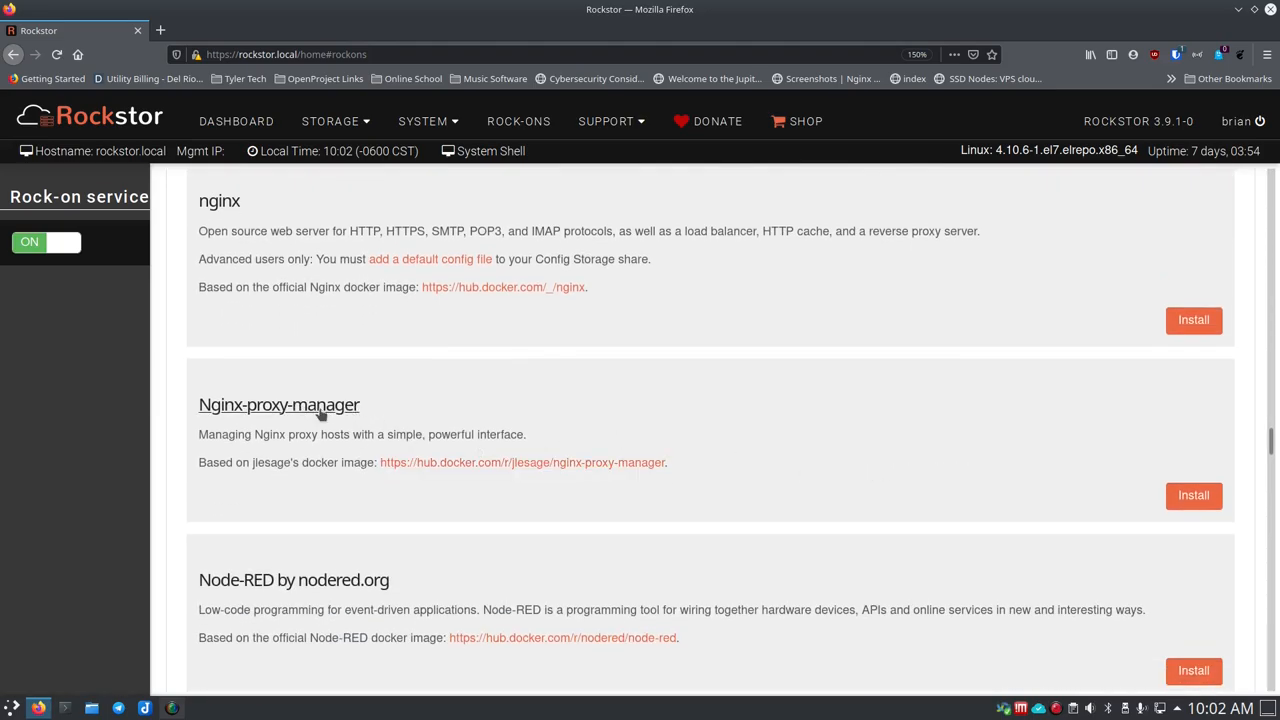
pyautogui.moveTo(375, 524)
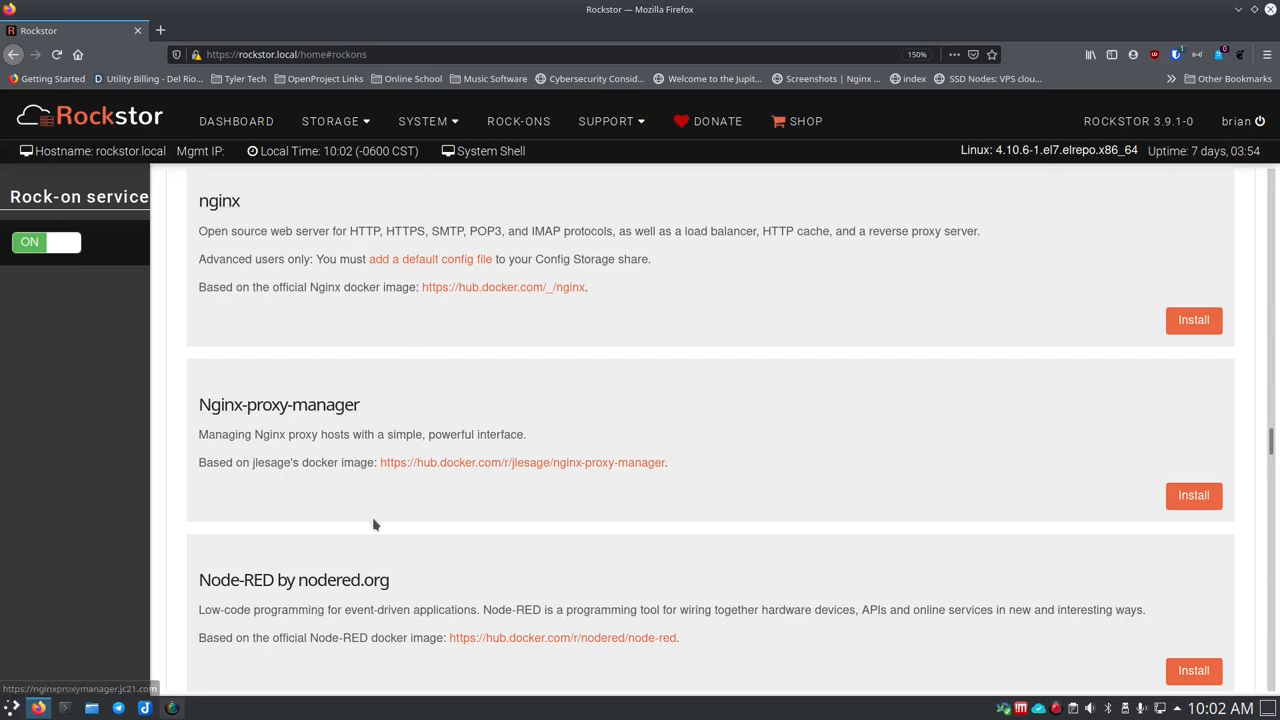
pyautogui.scroll(-3)
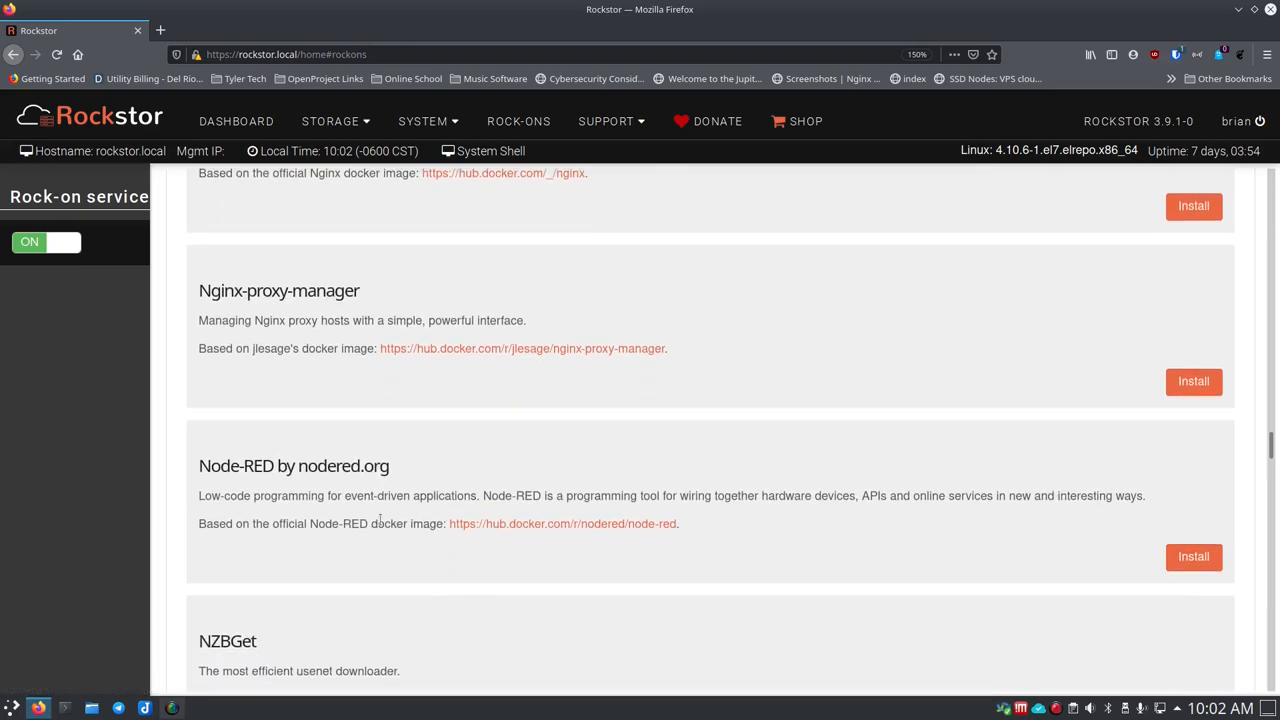
pyautogui.scroll(-3)
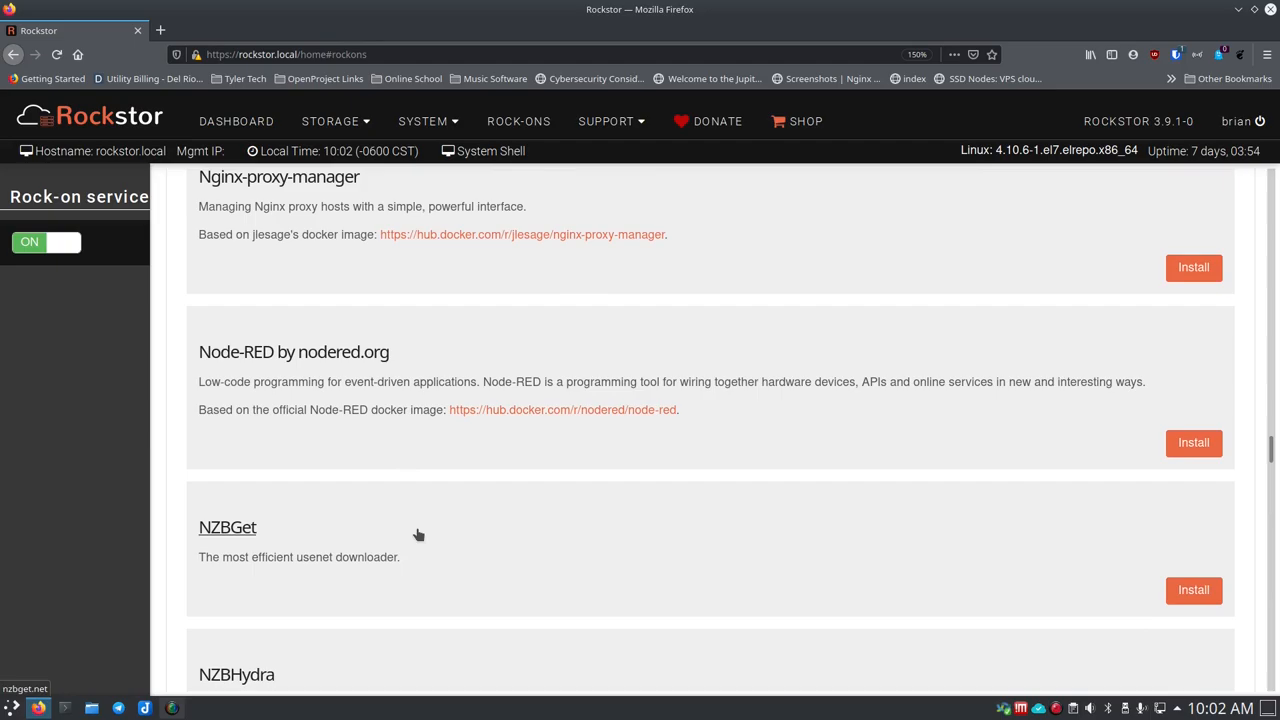
pyautogui.moveTo(556, 381)
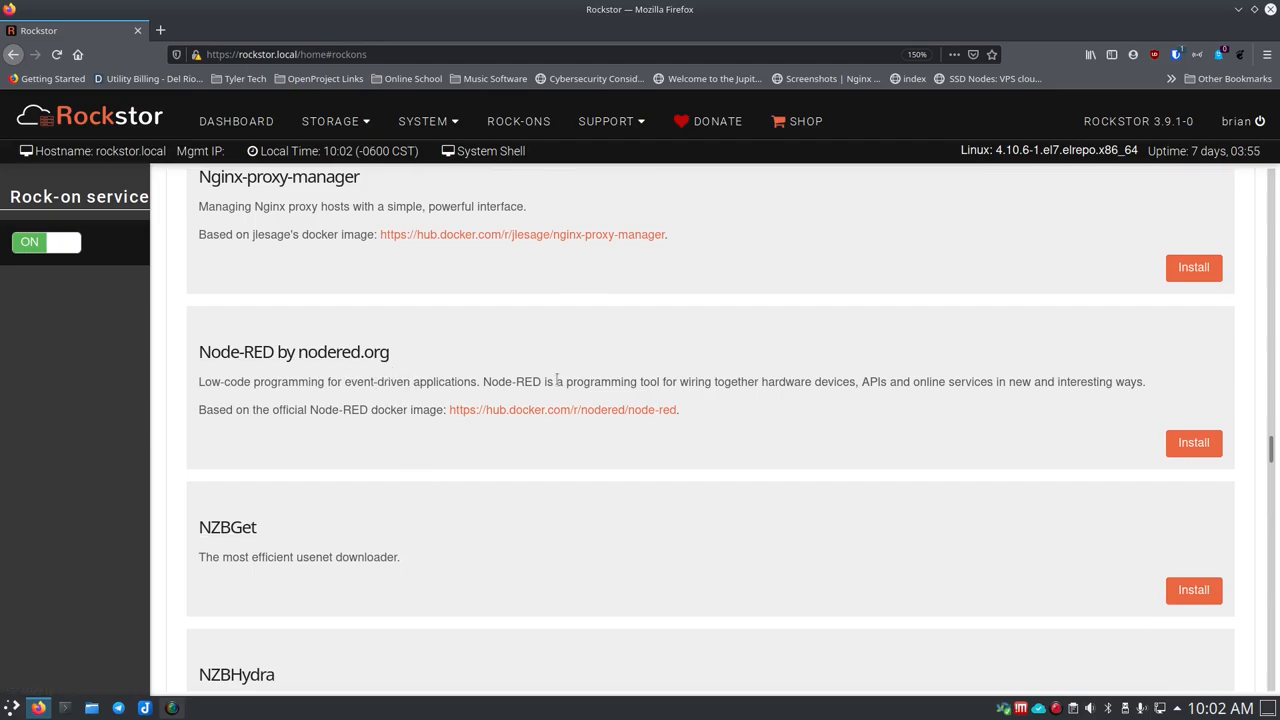
pyautogui.moveTo(398, 194)
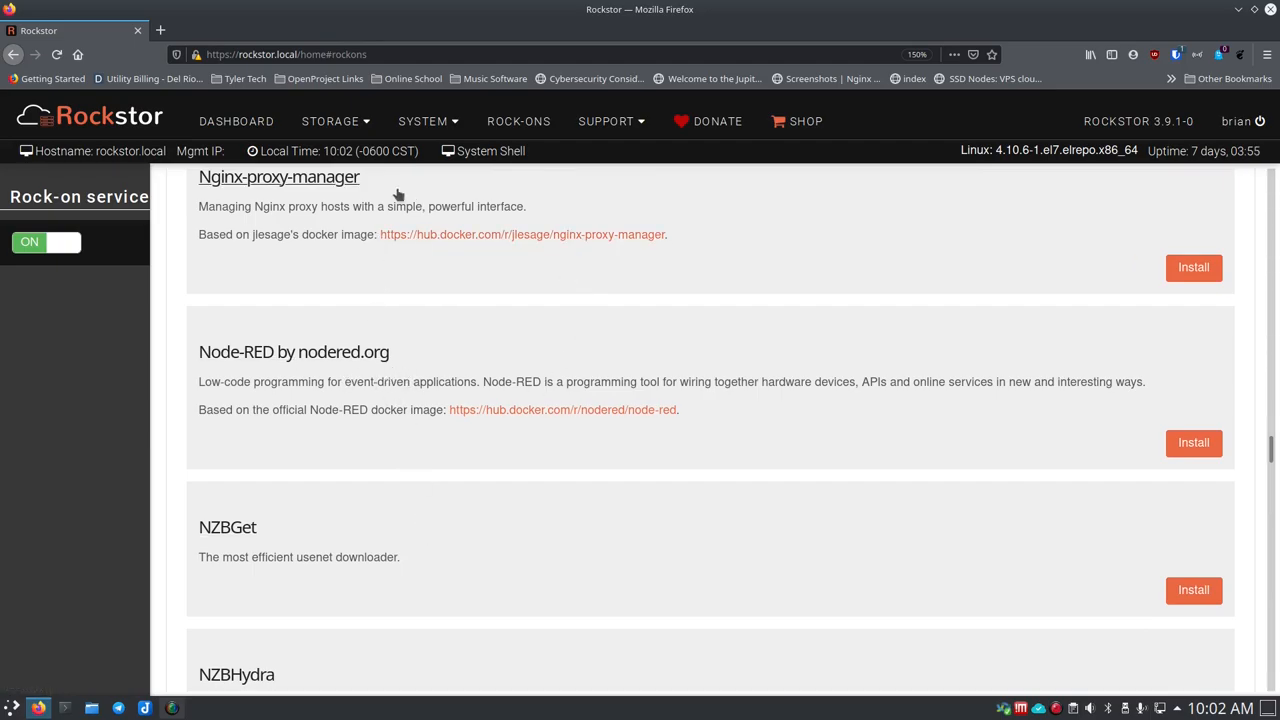
pyautogui.scroll(-3)
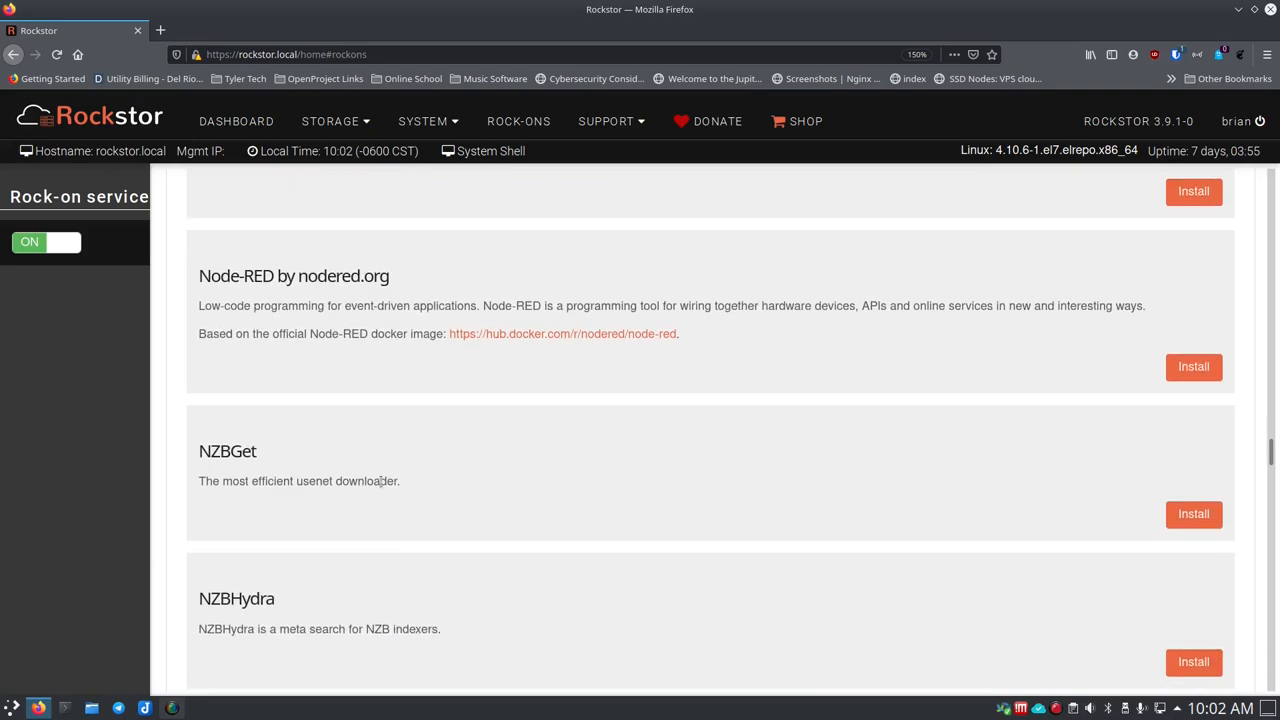
pyautogui.scroll(-3)
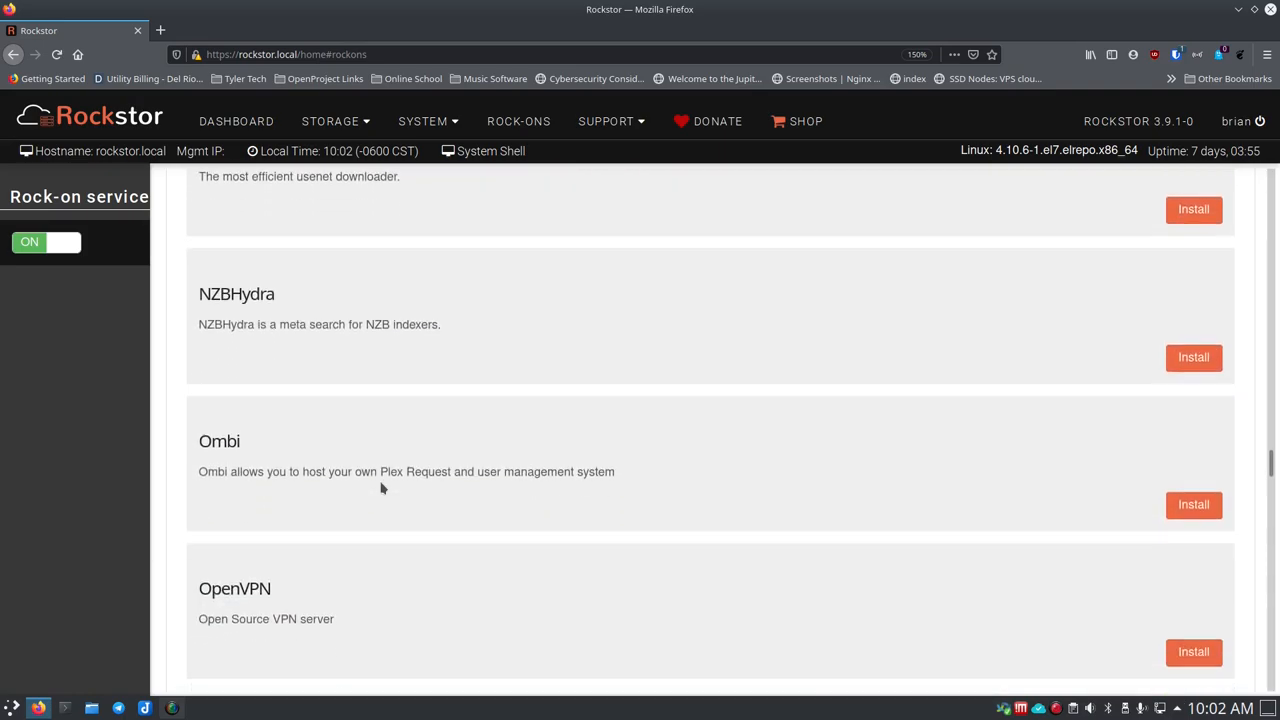
pyautogui.scroll(-3)
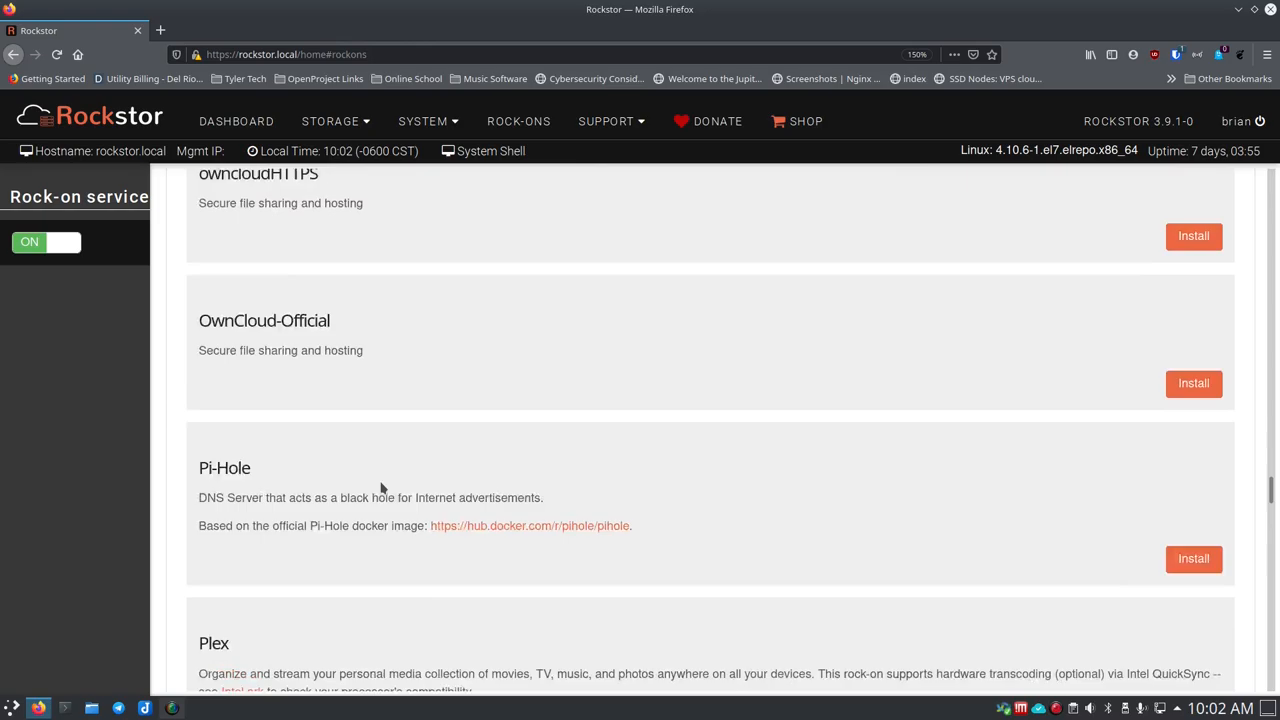
pyautogui.scroll(-3)
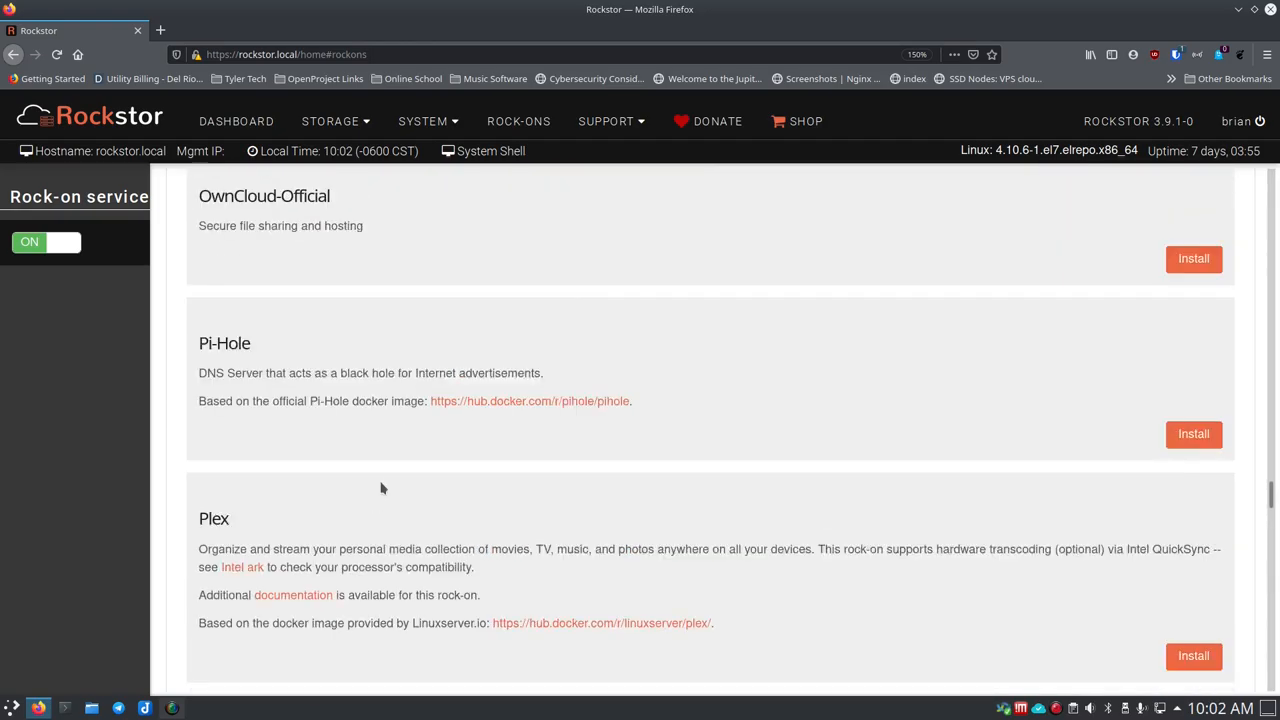
pyautogui.scroll(-3)
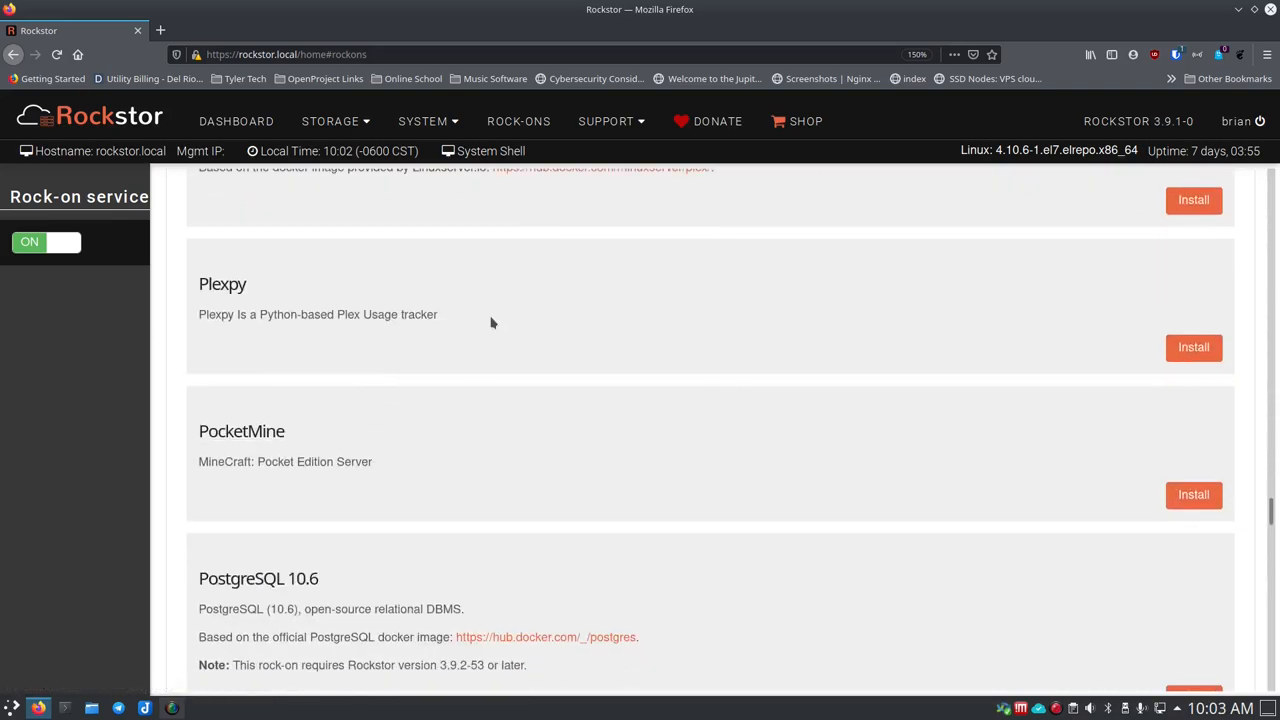
pyautogui.moveTo(368, 354)
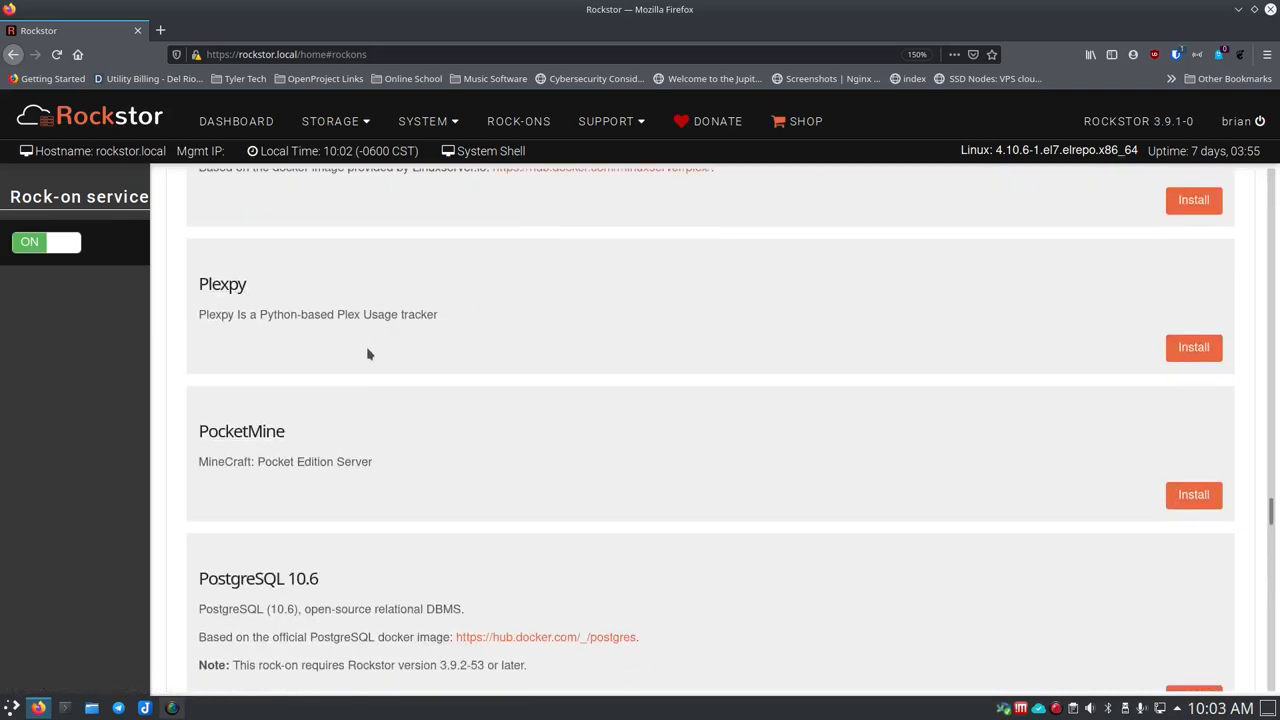
pyautogui.scroll(-3)
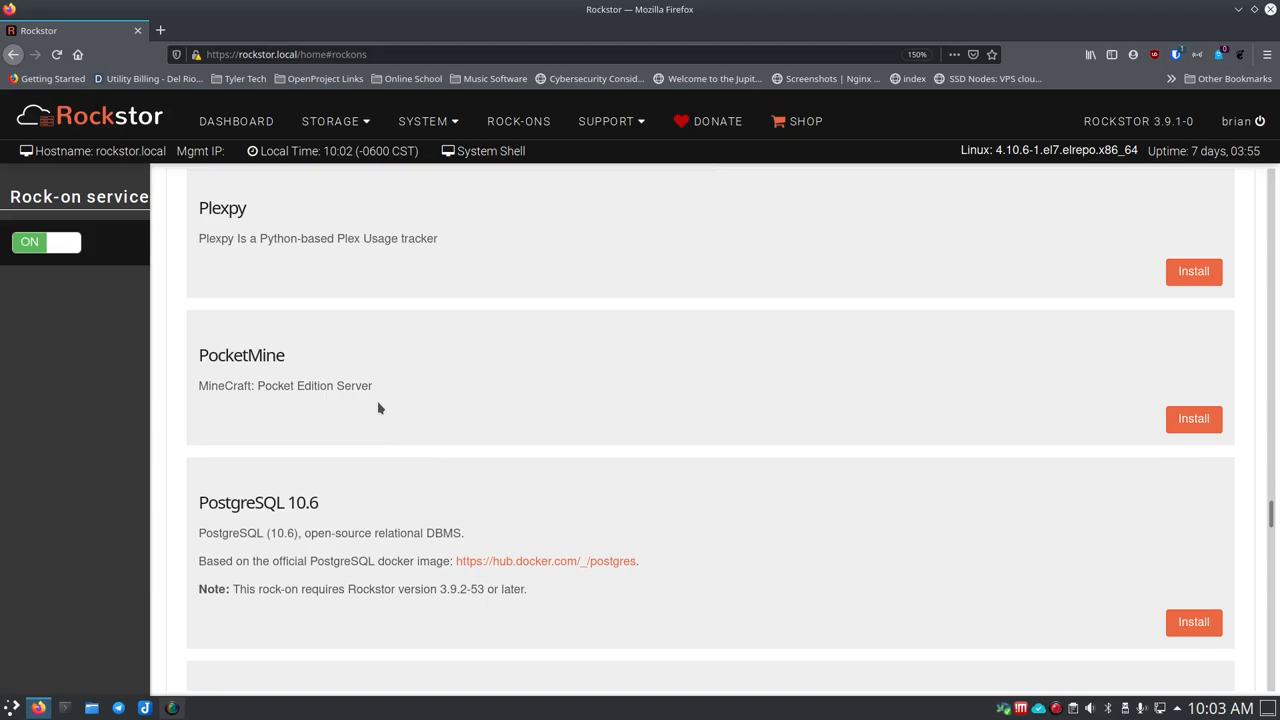
pyautogui.scroll(-3)
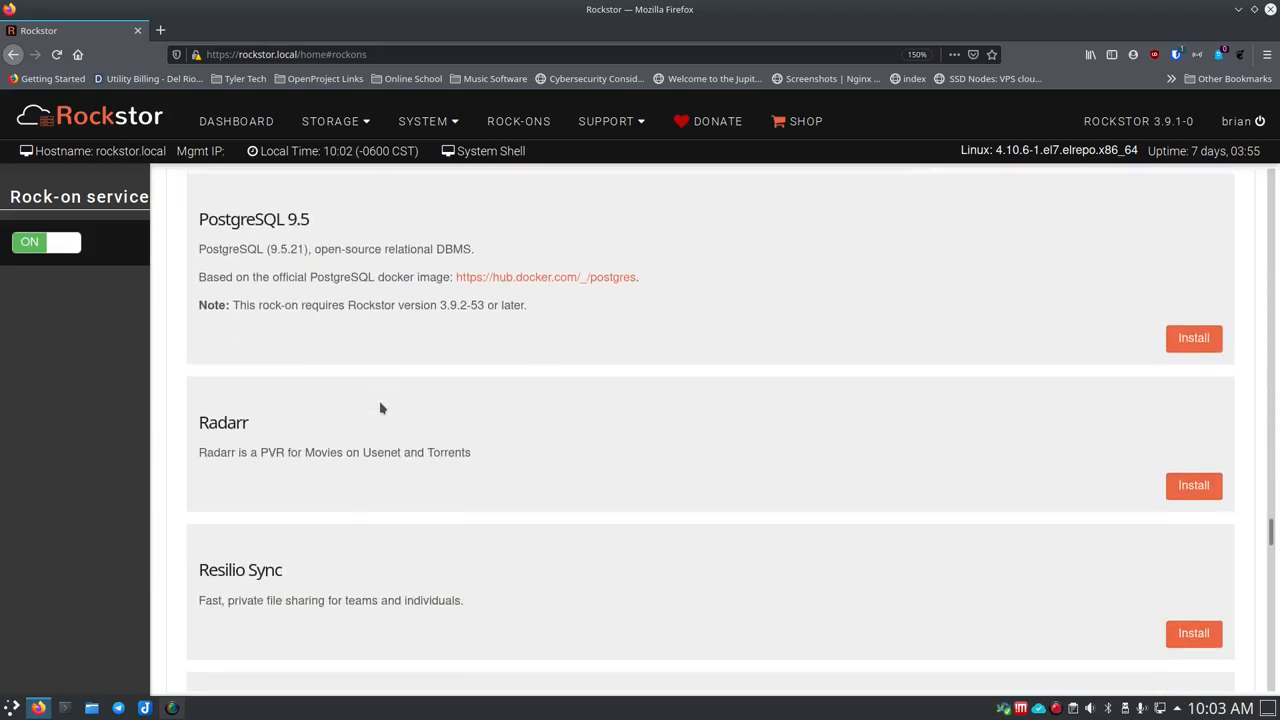
pyautogui.scroll(-3)
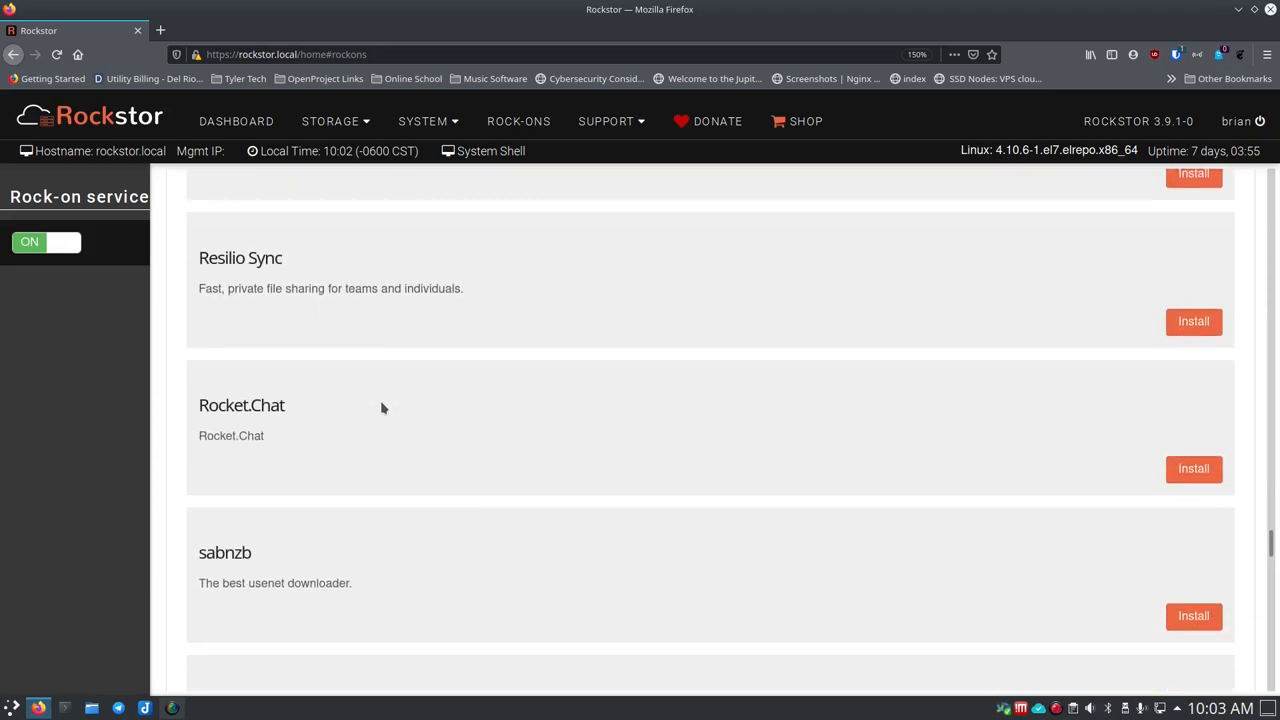
pyautogui.scroll(-3)
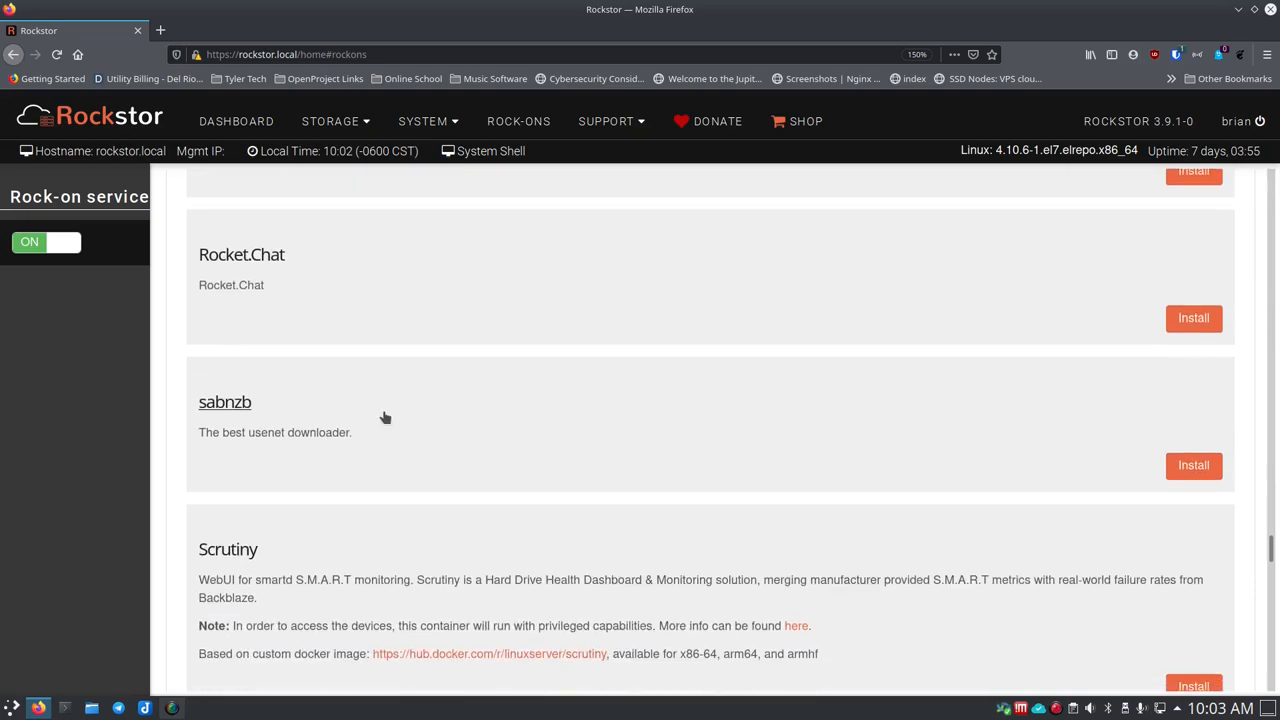
pyautogui.scroll(-3)
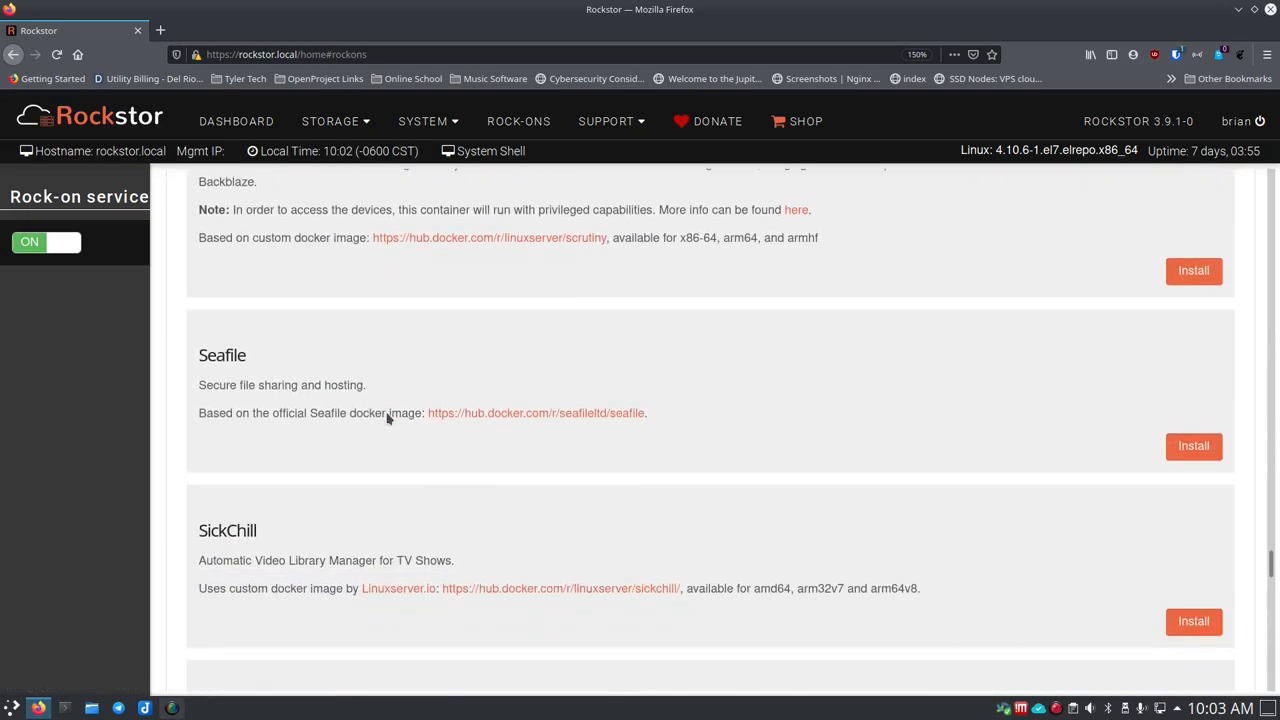
pyautogui.scroll(-3)
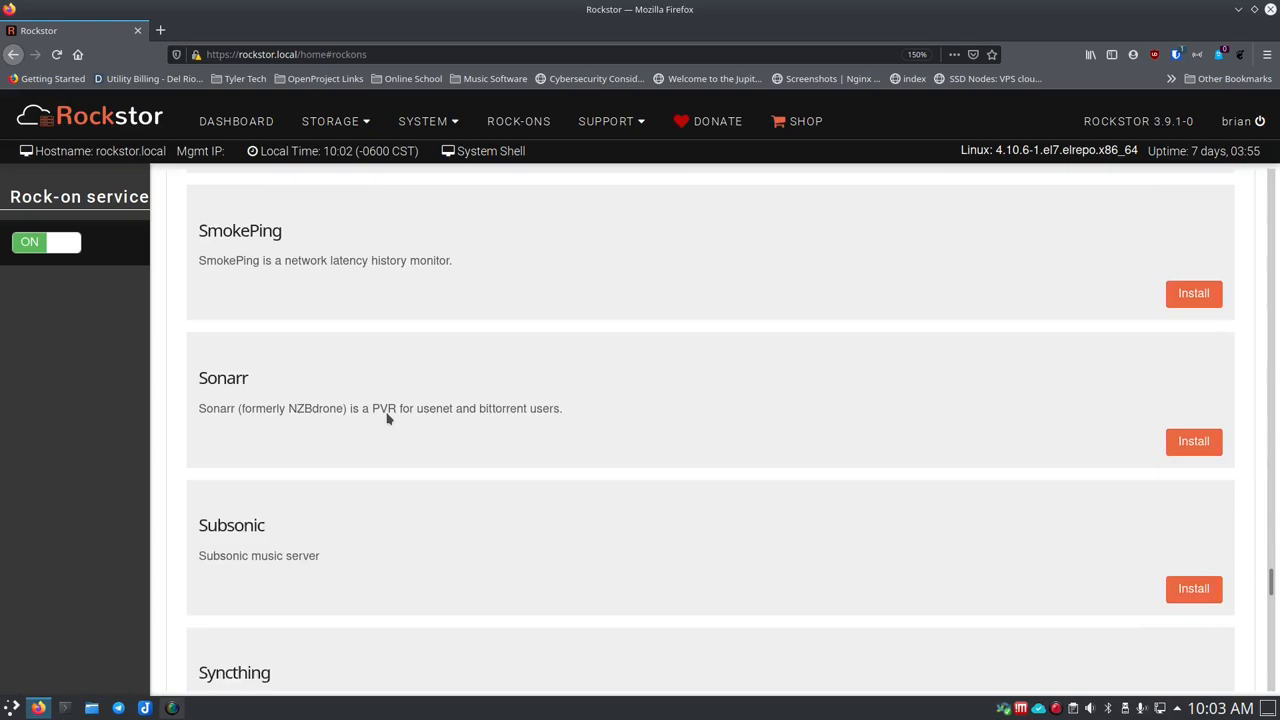
pyautogui.scroll(-3)
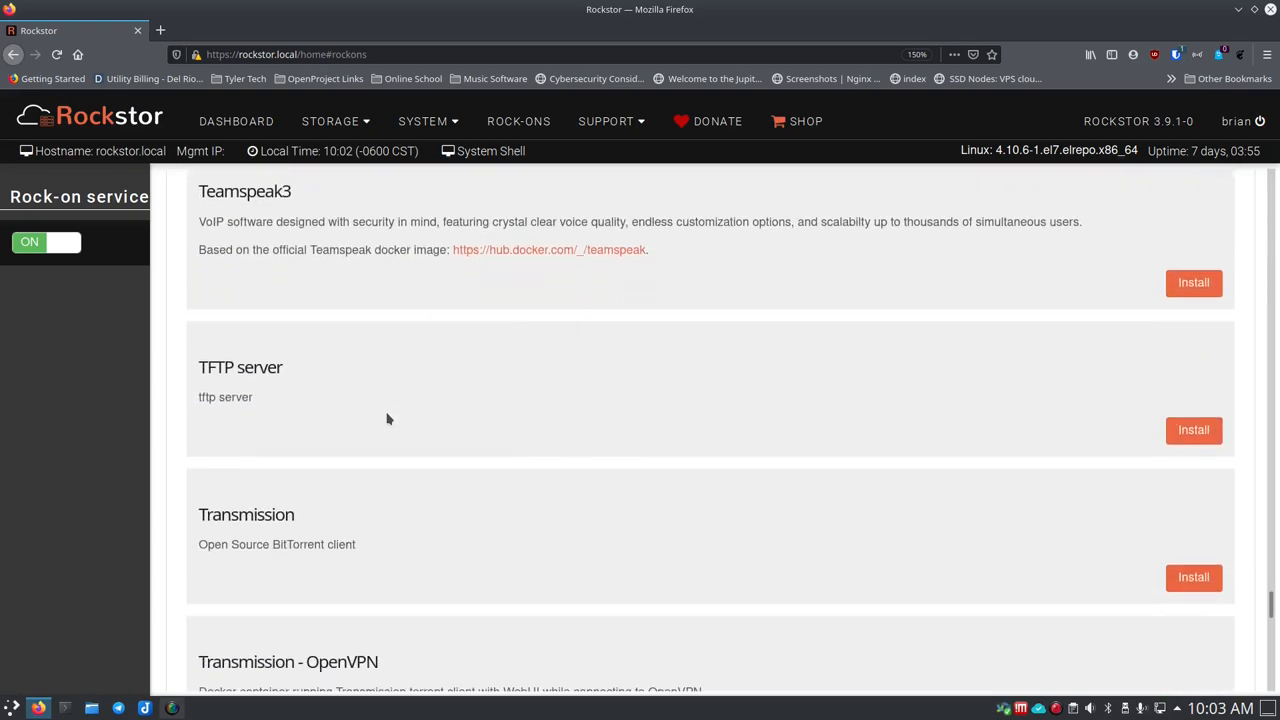
pyautogui.moveTo(657, 543)
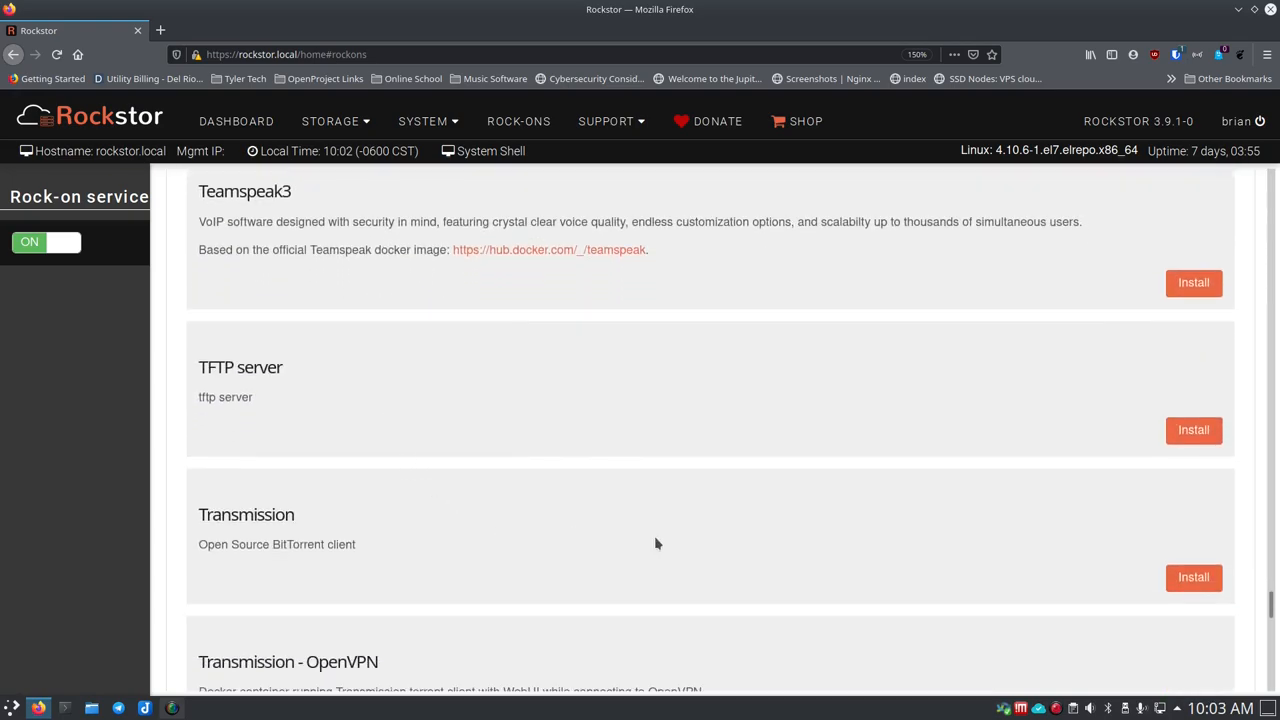
pyautogui.scroll(-3)
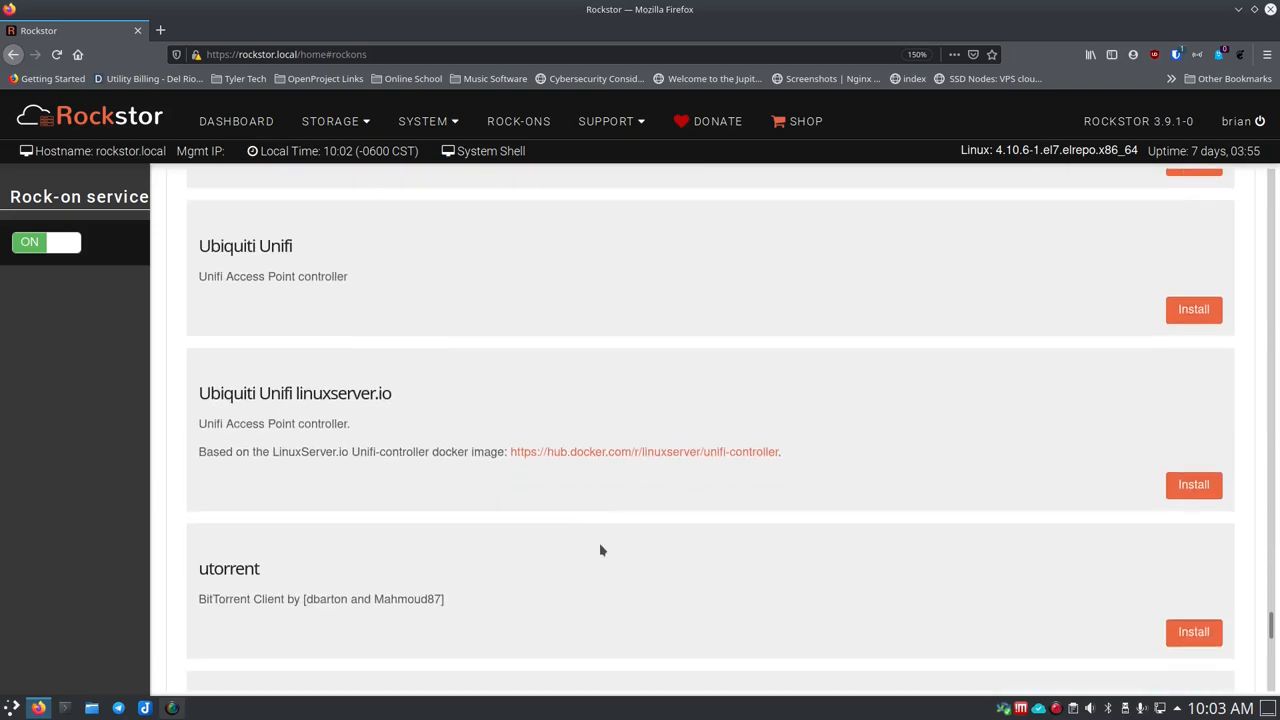
pyautogui.scroll(-3)
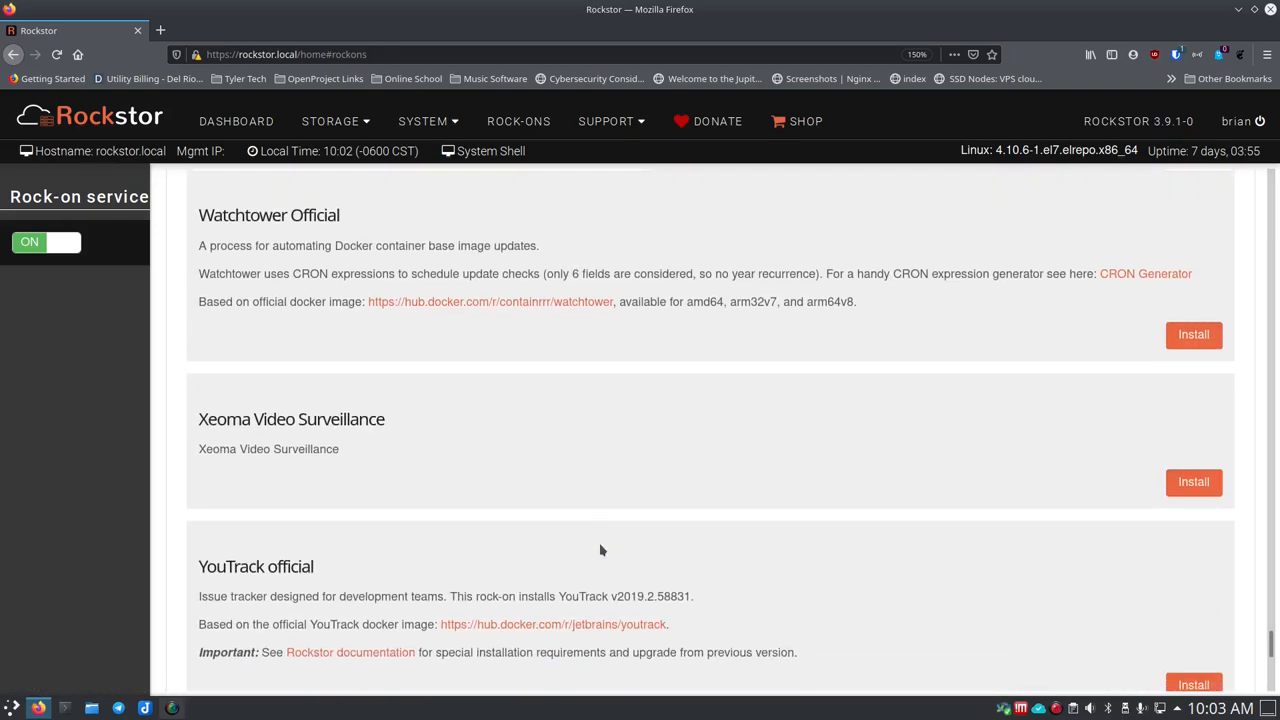
pyautogui.scroll(-3)
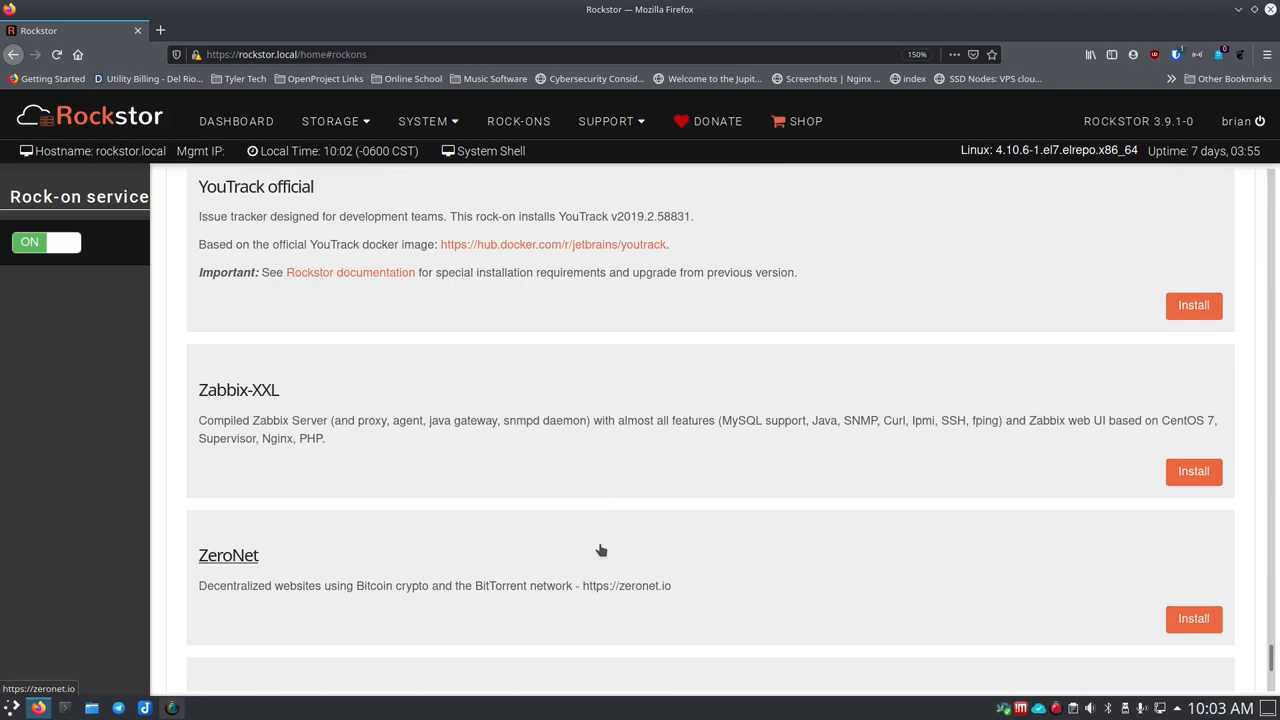
pyautogui.scroll(-3)
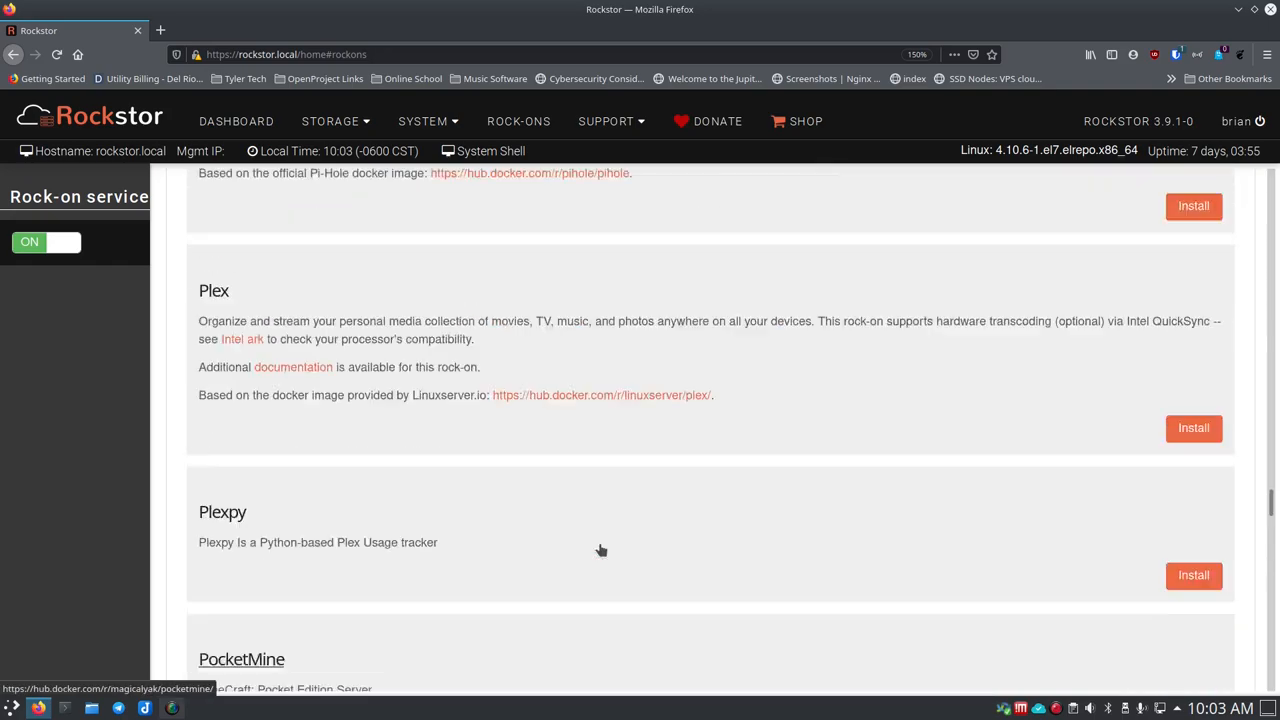
pyautogui.scroll(-3)
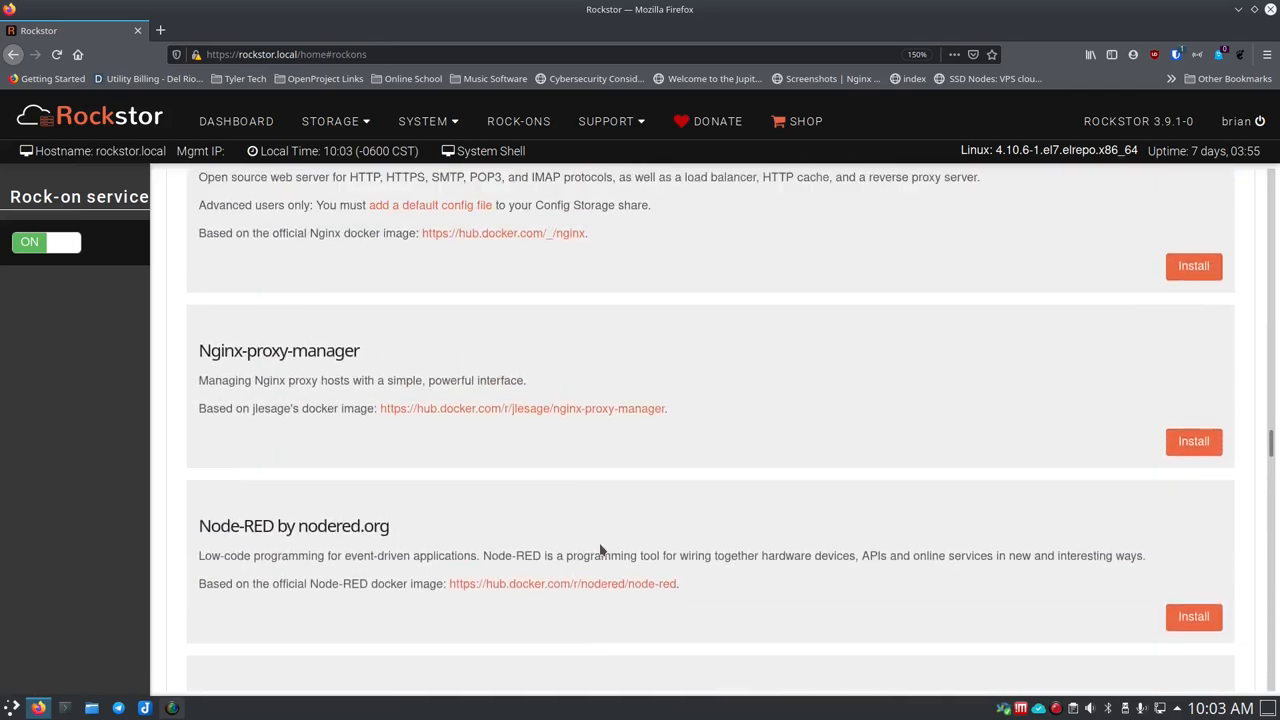
pyautogui.scroll(-3)
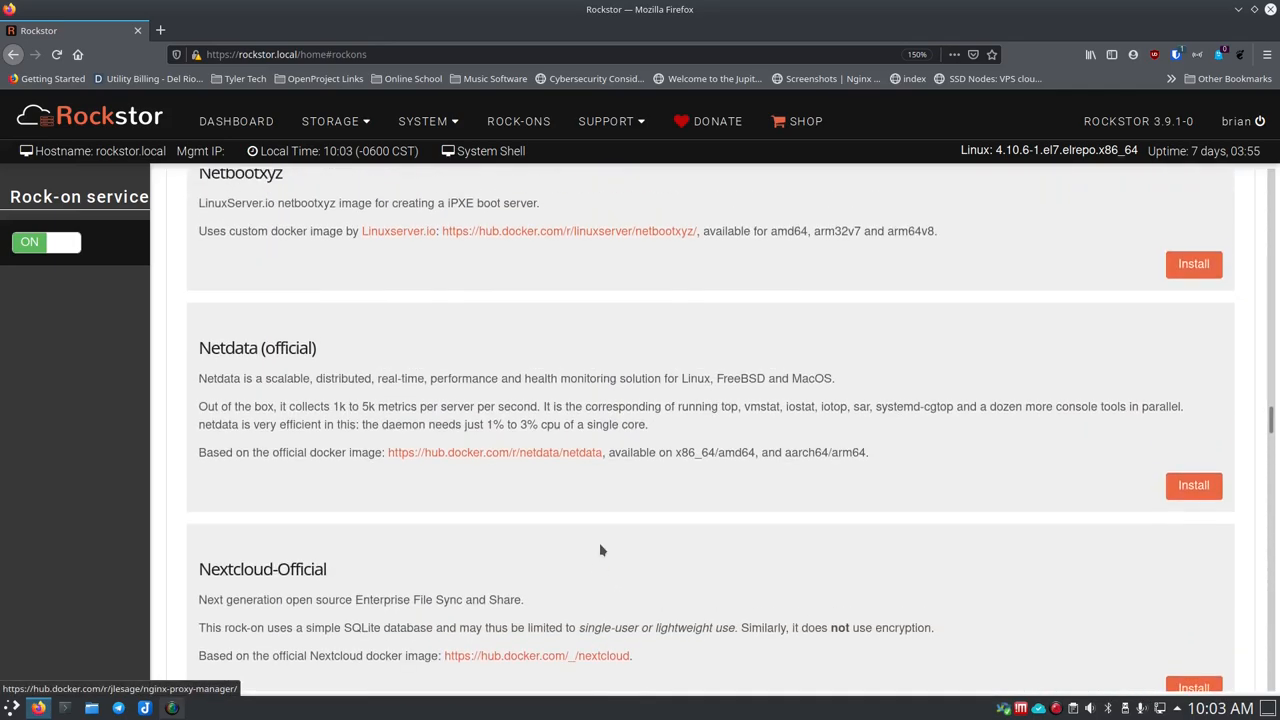
pyautogui.scroll(-3)
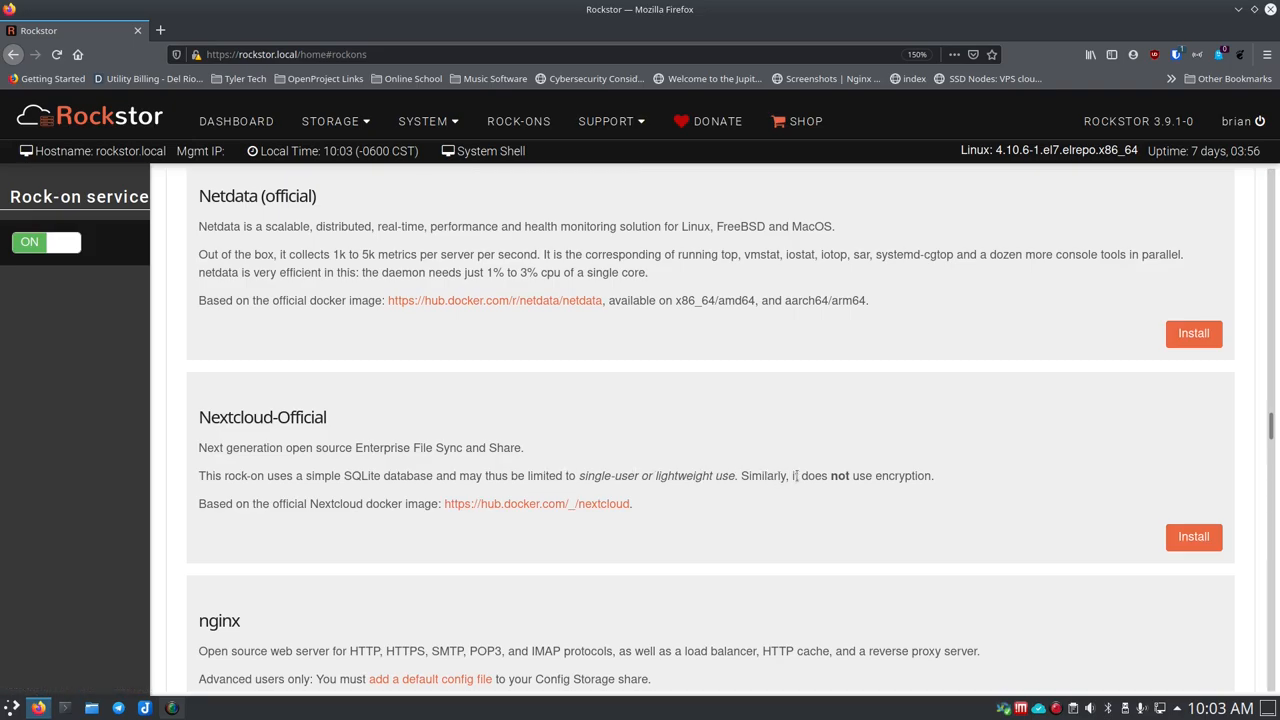
pyautogui.moveTo(242, 519)
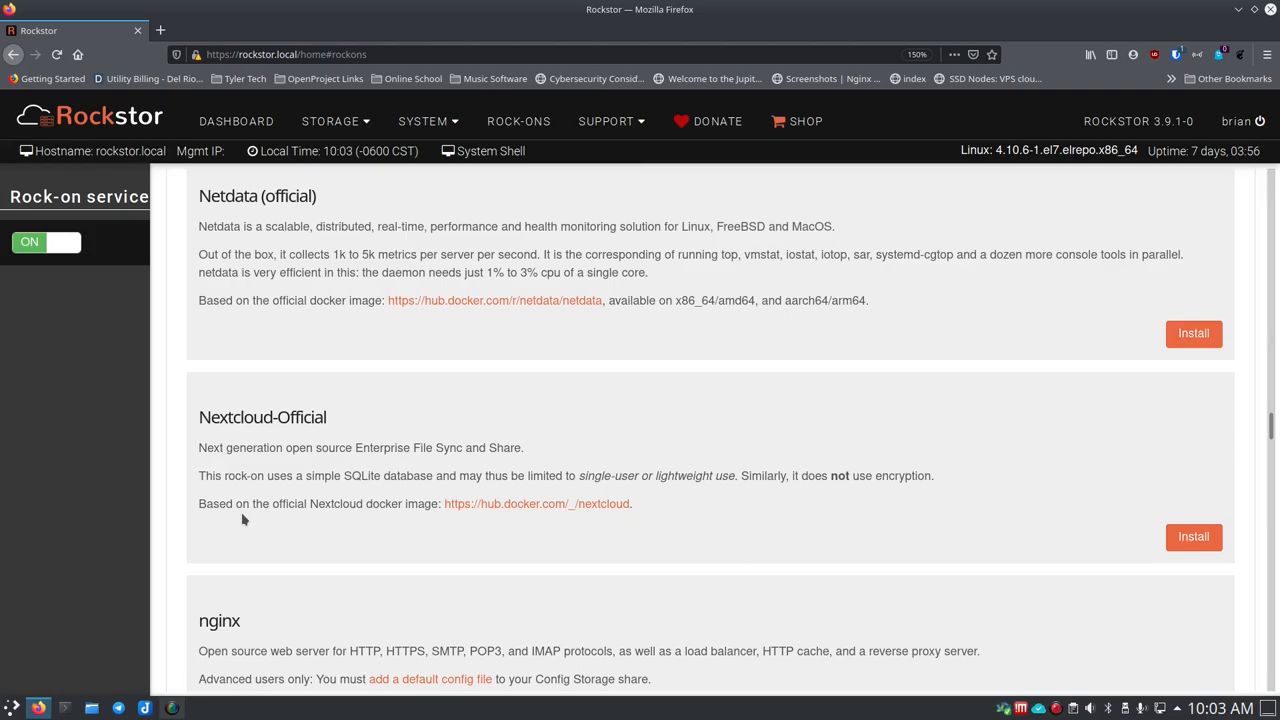
pyautogui.moveTo(378, 503)
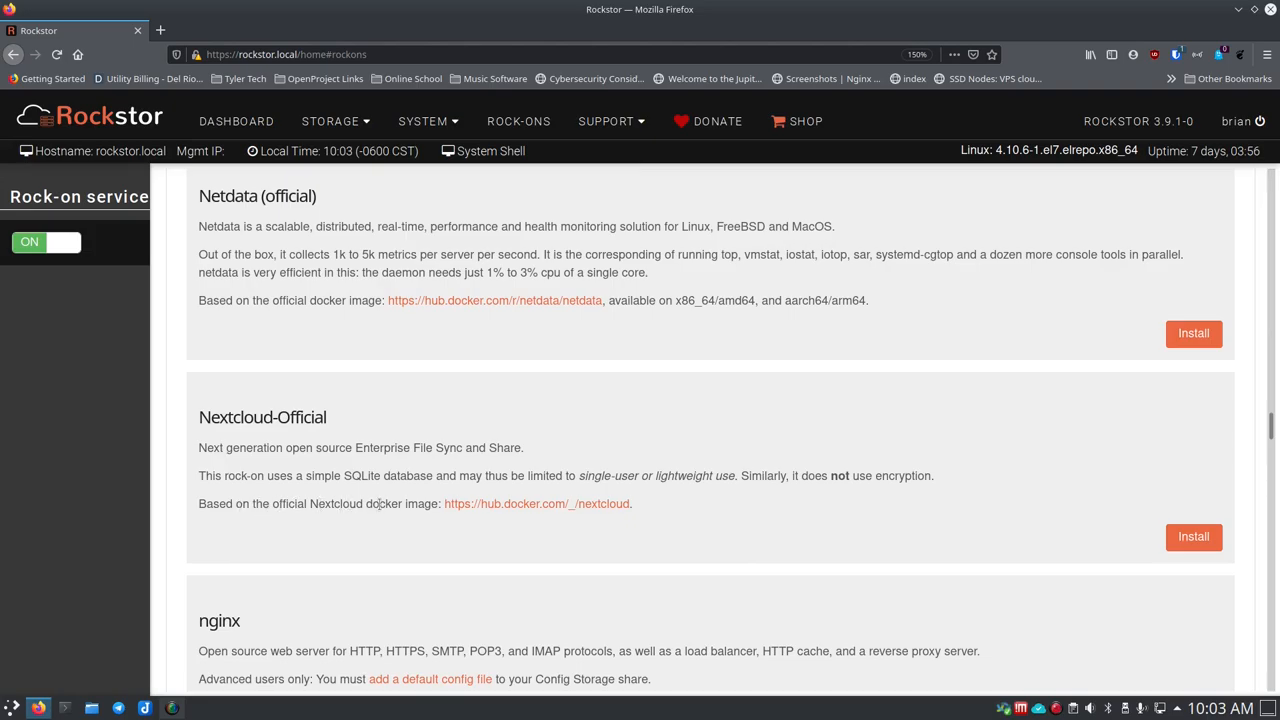
pyautogui.moveTo(536, 503)
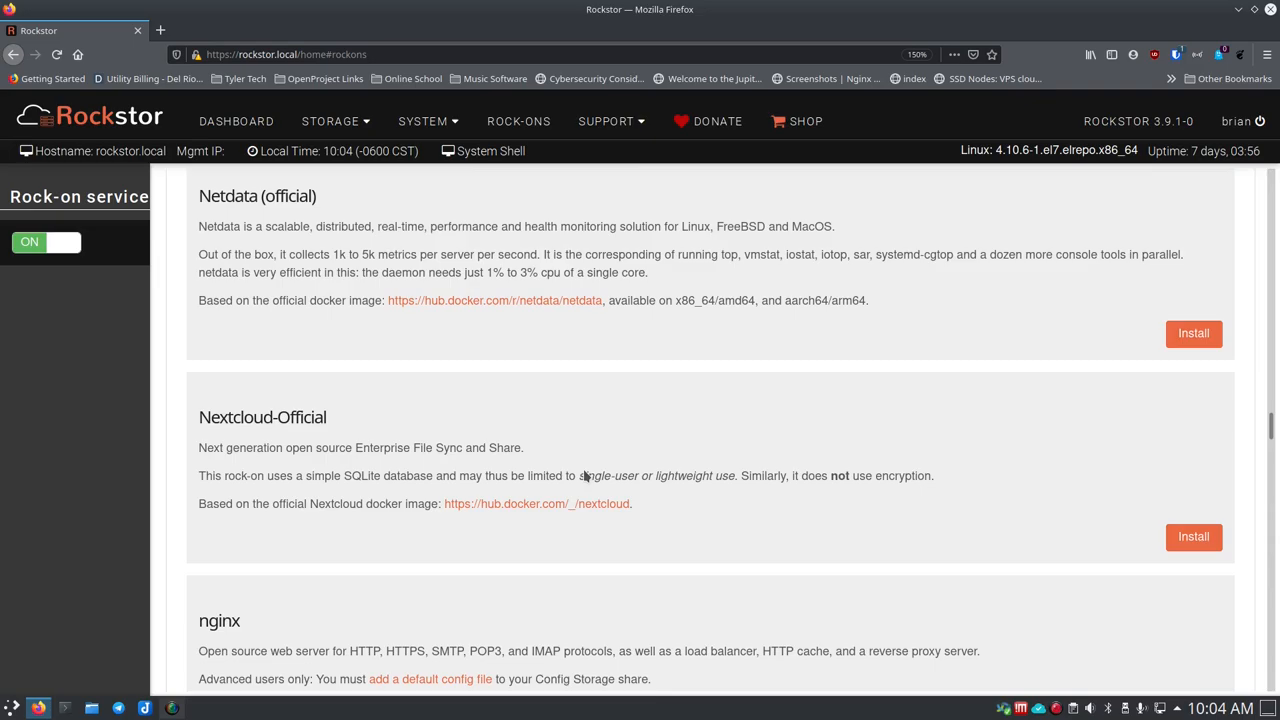
pyautogui.moveTo(535, 448)
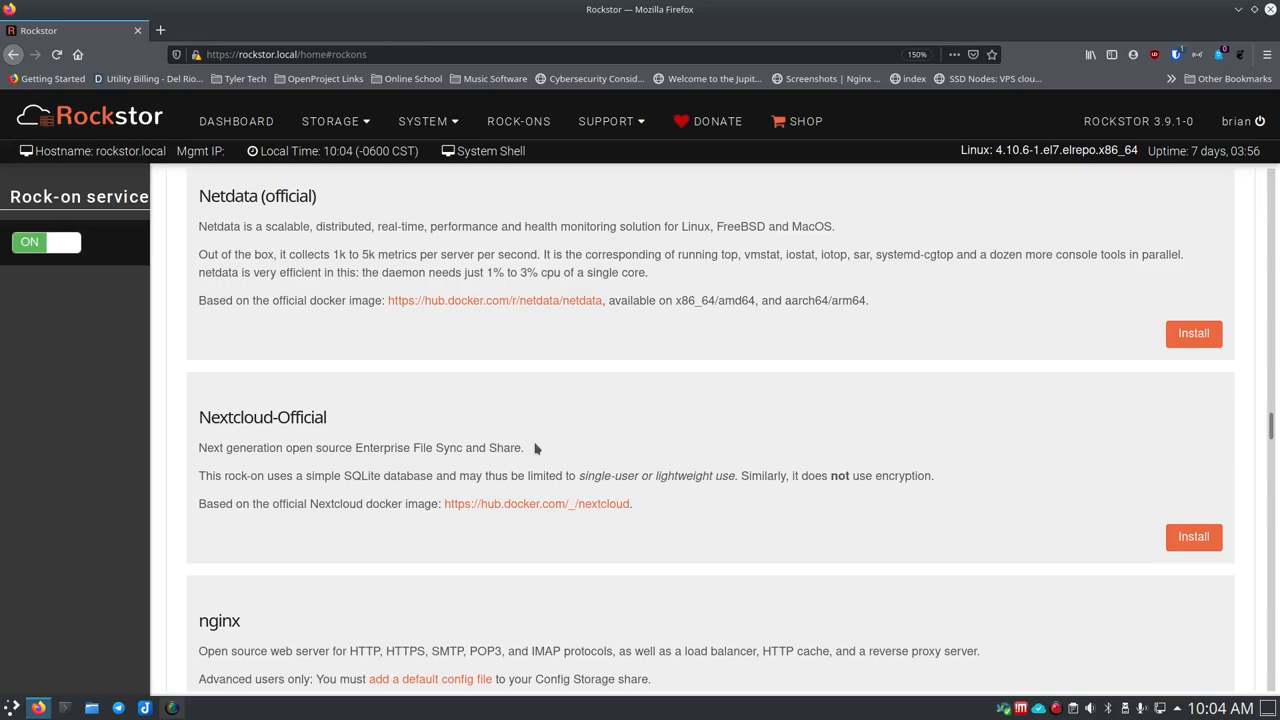
pyautogui.moveTo(455, 449)
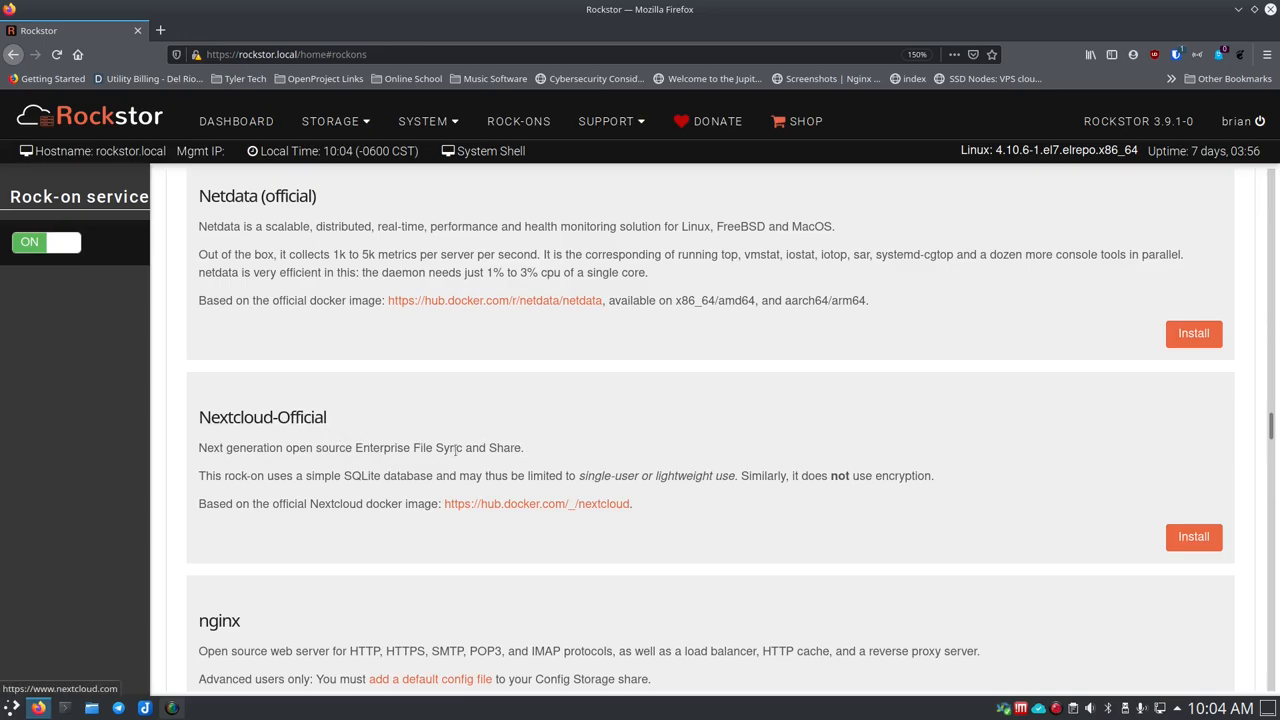
pyautogui.moveTo(1193, 537)
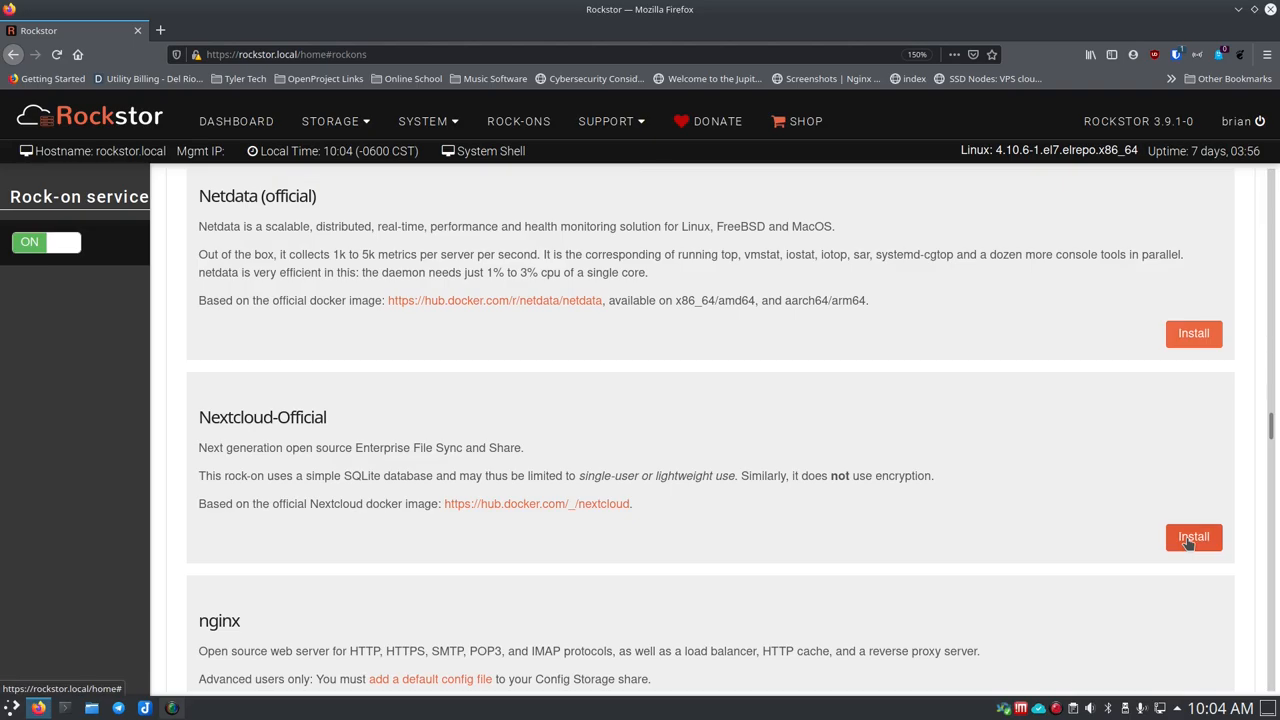
# Start installing Nextcloud-Official with Brian_backup as its storage share.
pyautogui.click(1193, 537)
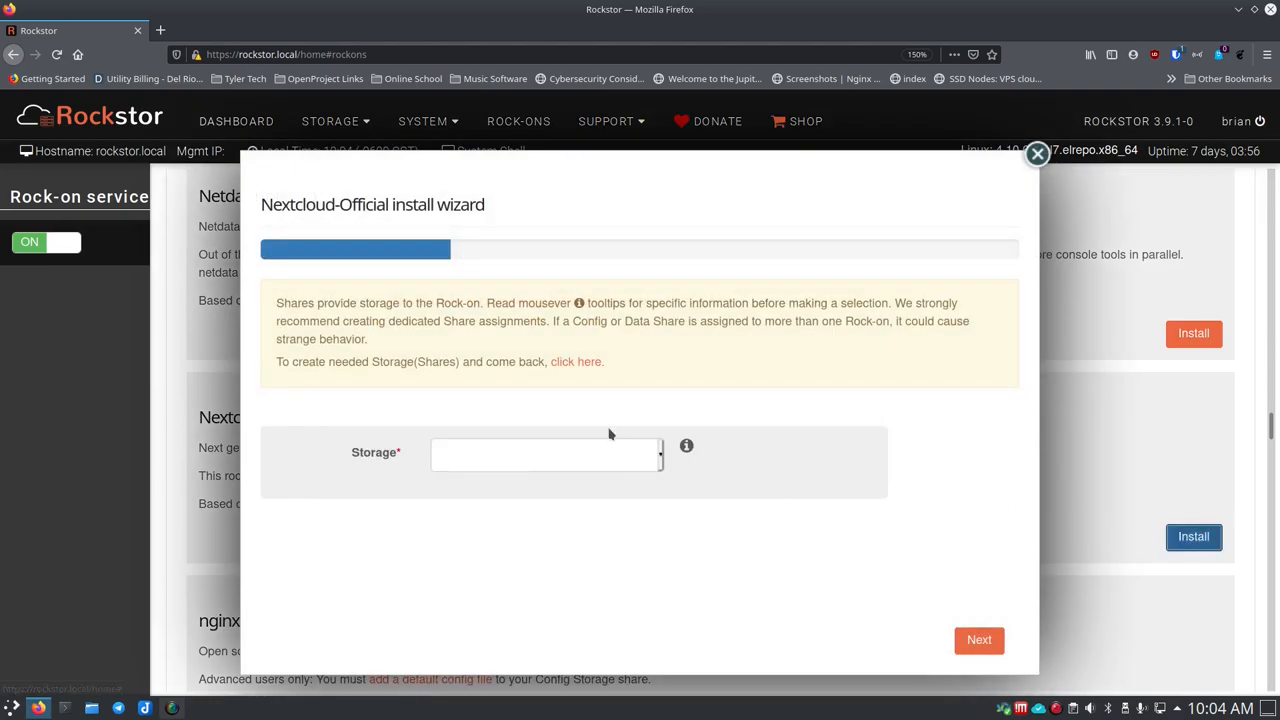
pyautogui.moveTo(473, 270)
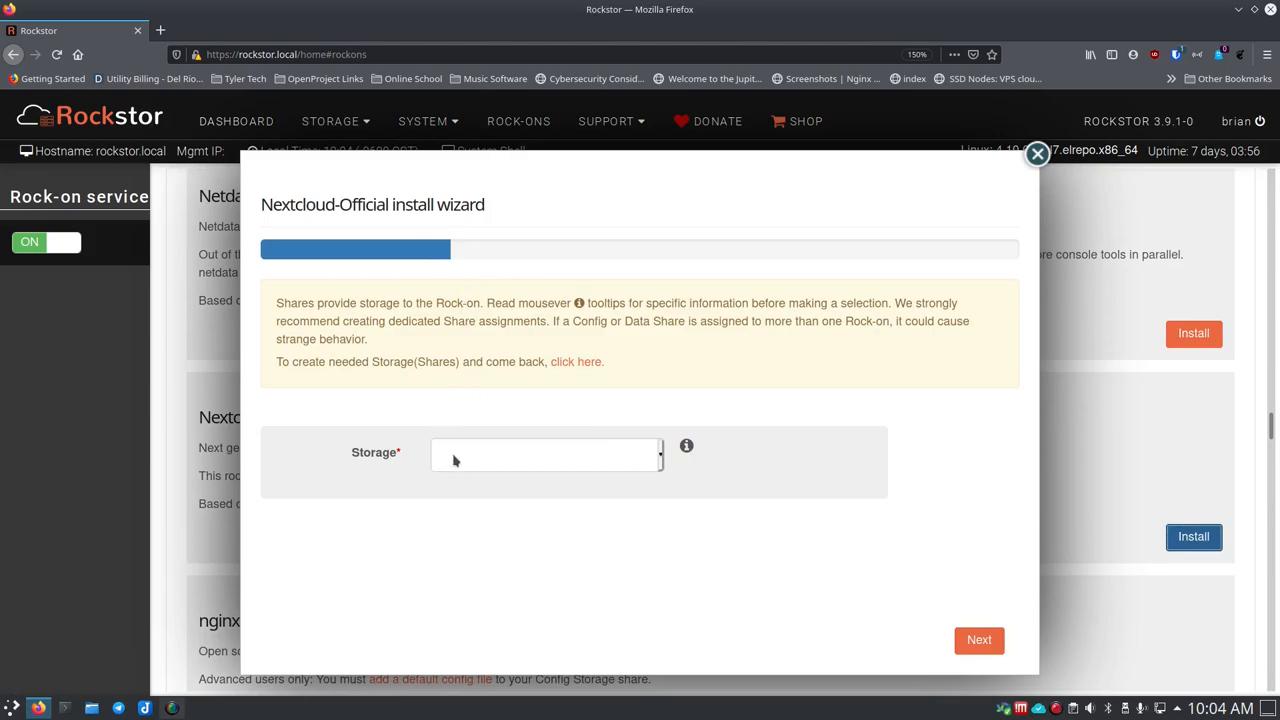
pyautogui.click(545, 454)
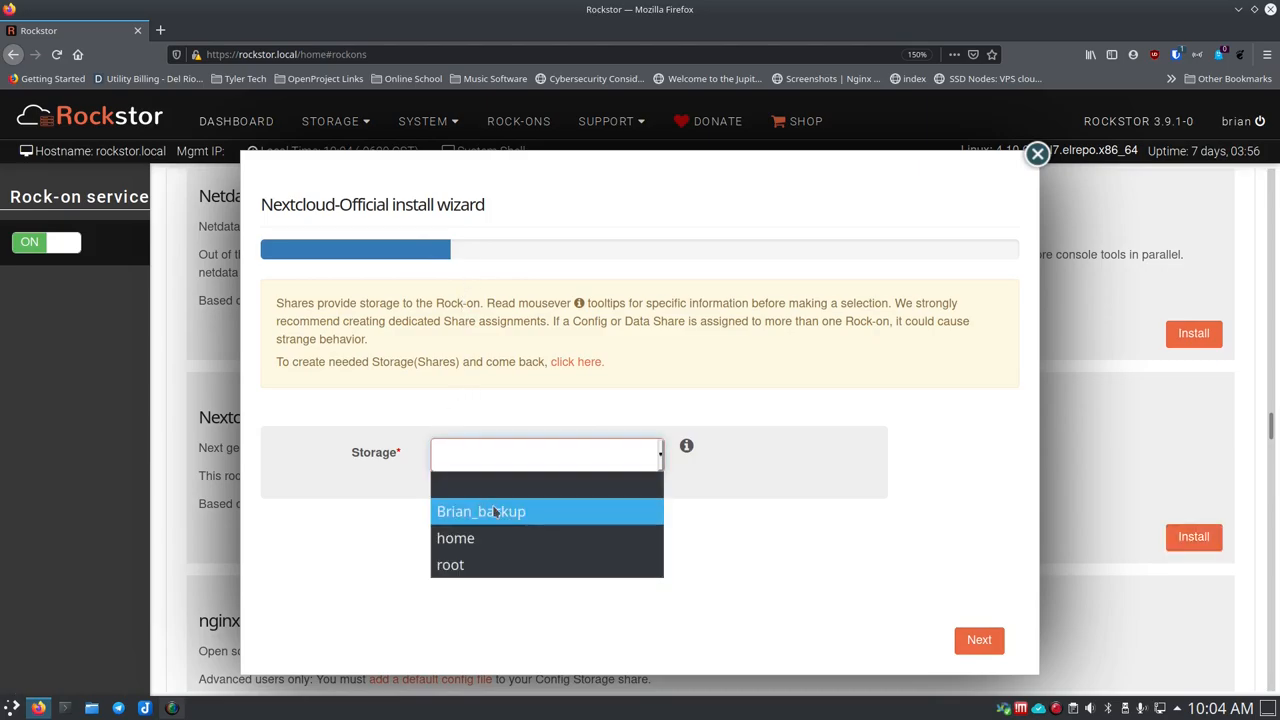
pyautogui.moveTo(510, 513)
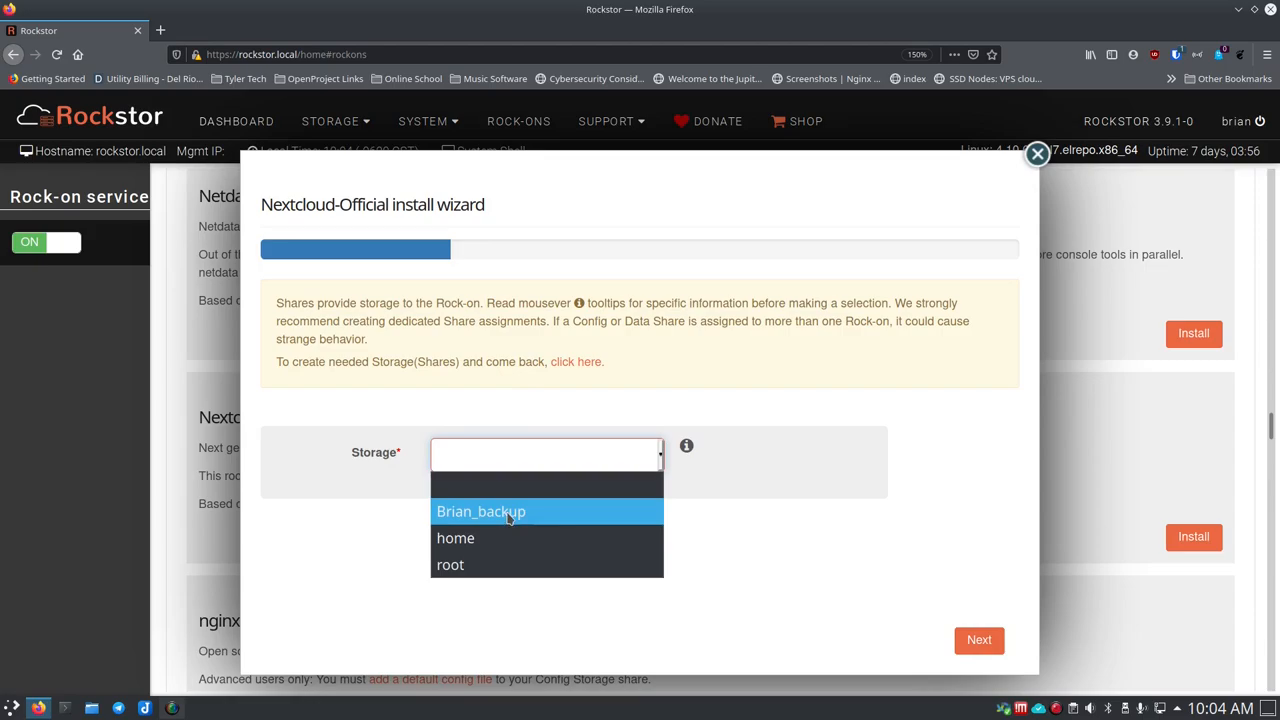
pyautogui.click(480, 511)
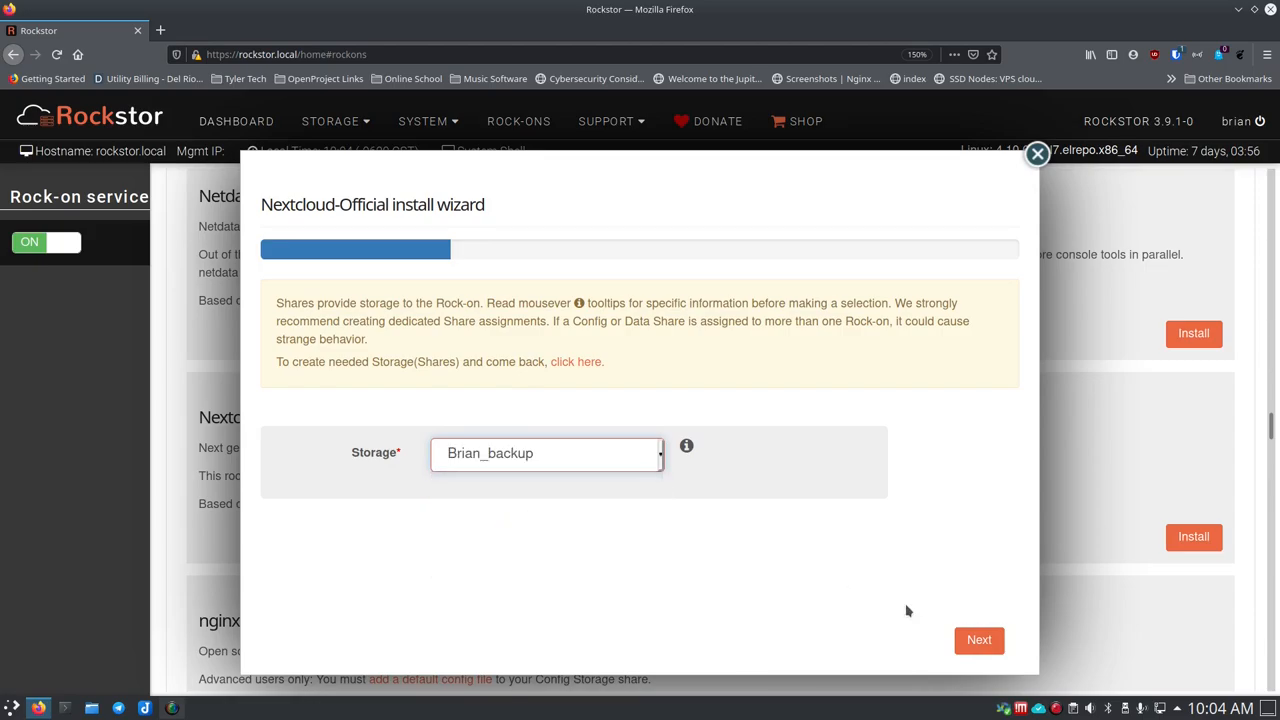
pyautogui.click(978, 640)
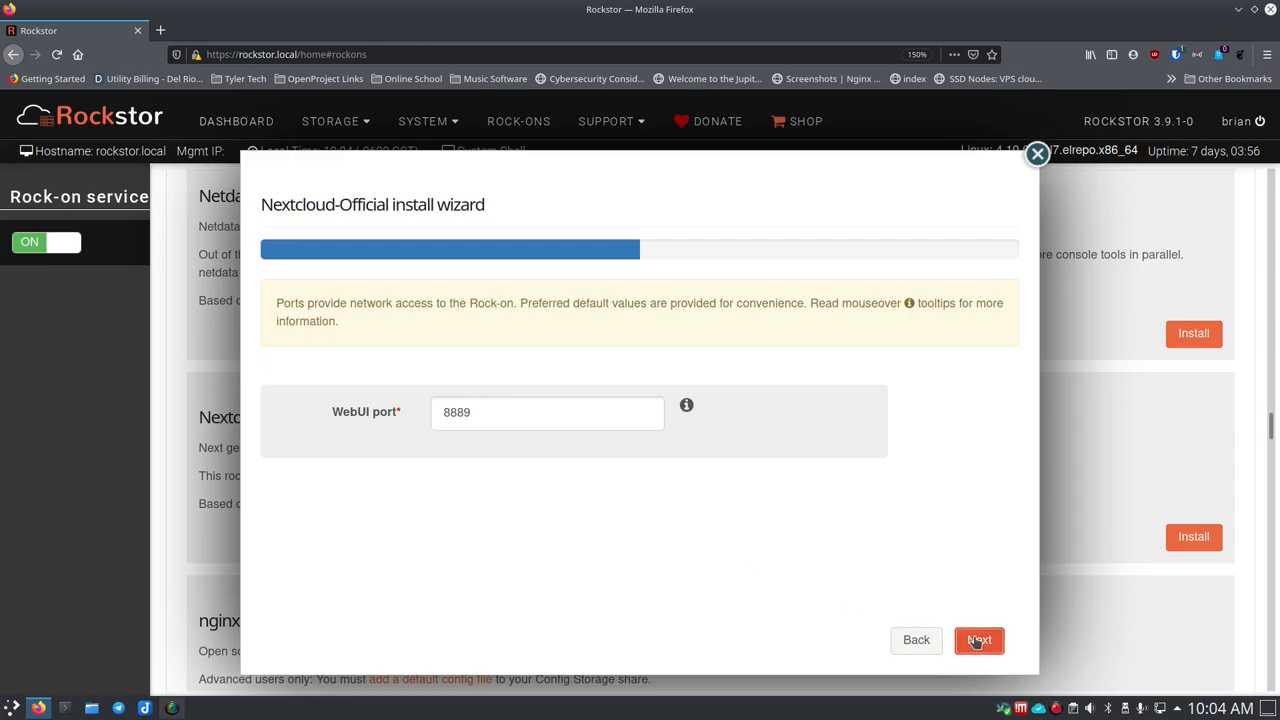
# Submit the Nextcloud-Official install on WebUI port 8889 and view the Installed tab.
pyautogui.click(978, 640)
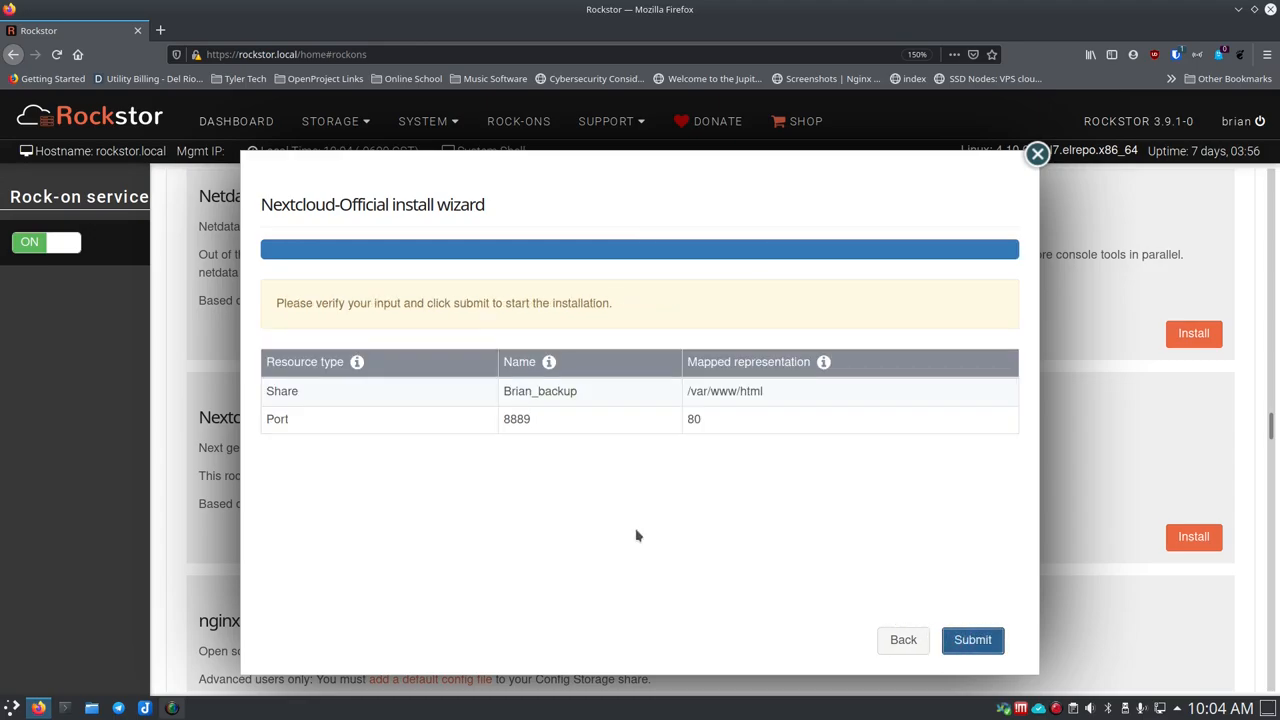
pyautogui.moveTo(770, 567)
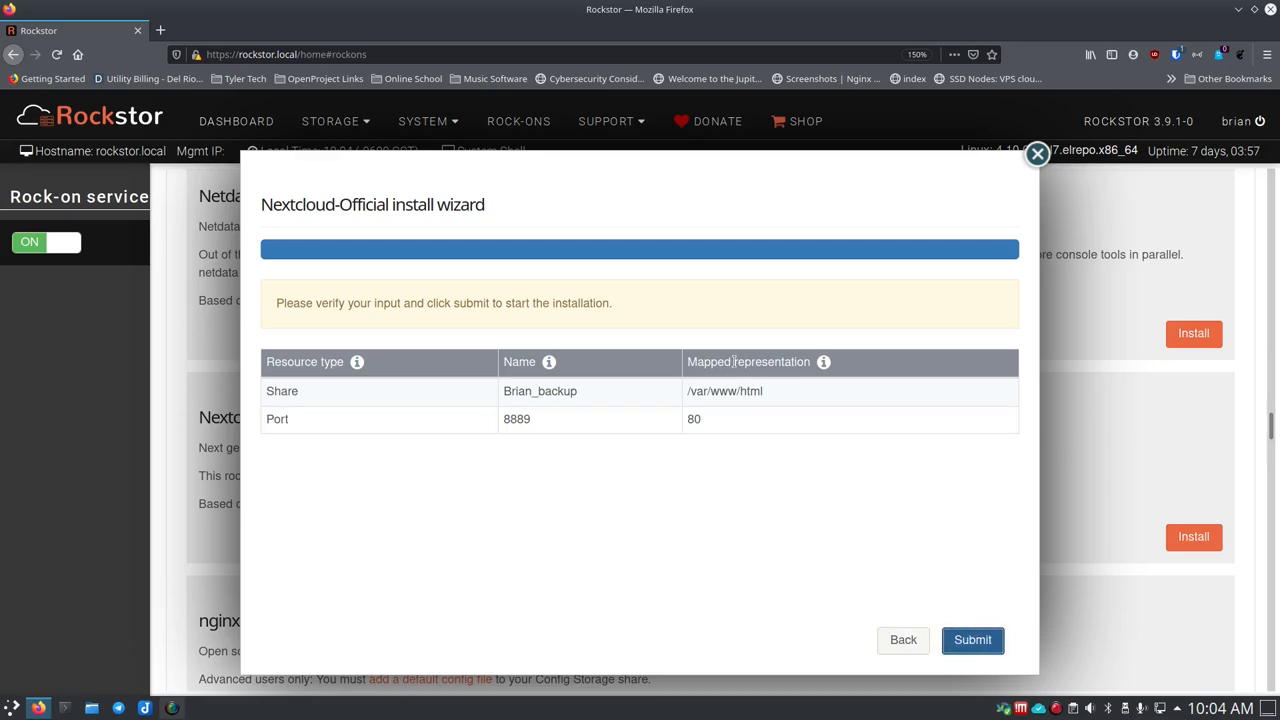
pyautogui.moveTo(778, 382)
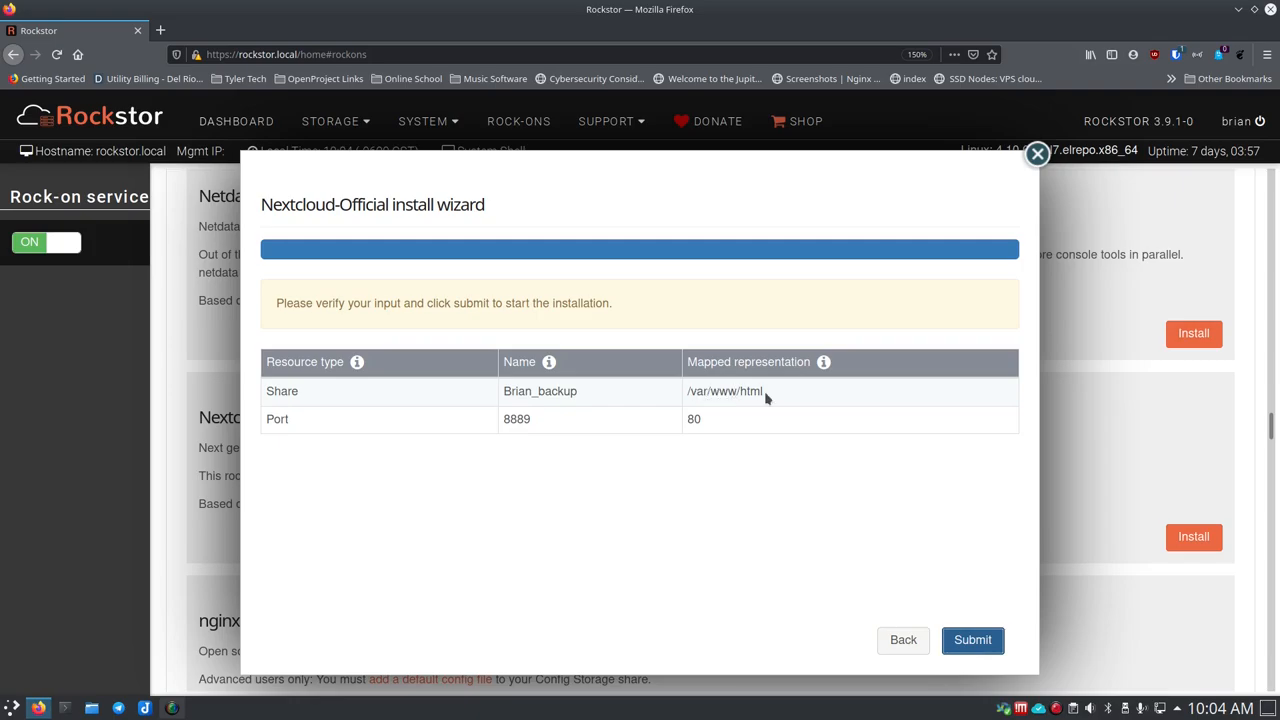
pyautogui.moveTo(557, 419)
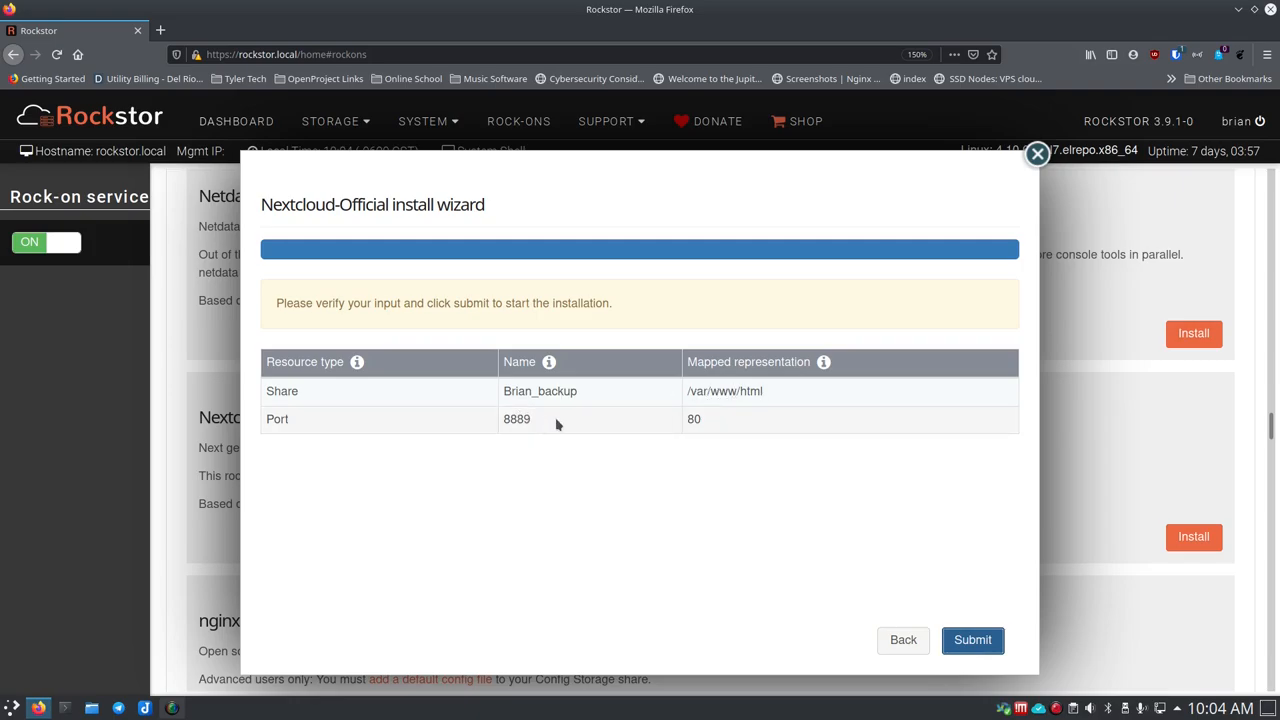
pyautogui.moveTo(534, 424)
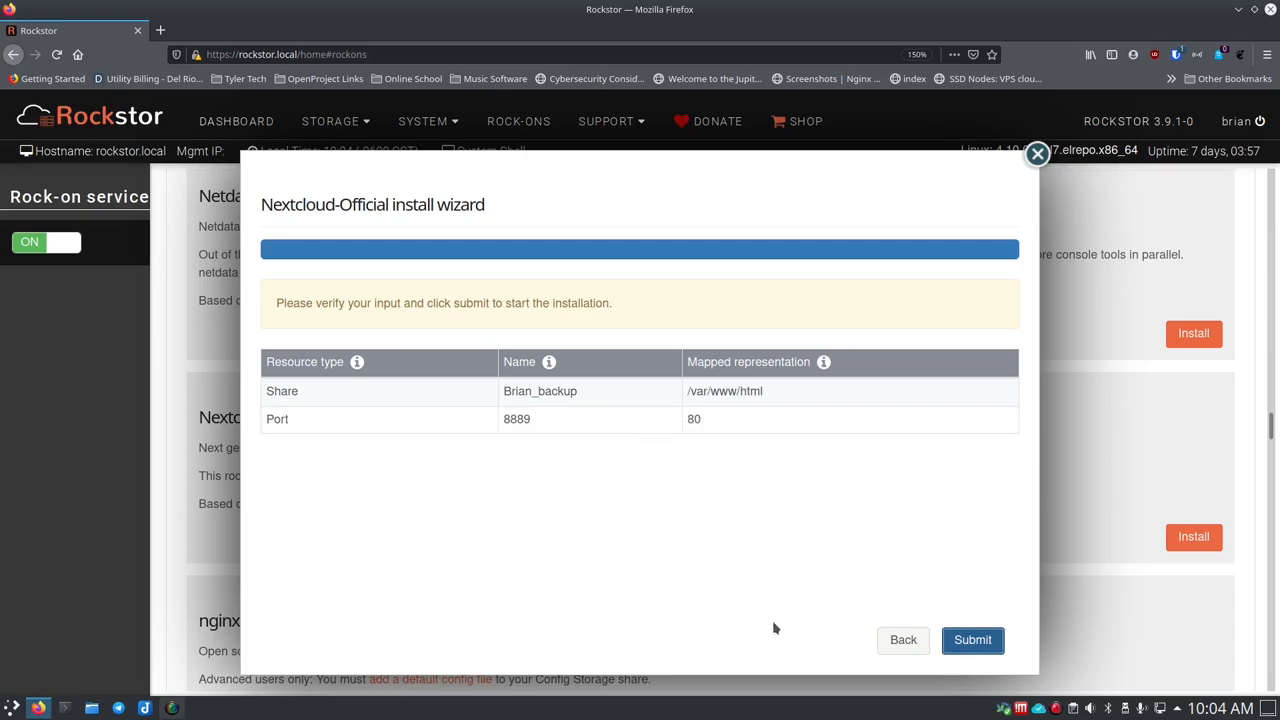
pyautogui.click(972, 640)
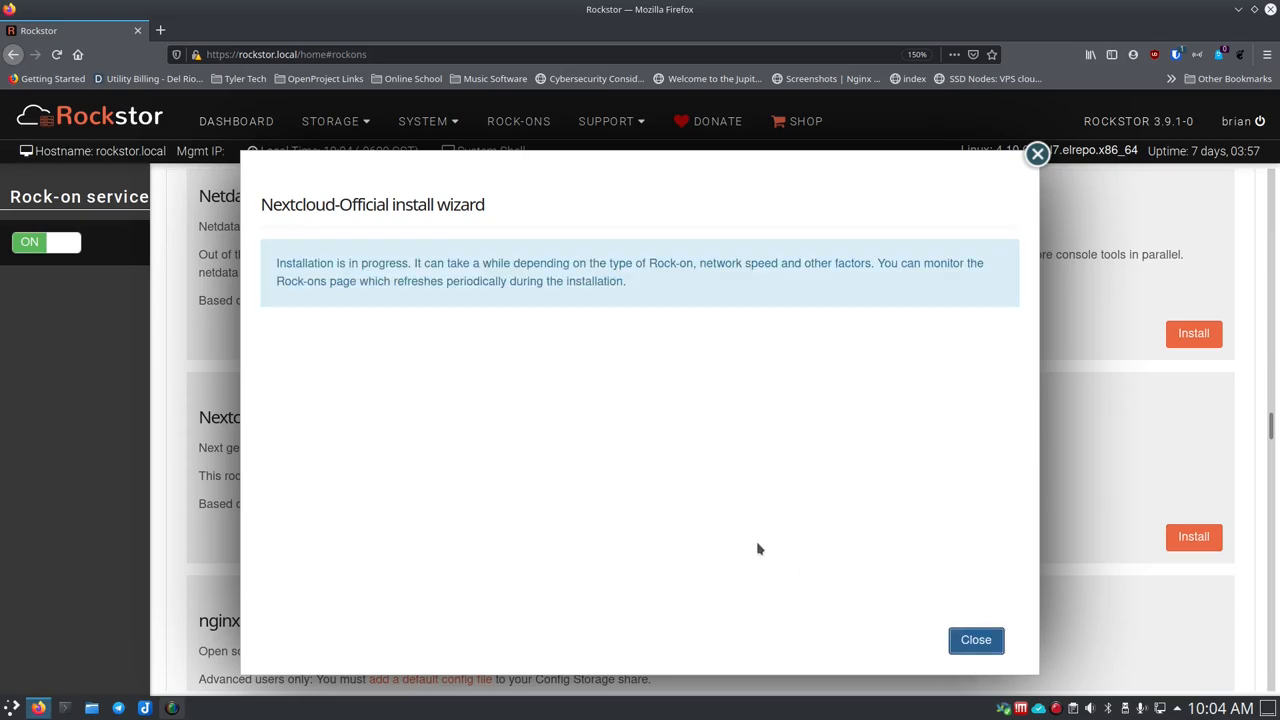
pyautogui.moveTo(440, 280)
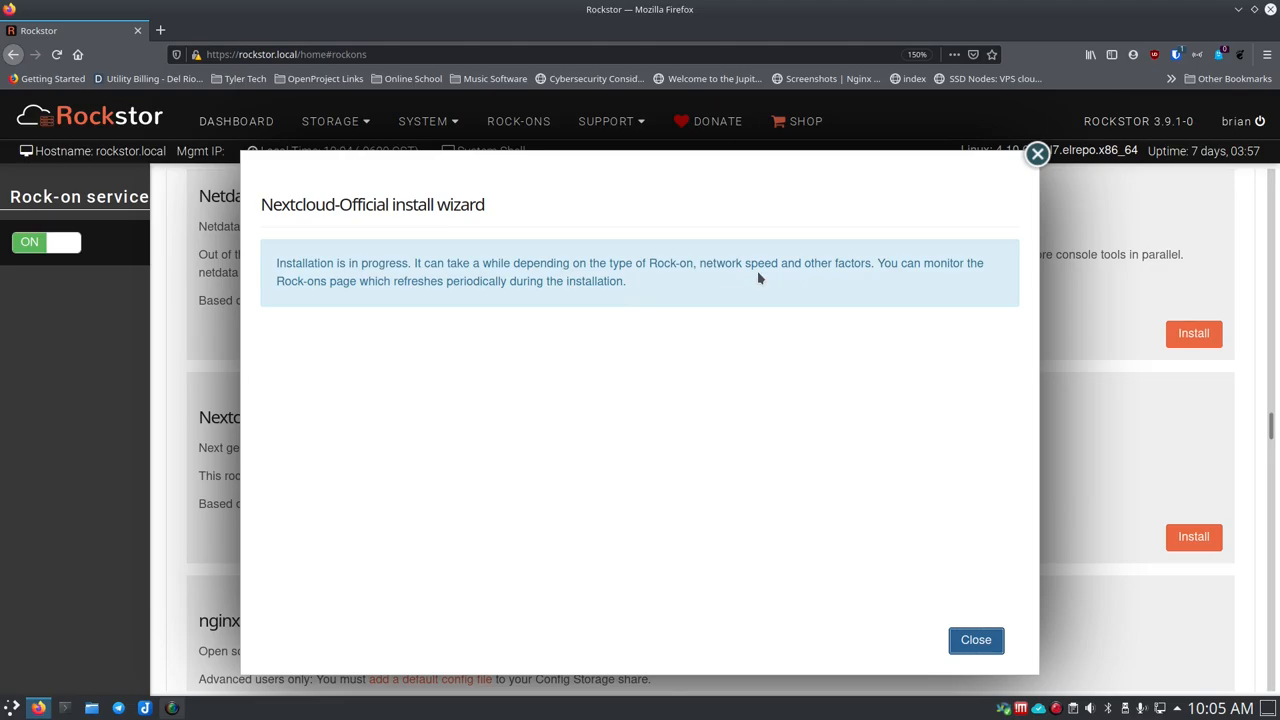
pyautogui.moveTo(556, 408)
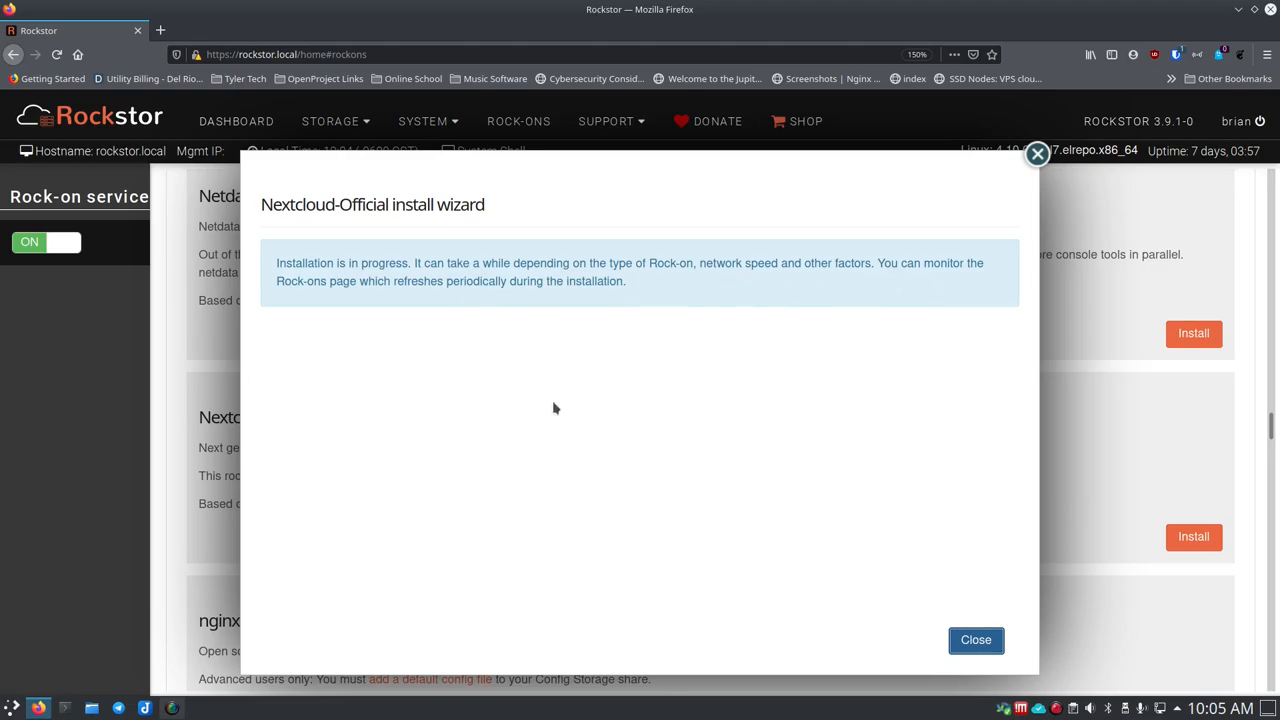
pyautogui.moveTo(940, 282)
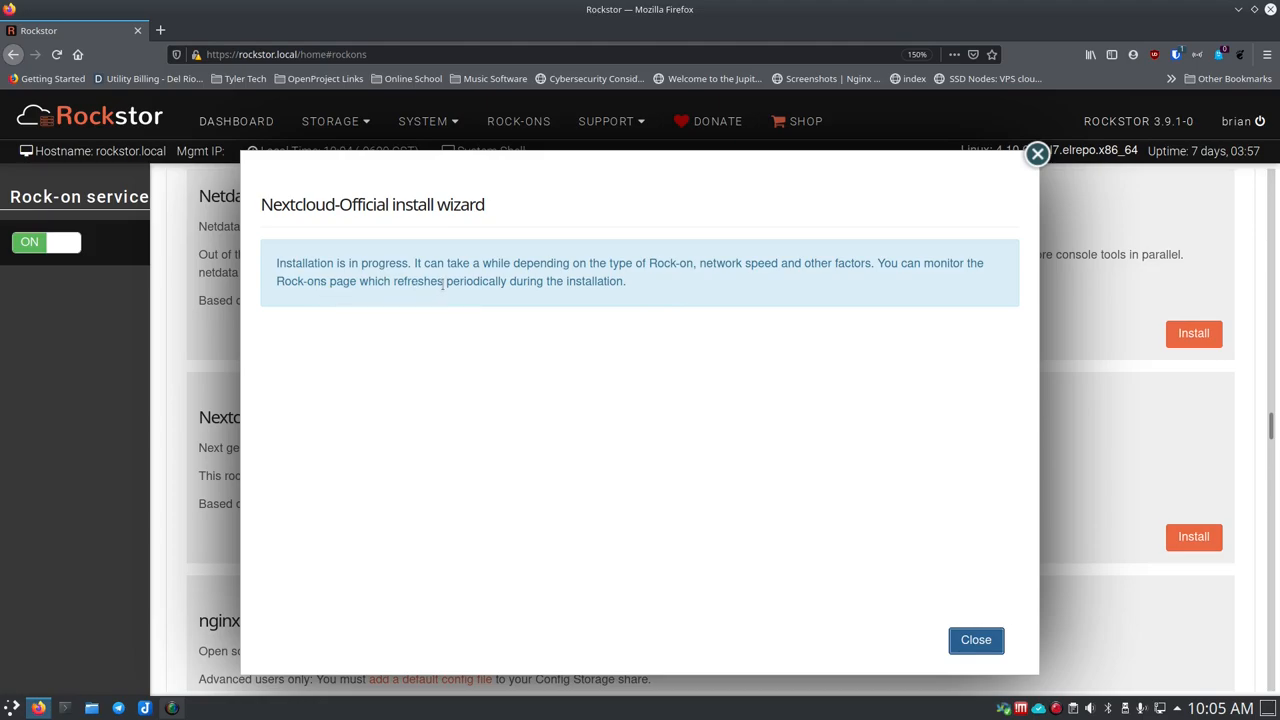
pyautogui.moveTo(672, 430)
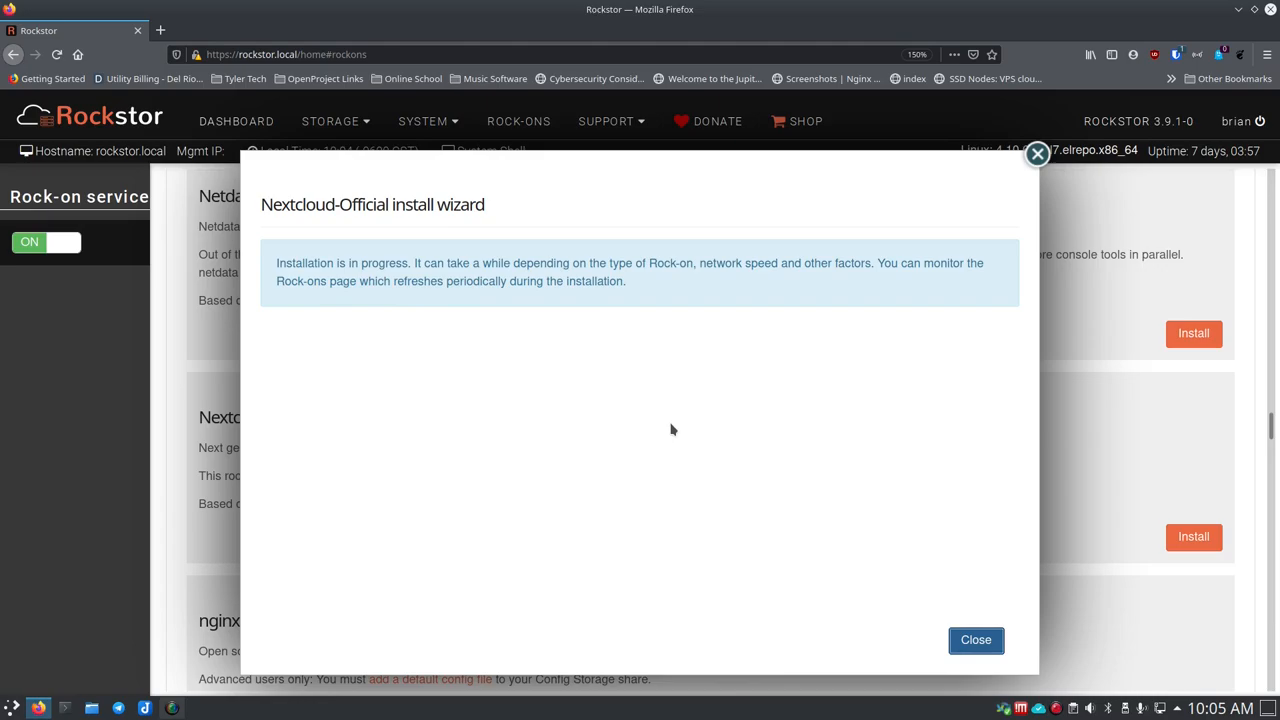
pyautogui.click(975, 639)
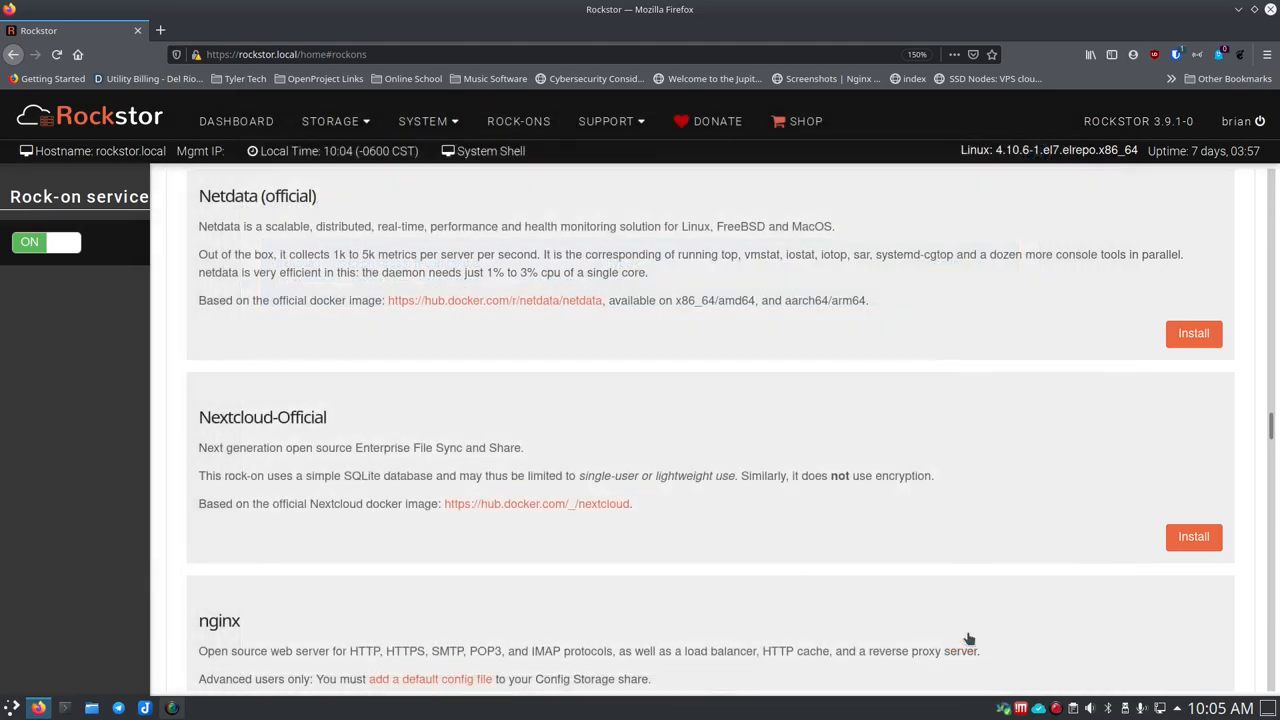
pyautogui.click(1193, 536)
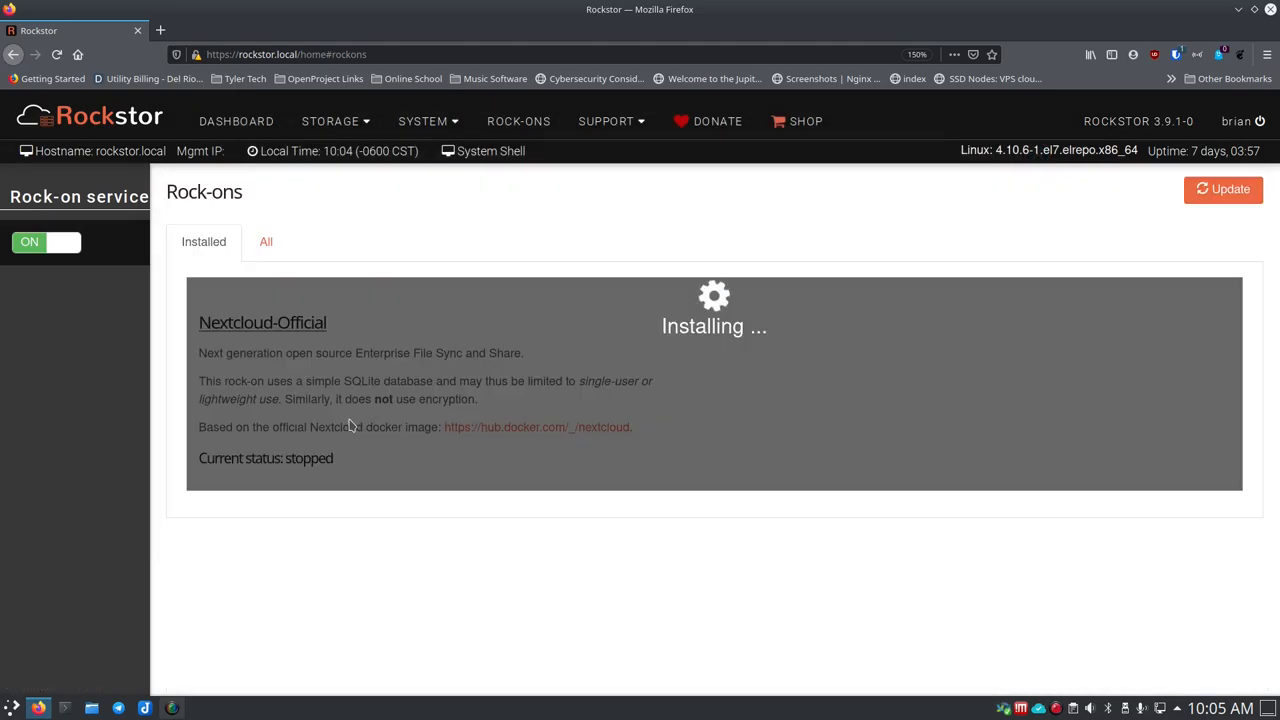
pyautogui.moveTo(476, 526)
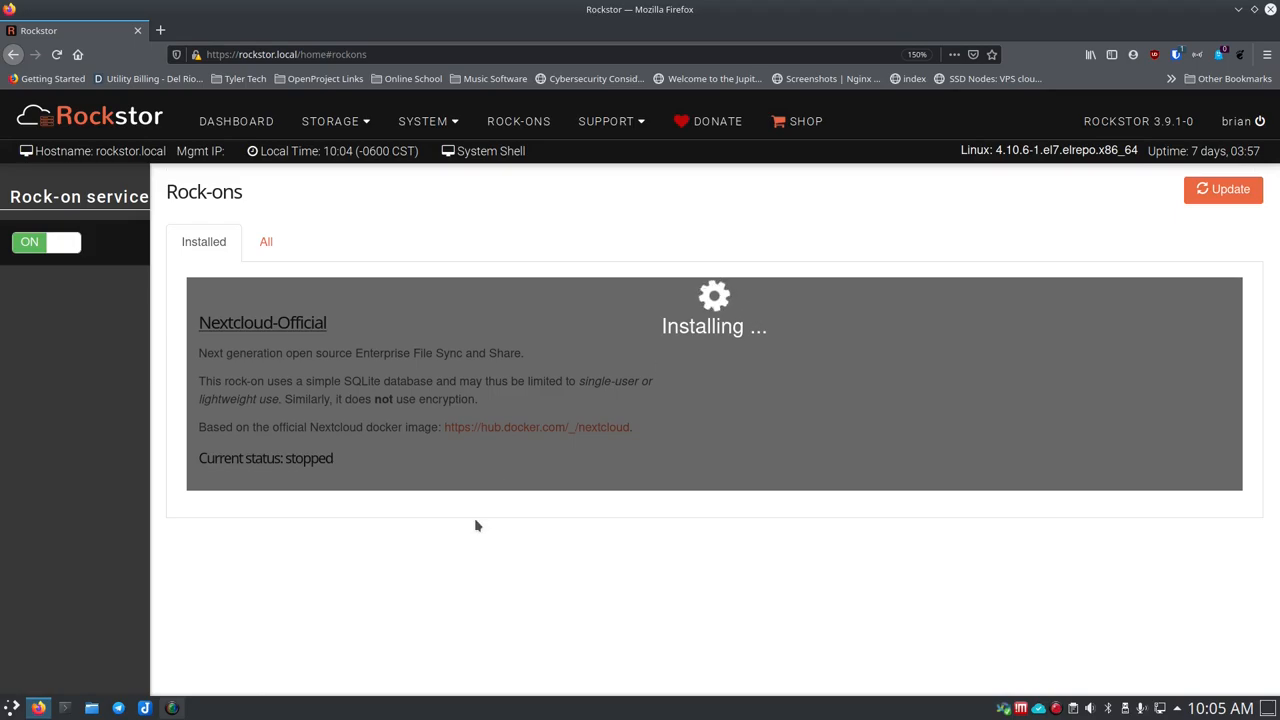
pyautogui.moveTo(370, 524)
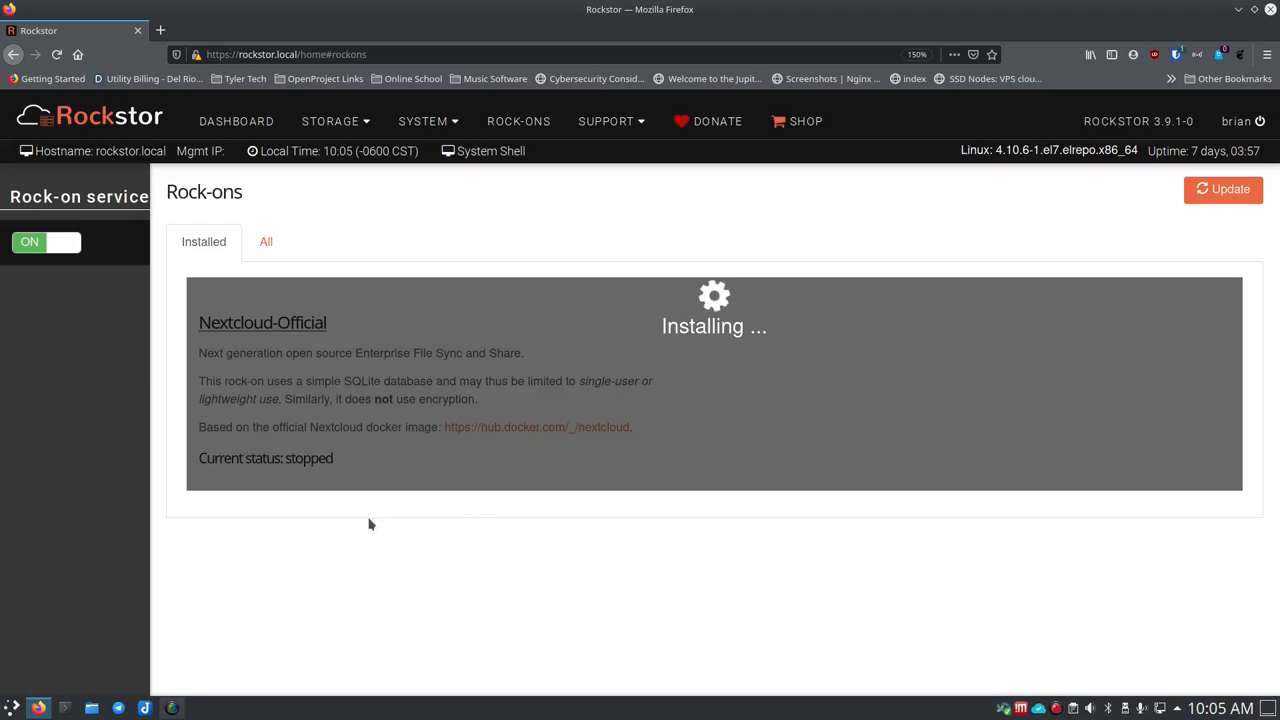
pyautogui.moveTo(750, 517)
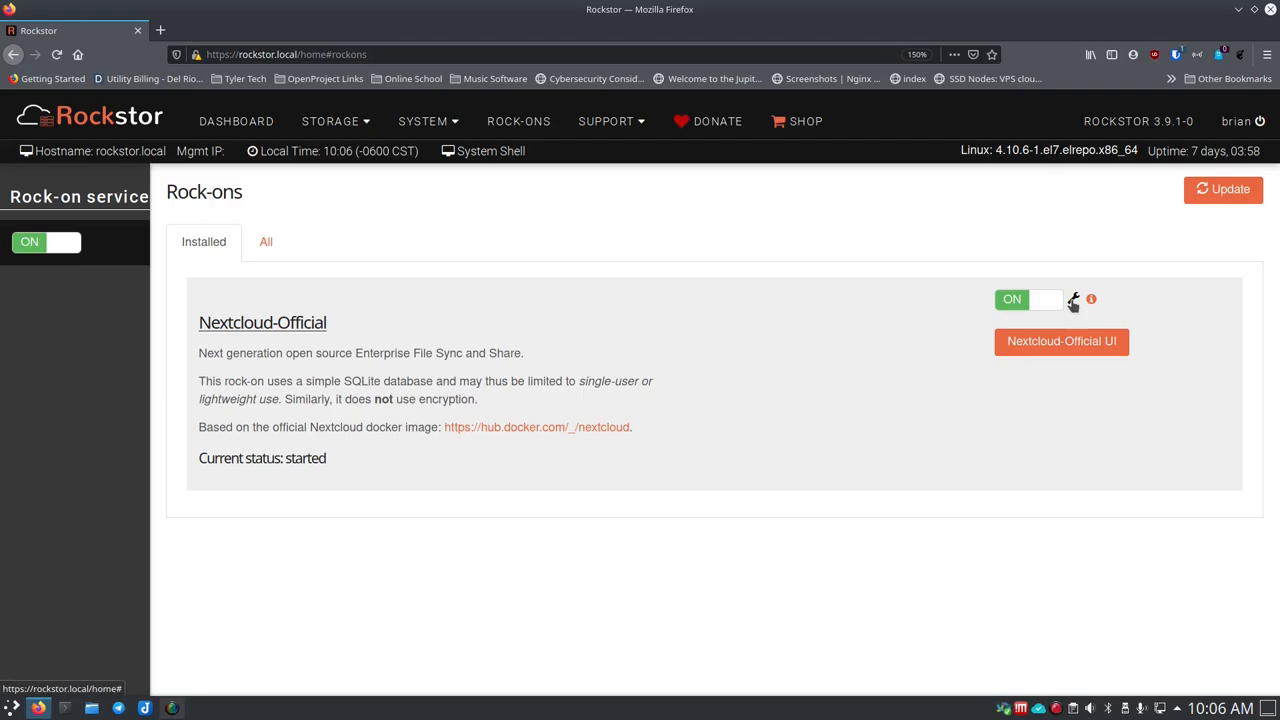
# Open Nextcloud-Official's settings: Brian_backup on /var/www/html, port 8889 to 80.
pyautogui.click(1073, 300)
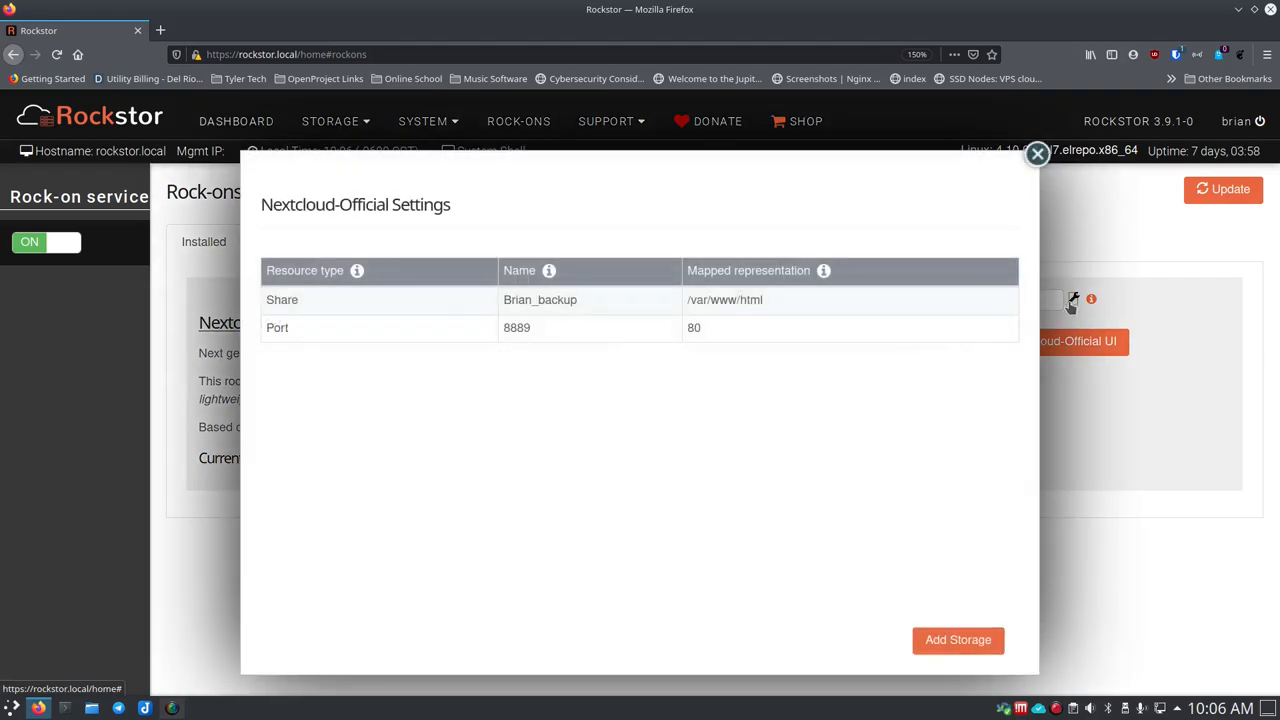
pyautogui.moveTo(1050, 185)
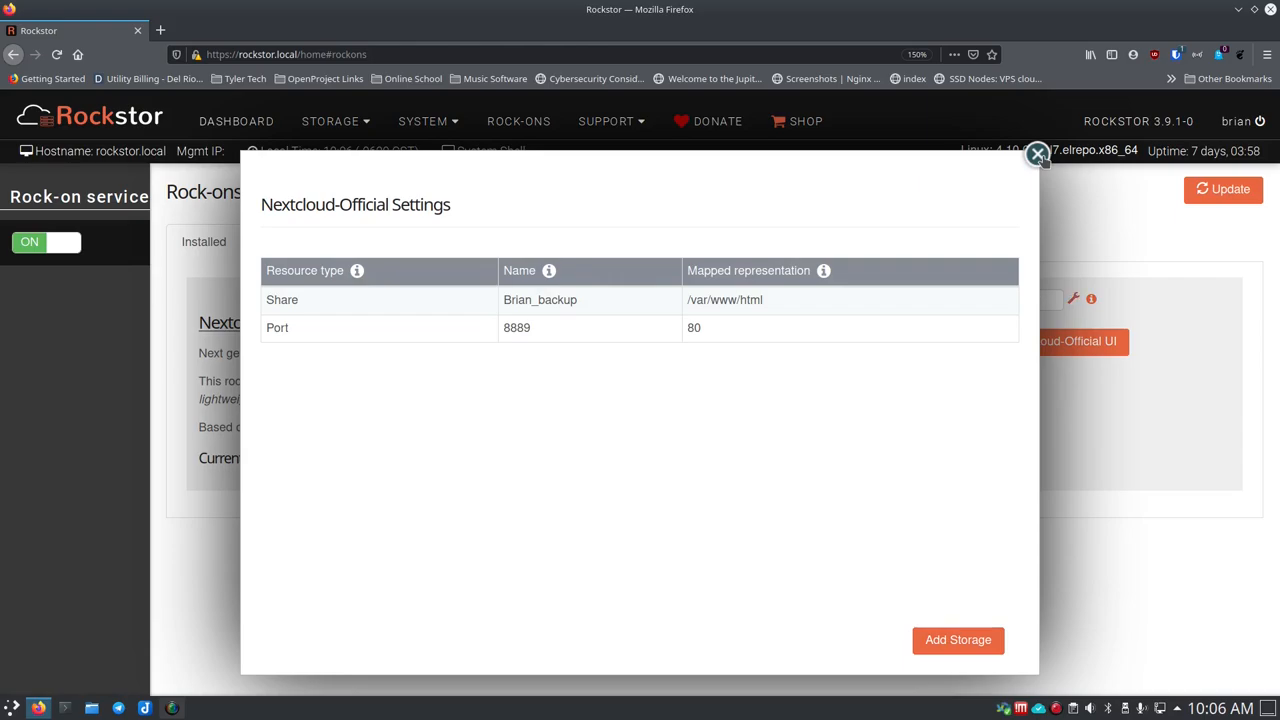
# Close the settings, then read and dismiss Nextcloud-Official's smbclient note.
pyautogui.click(1037, 155)
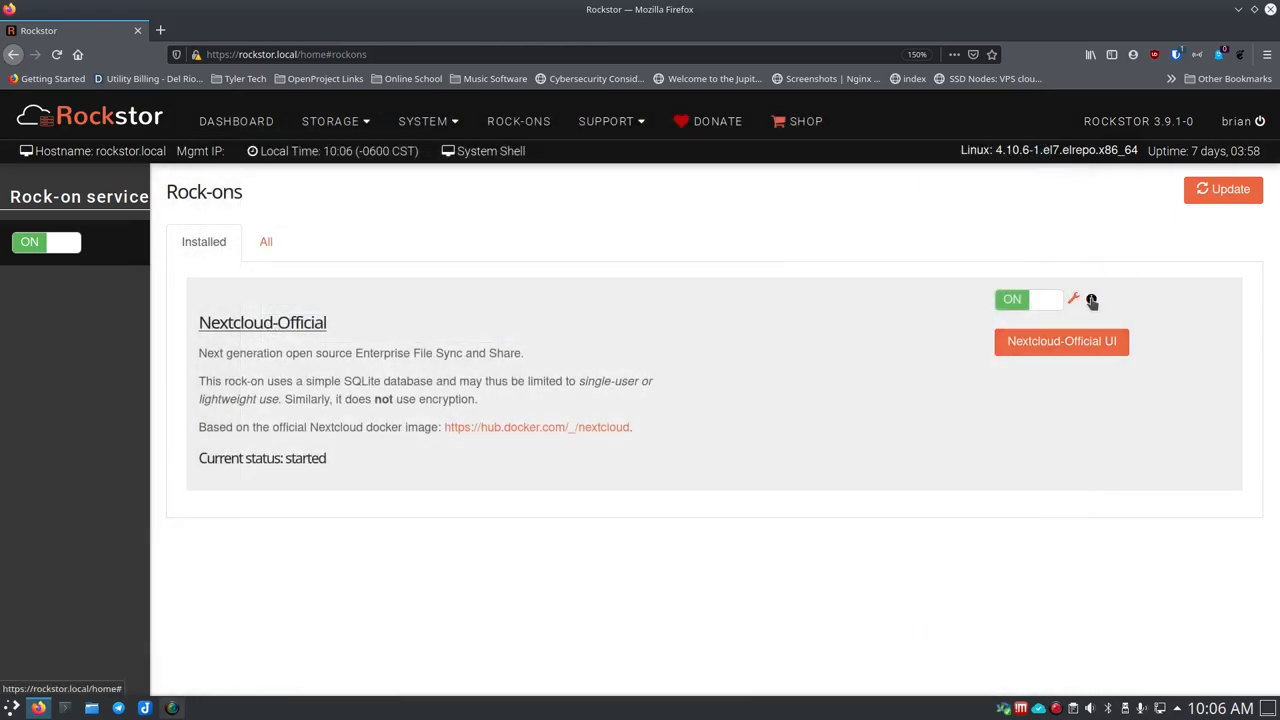
pyautogui.click(1091, 299)
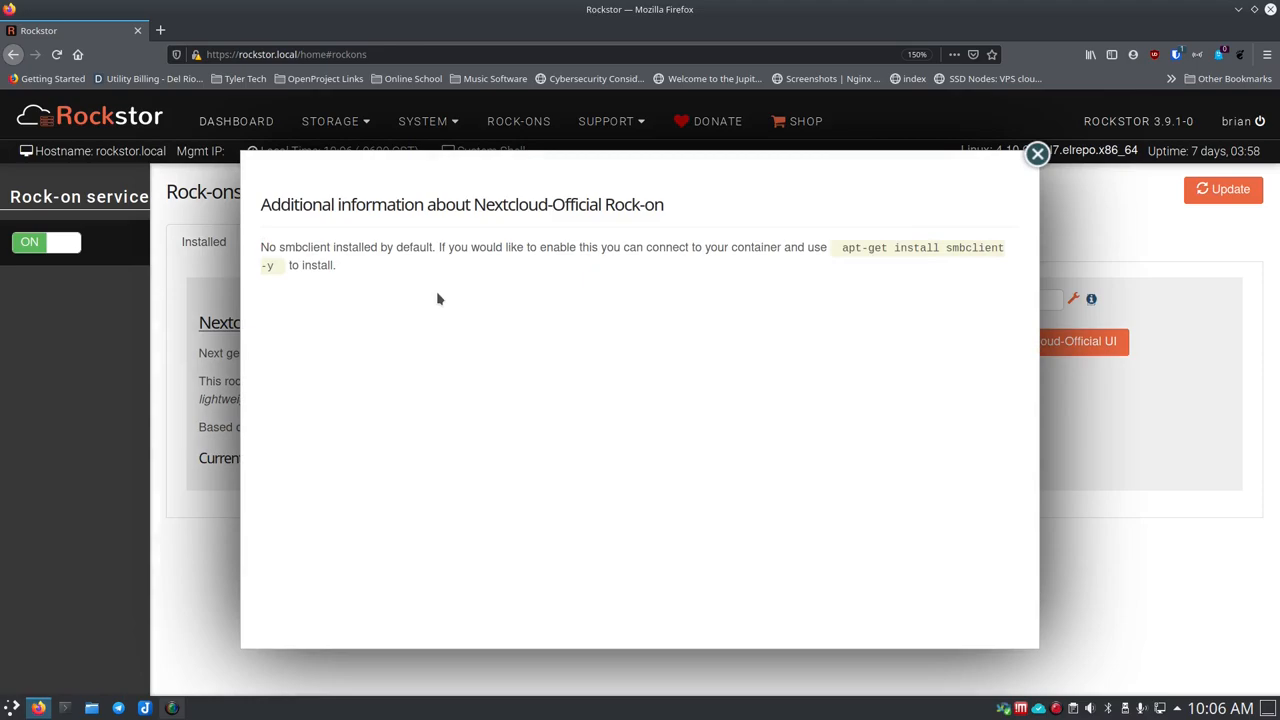
pyautogui.moveTo(430, 254)
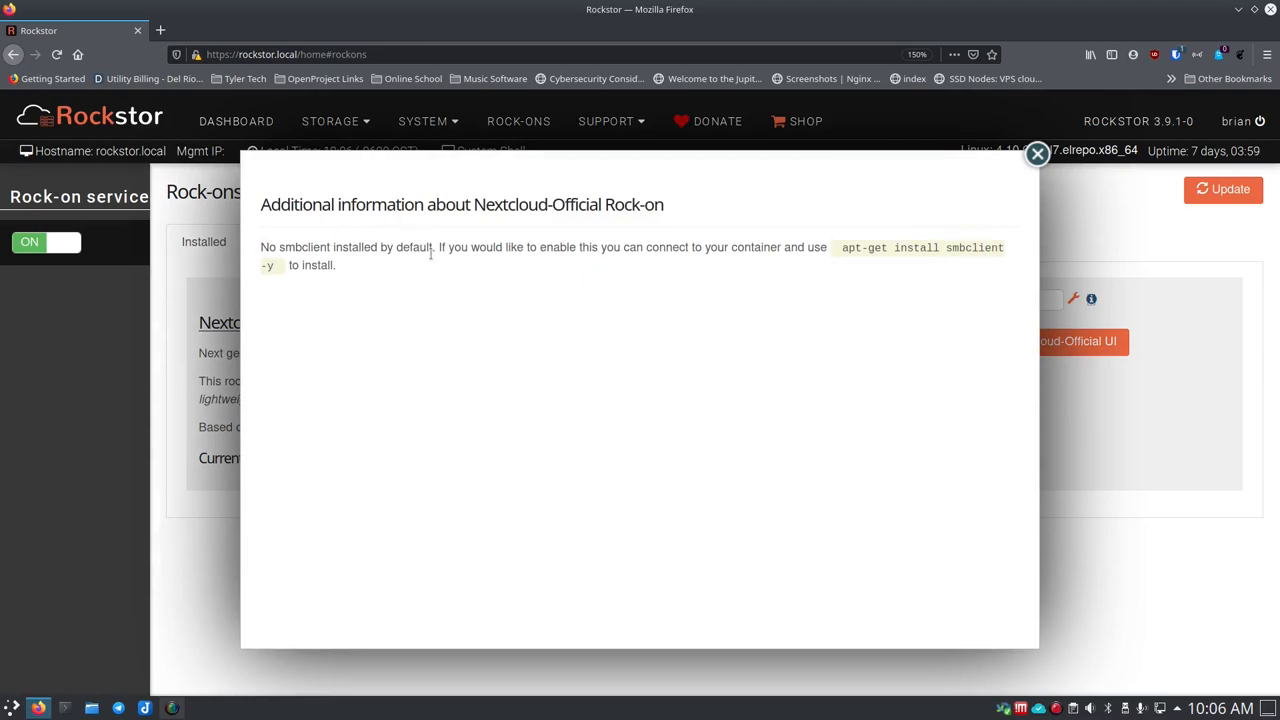
pyautogui.moveTo(345, 267)
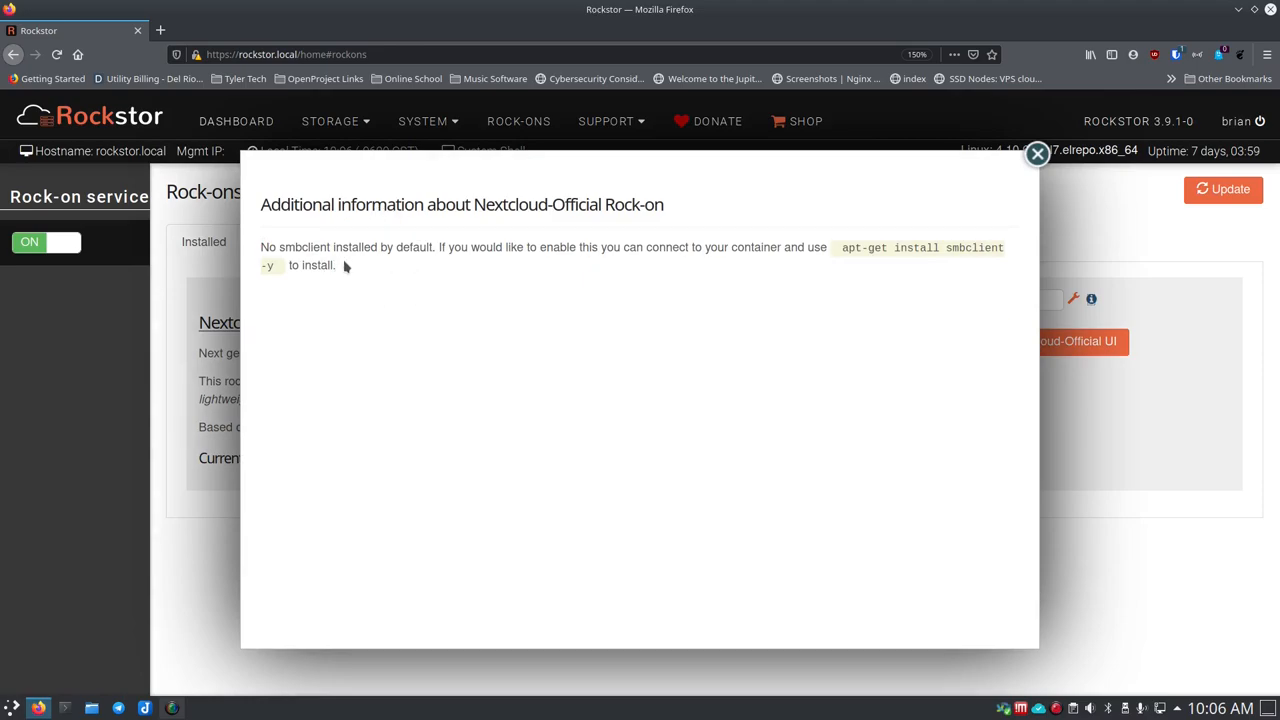
pyautogui.moveTo(345, 266)
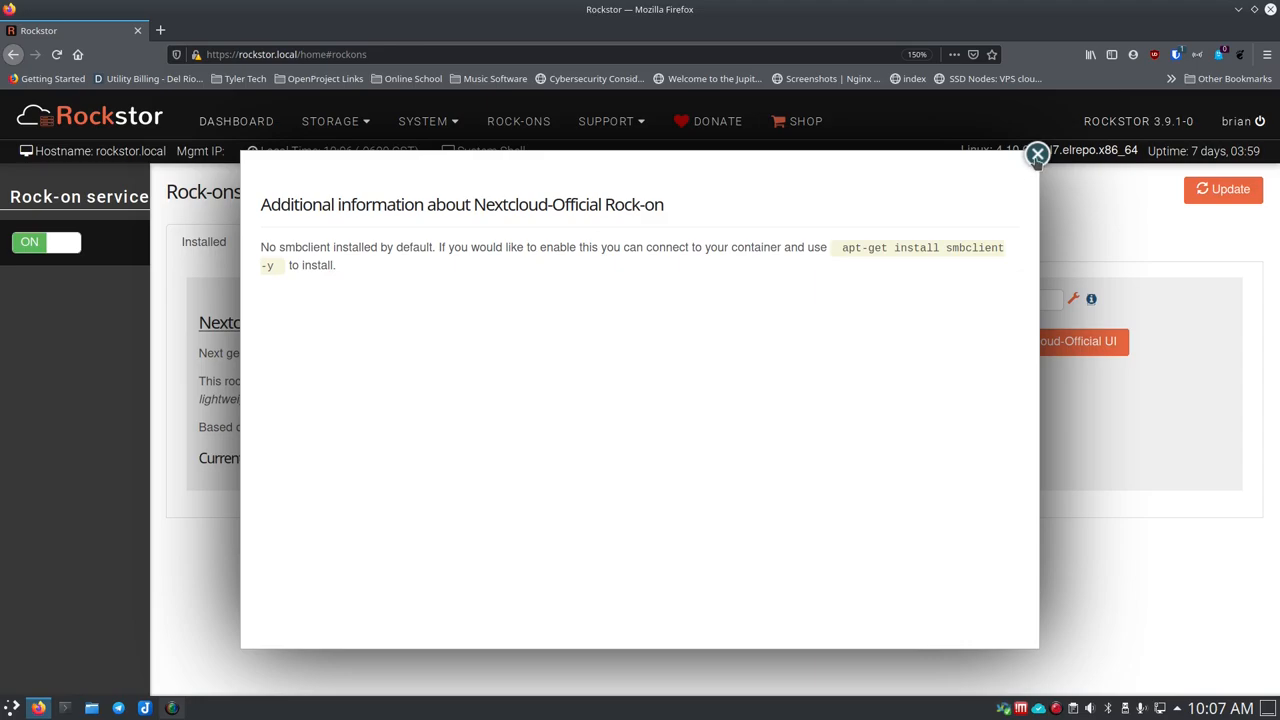
pyautogui.click(1037, 154)
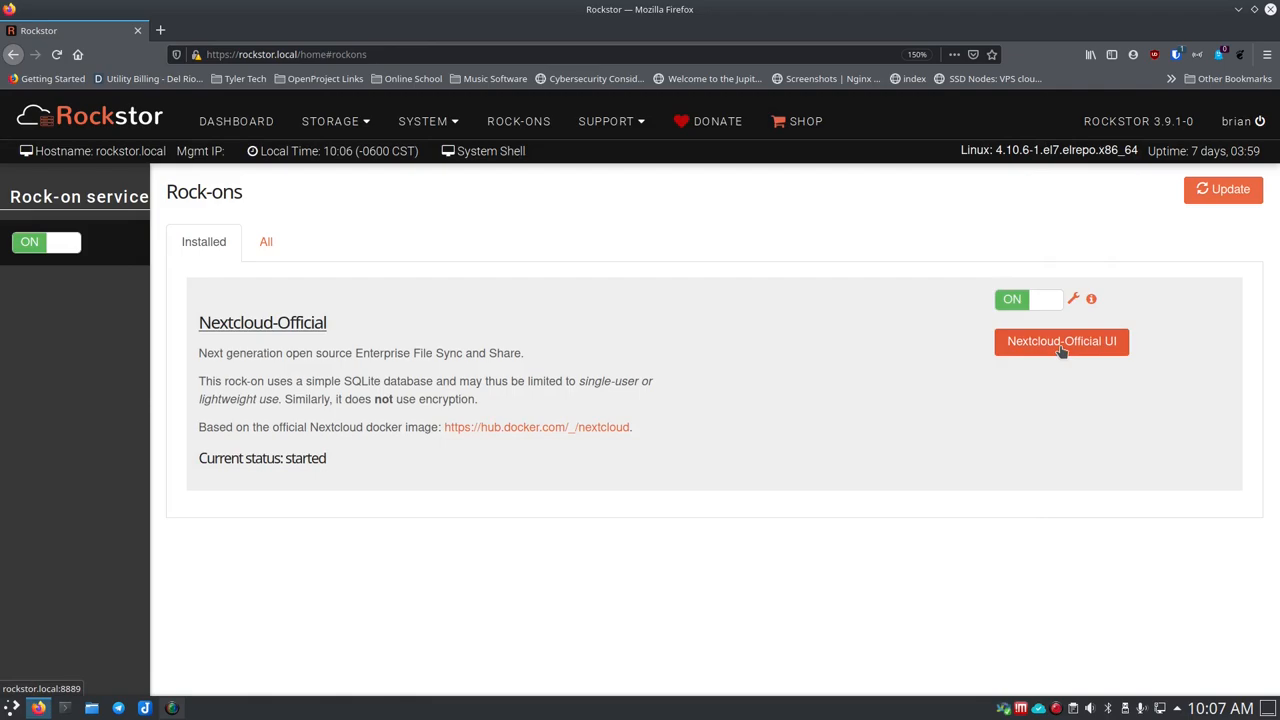
# Open Nextcloud's web UI and create admin account 'bmcgonag' with recommended apps.
pyautogui.click(1061, 341)
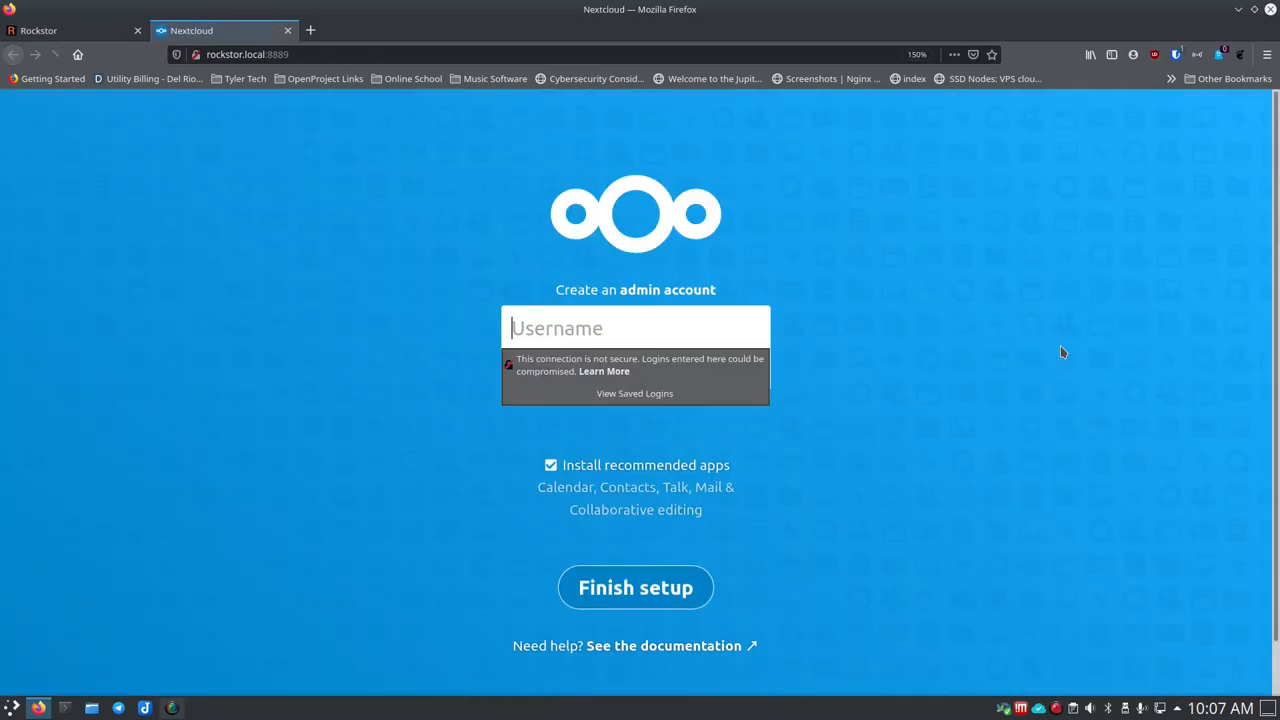
pyautogui.click(245, 54)
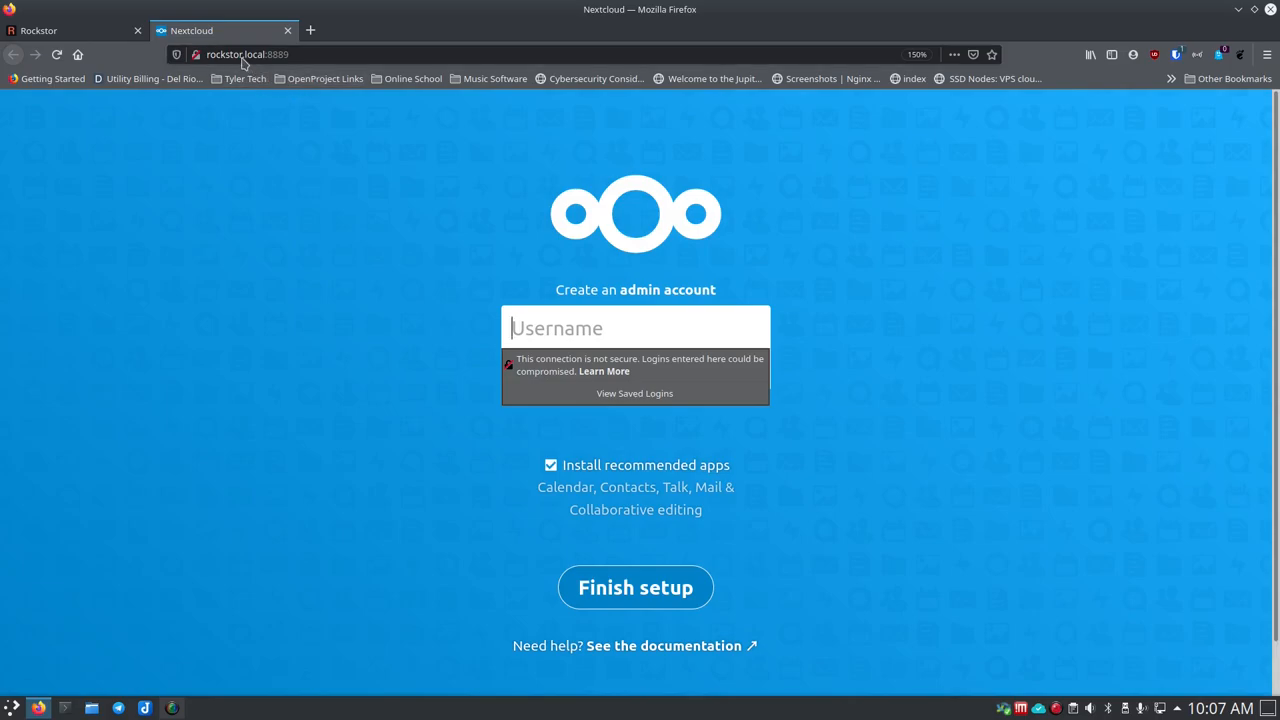
pyautogui.moveTo(255, 62)
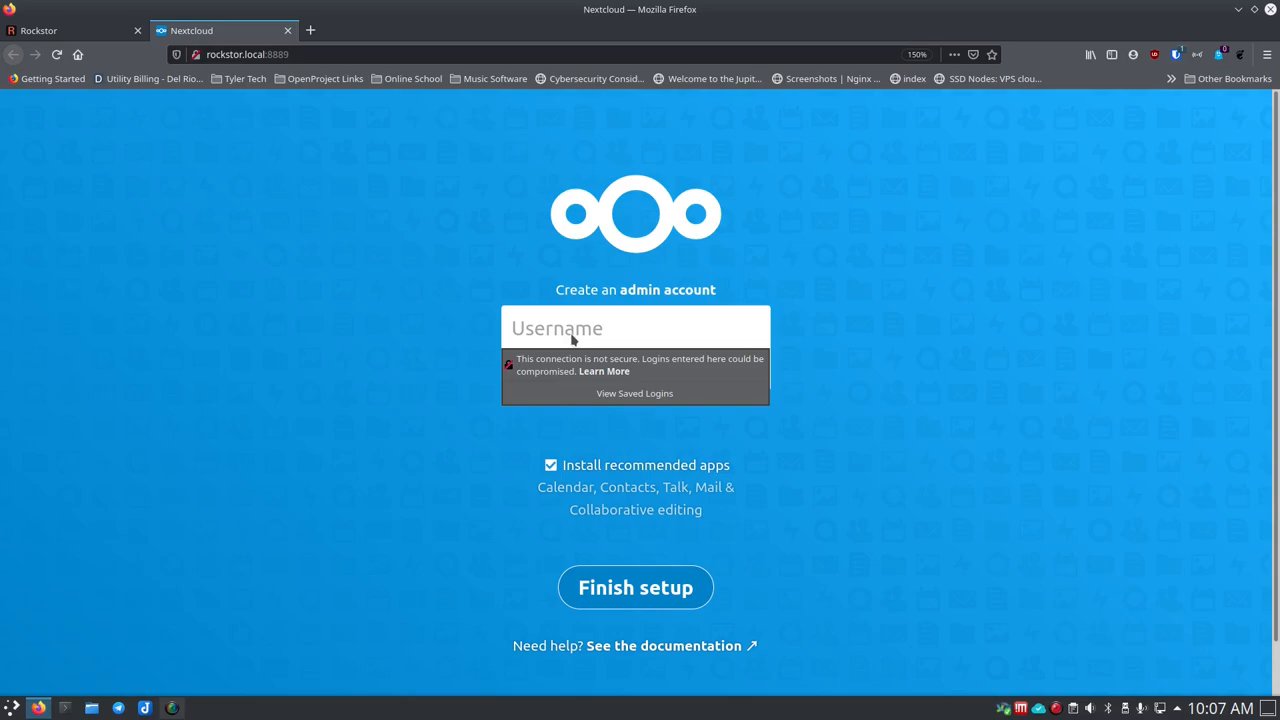
pyautogui.moveTo(618, 452)
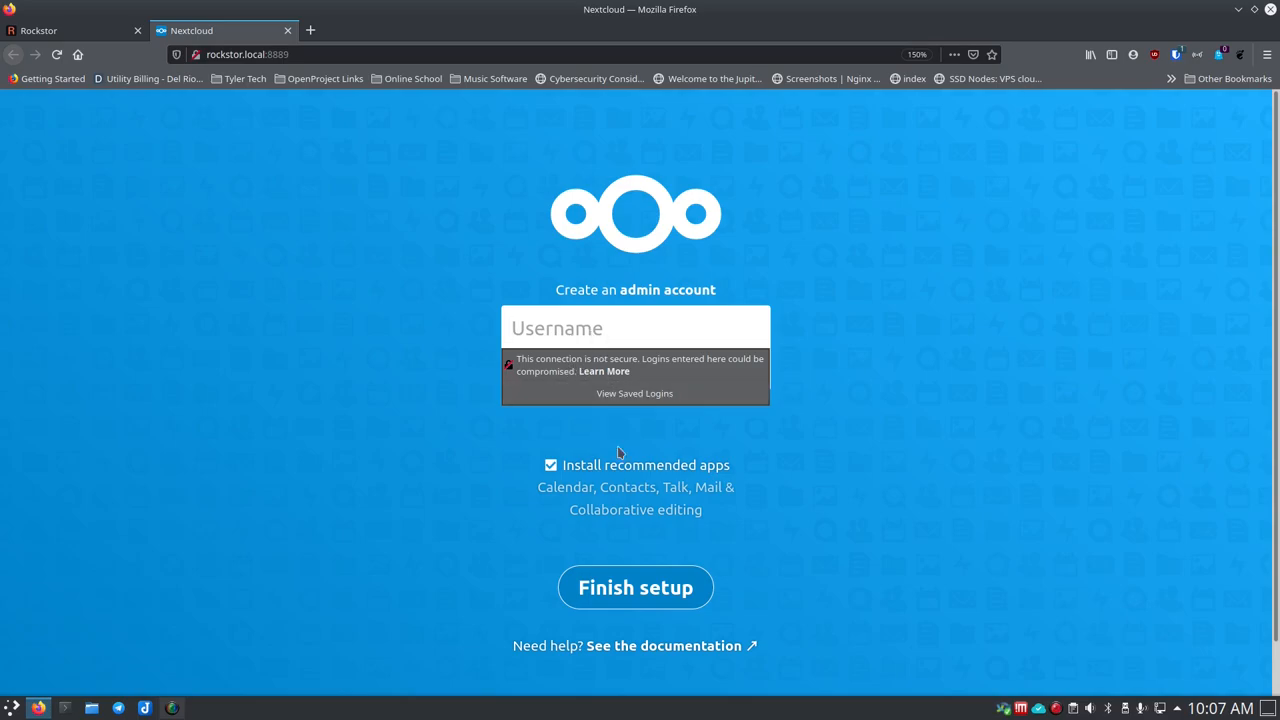
pyautogui.moveTo(614, 295)
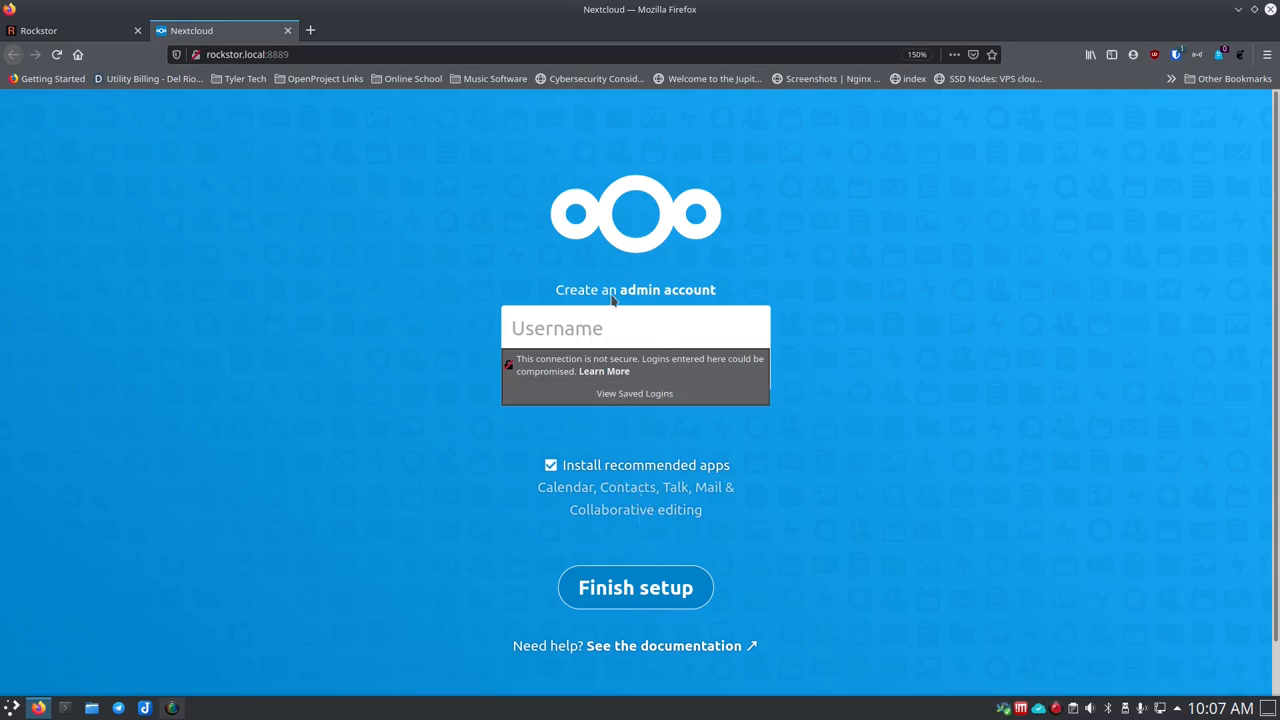
pyautogui.click(635, 328)
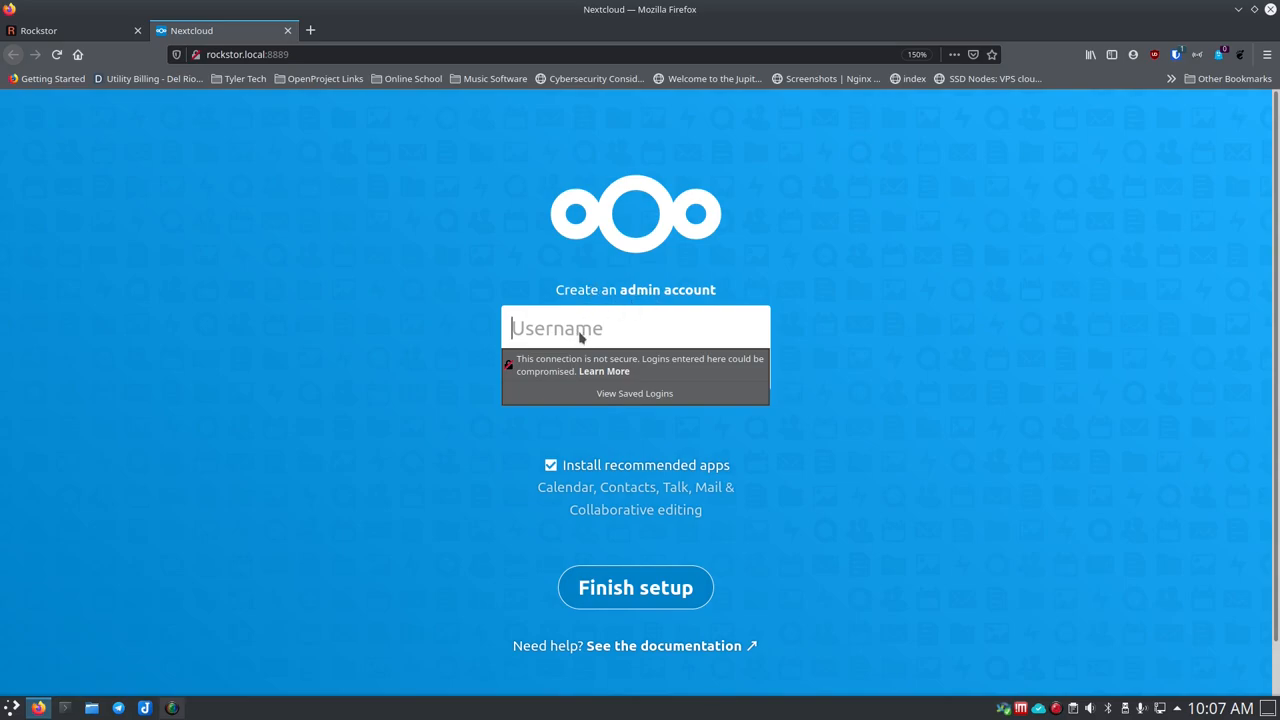
pyautogui.write('bmc')
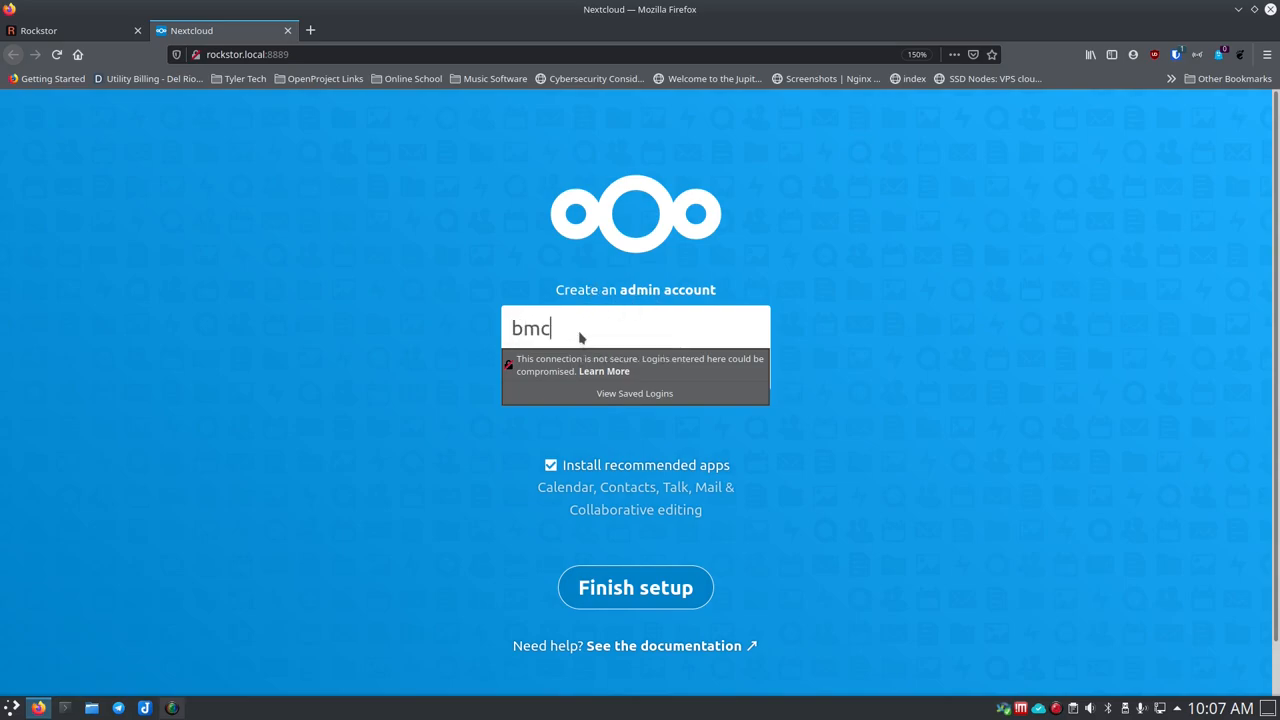
pyautogui.write('gonag')
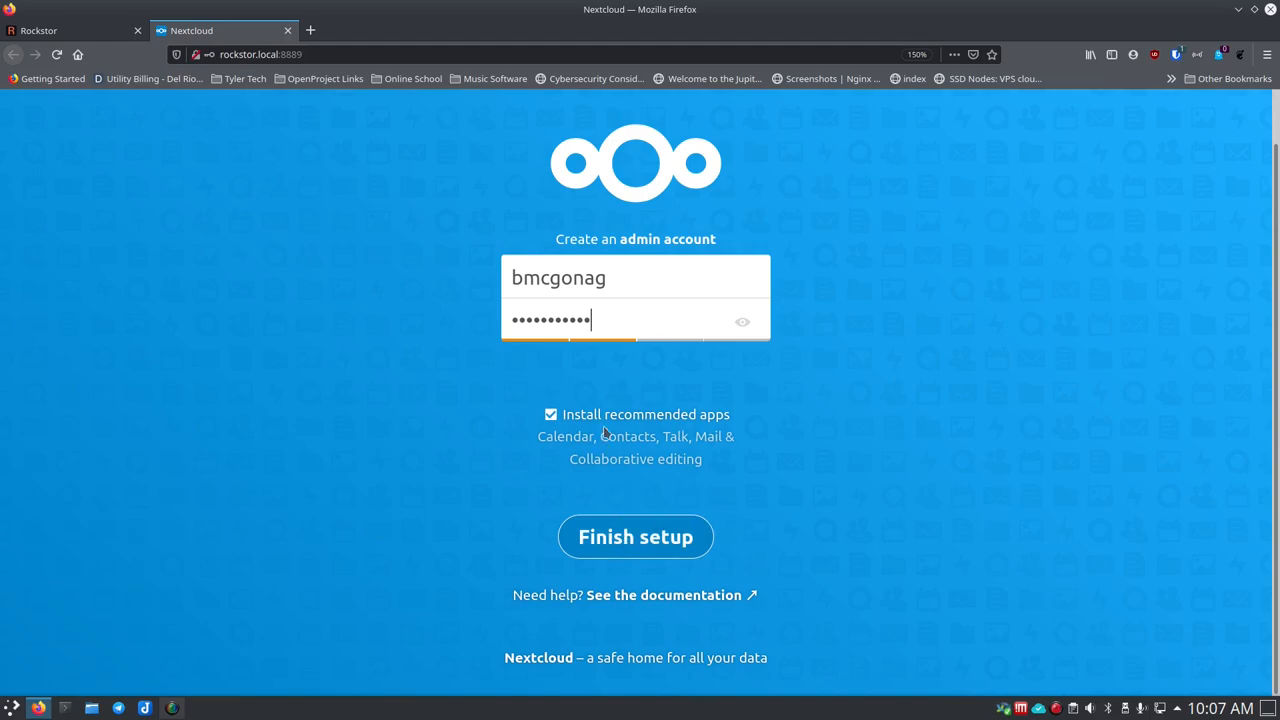
pyautogui.moveTo(638, 470)
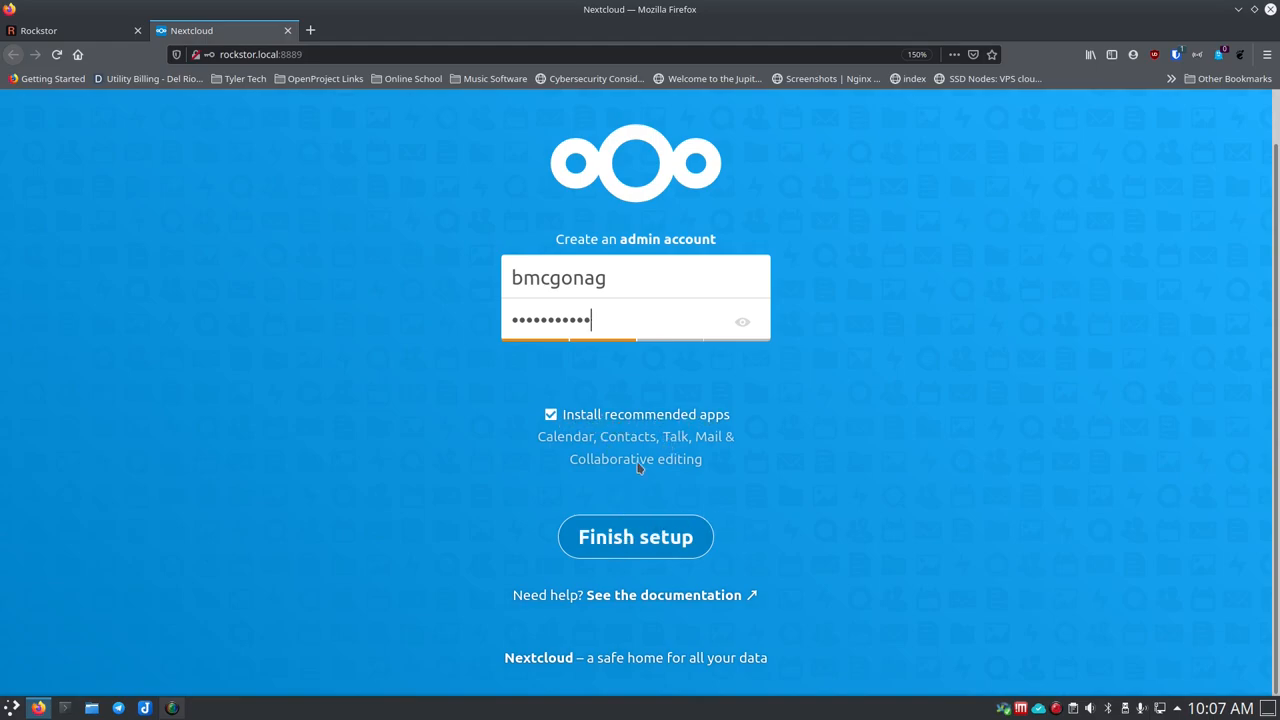
pyautogui.moveTo(654, 379)
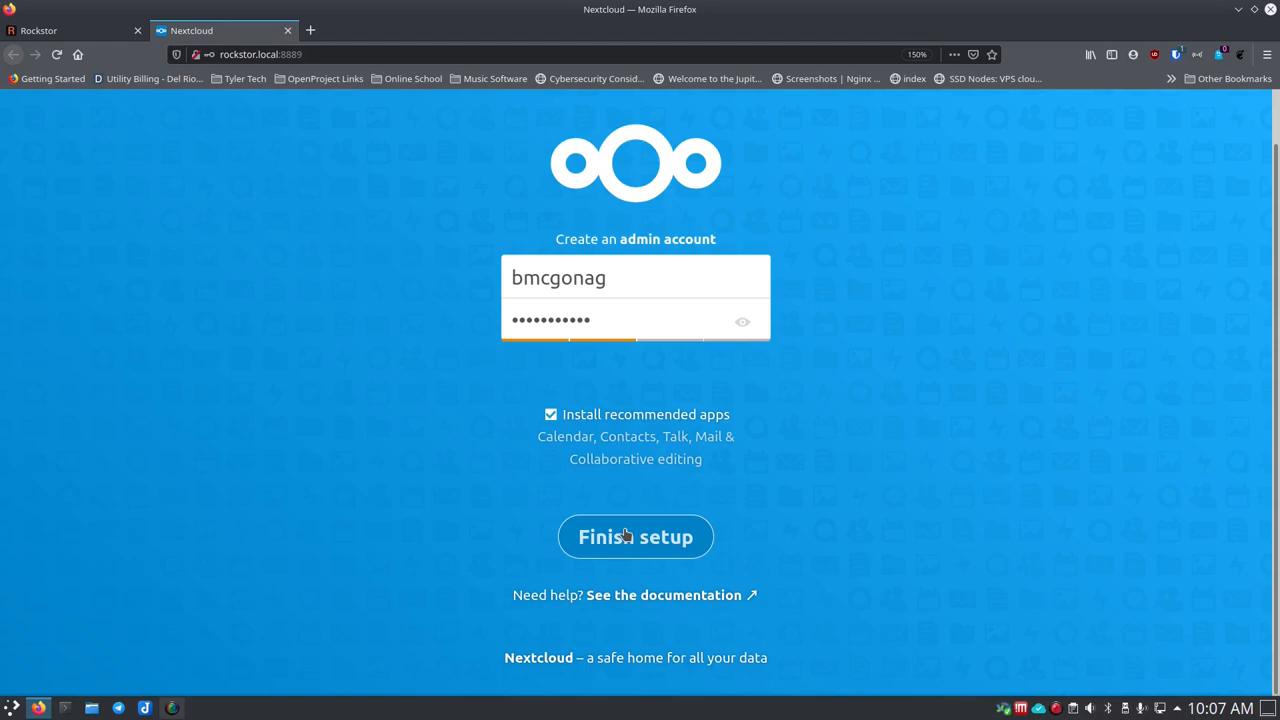
pyautogui.click(635, 537)
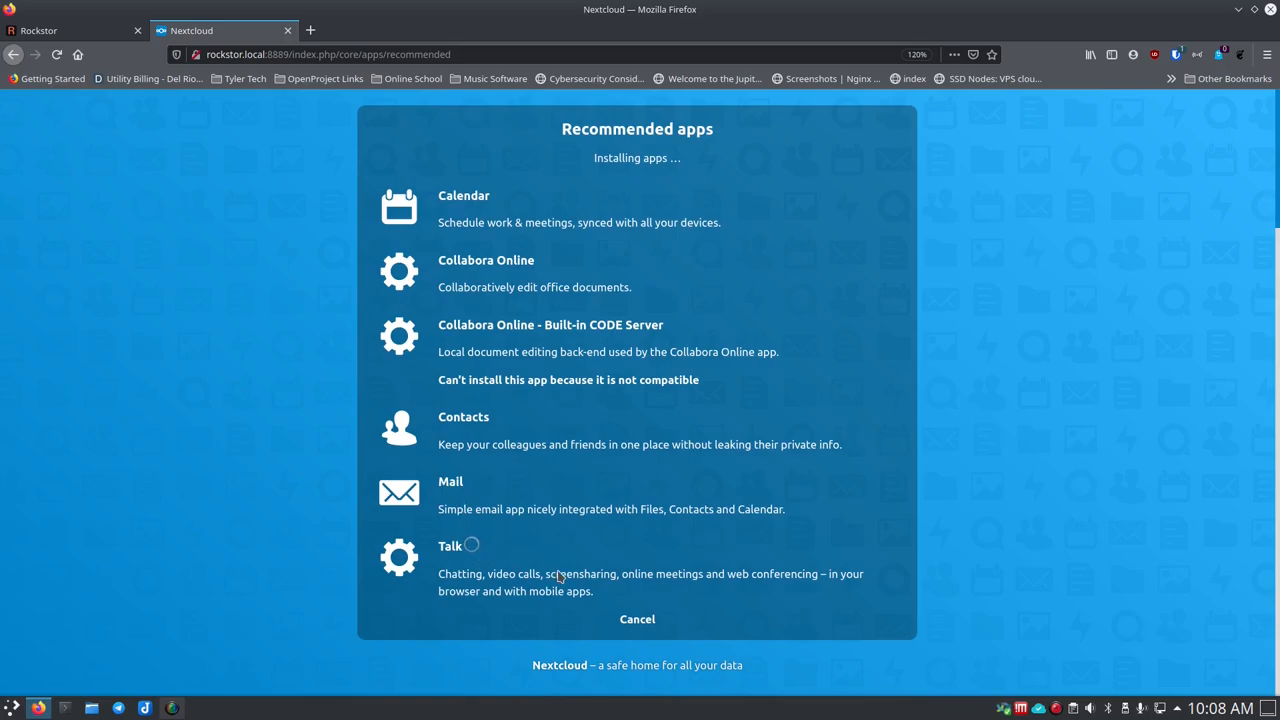
pyautogui.moveTo(501, 529)
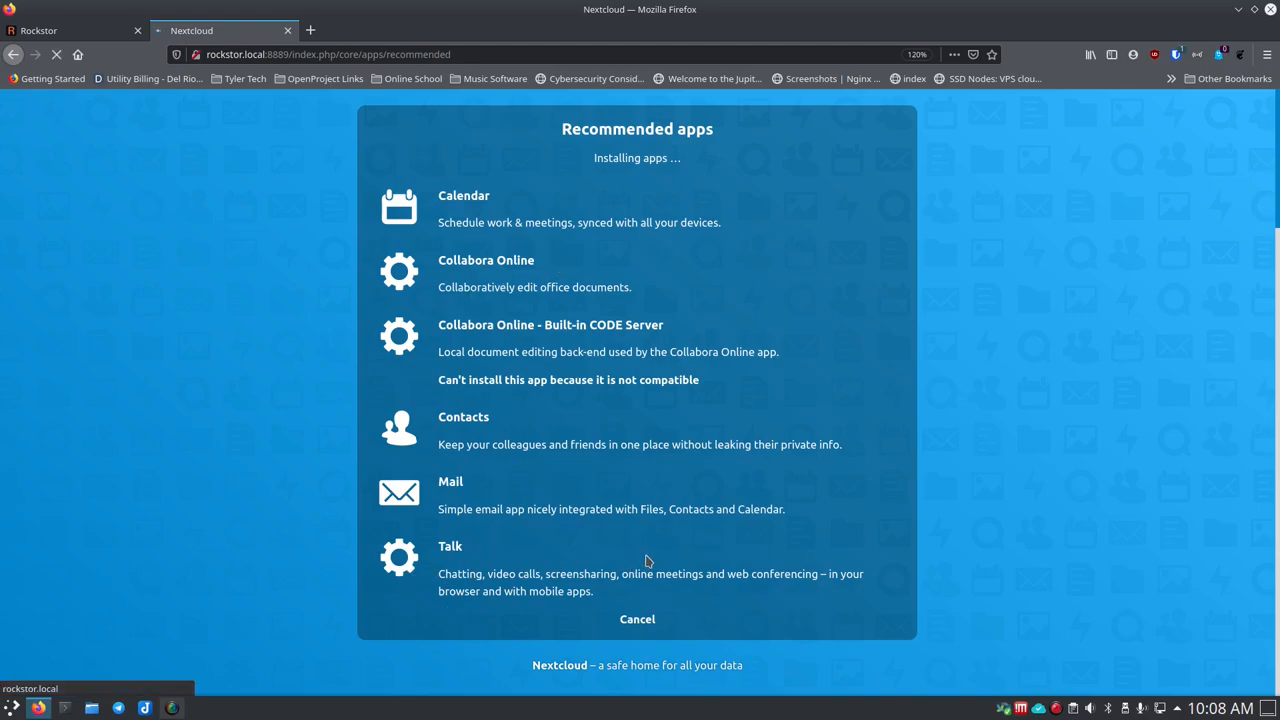
pyautogui.moveTo(575, 558)
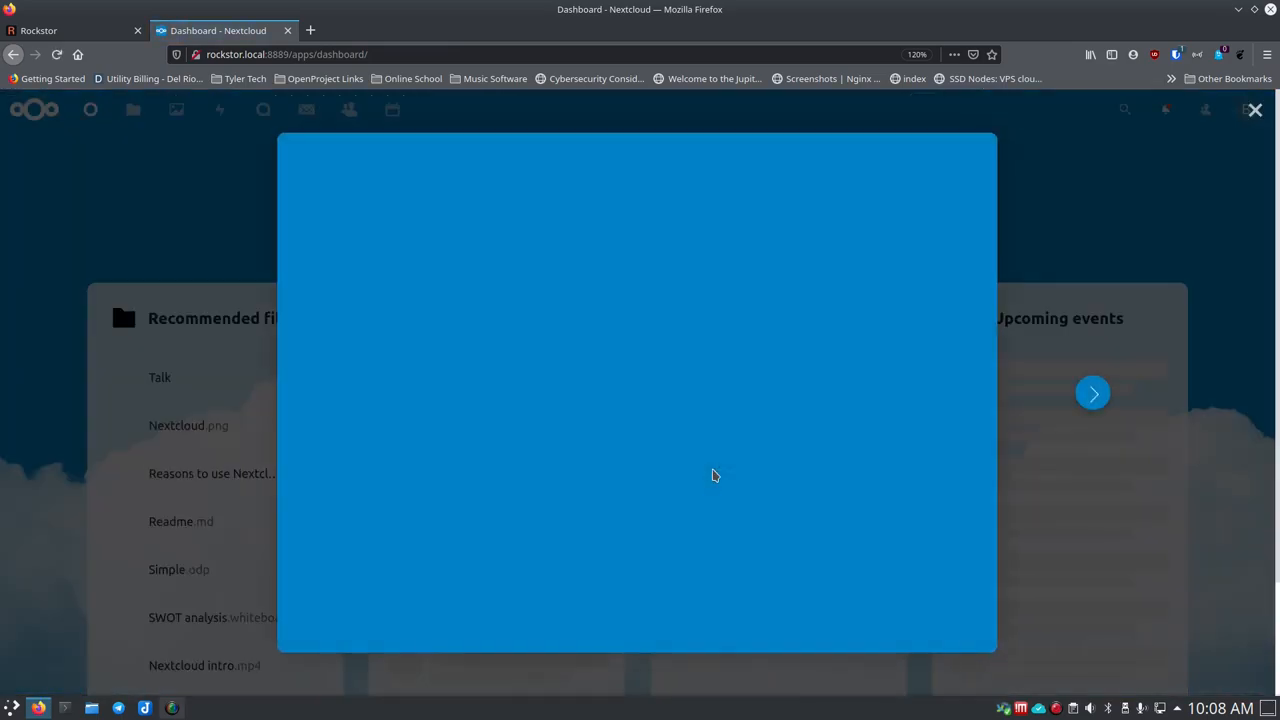
pyautogui.moveTo(875, 355)
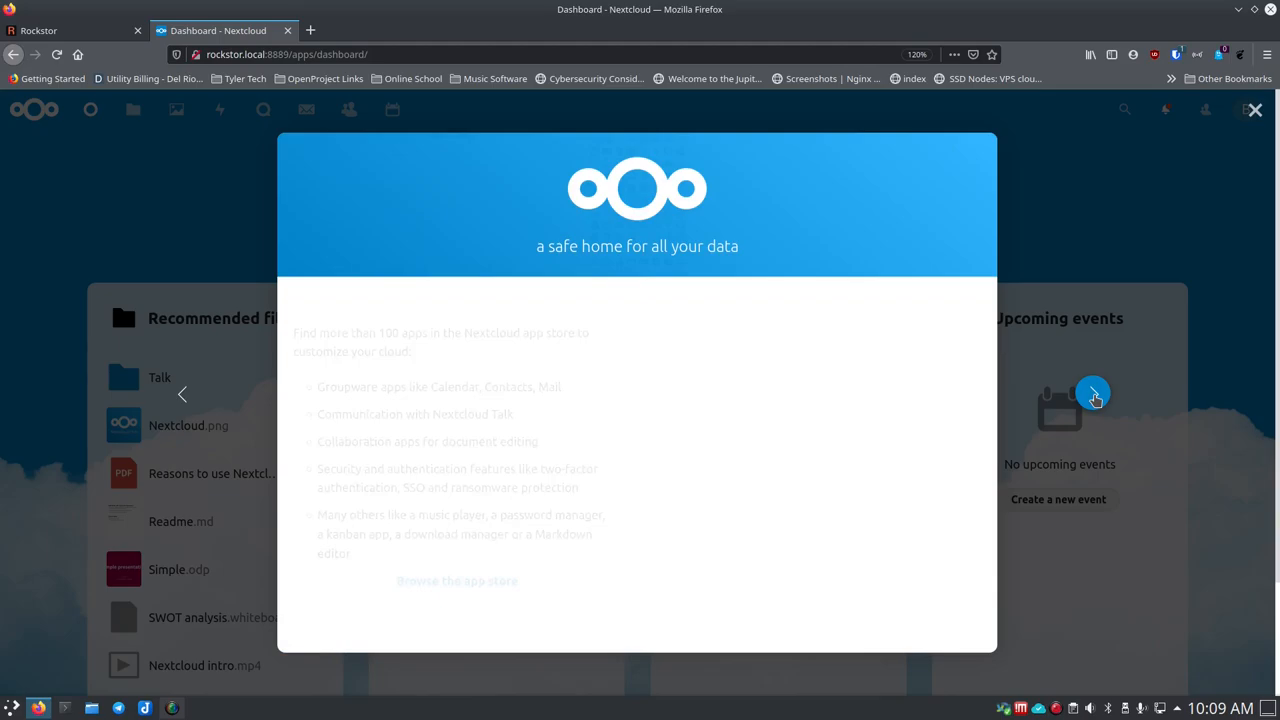
# Advance past the welcome page and close the tour with Start using Nextcloud.
pyautogui.click(1093, 393)
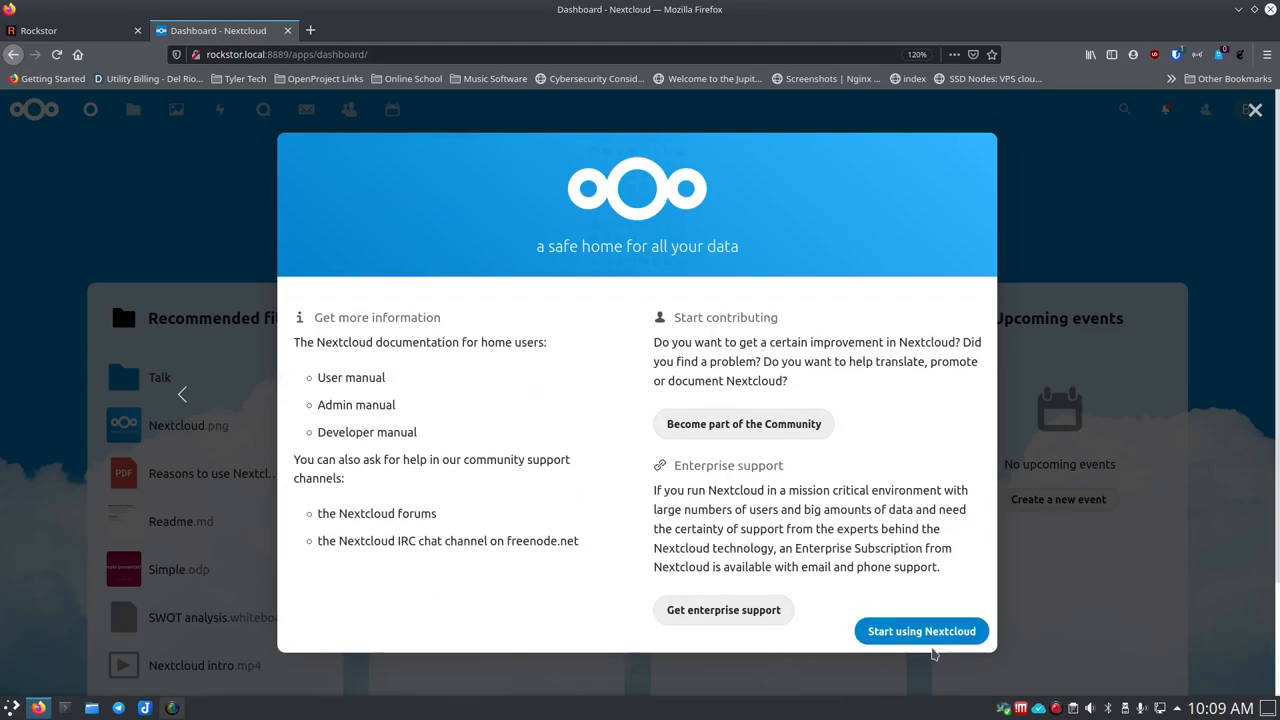
pyautogui.click(921, 631)
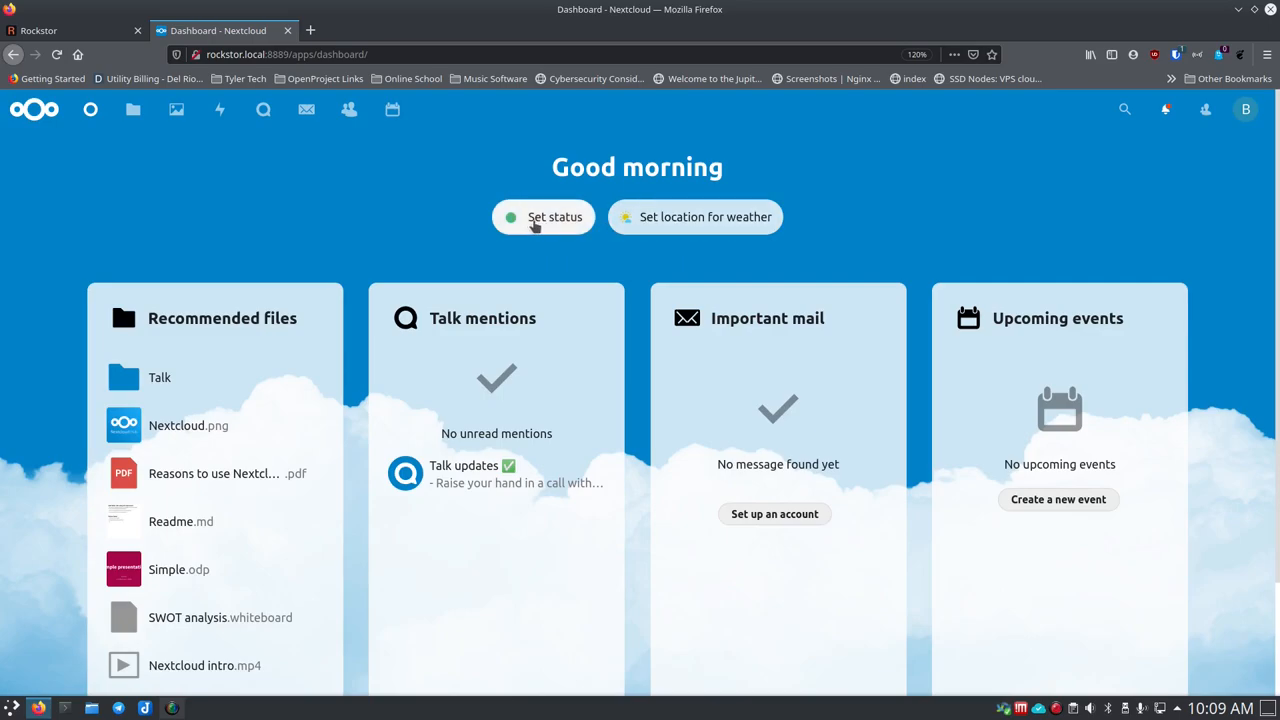
pyautogui.moveTo(570, 228)
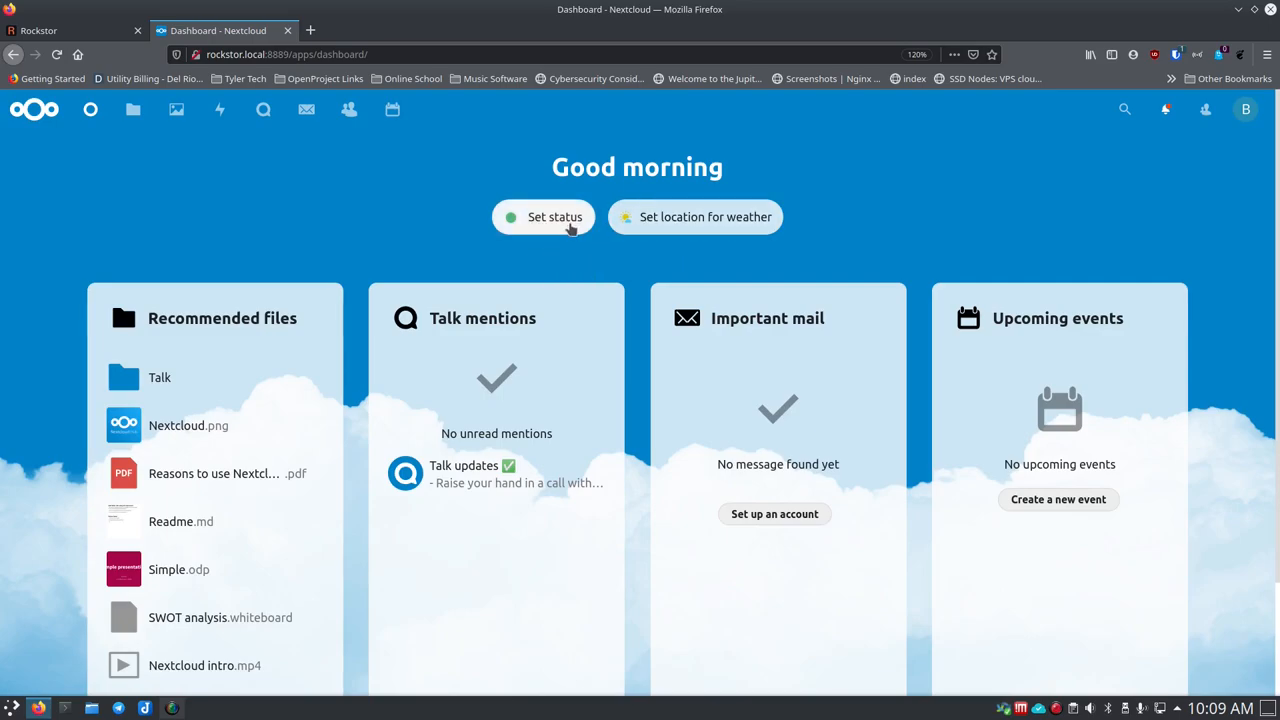
pyautogui.moveTo(695, 217)
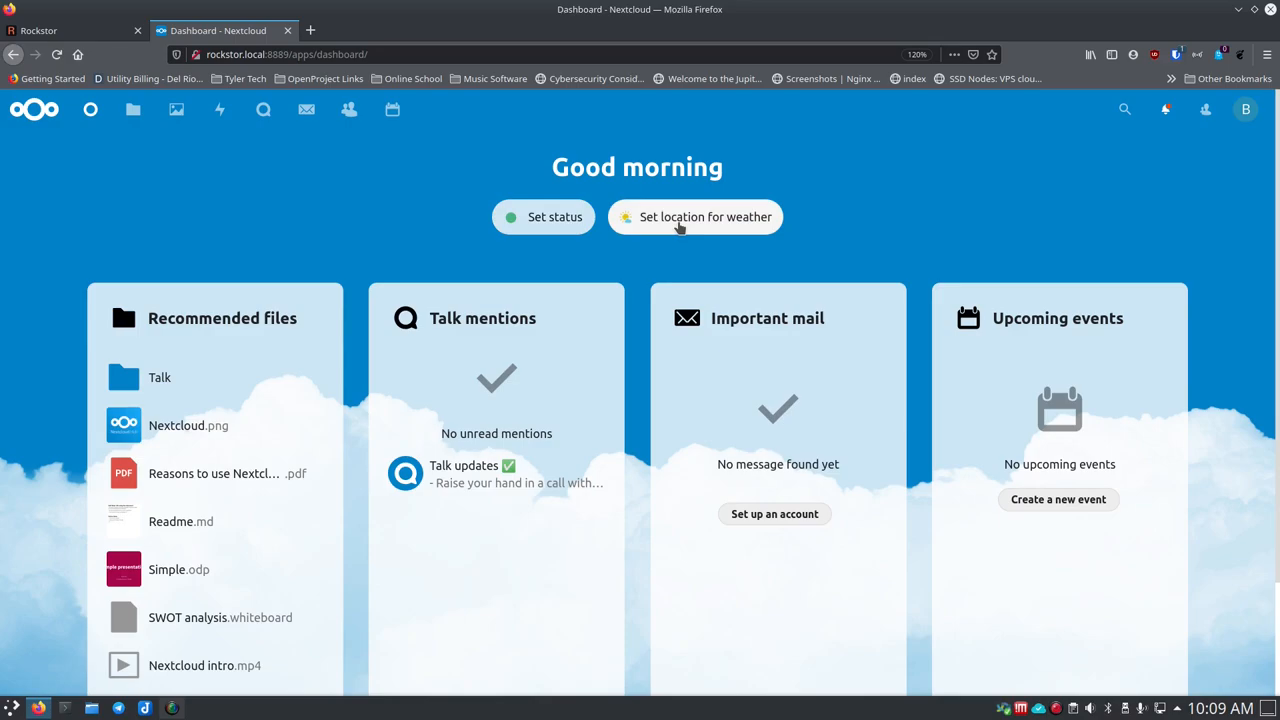
# Set the dashboard weather location to Del Rio, TX.
pyautogui.click(695, 217)
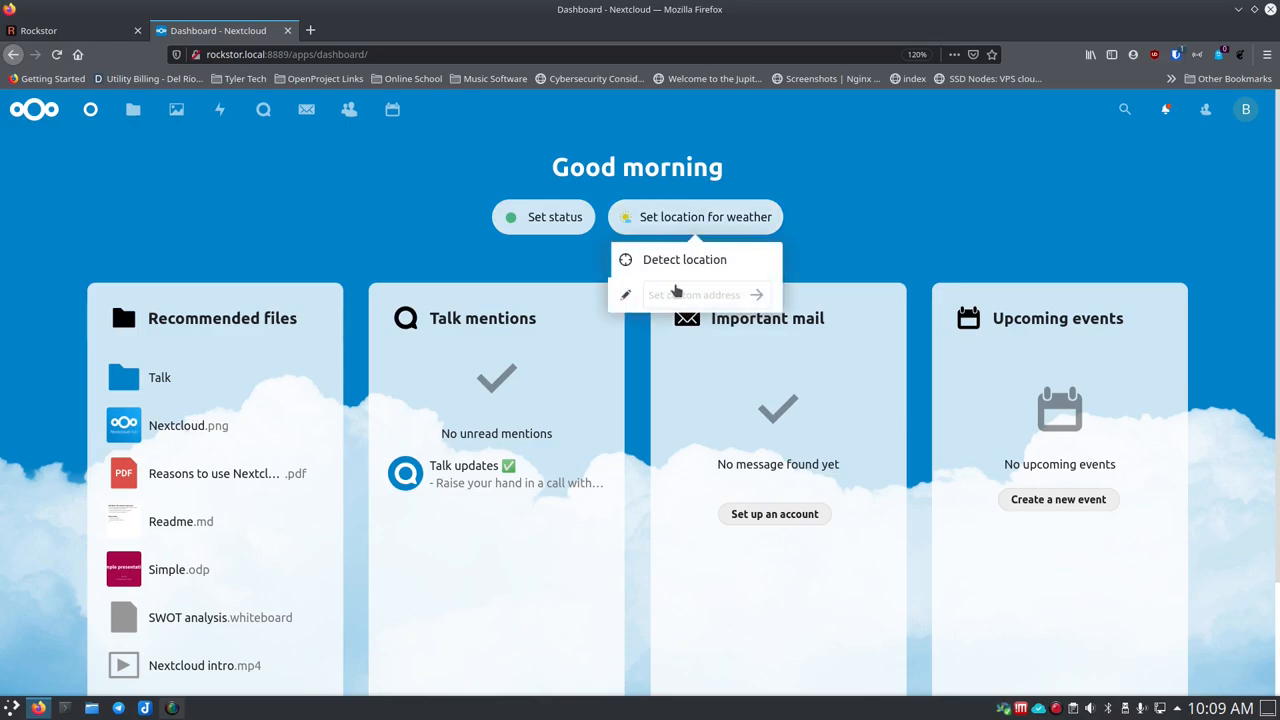
pyautogui.write('Del Rio, TX')
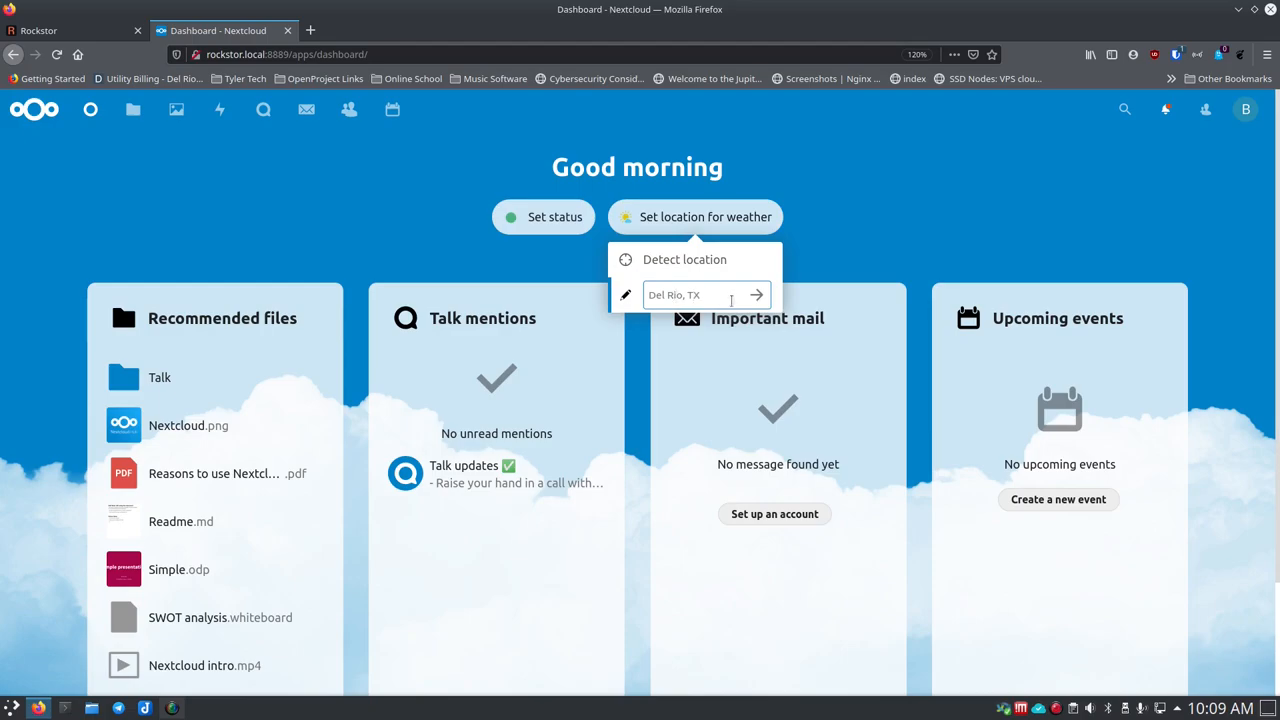
pyautogui.click(756, 294)
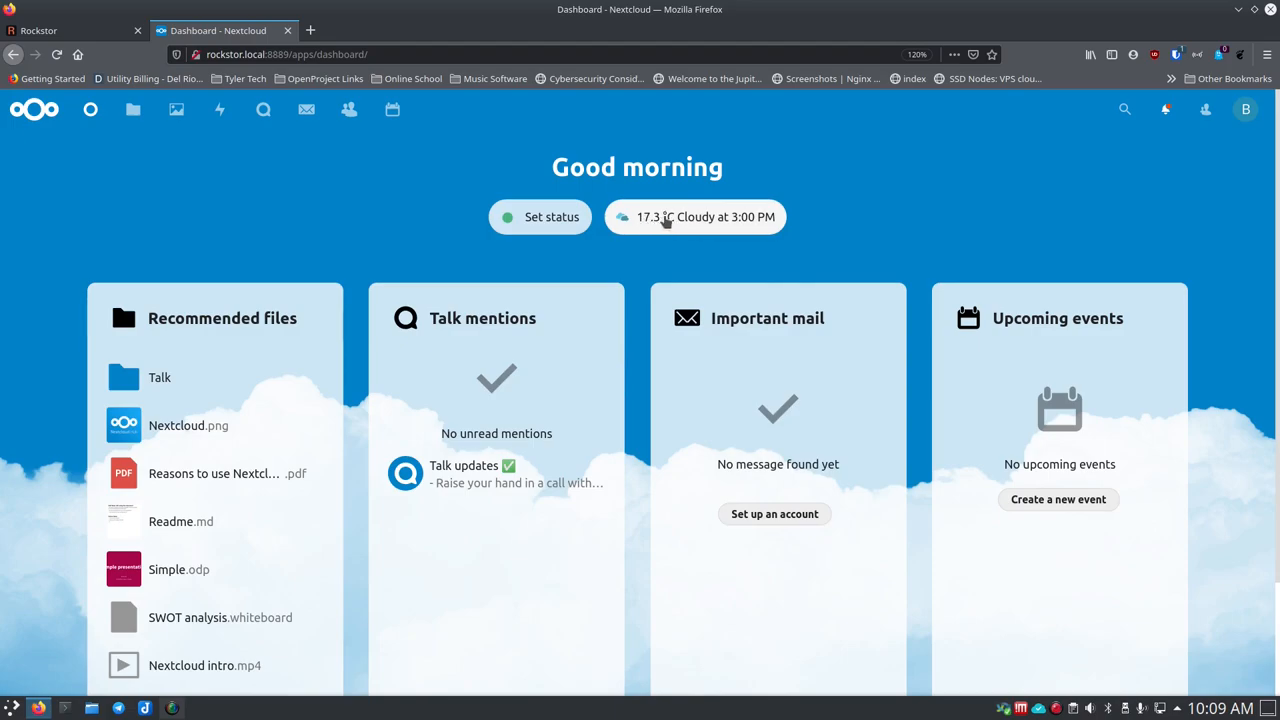
pyautogui.moveTo(670, 224)
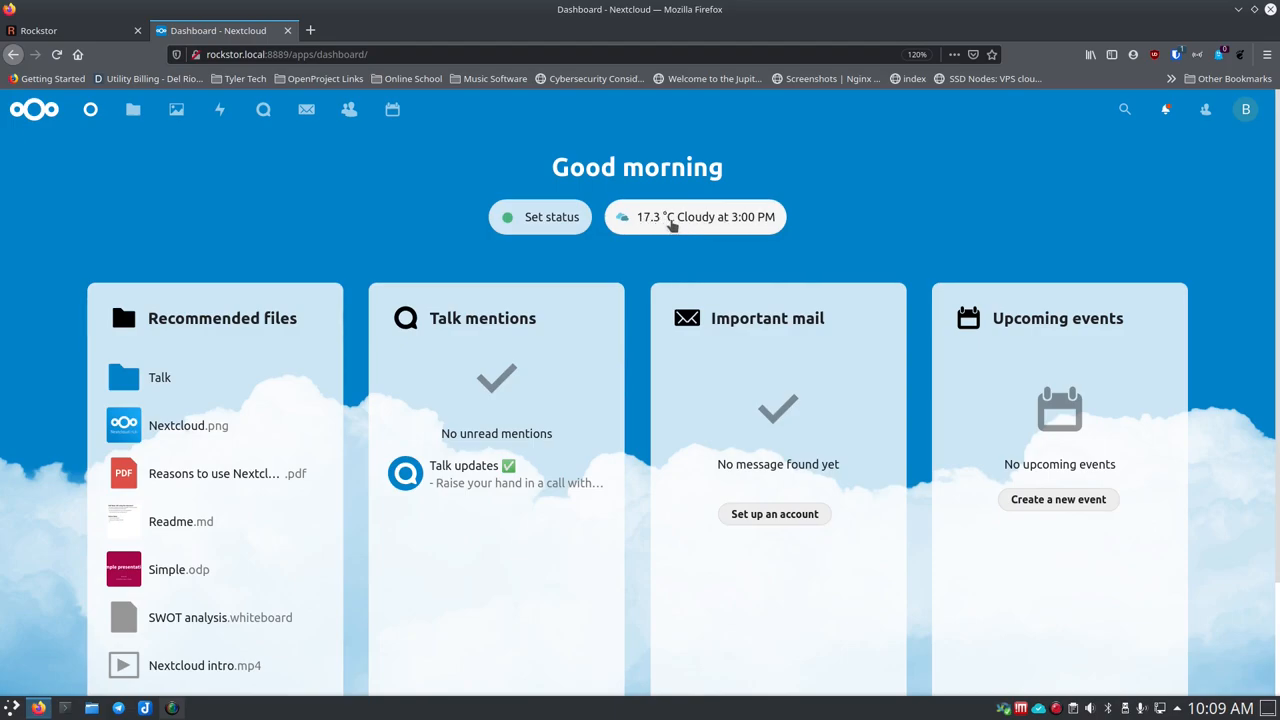
pyautogui.moveTo(737, 221)
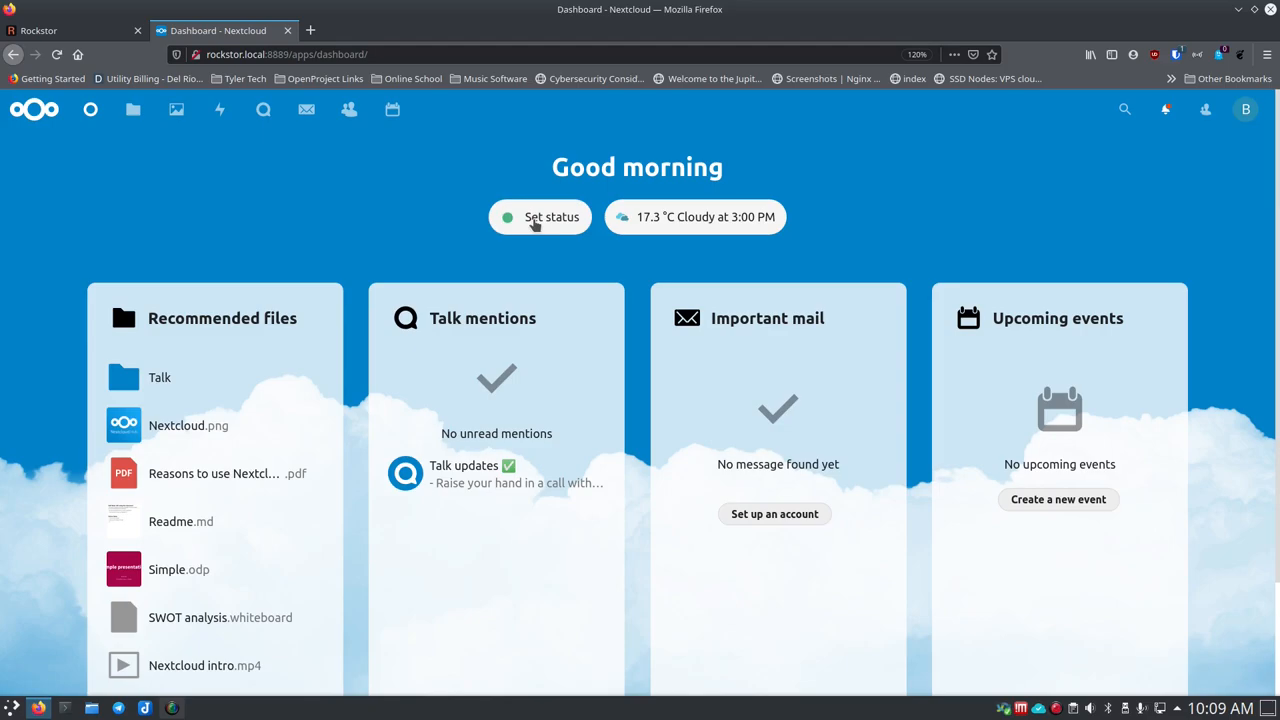
# Open Administration > Overview through Settings in the account menu.
pyautogui.click(1245, 109)
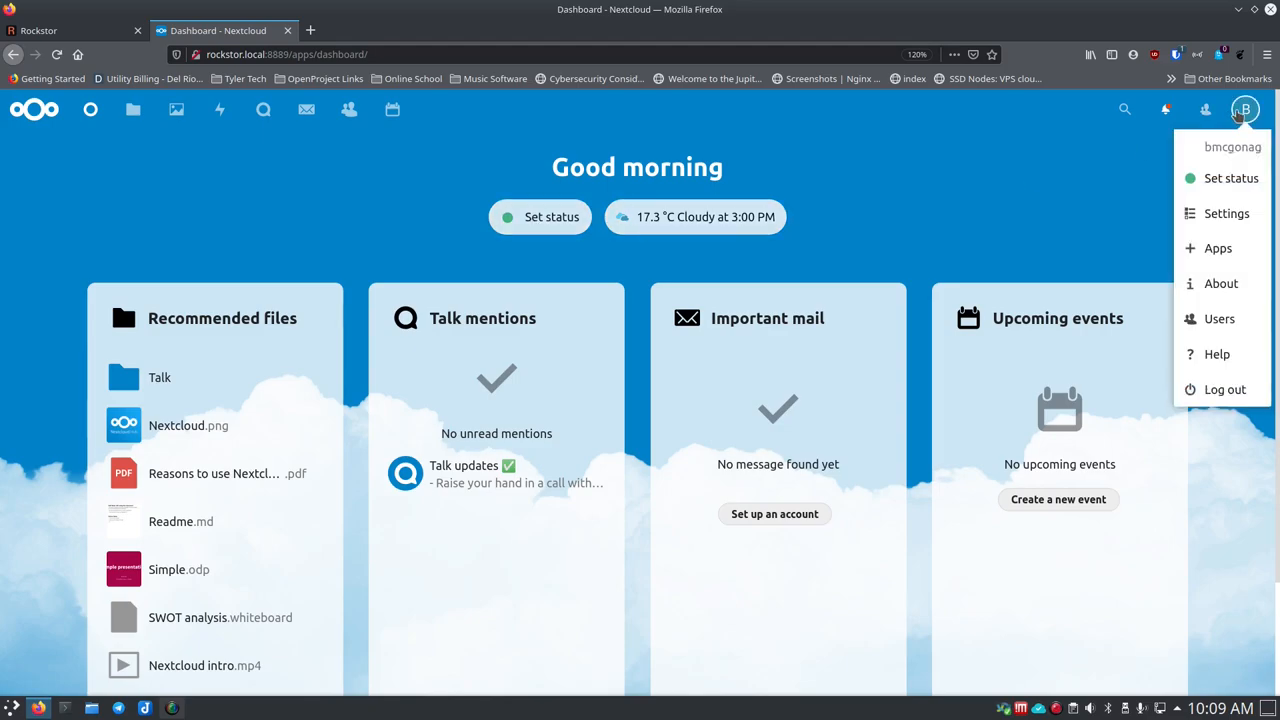
pyautogui.moveTo(1221, 283)
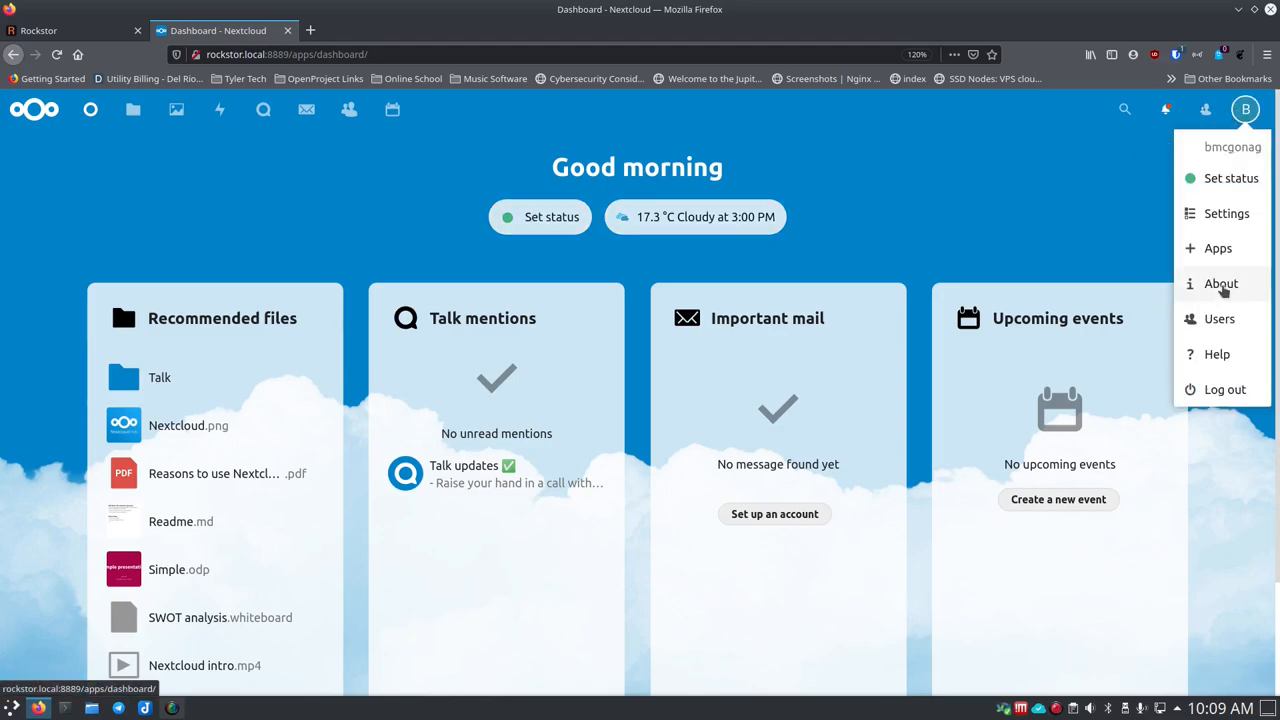
pyautogui.moveTo(1044, 222)
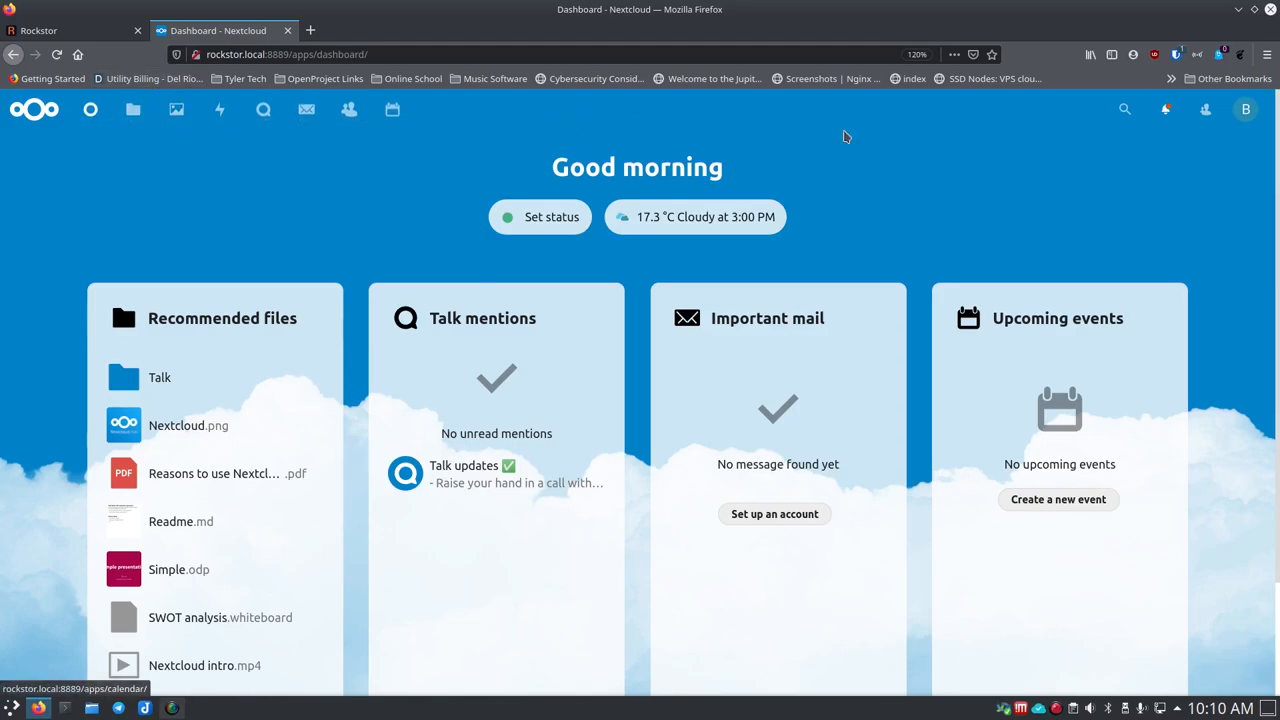
pyautogui.click(1245, 109)
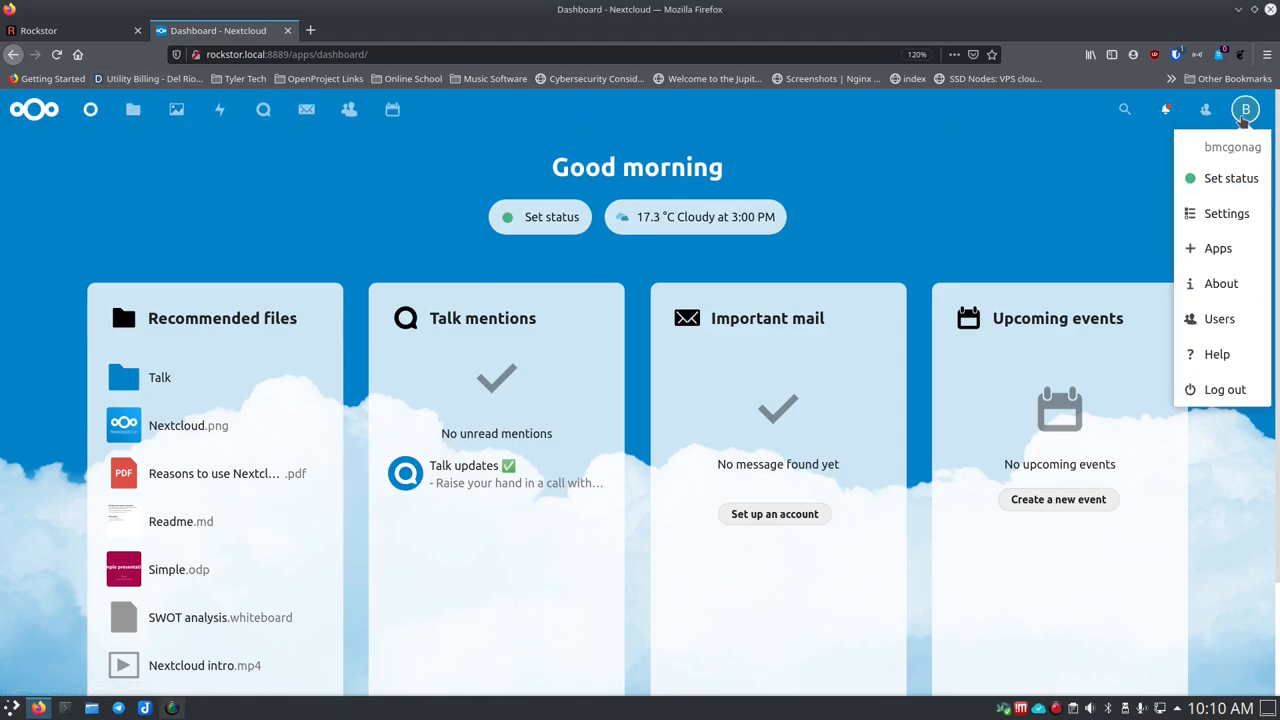
pyautogui.moveTo(1217, 354)
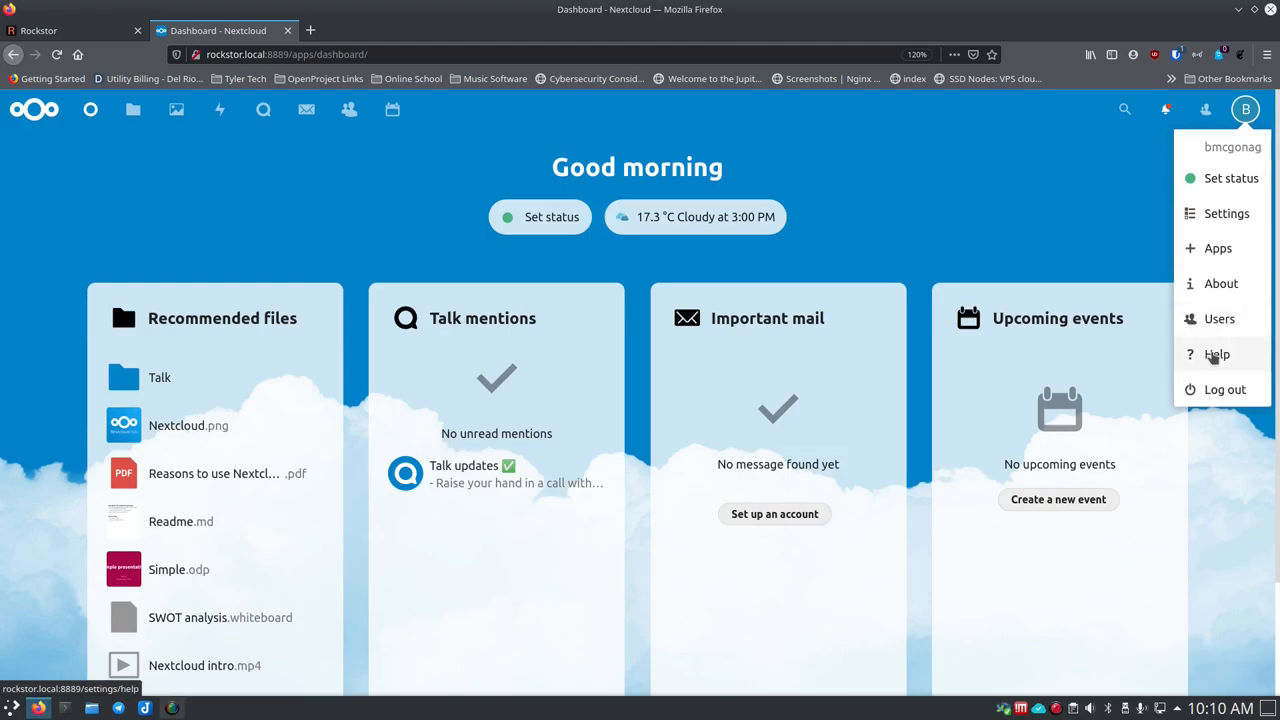
pyautogui.click(1226, 213)
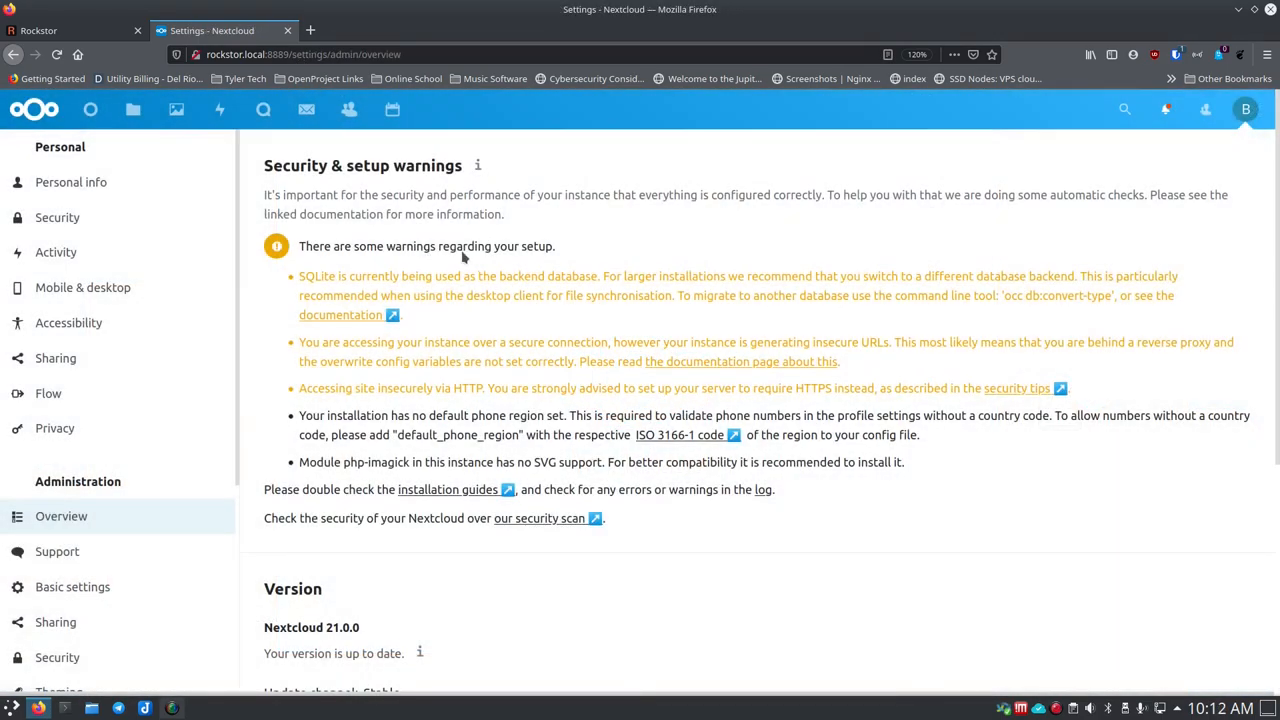
pyautogui.moveTo(436, 333)
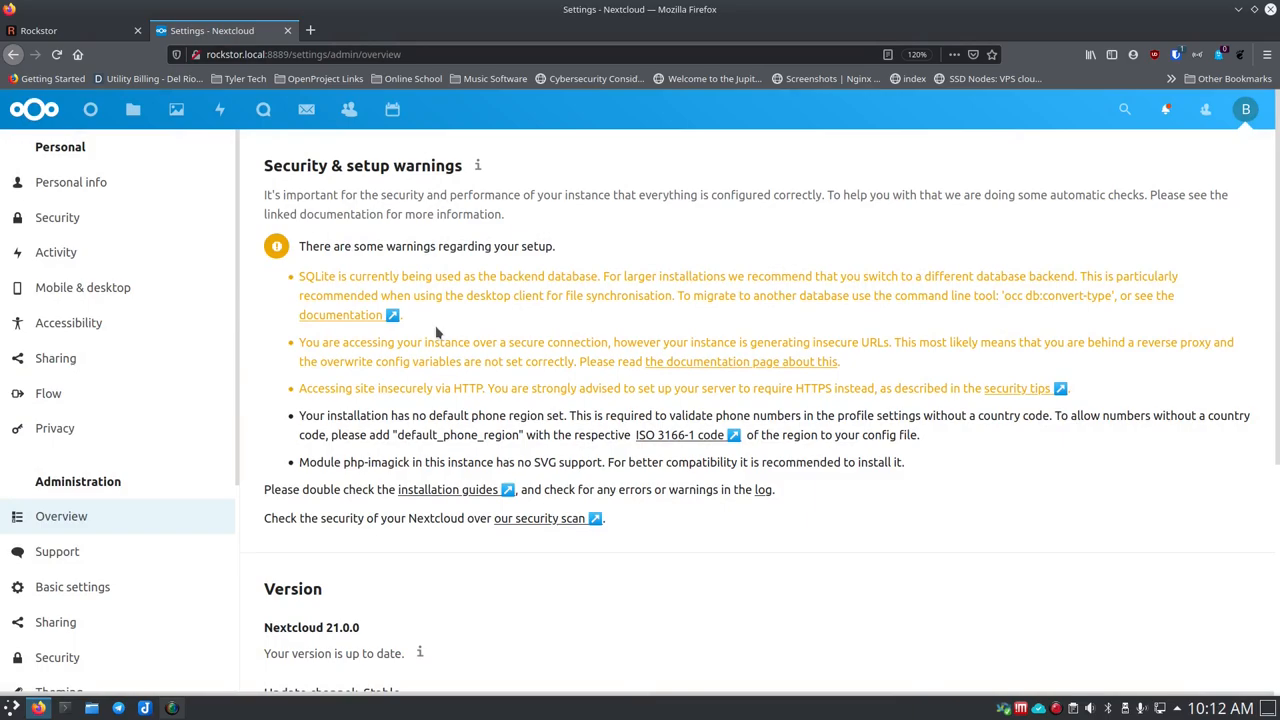
# Scroll the Overview down to the Version section showing Nextcloud 21.0.0 and the Stable channel.
pyautogui.scroll(-3)
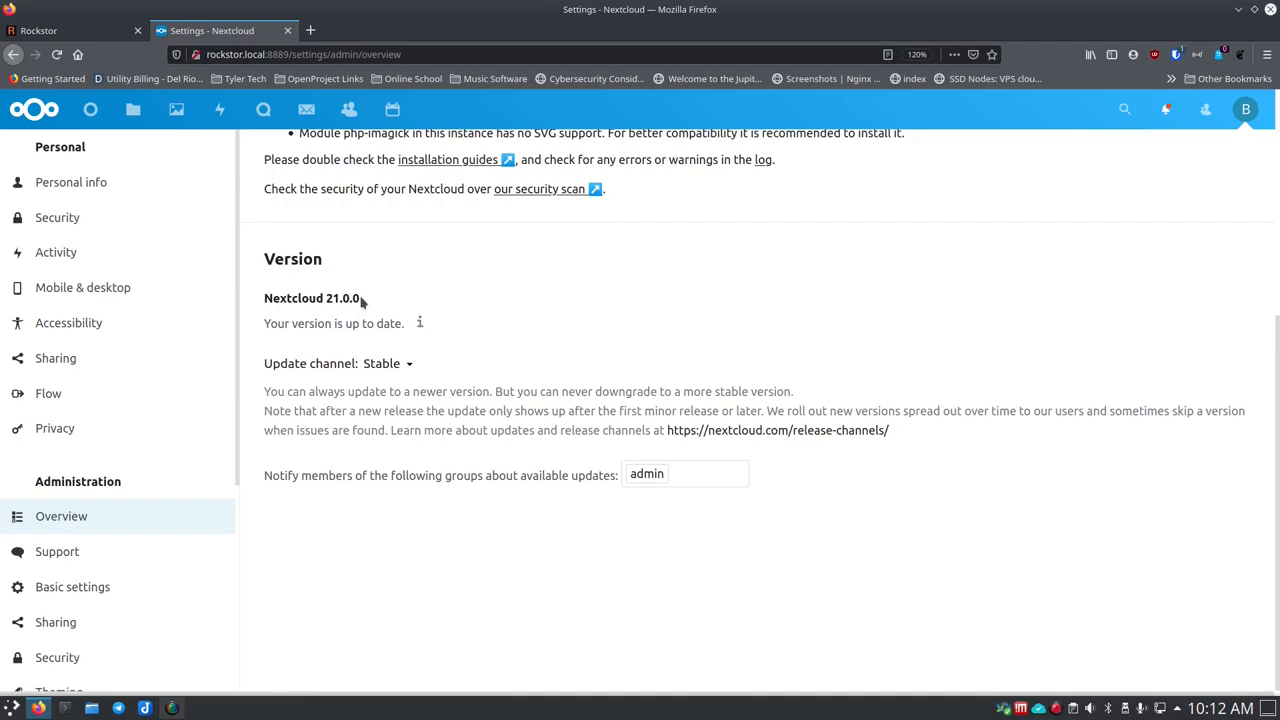
pyautogui.moveTo(531, 277)
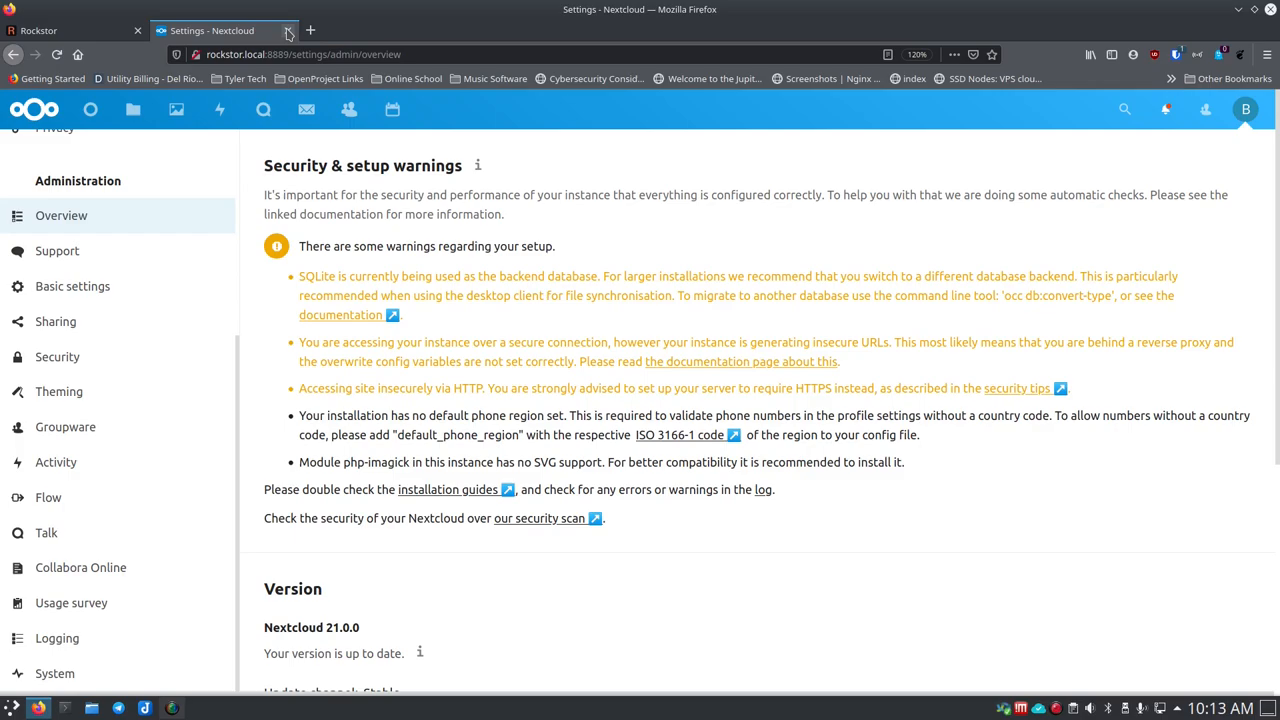
pyautogui.moveTo(292, 33)
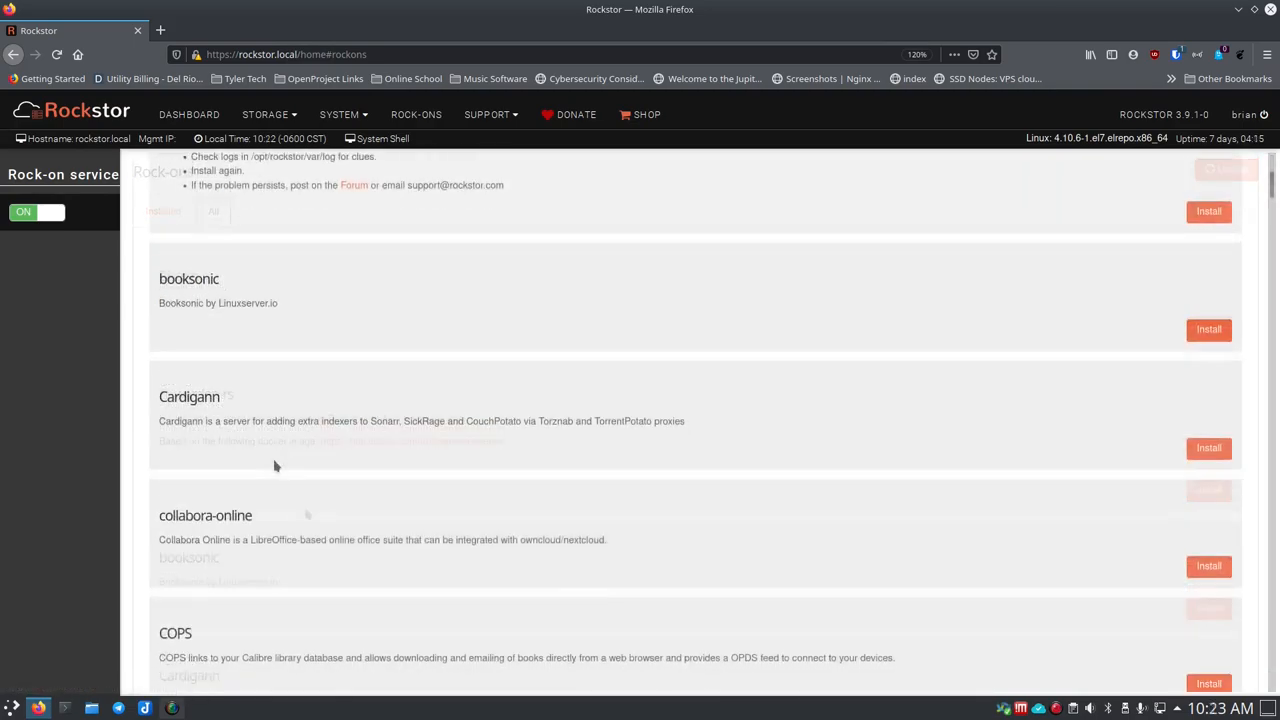
pyautogui.scroll(-3)
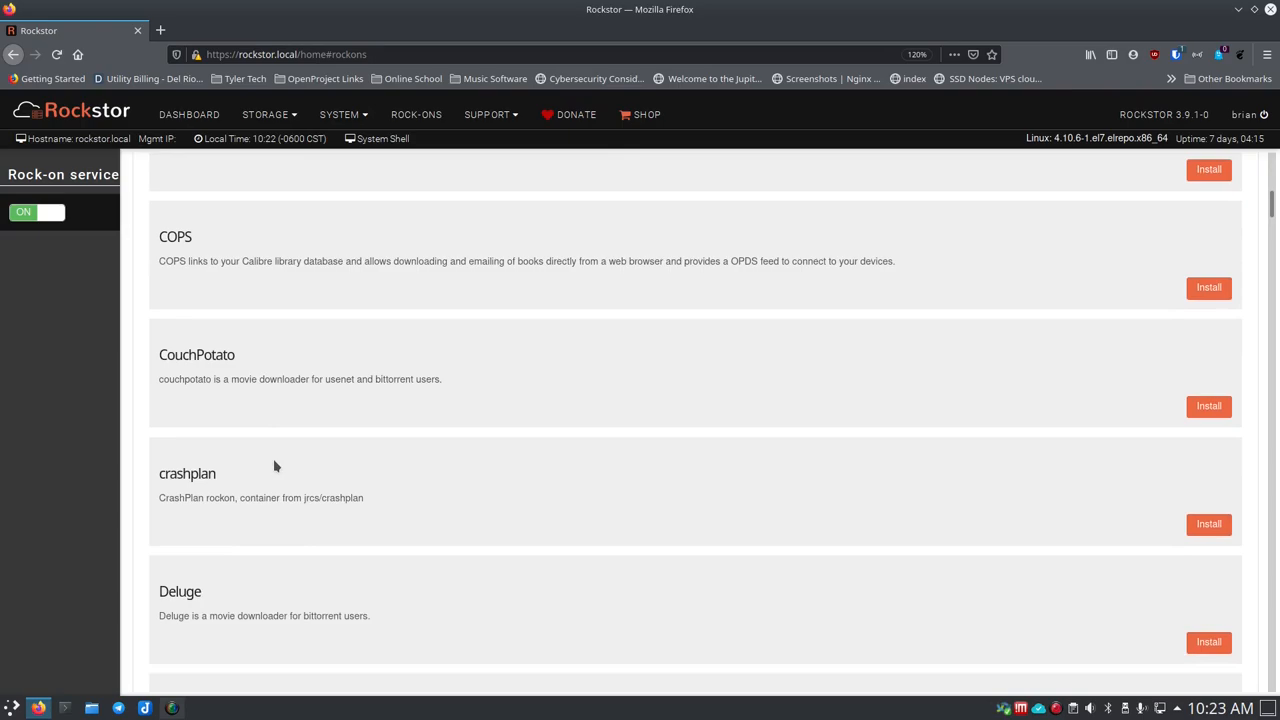
pyautogui.scroll(-3)
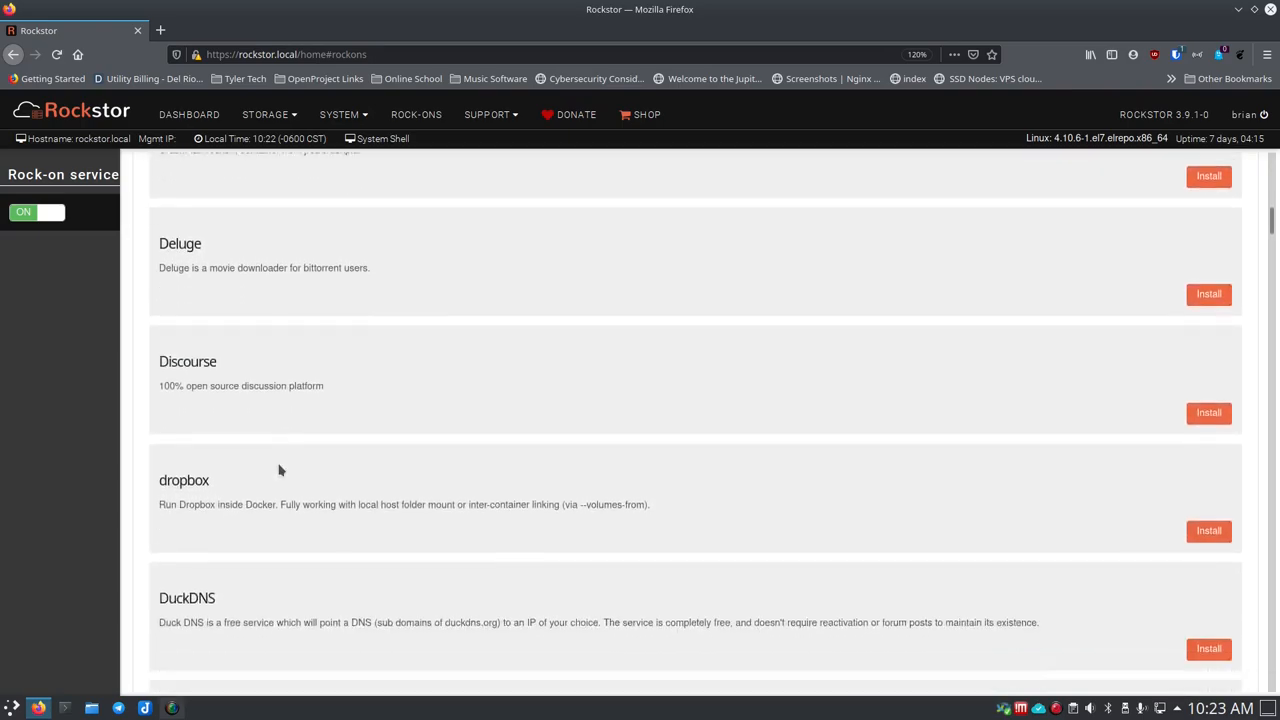
pyautogui.scroll(-3)
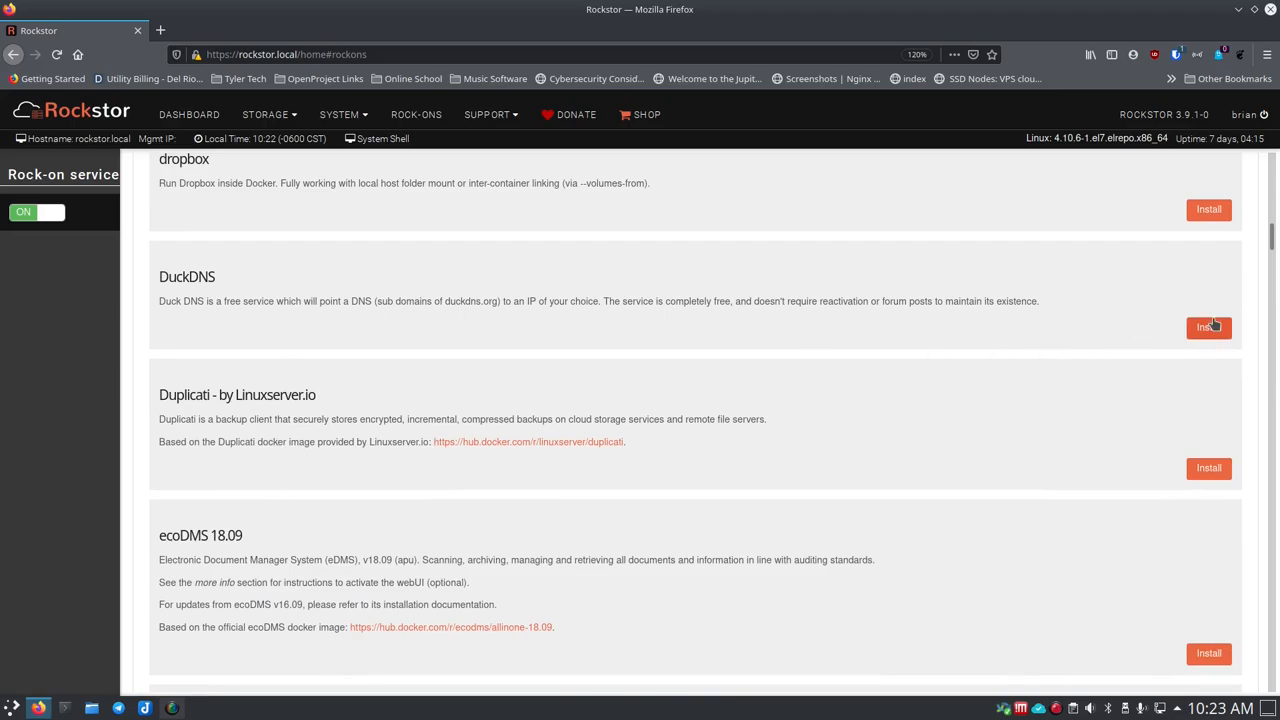
pyautogui.click(1208, 327)
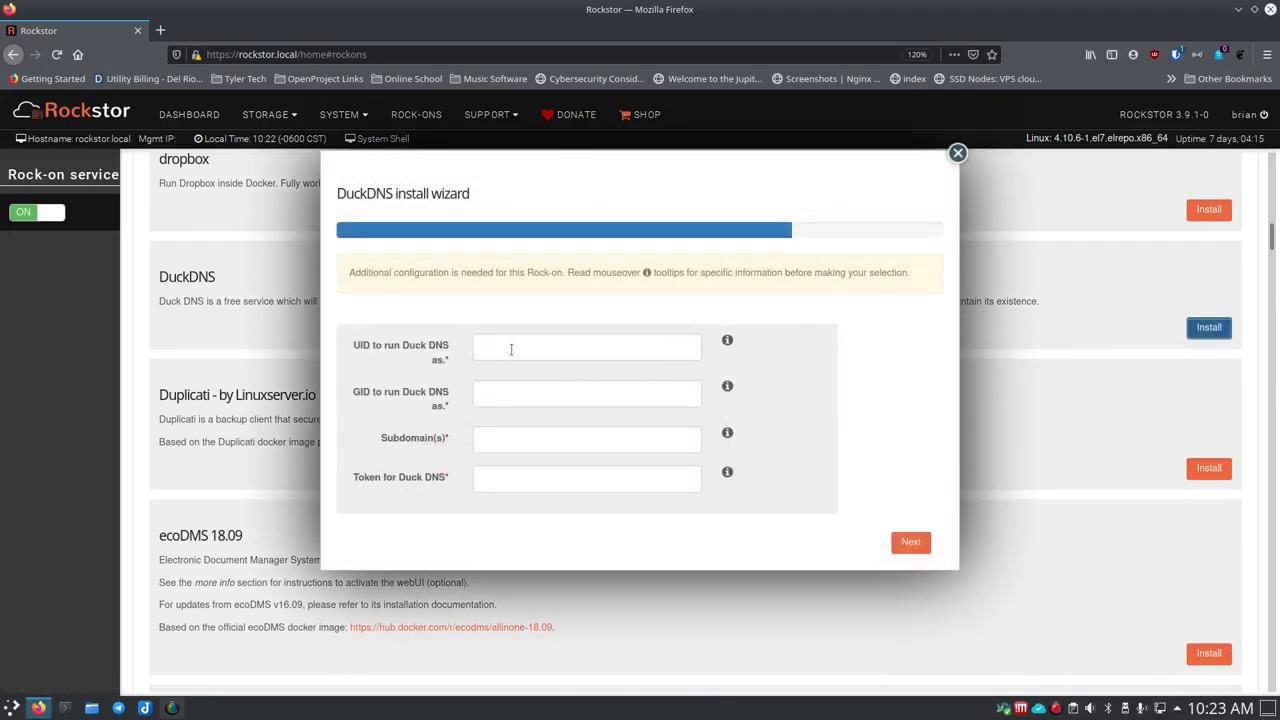
pyautogui.moveTo(334, 416)
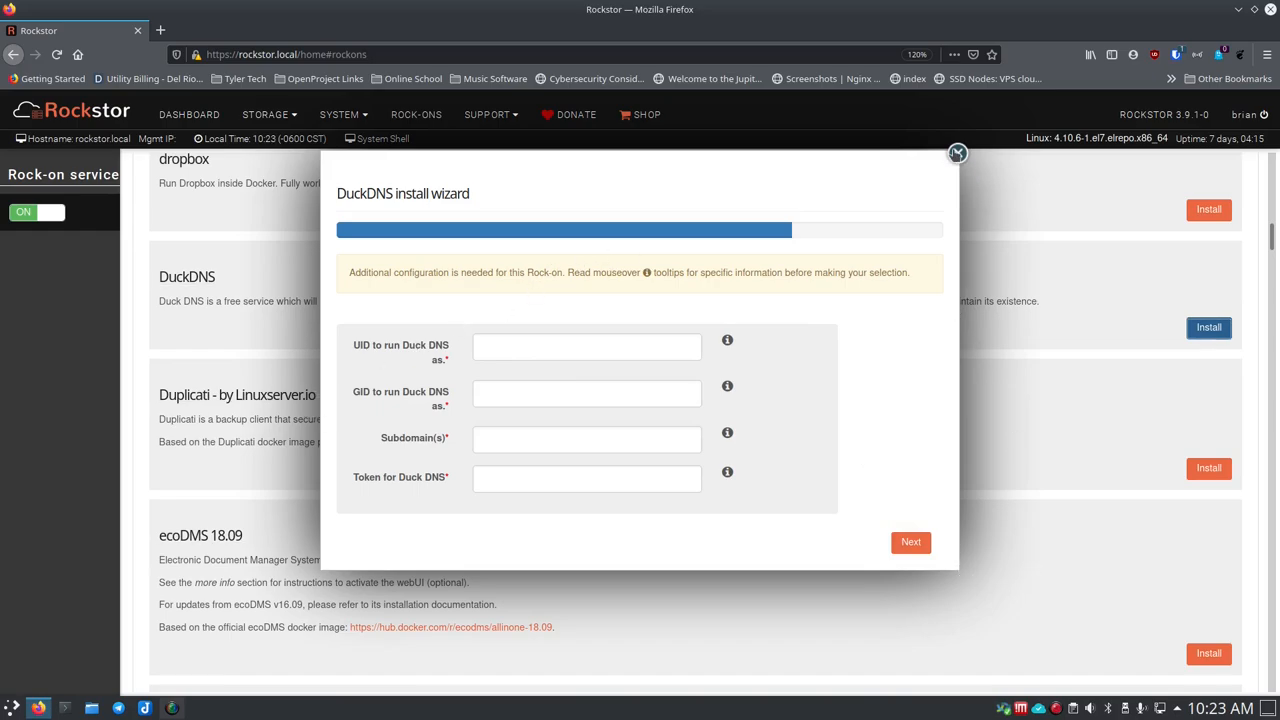
pyautogui.click(956, 153)
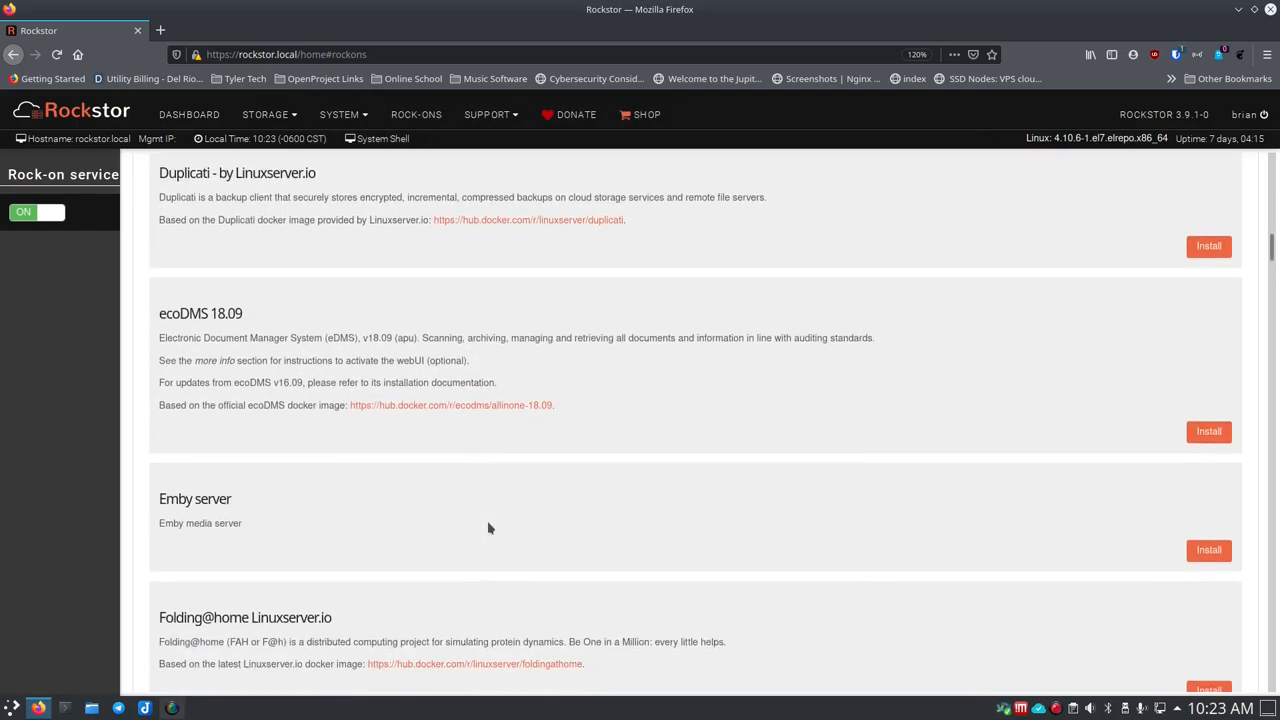
pyautogui.scroll(-3)
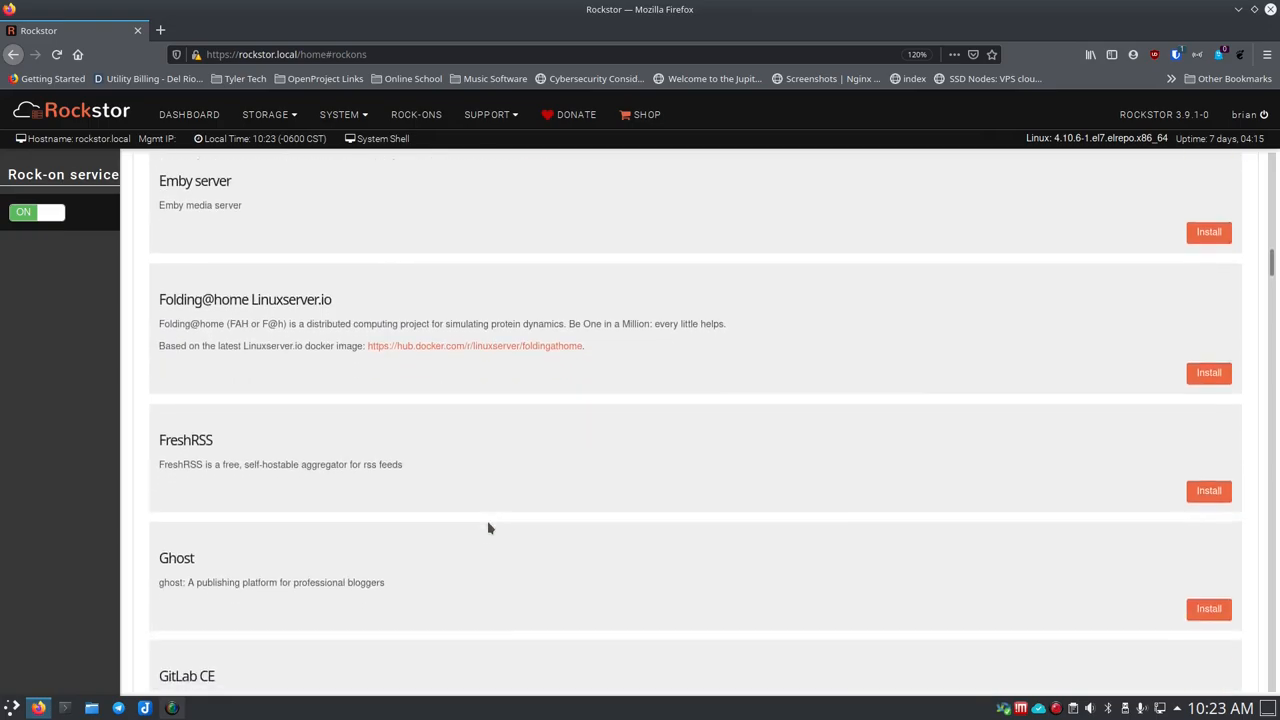
pyautogui.scroll(-3)
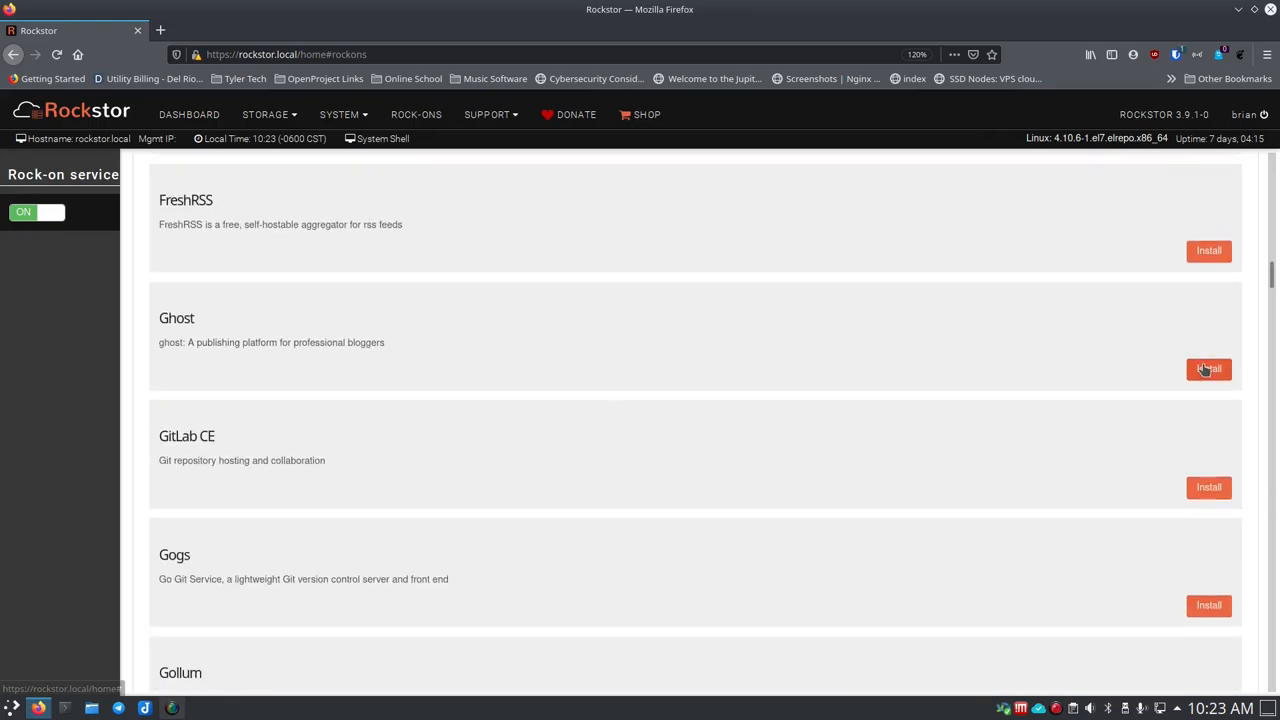
# Install Ghost with the Bitwarden share for blog storage and port 8091.
pyautogui.click(1209, 369)
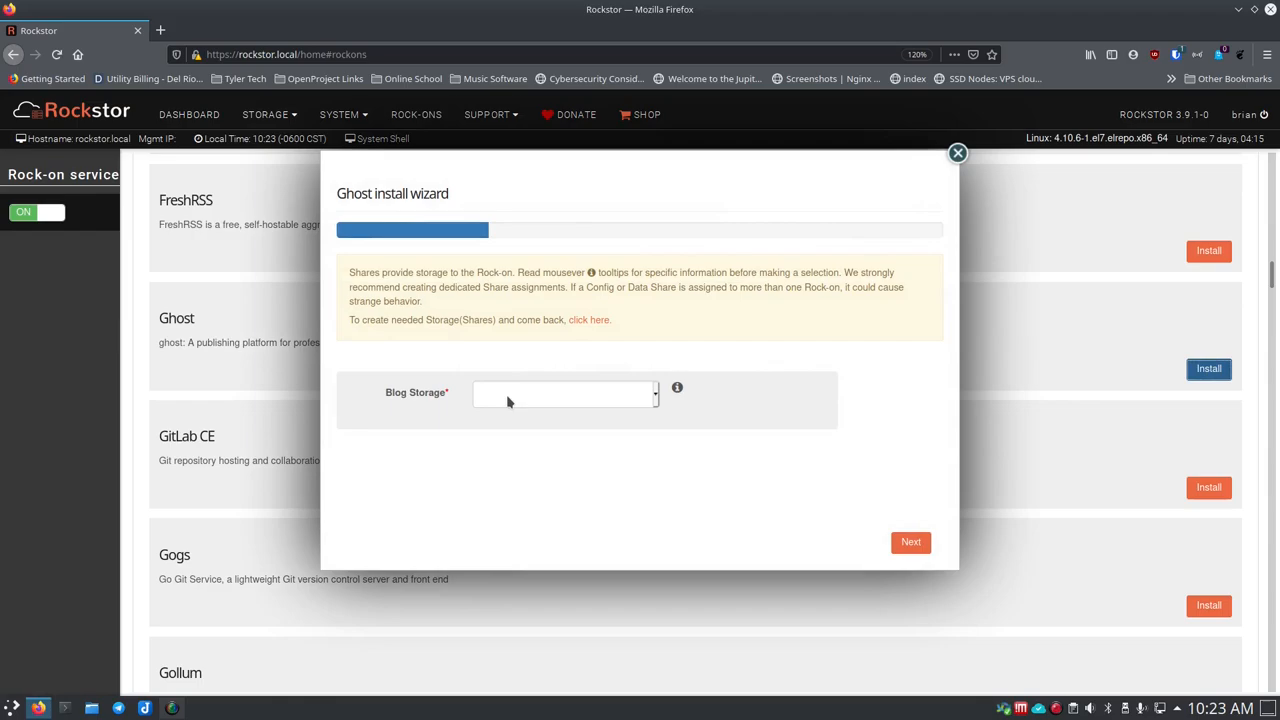
pyautogui.click(563, 392)
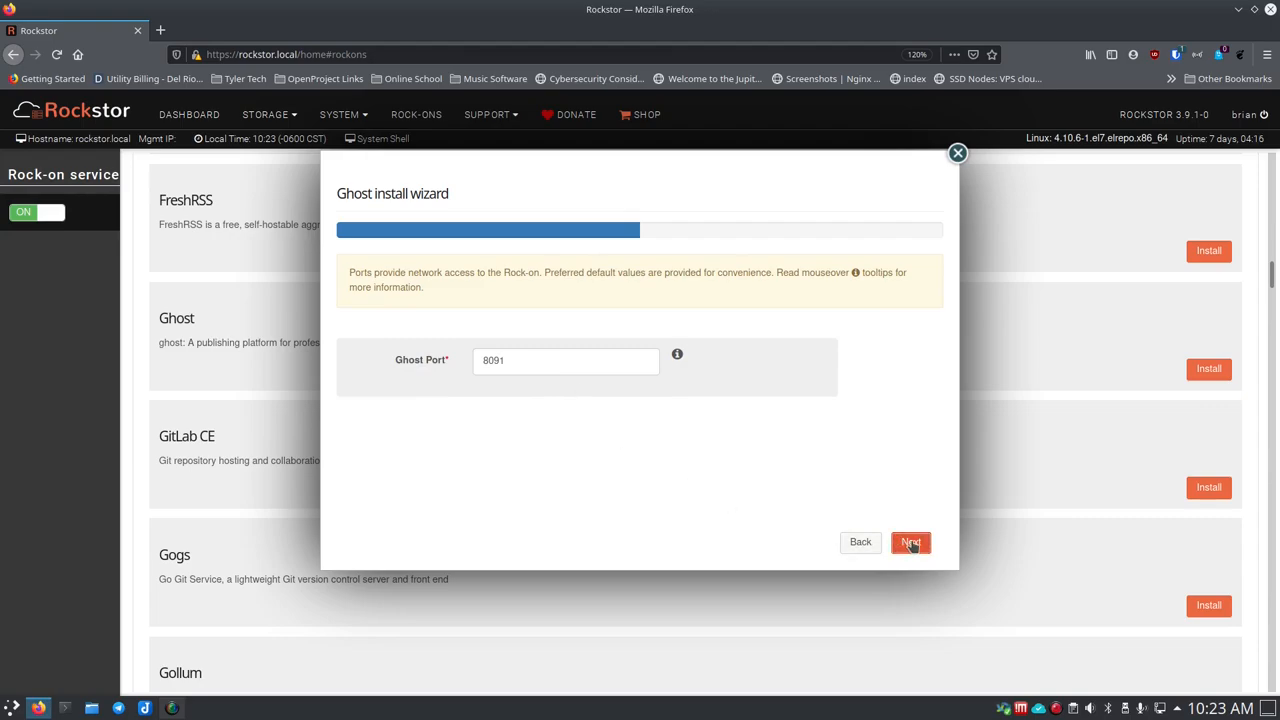
pyautogui.click(910, 542)
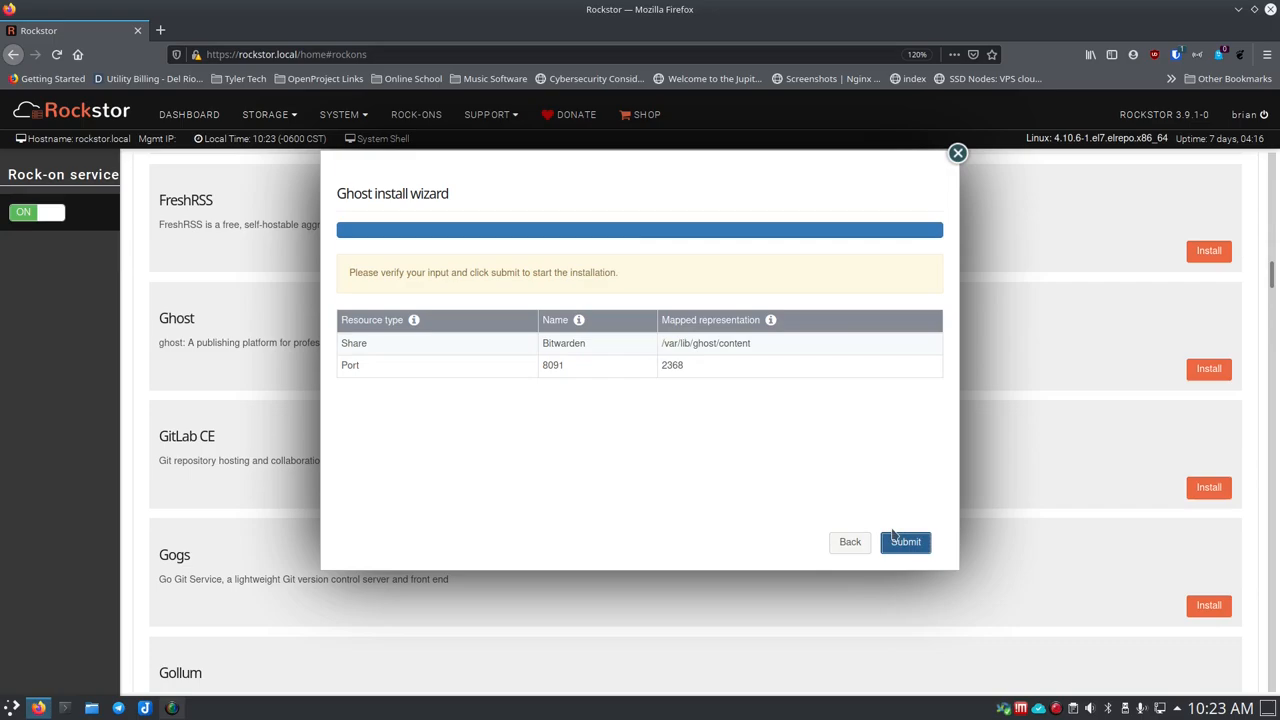
pyautogui.click(905, 541)
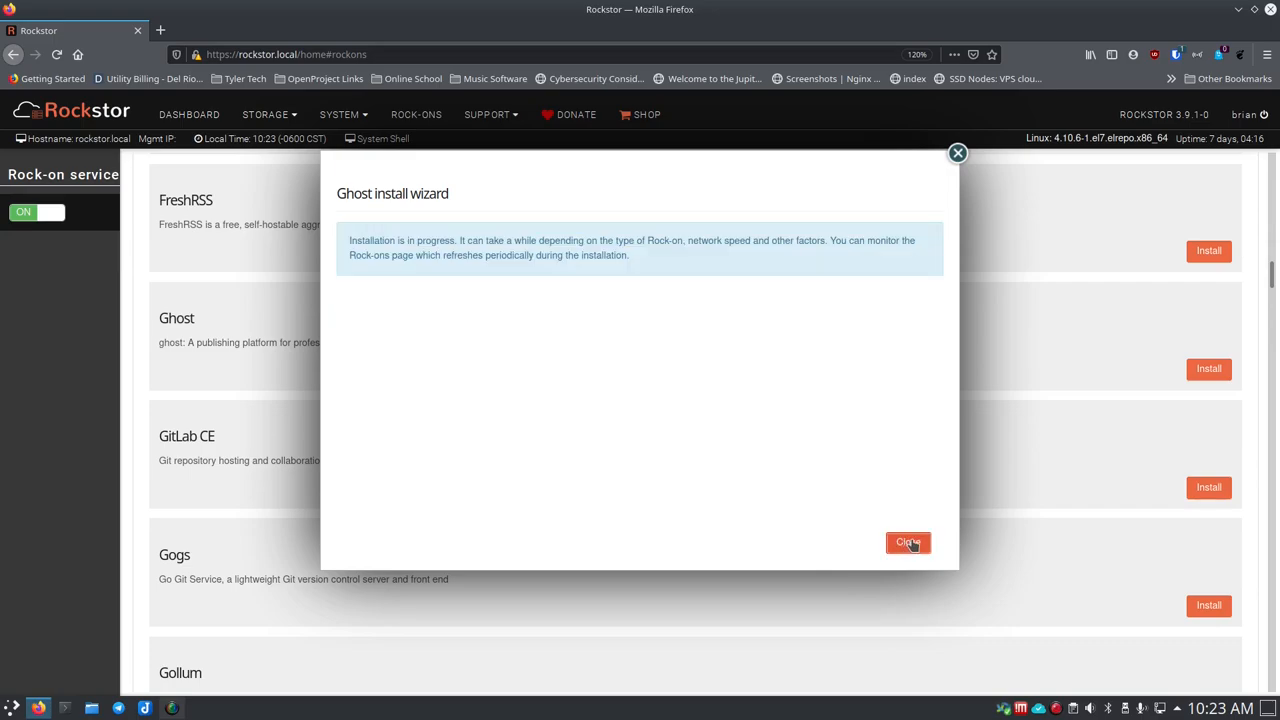
pyautogui.click(907, 542)
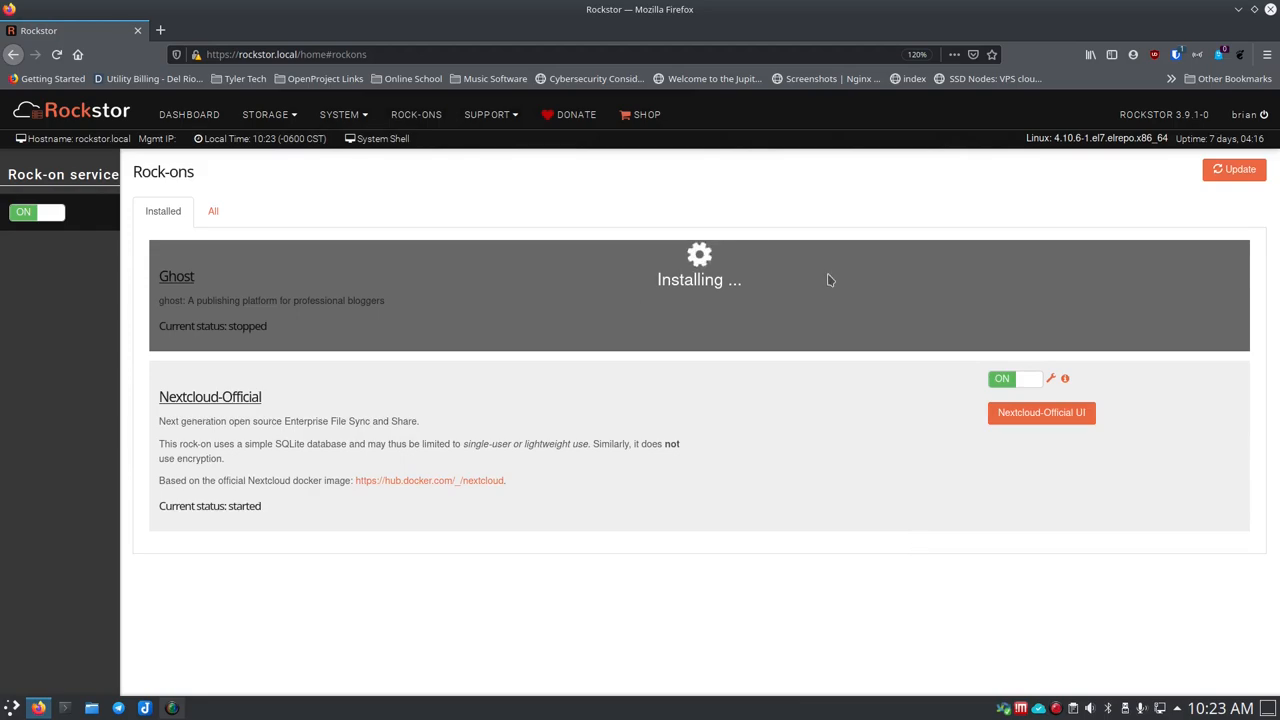
pyautogui.moveTo(735, 237)
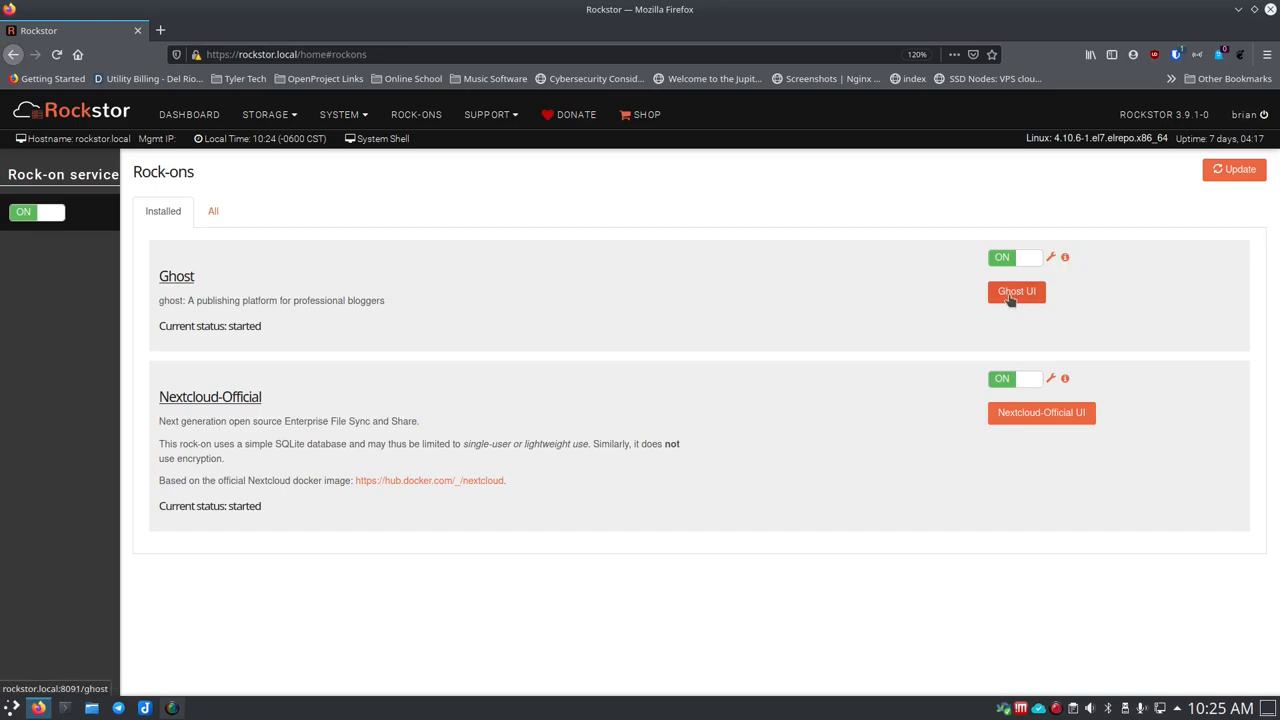
# Open Ghost's web interface once its status shows started.
pyautogui.click(1015, 291)
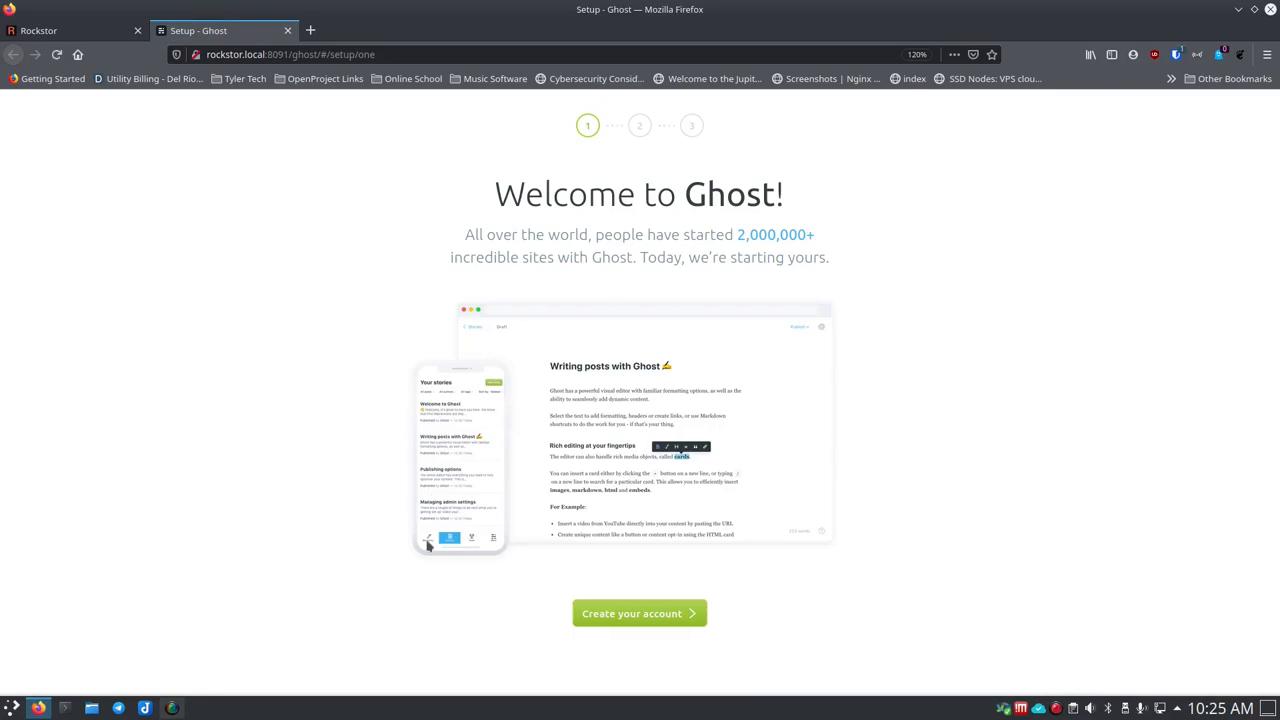
# Reach Ghost's Create your account form, then return to the Rockstor tab.
pyautogui.click(639, 613)
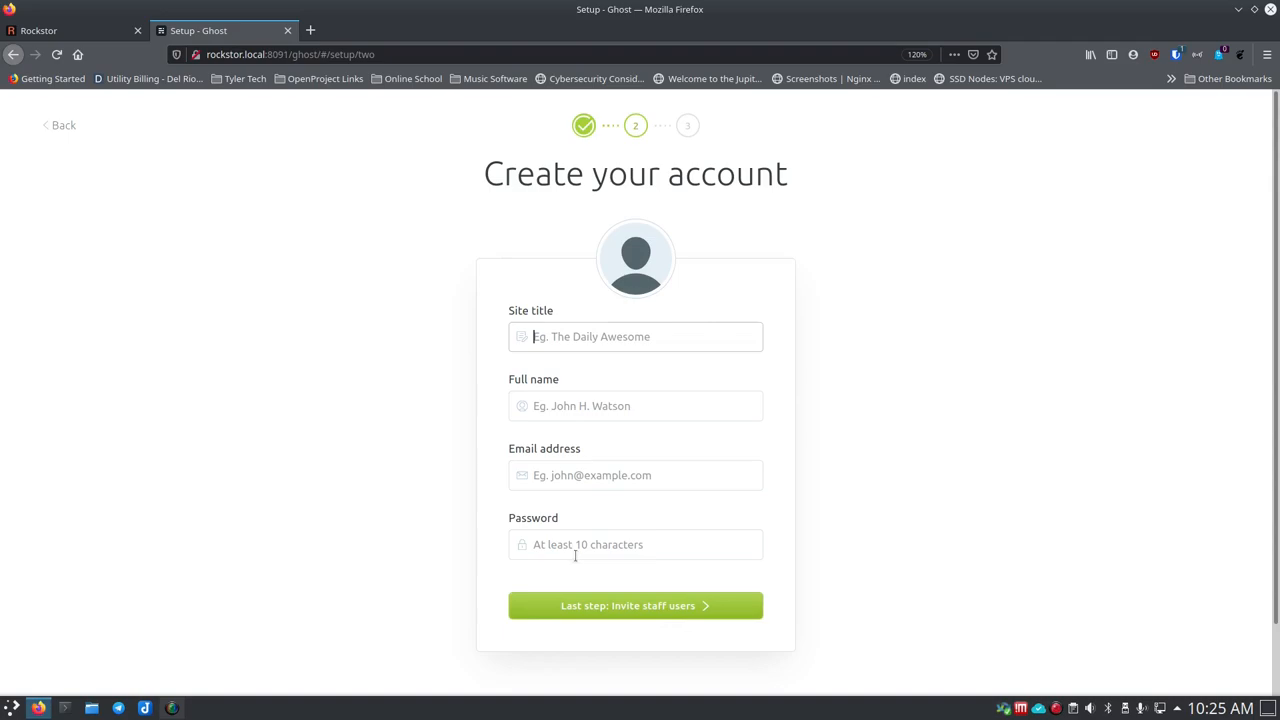
pyautogui.moveTo(455, 332)
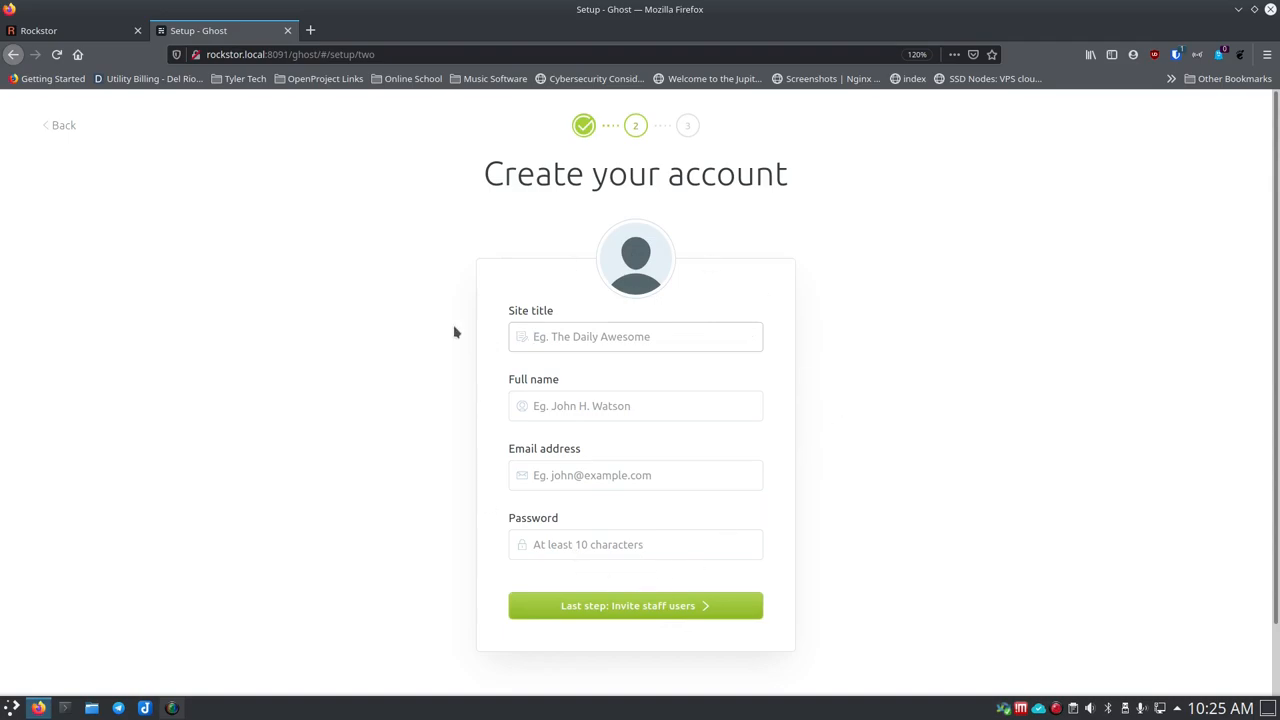
pyautogui.moveTo(458, 351)
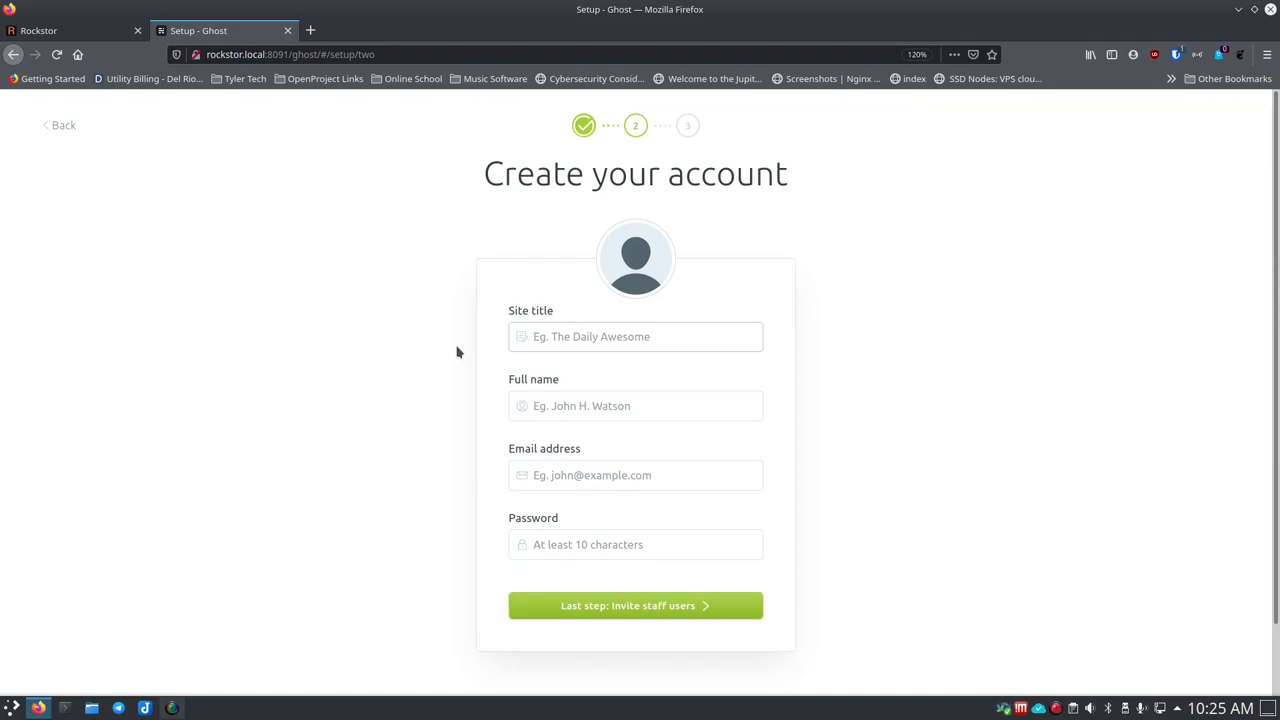
pyautogui.click(635, 336)
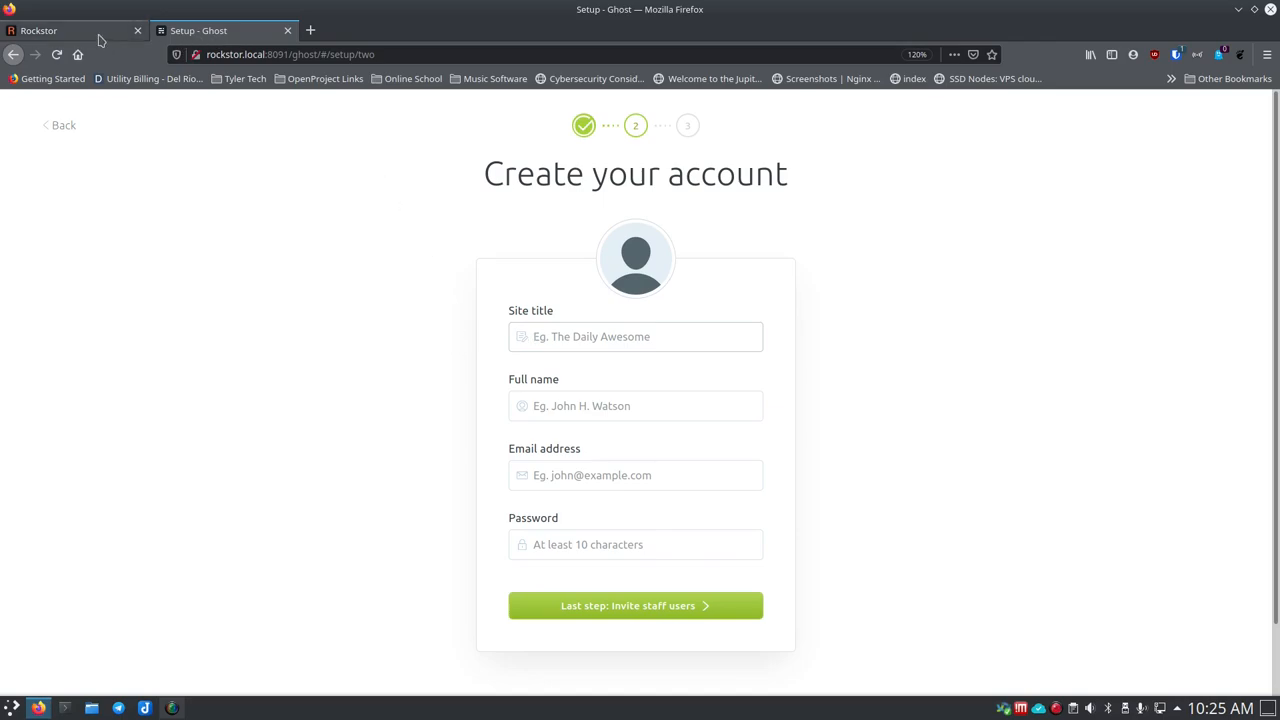
pyautogui.click(70, 30)
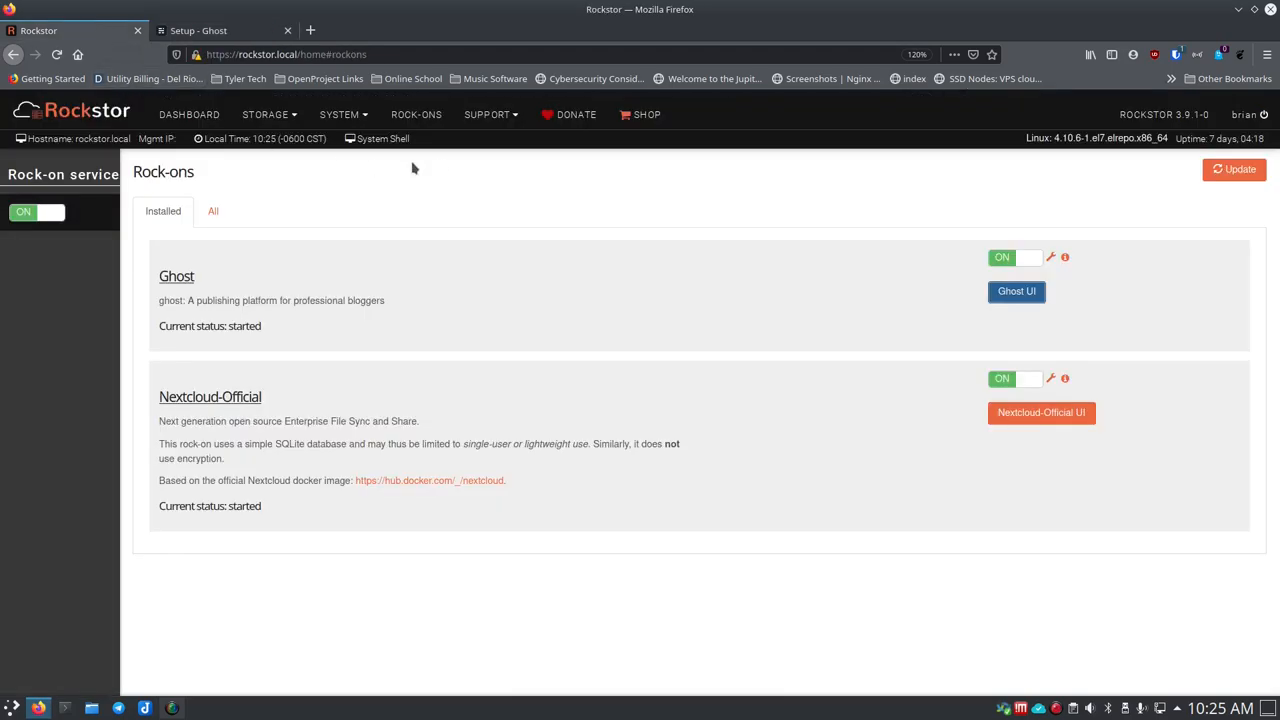
# Switch the Rock-ons page to the All tab and scroll through the catalogue.
pyautogui.click(212, 211)
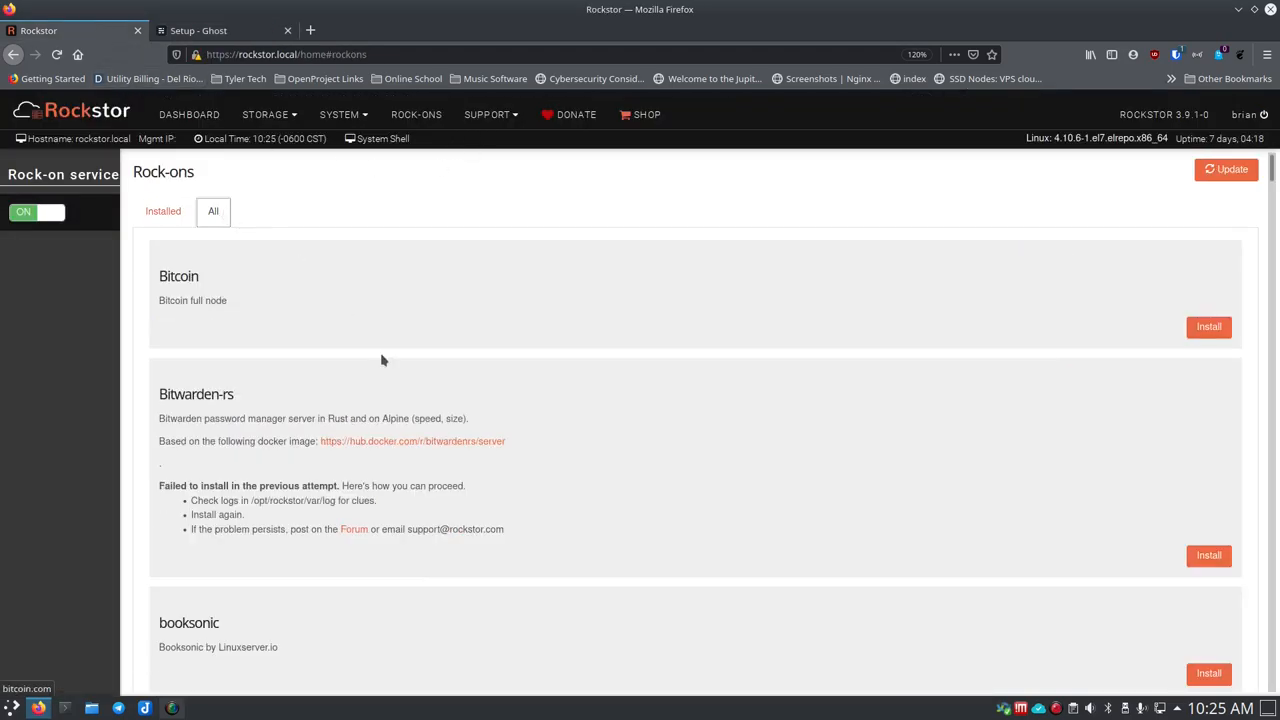
pyautogui.scroll(-3)
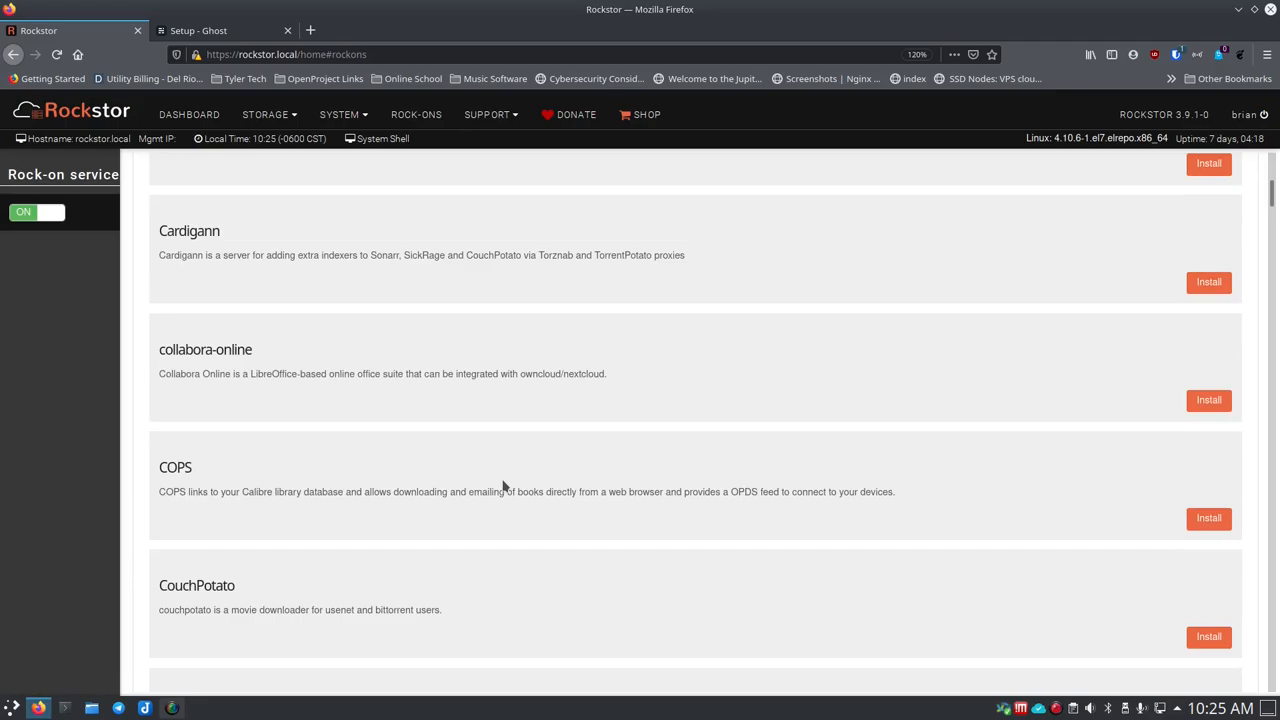
pyautogui.scroll(-3)
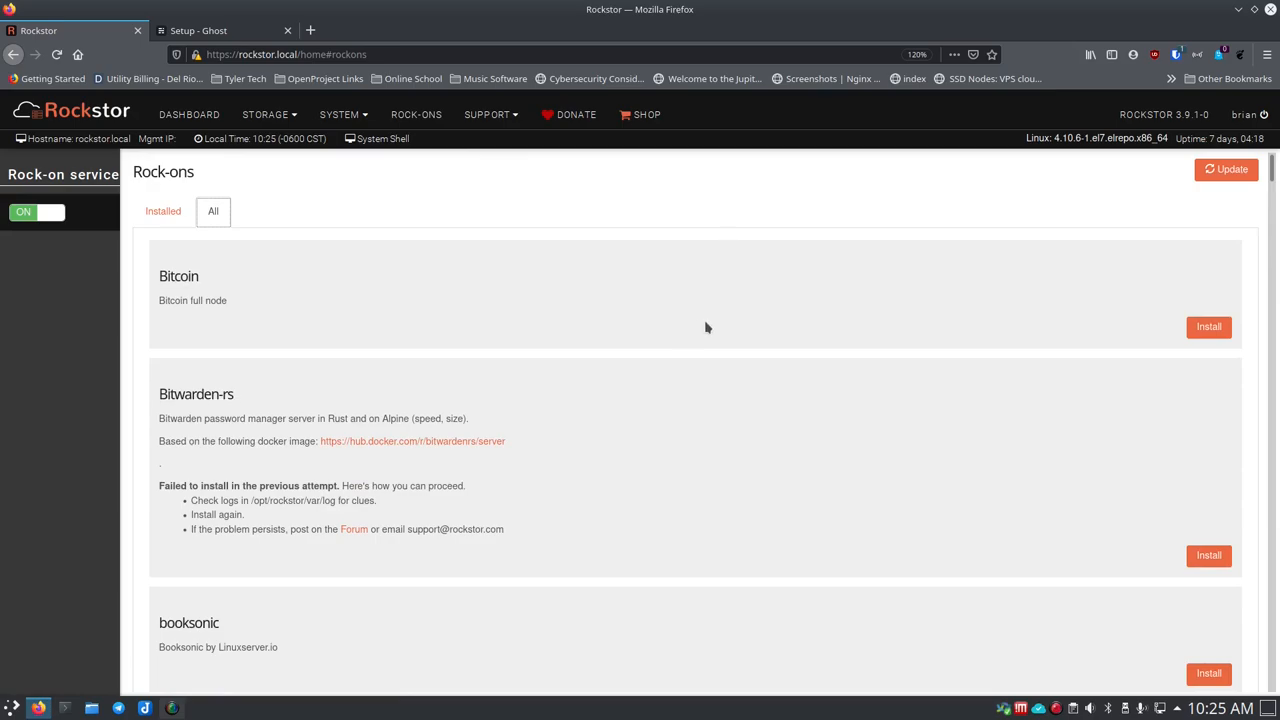
pyautogui.moveTo(517, 460)
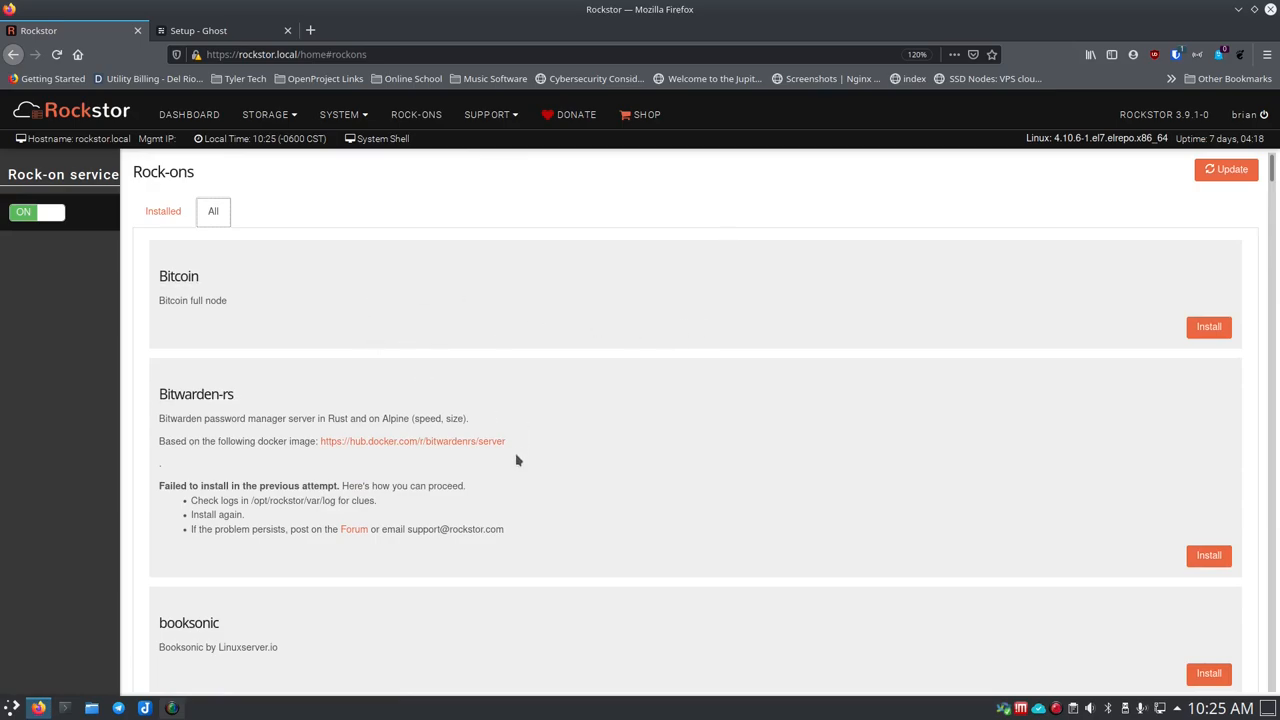
pyautogui.moveTo(573, 469)
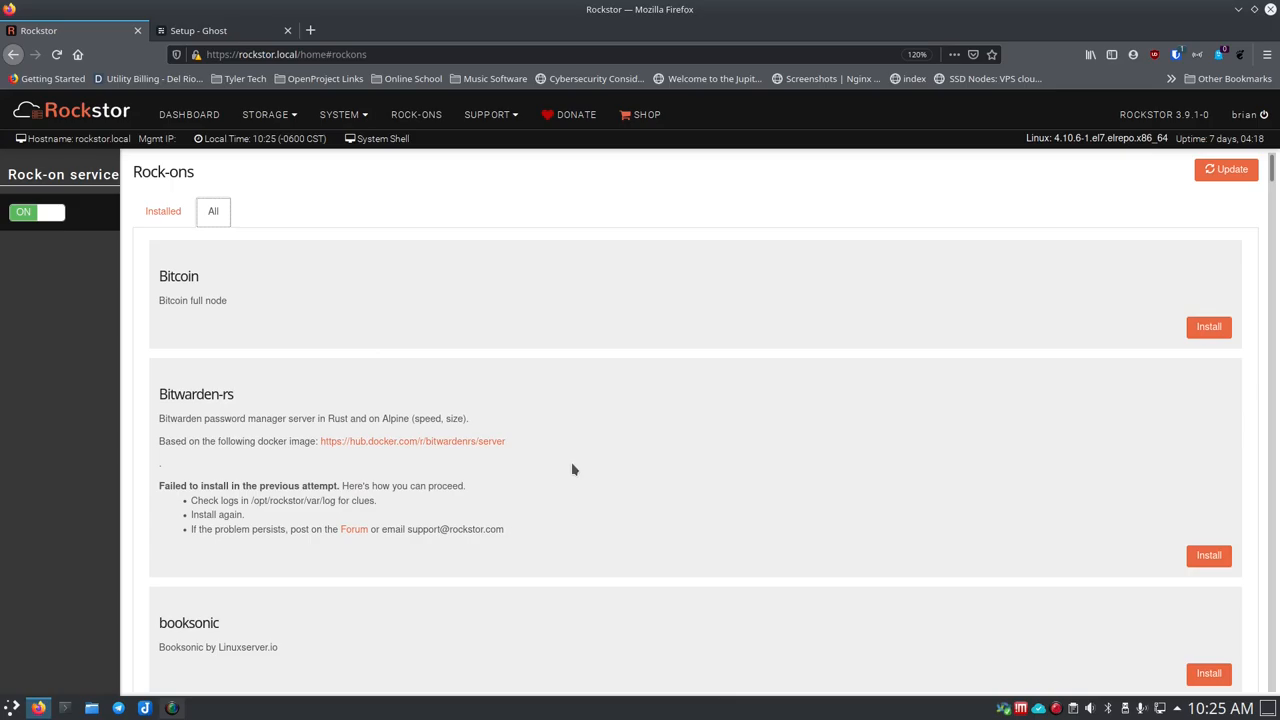
pyautogui.moveTo(576, 471)
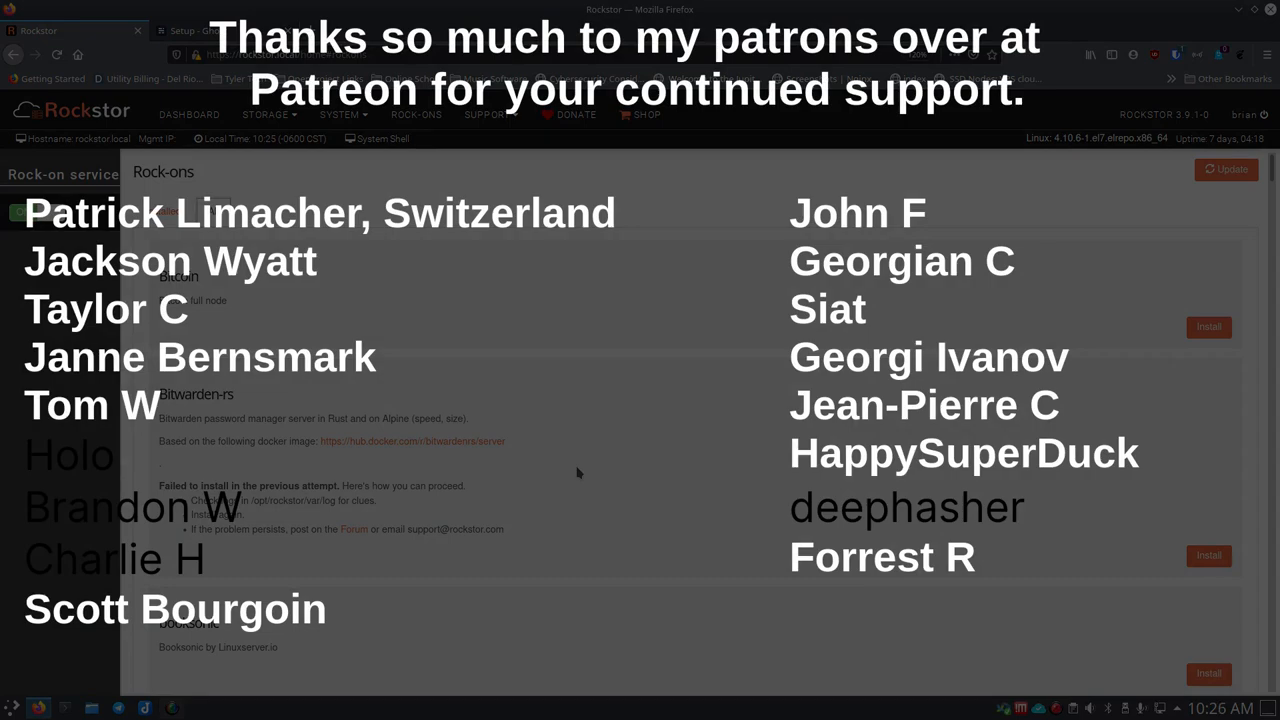
pyautogui.moveTo(276, 654)
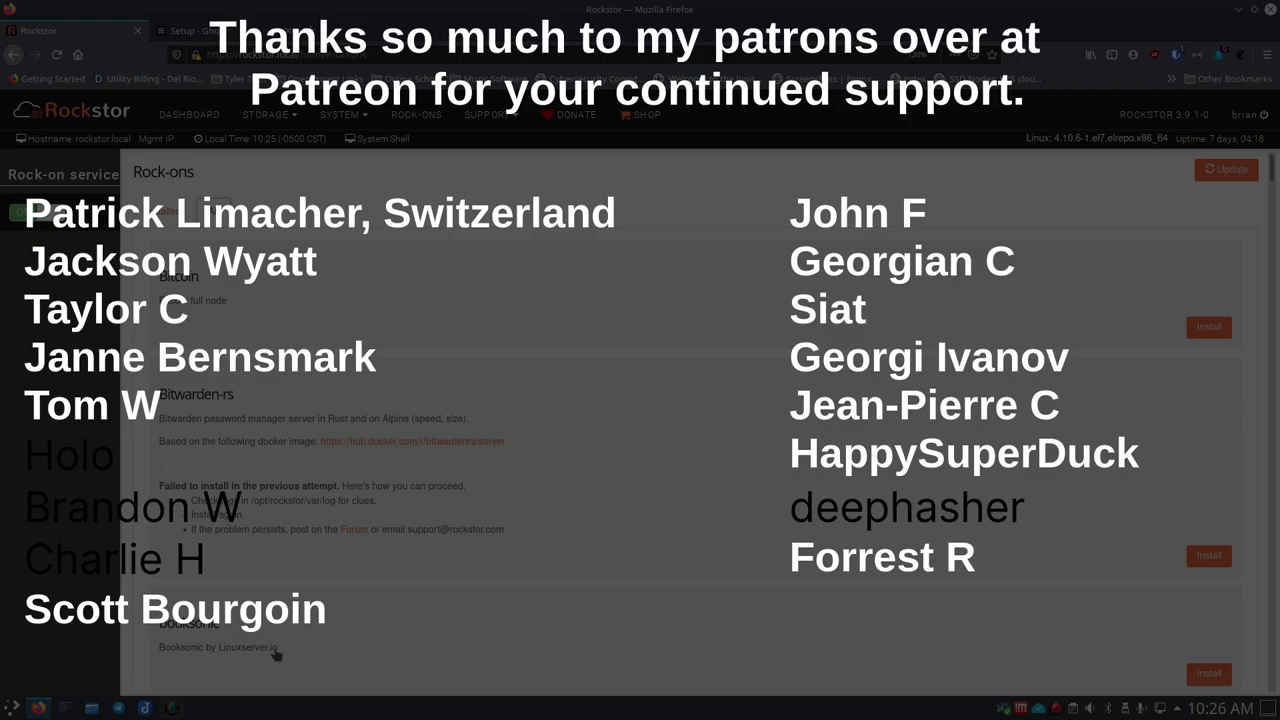